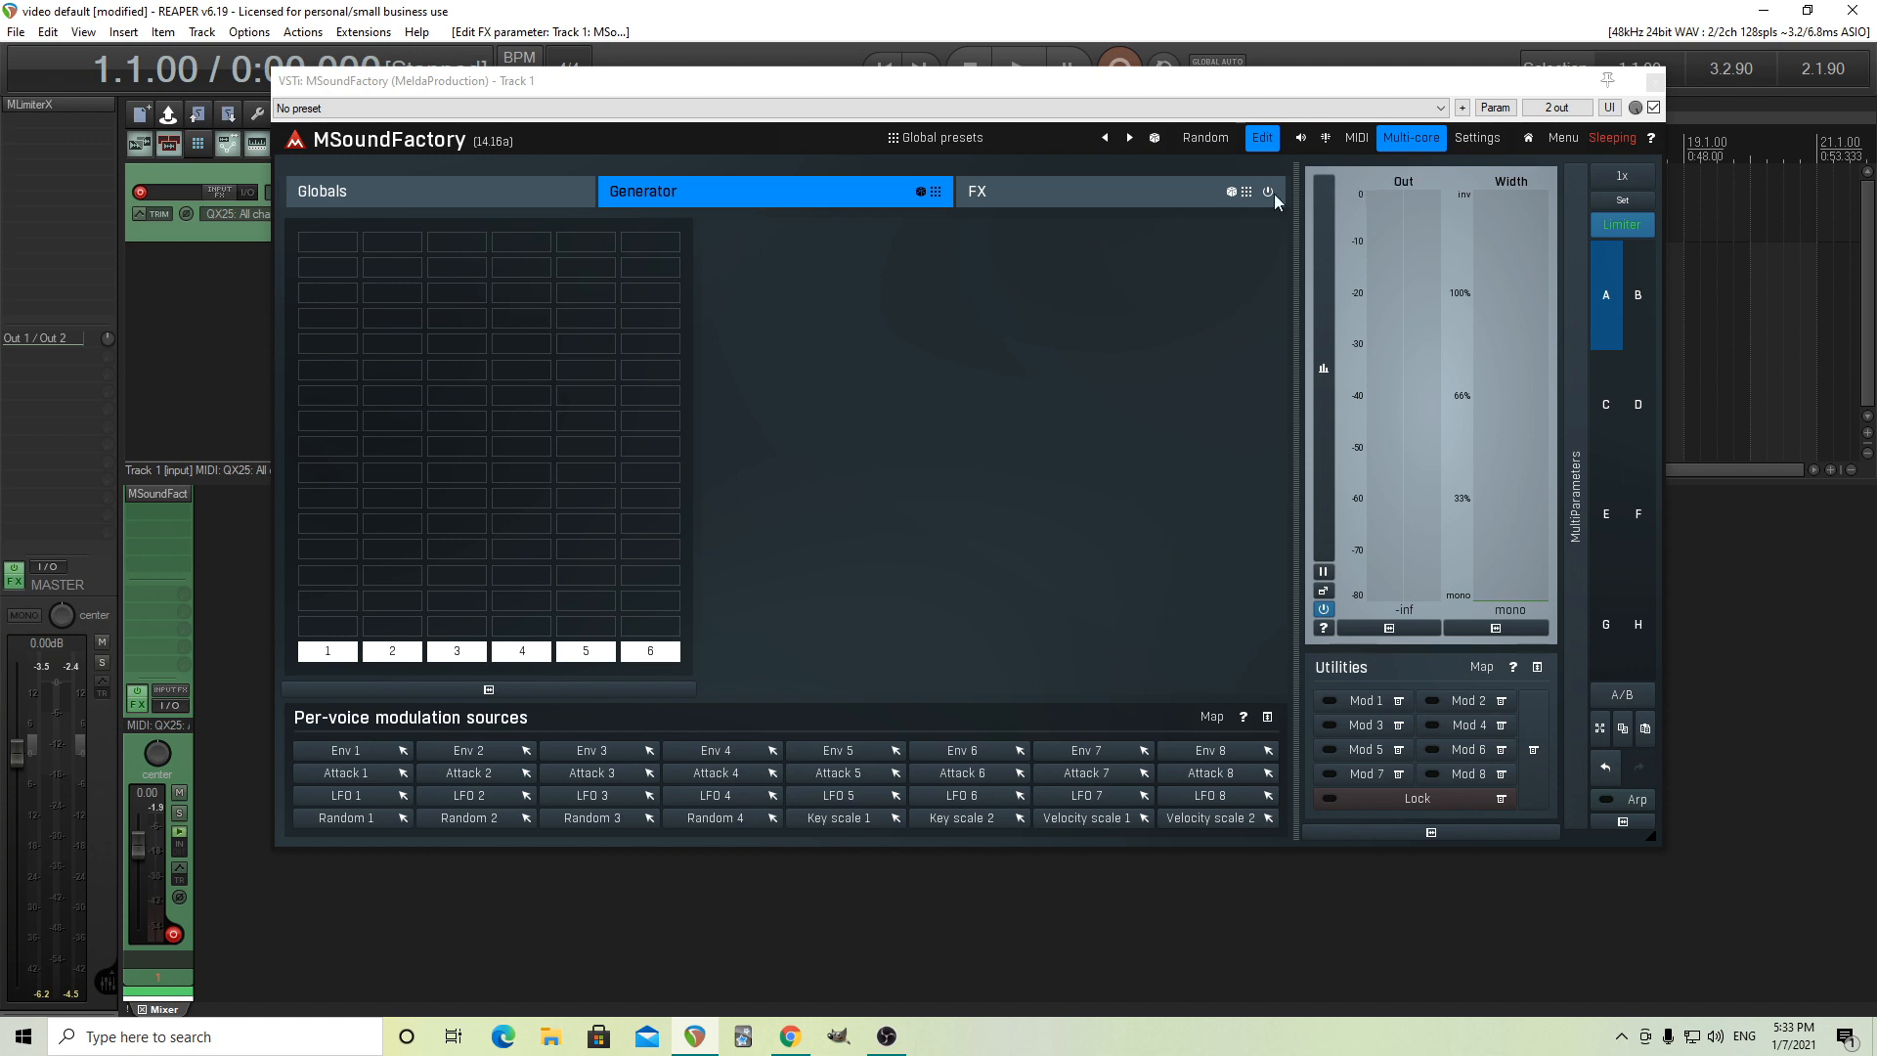
{"action": "mouse_move", "coordinate": [815, 365]}
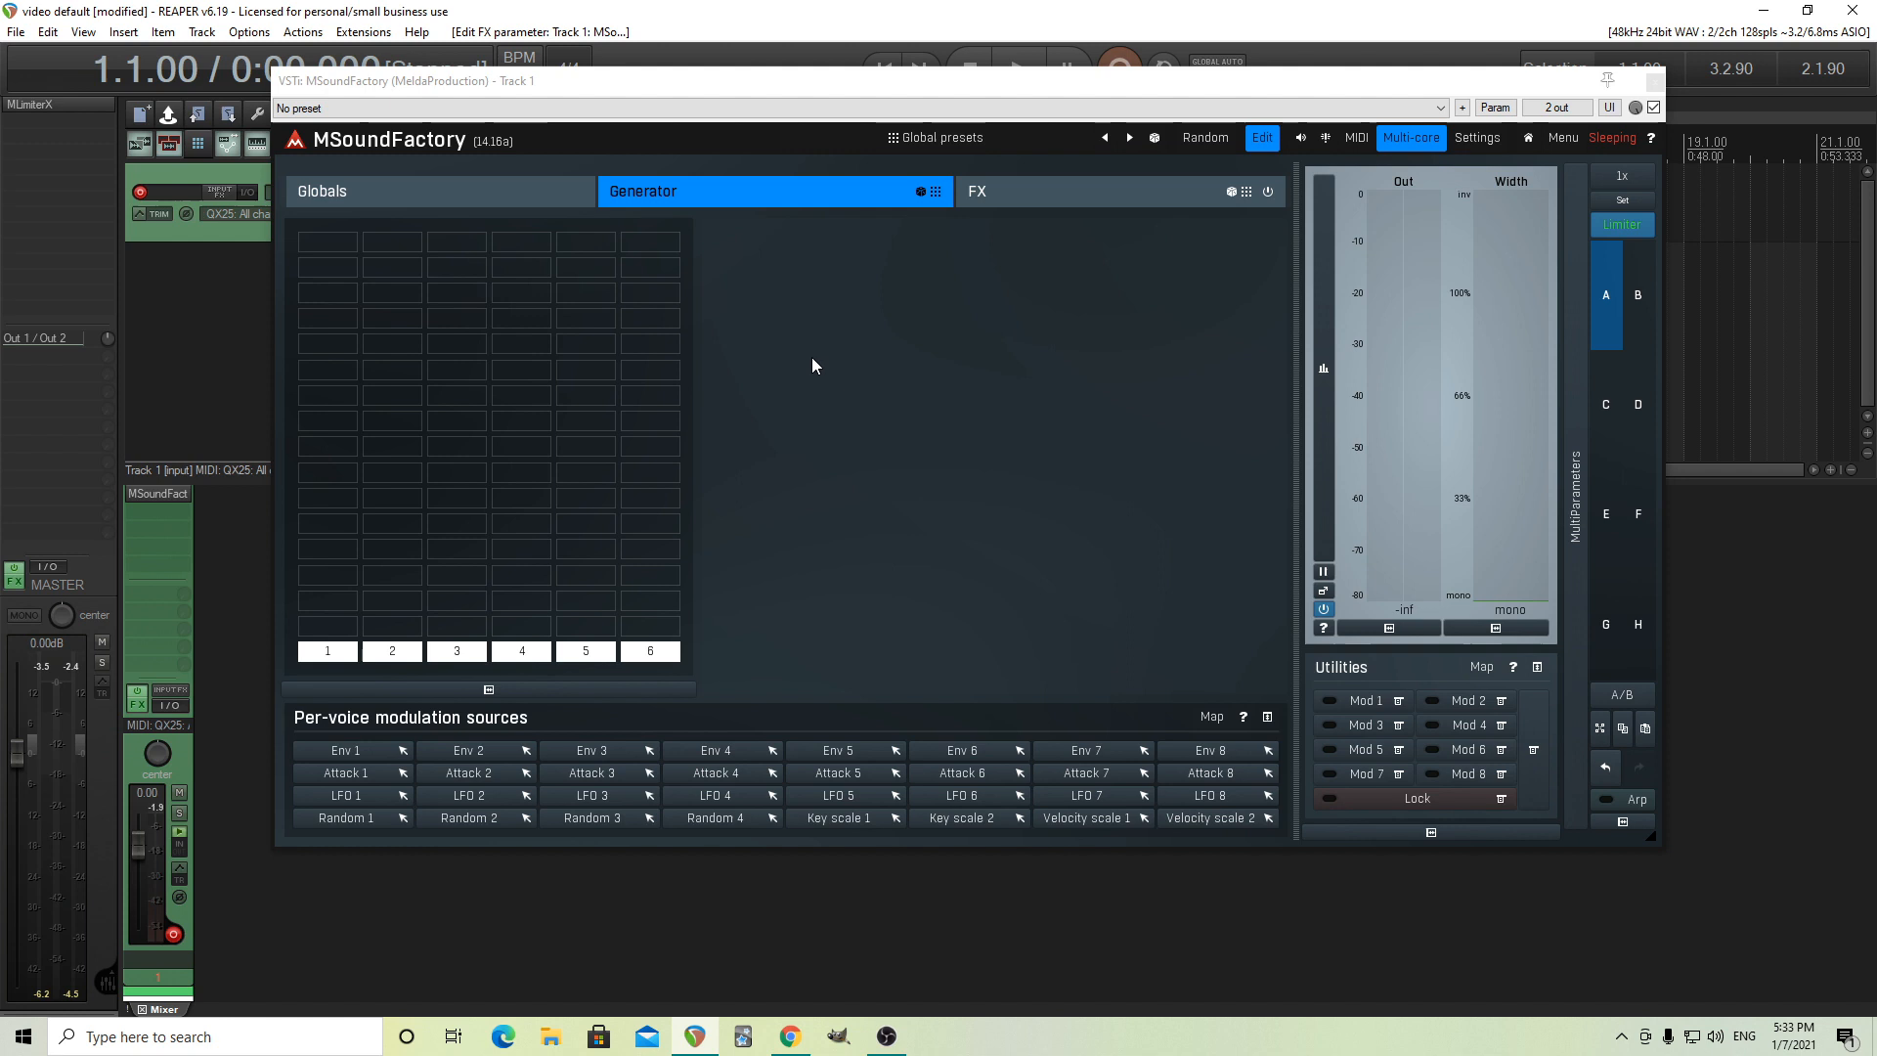
{"action": "mouse_move", "coordinate": [459, 256]}
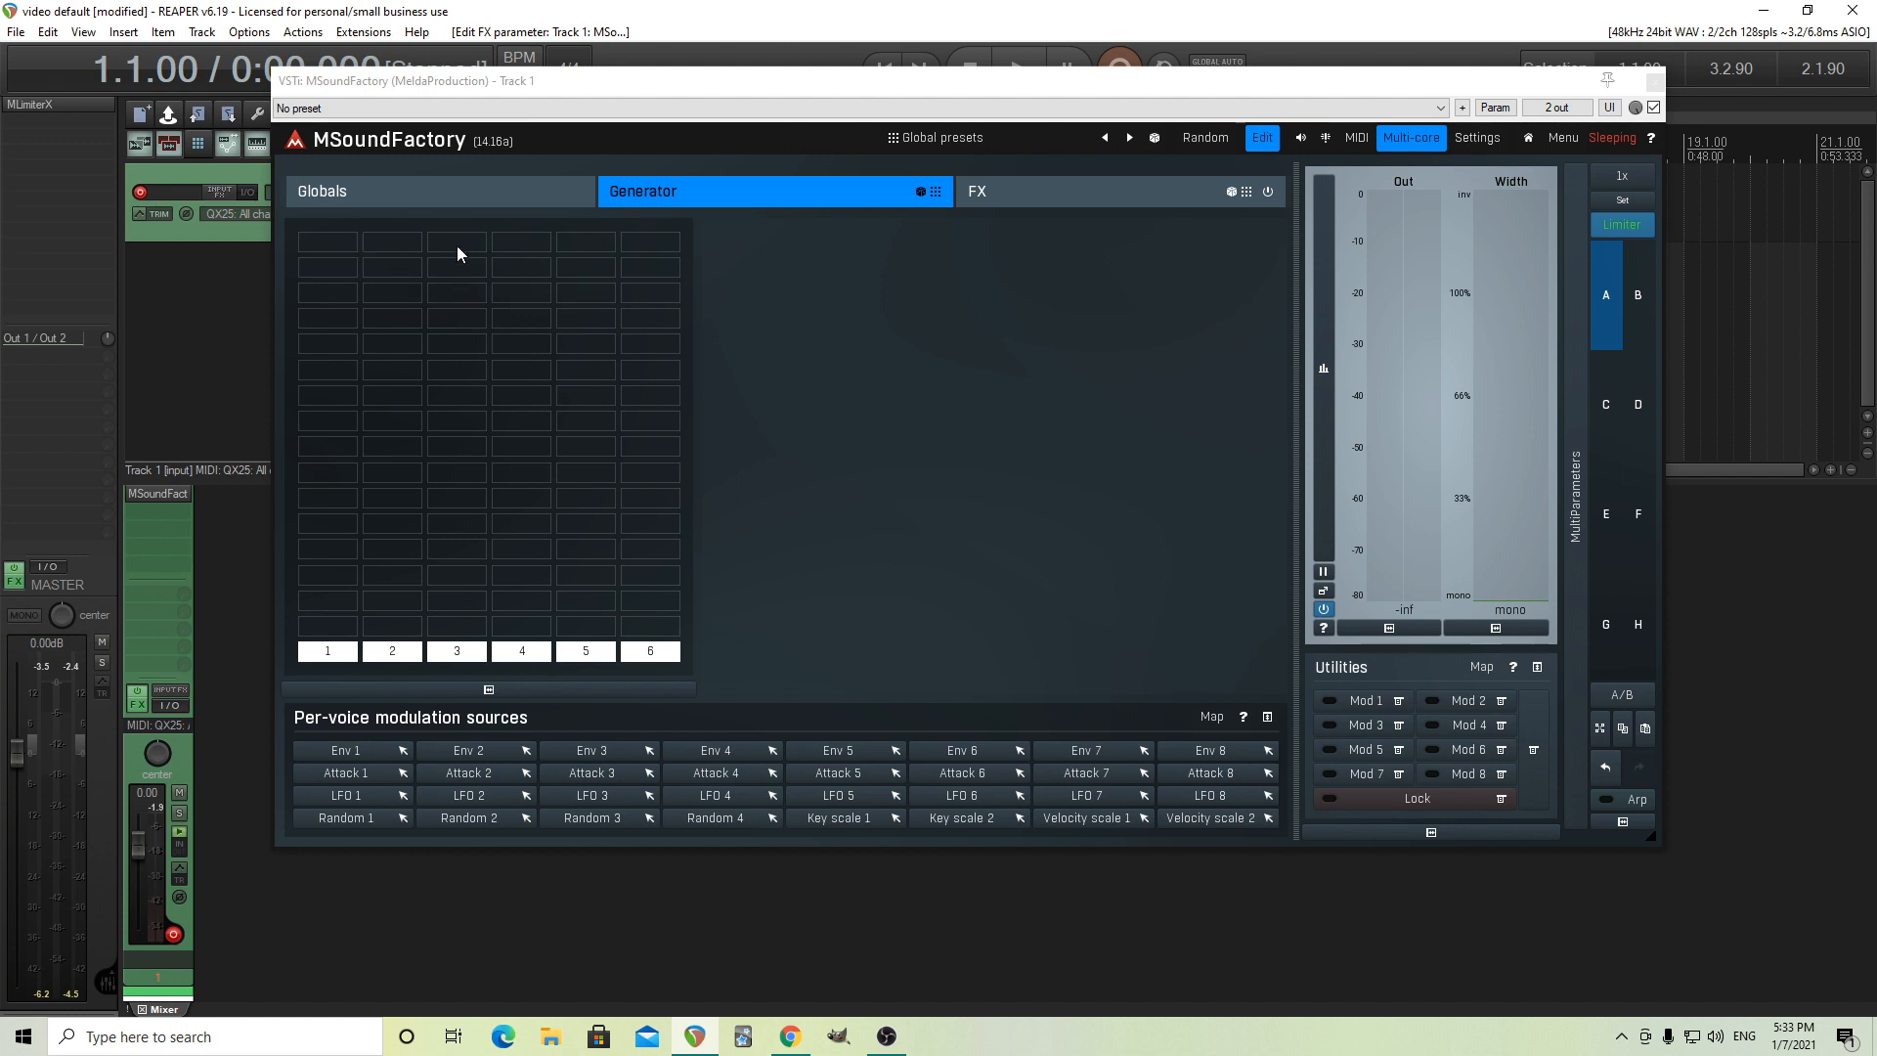
Load a Drum MultiSampler in slot one with Studio 2018 Yamaha Maple tom Emperor 13
{"action": "left_click", "coordinate": [321, 190]}
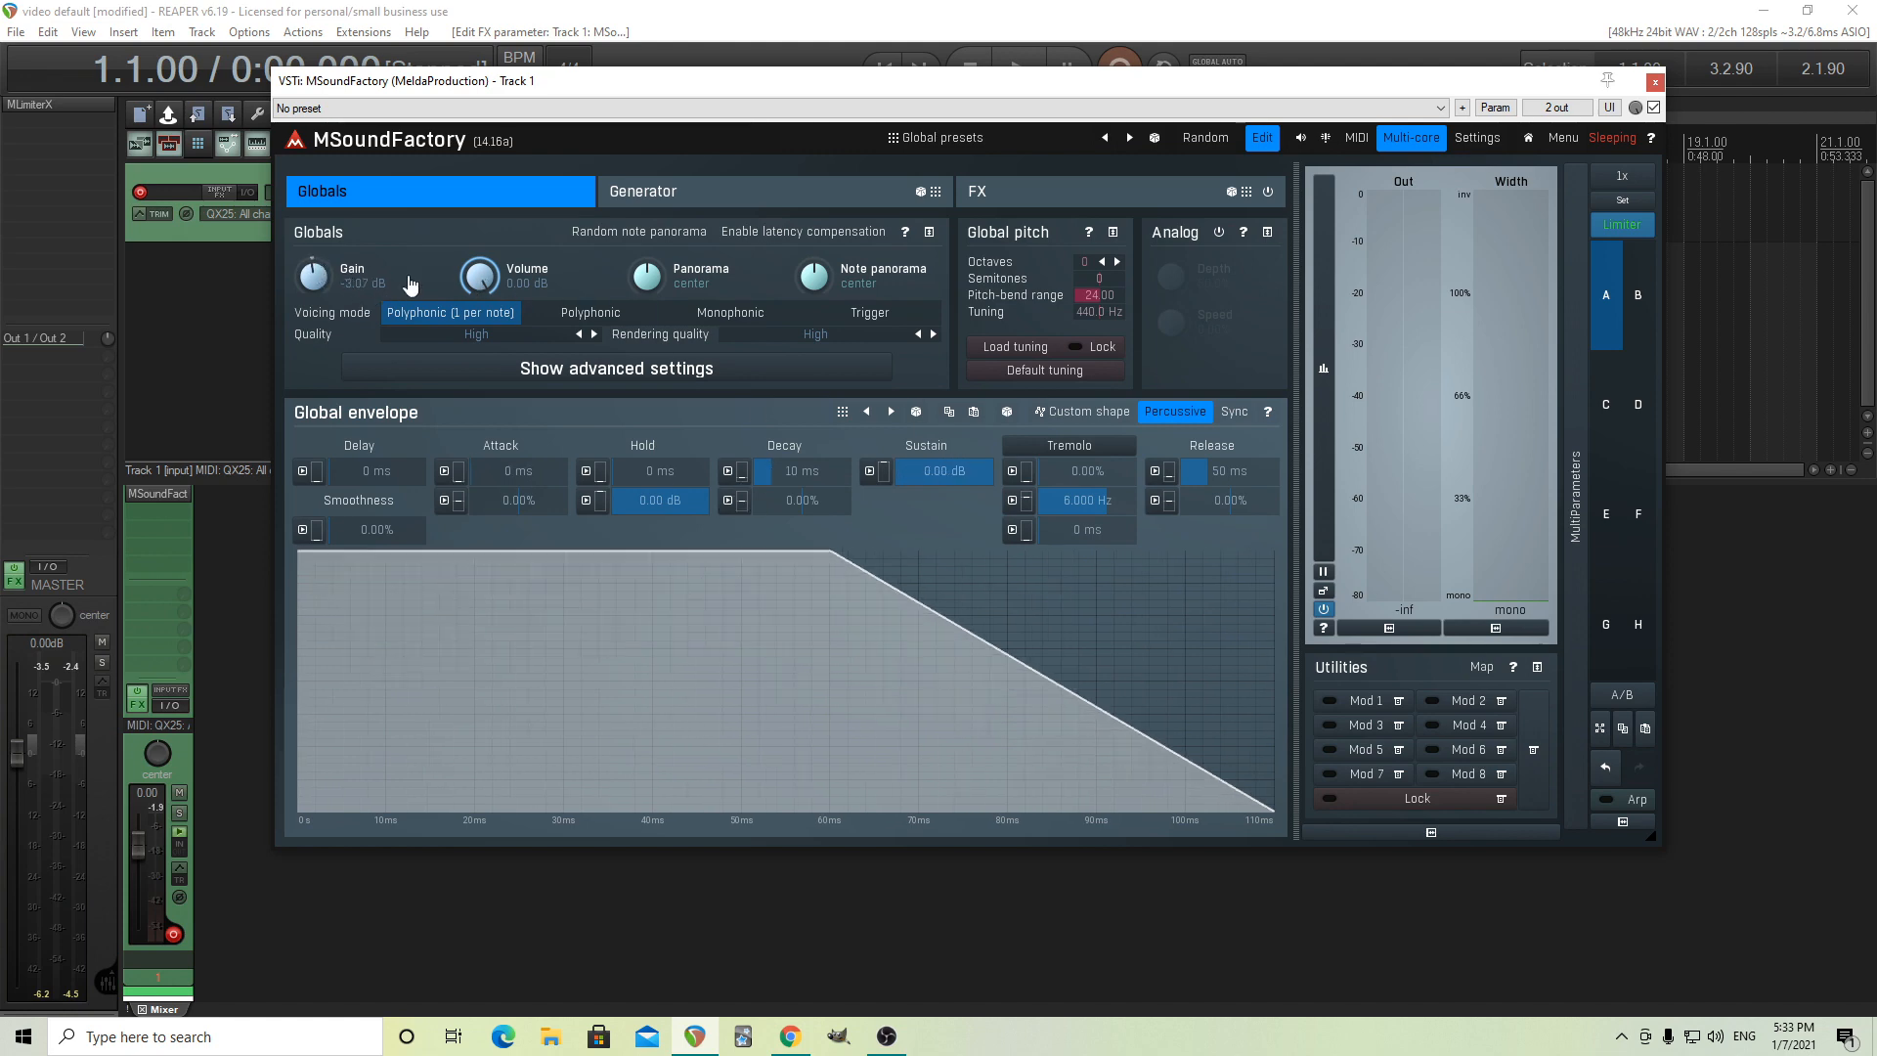
{"action": "mouse_move", "coordinate": [696, 206]}
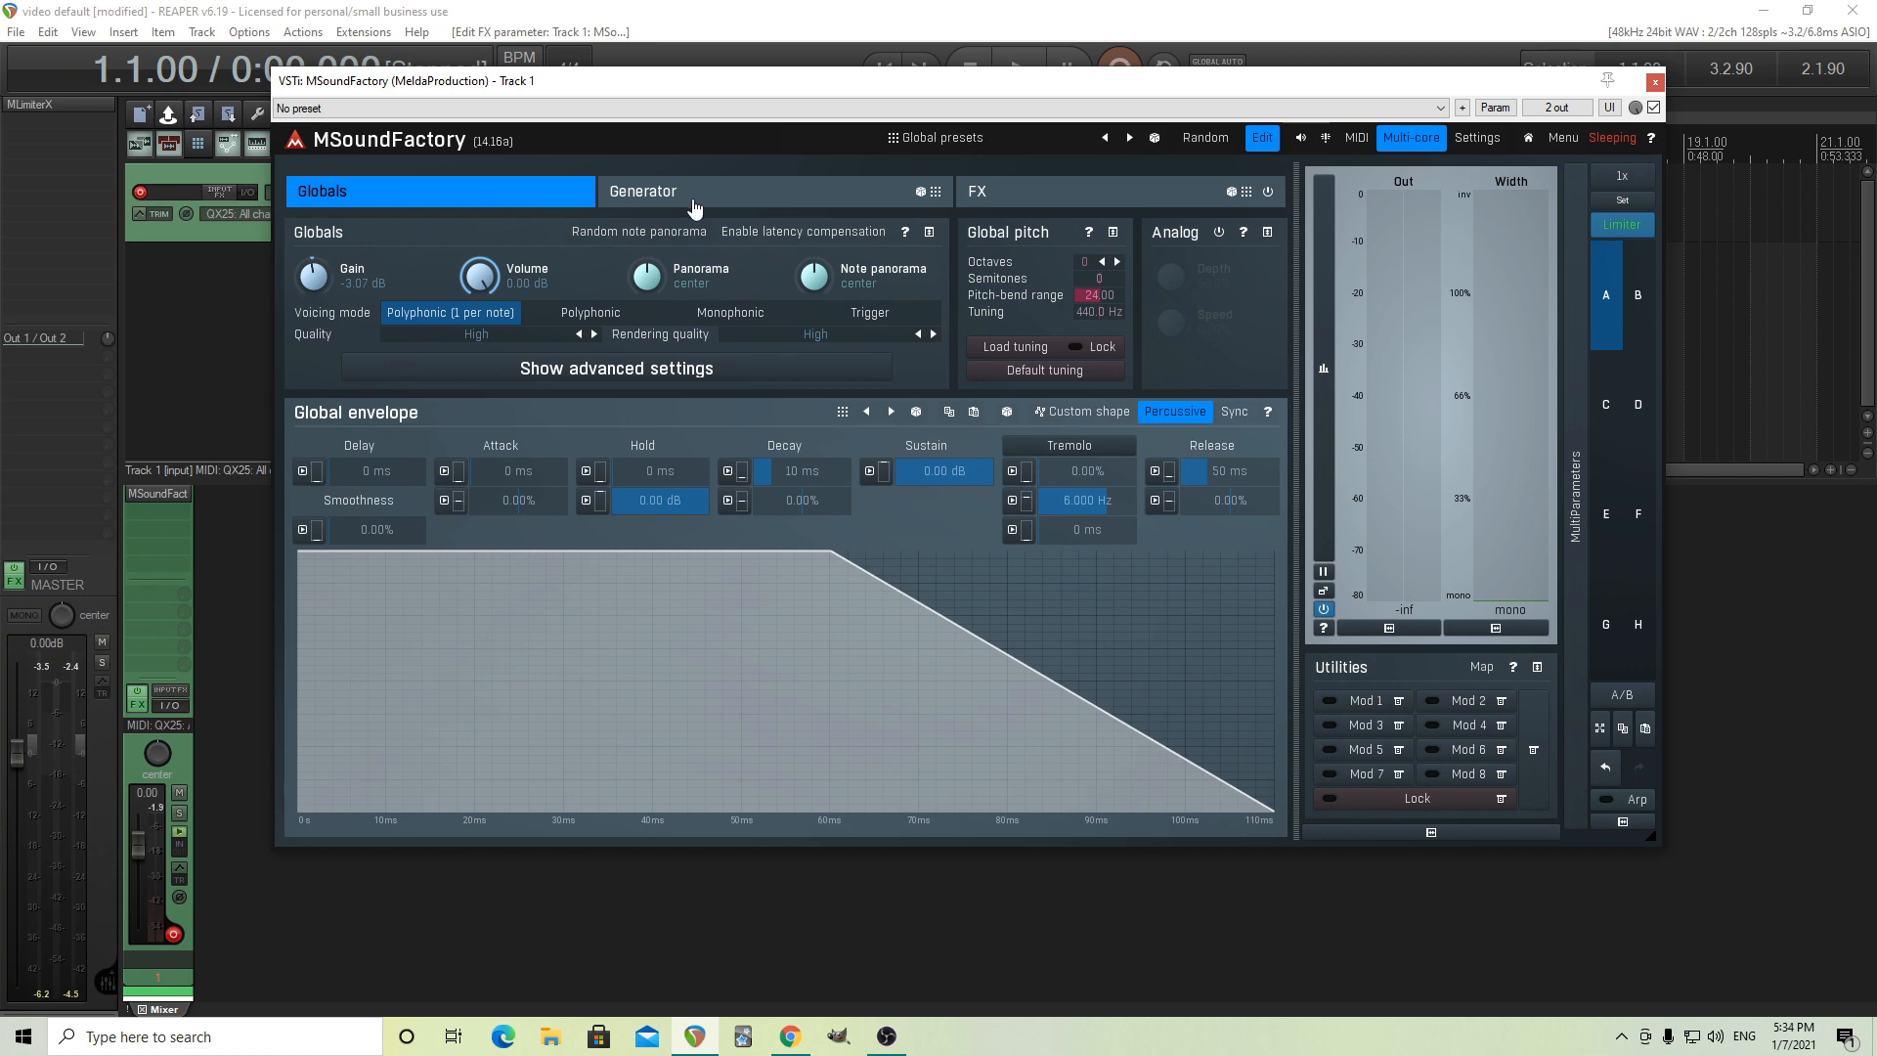
{"action": "left_click", "coordinate": [643, 192]}
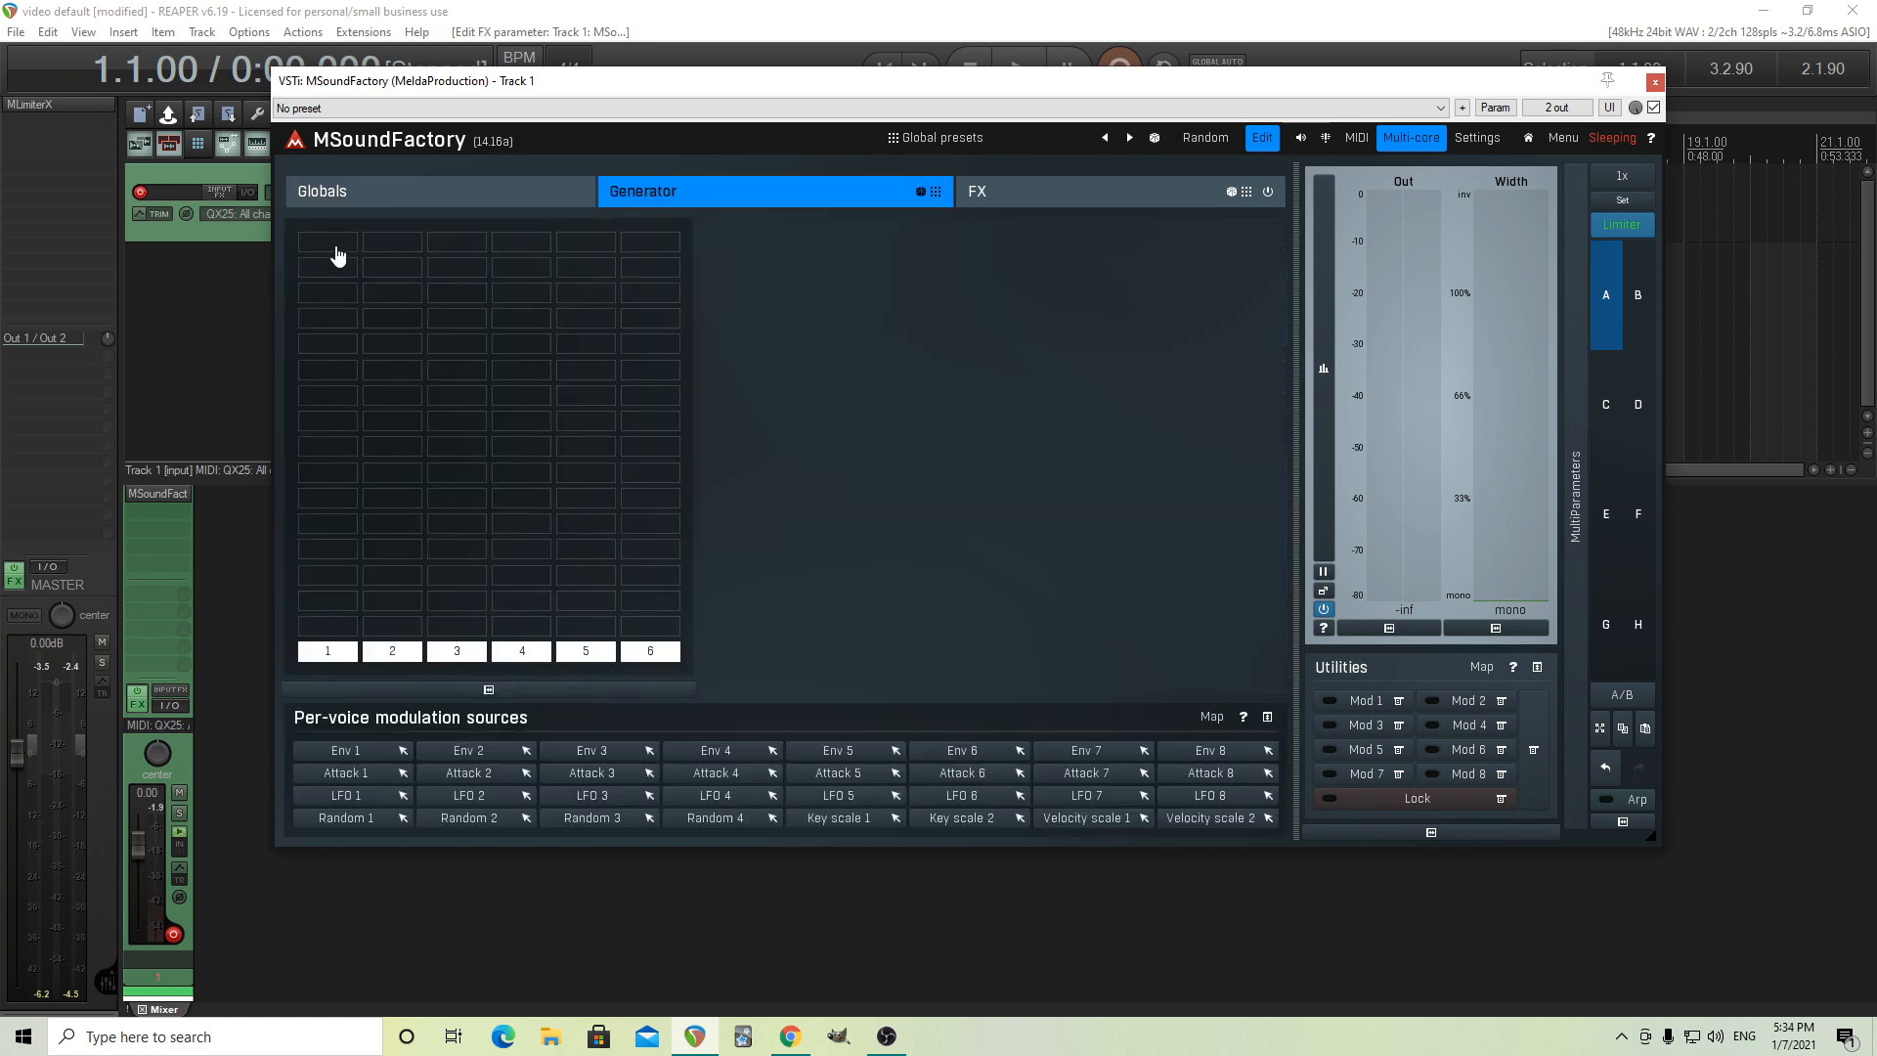
{"action": "left_click", "coordinate": [329, 248]}
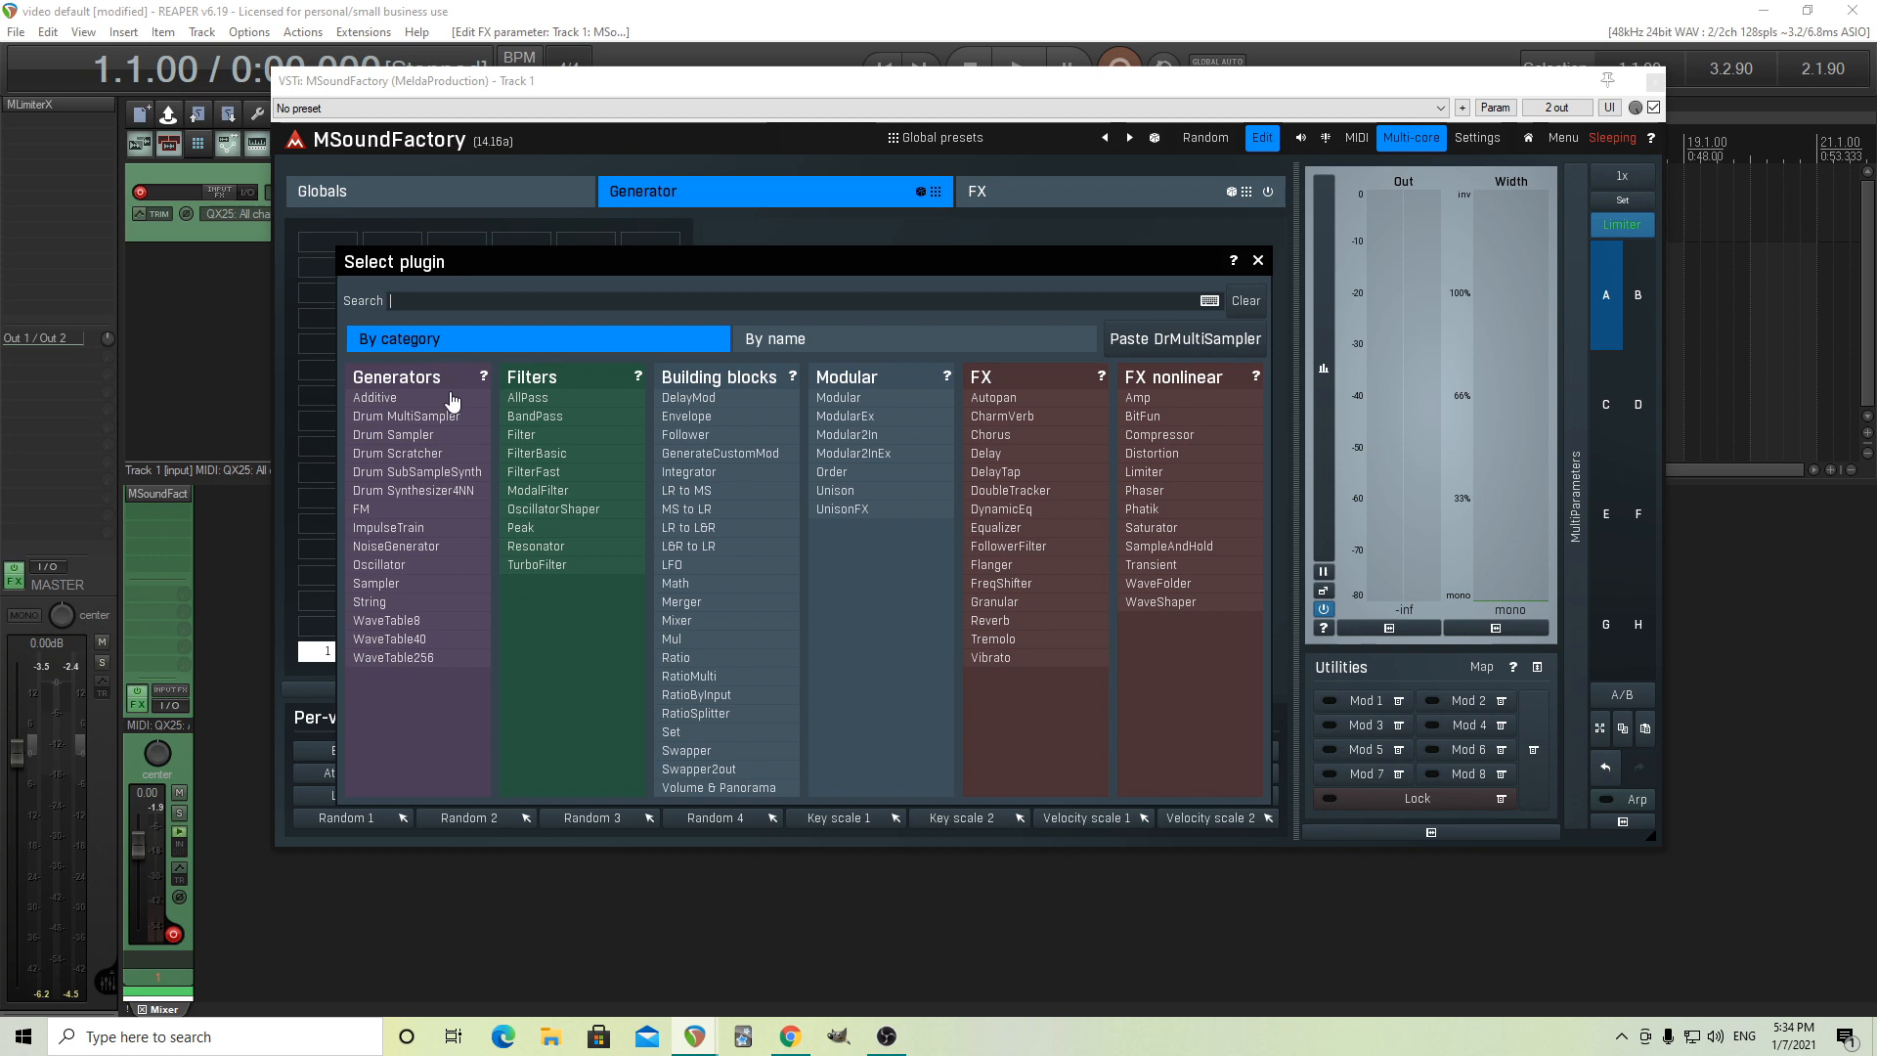
{"action": "mouse_move", "coordinate": [461, 440]}
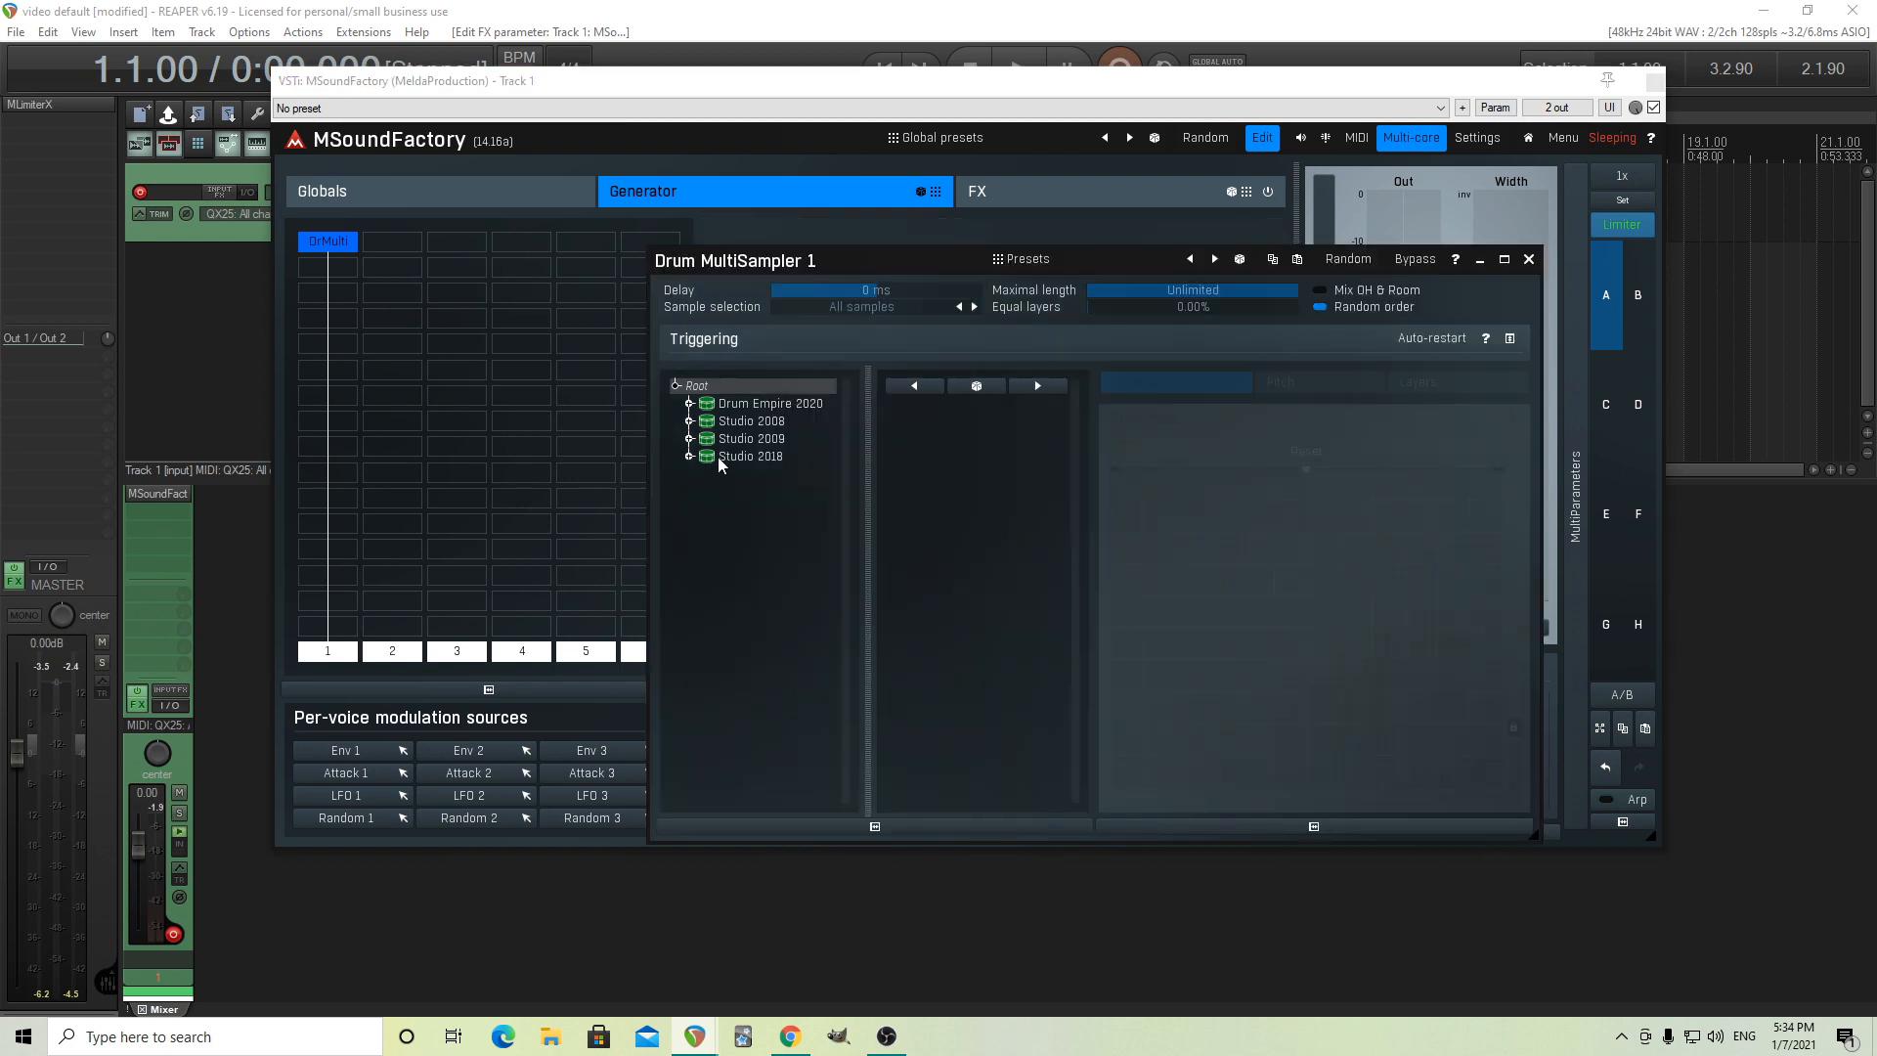
{"action": "mouse_move", "coordinate": [690, 404]}
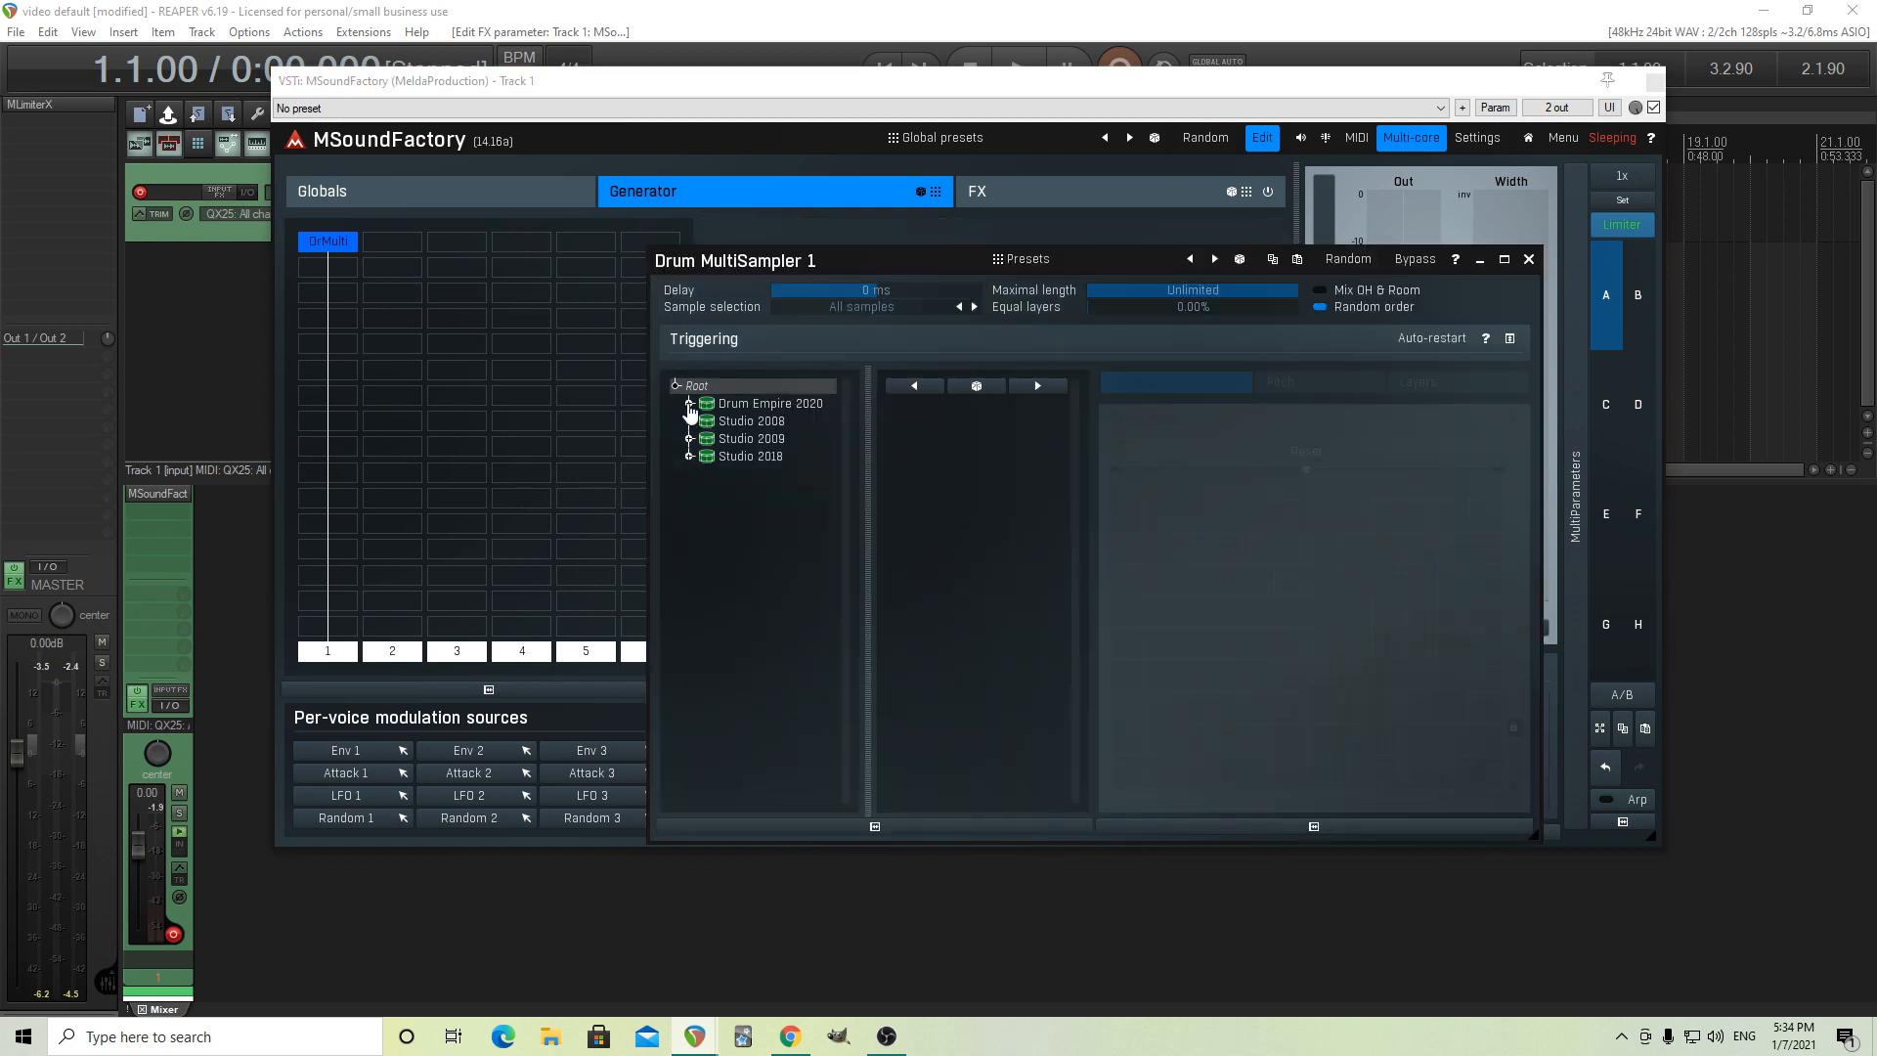
{"action": "left_click", "coordinate": [690, 455]}
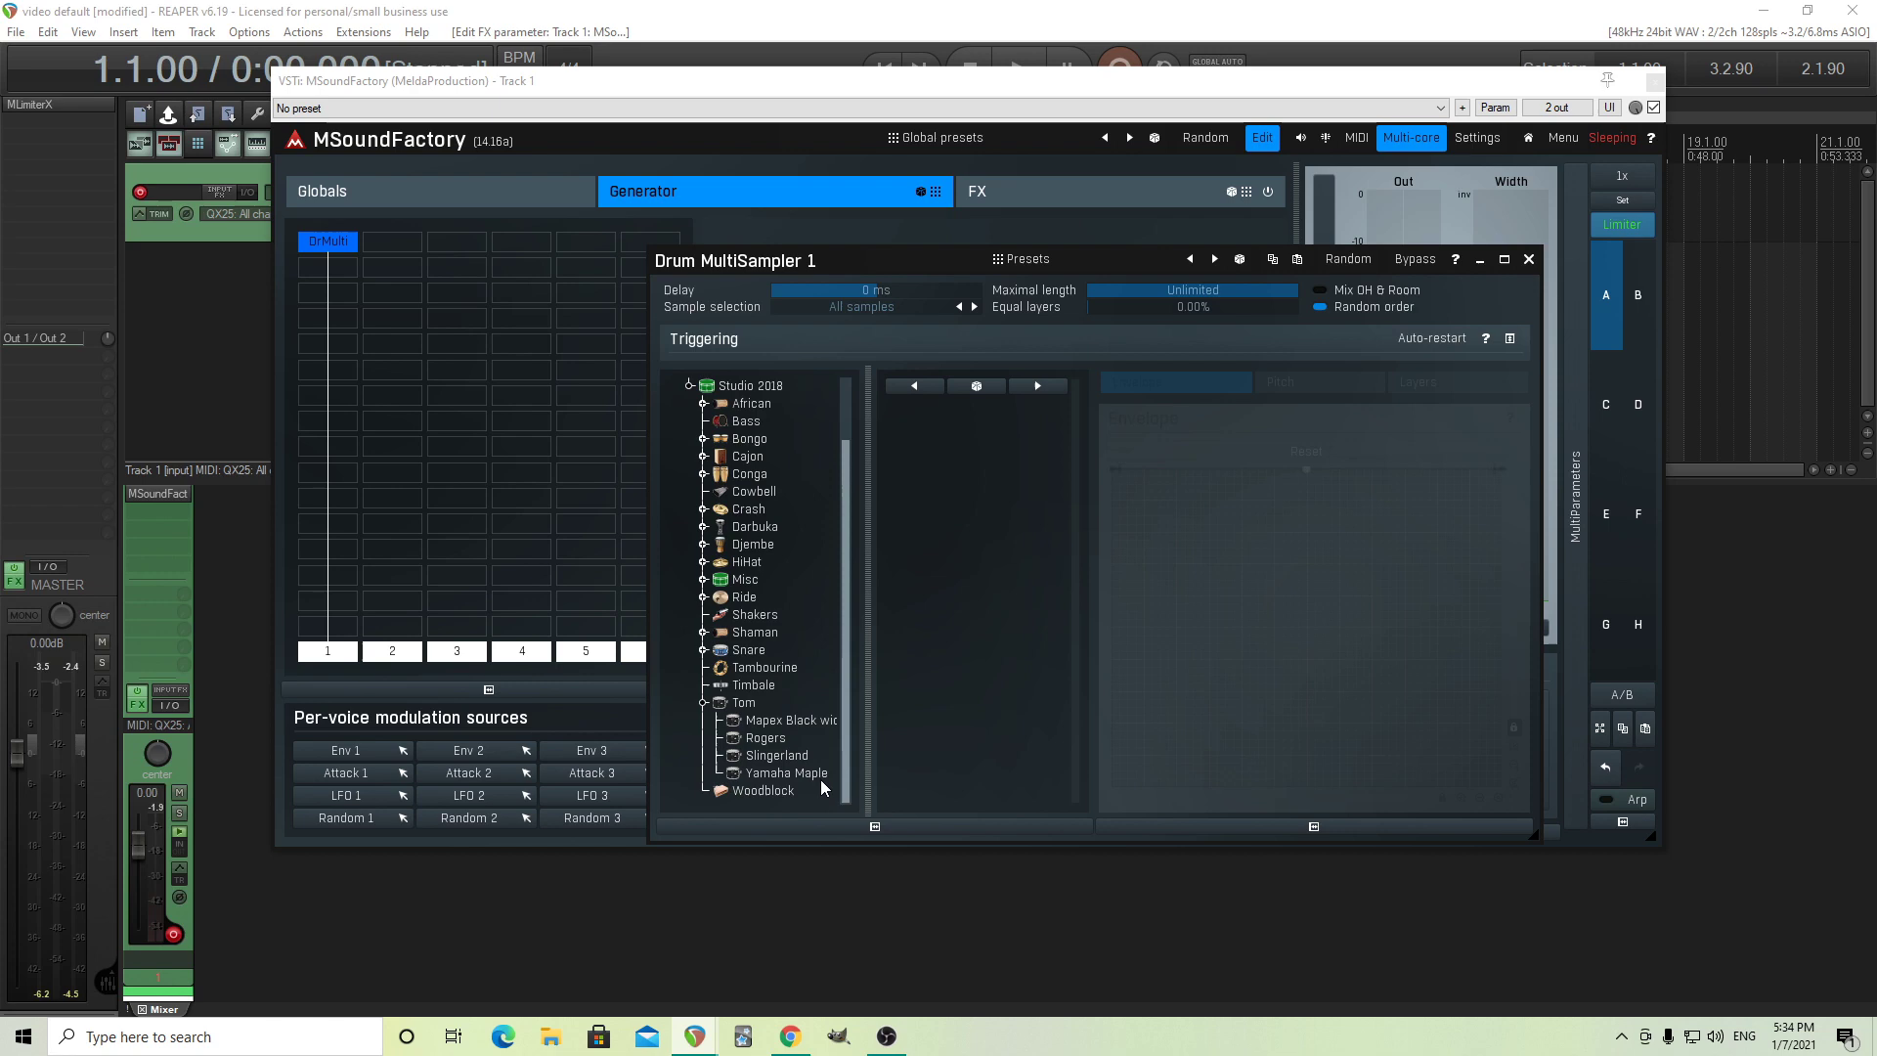
{"action": "left_click", "coordinate": [786, 772]}
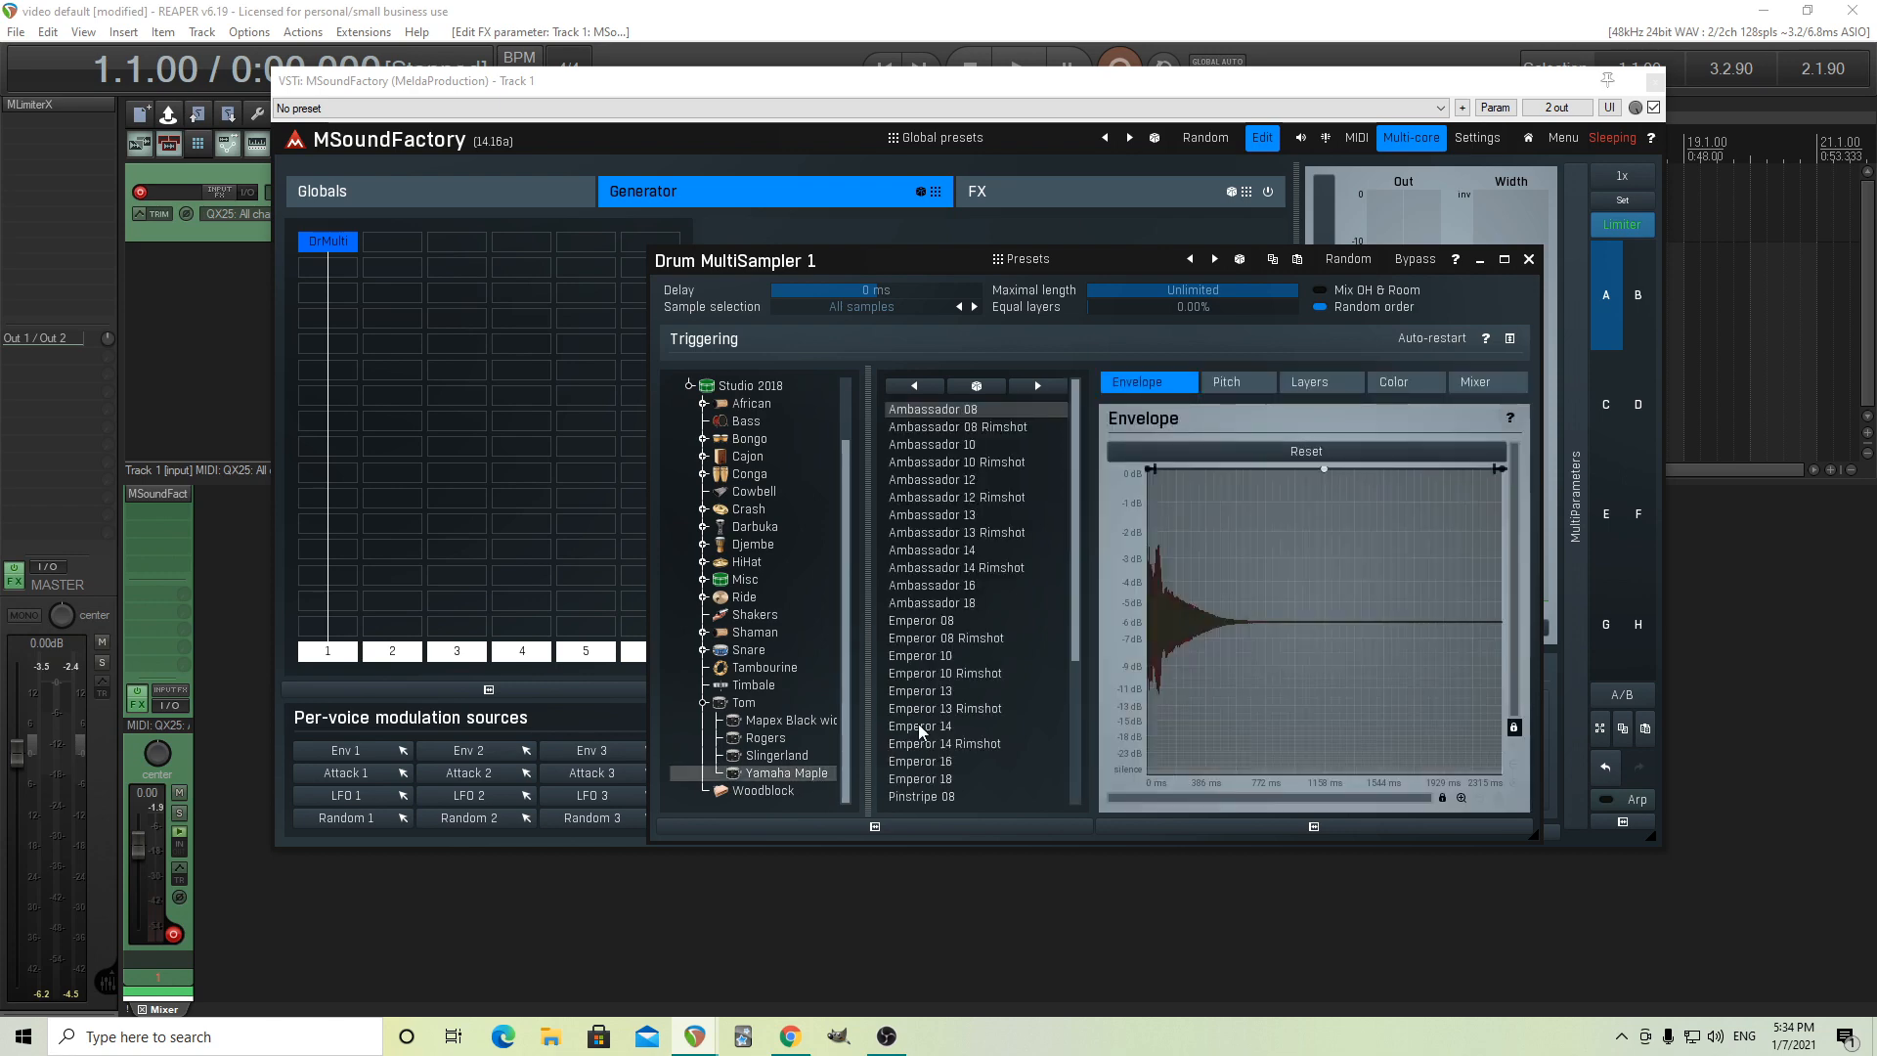
{"action": "mouse_move", "coordinate": [980, 695]}
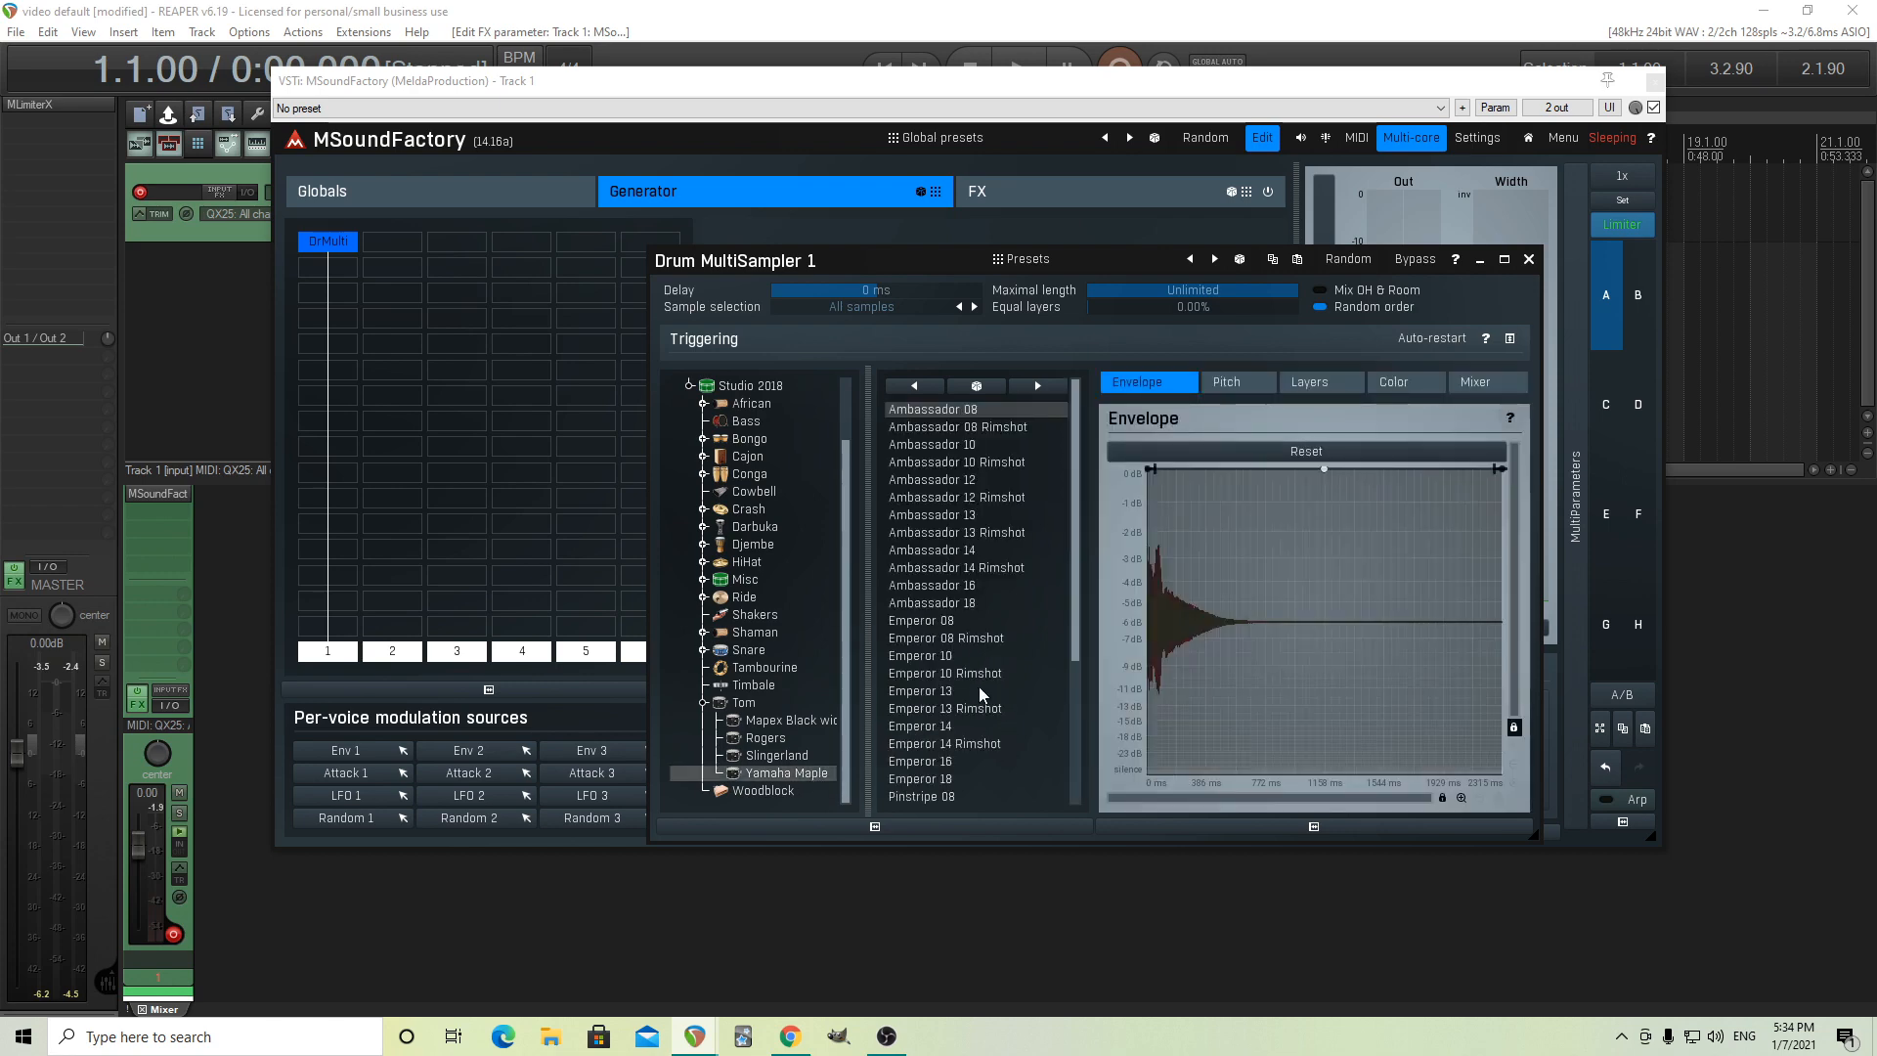
{"action": "left_click", "coordinate": [919, 690]}
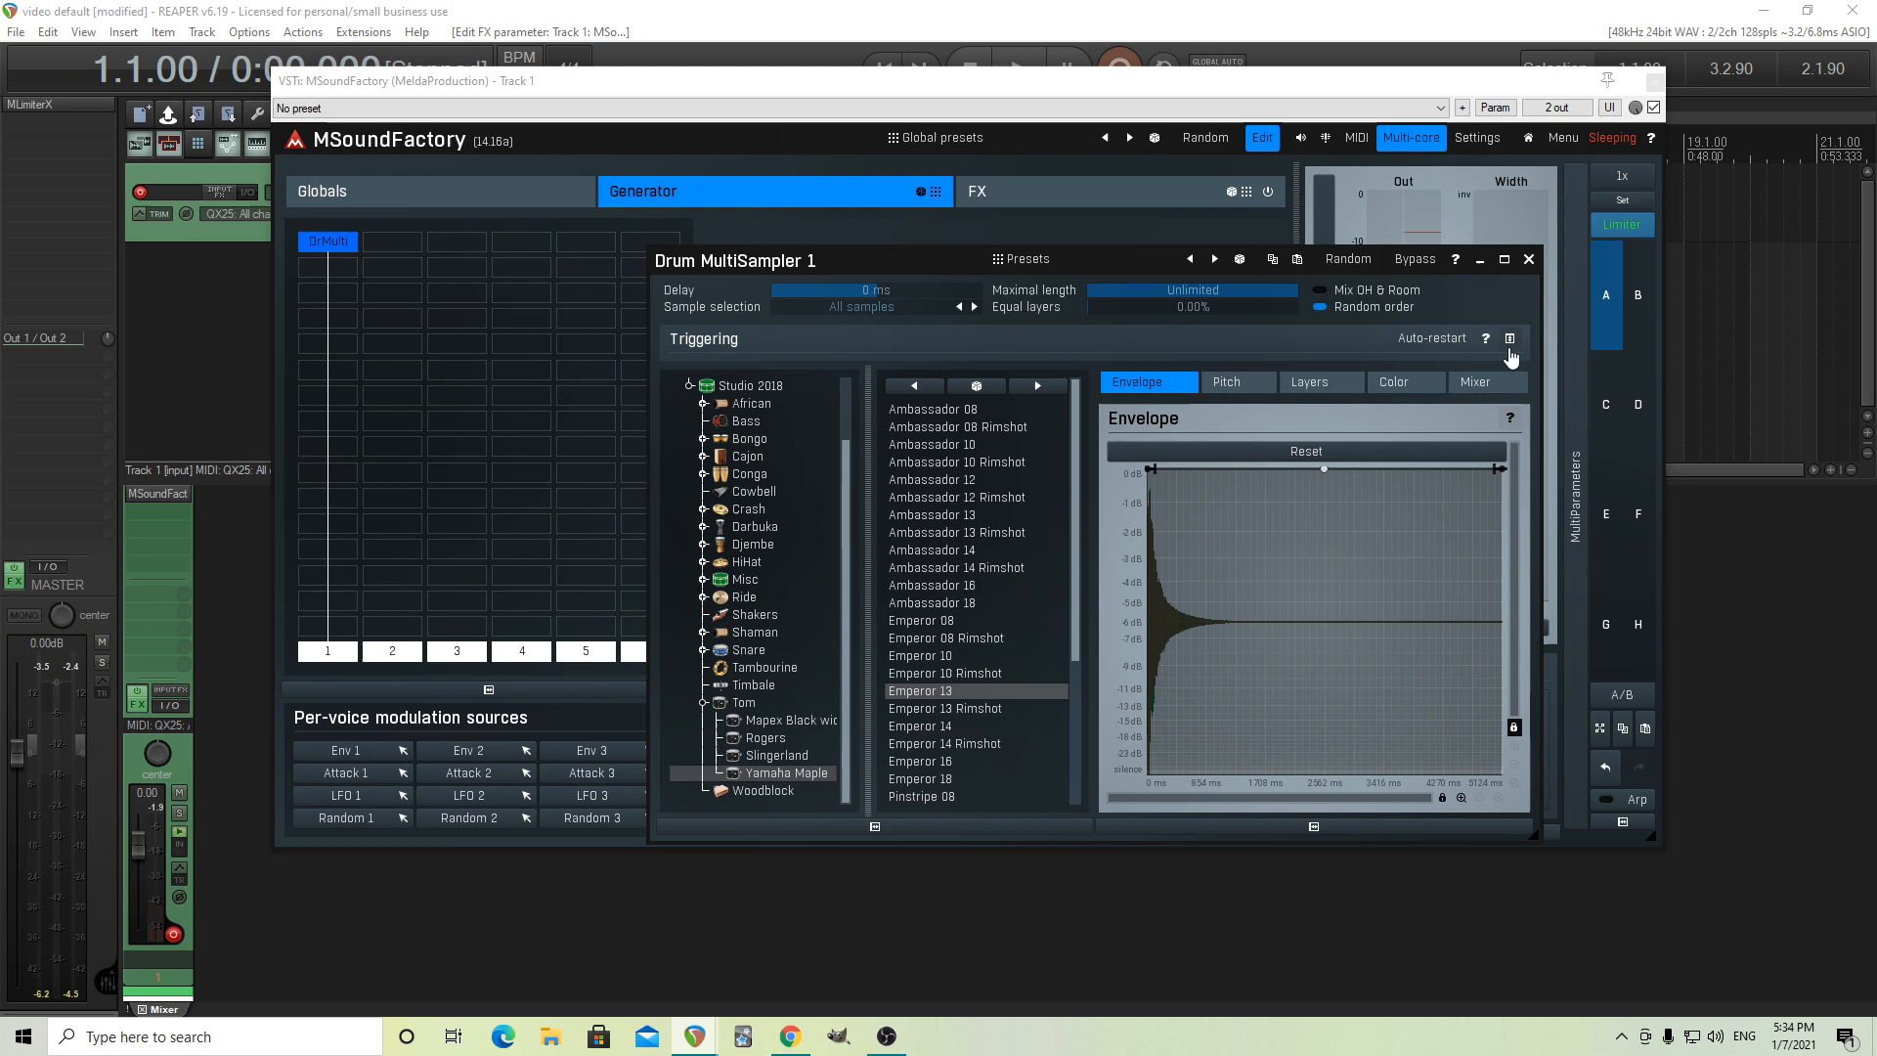
{"action": "mouse_move", "coordinate": [1494, 366]}
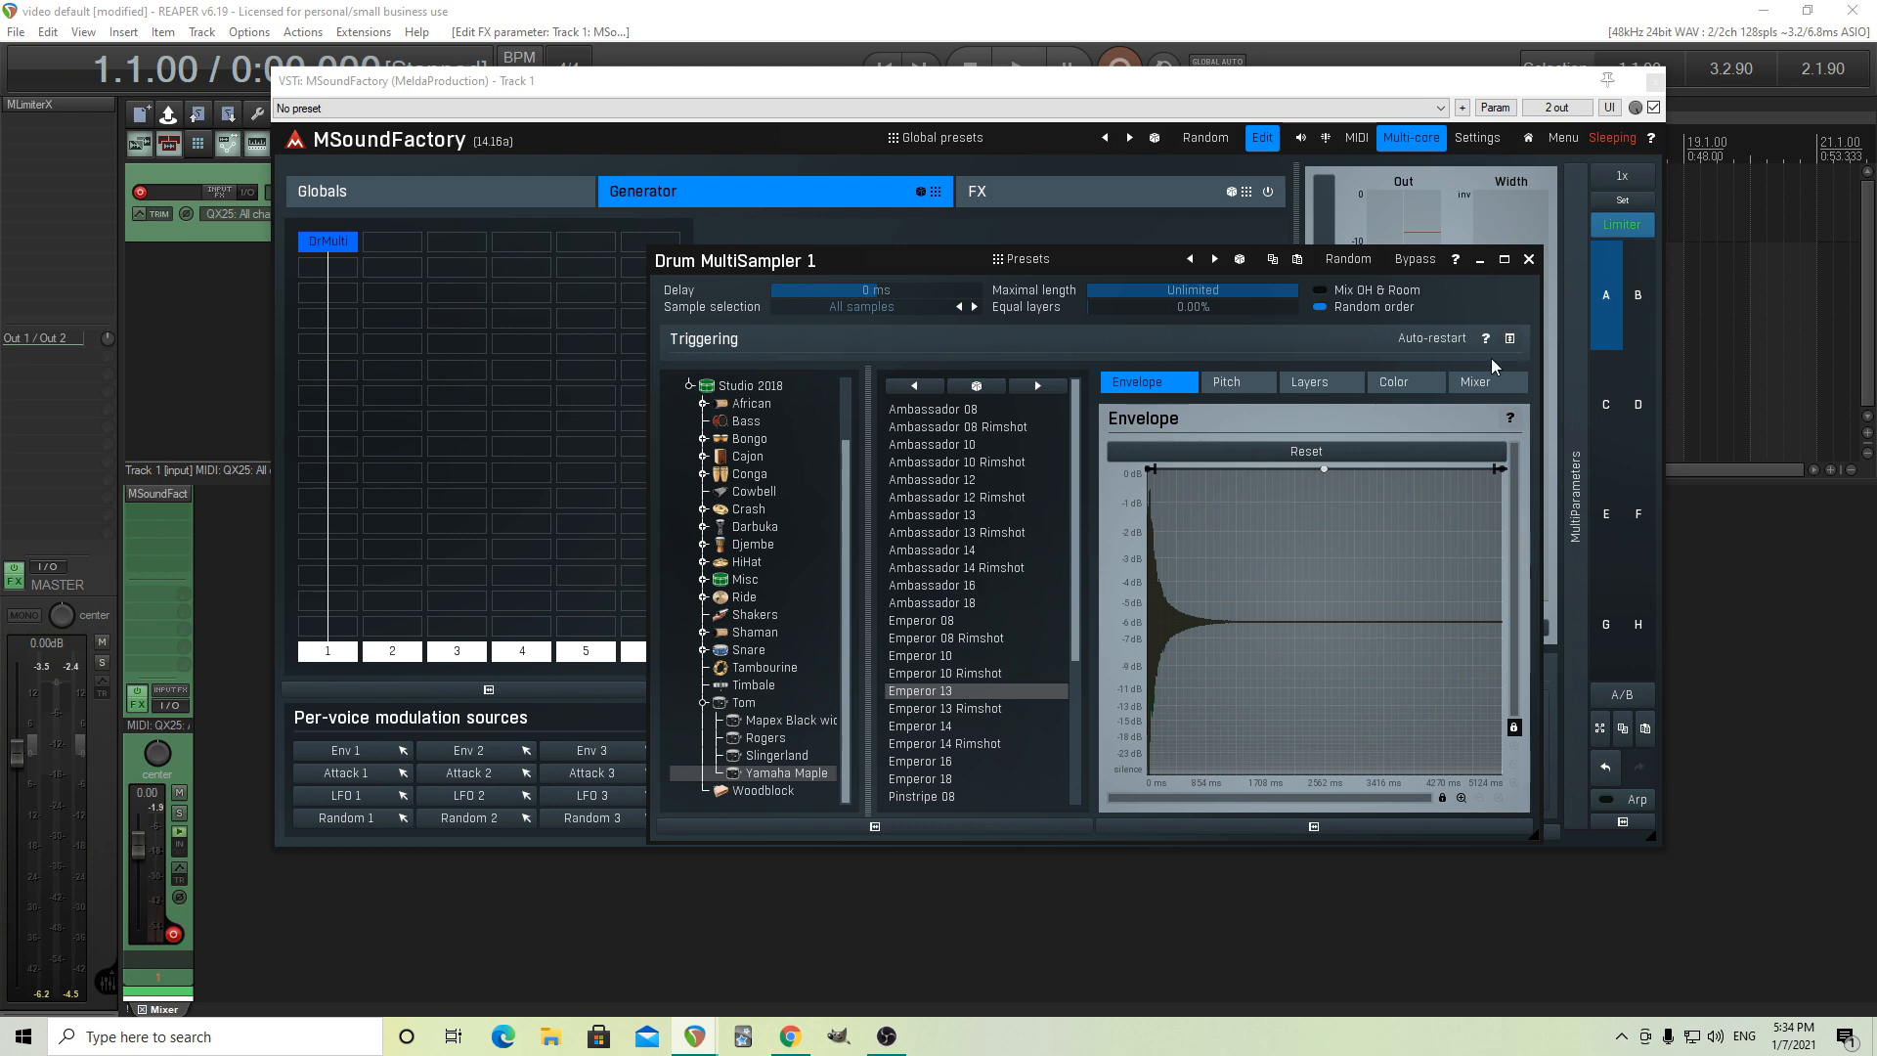
{"action": "mouse_move", "coordinate": [1324, 482]}
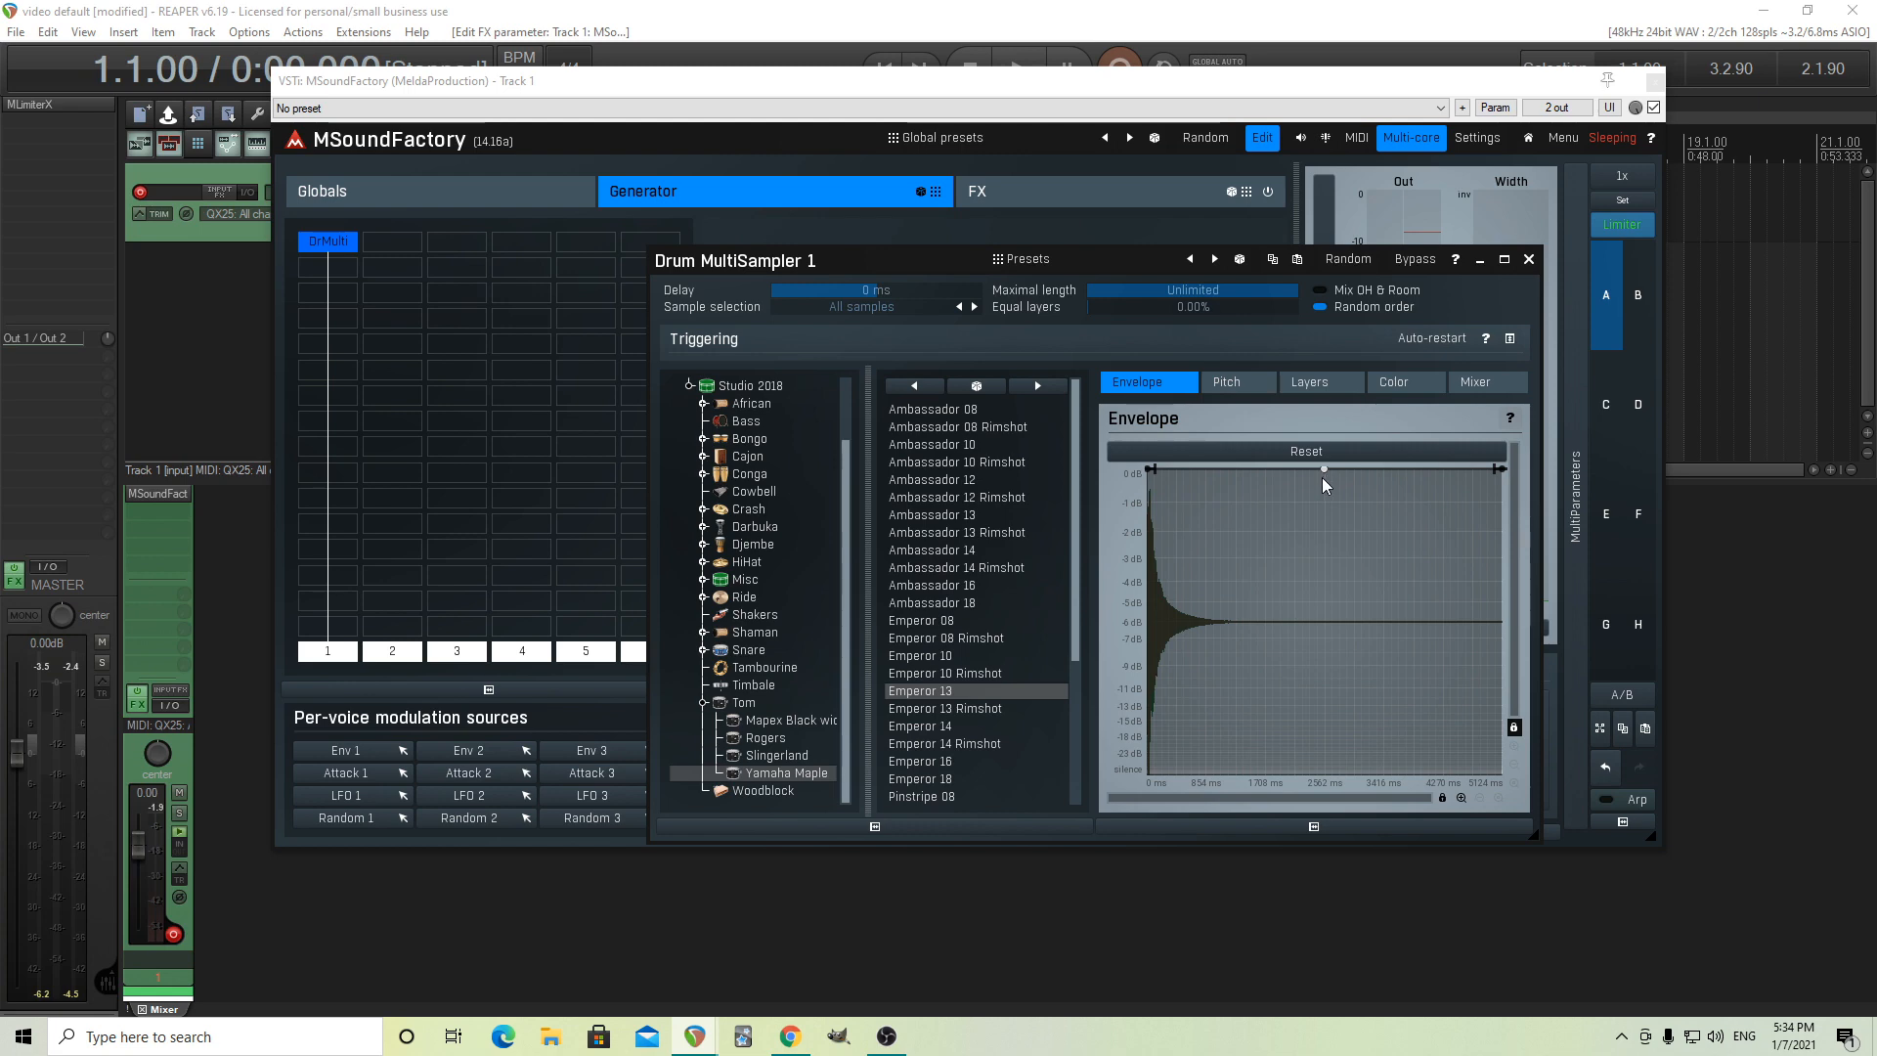
{"action": "mouse_move", "coordinate": [1528, 344]}
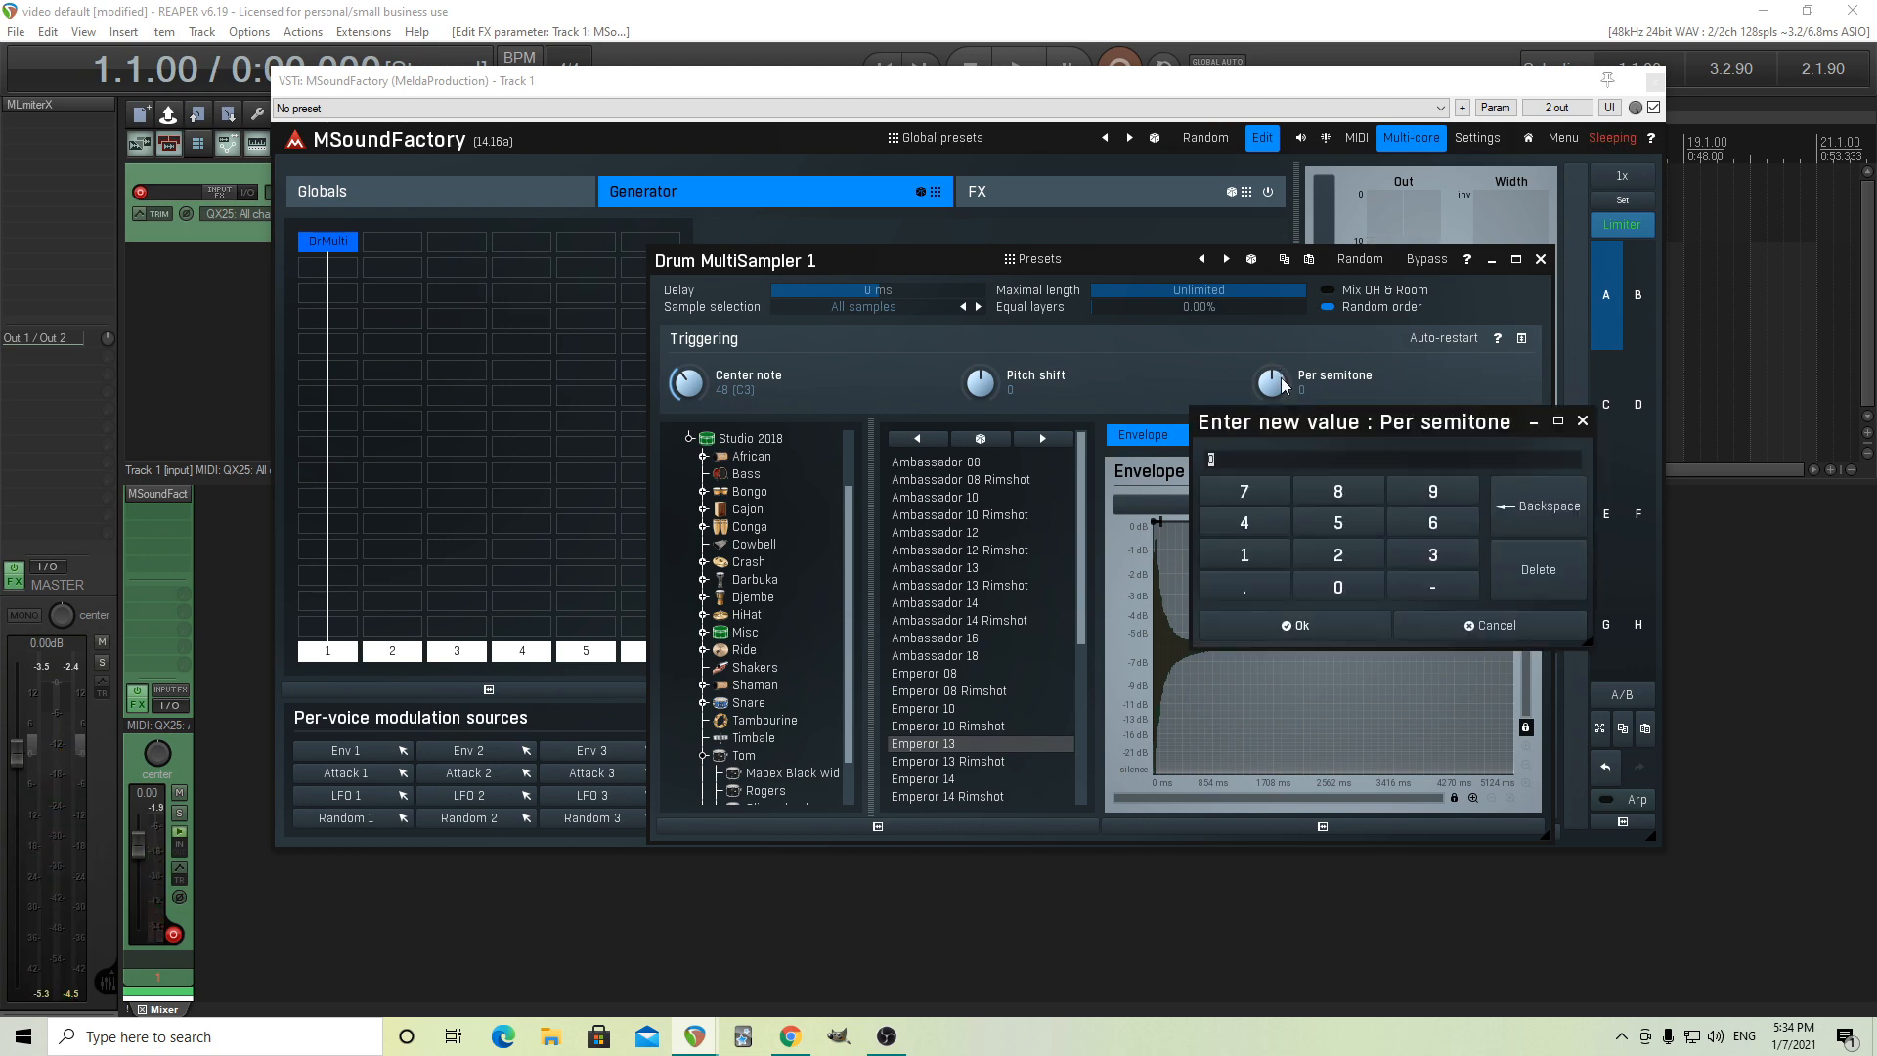
Enter 1 as the tom sampler's Per semitone pitch tracking value, centred on C3
{"action": "left_click", "coordinate": [1293, 624]}
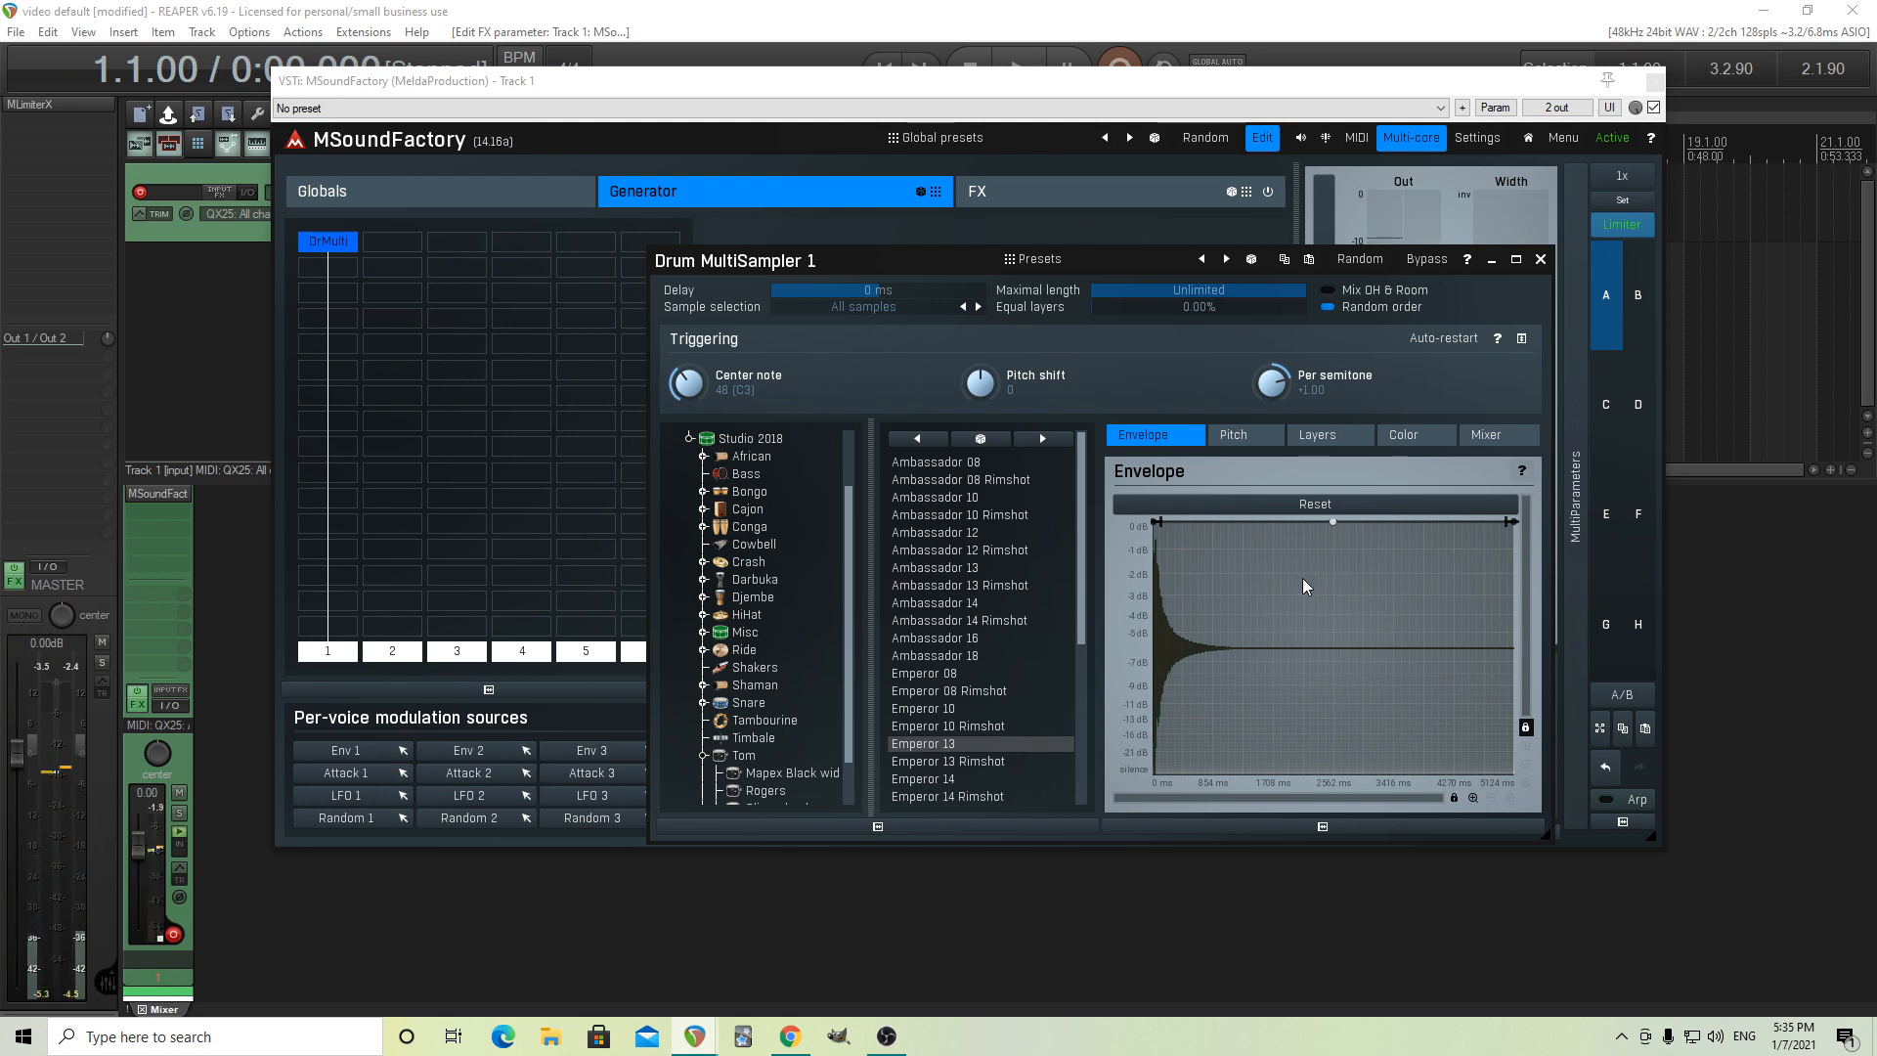
{"action": "mouse_move", "coordinate": [1301, 586]}
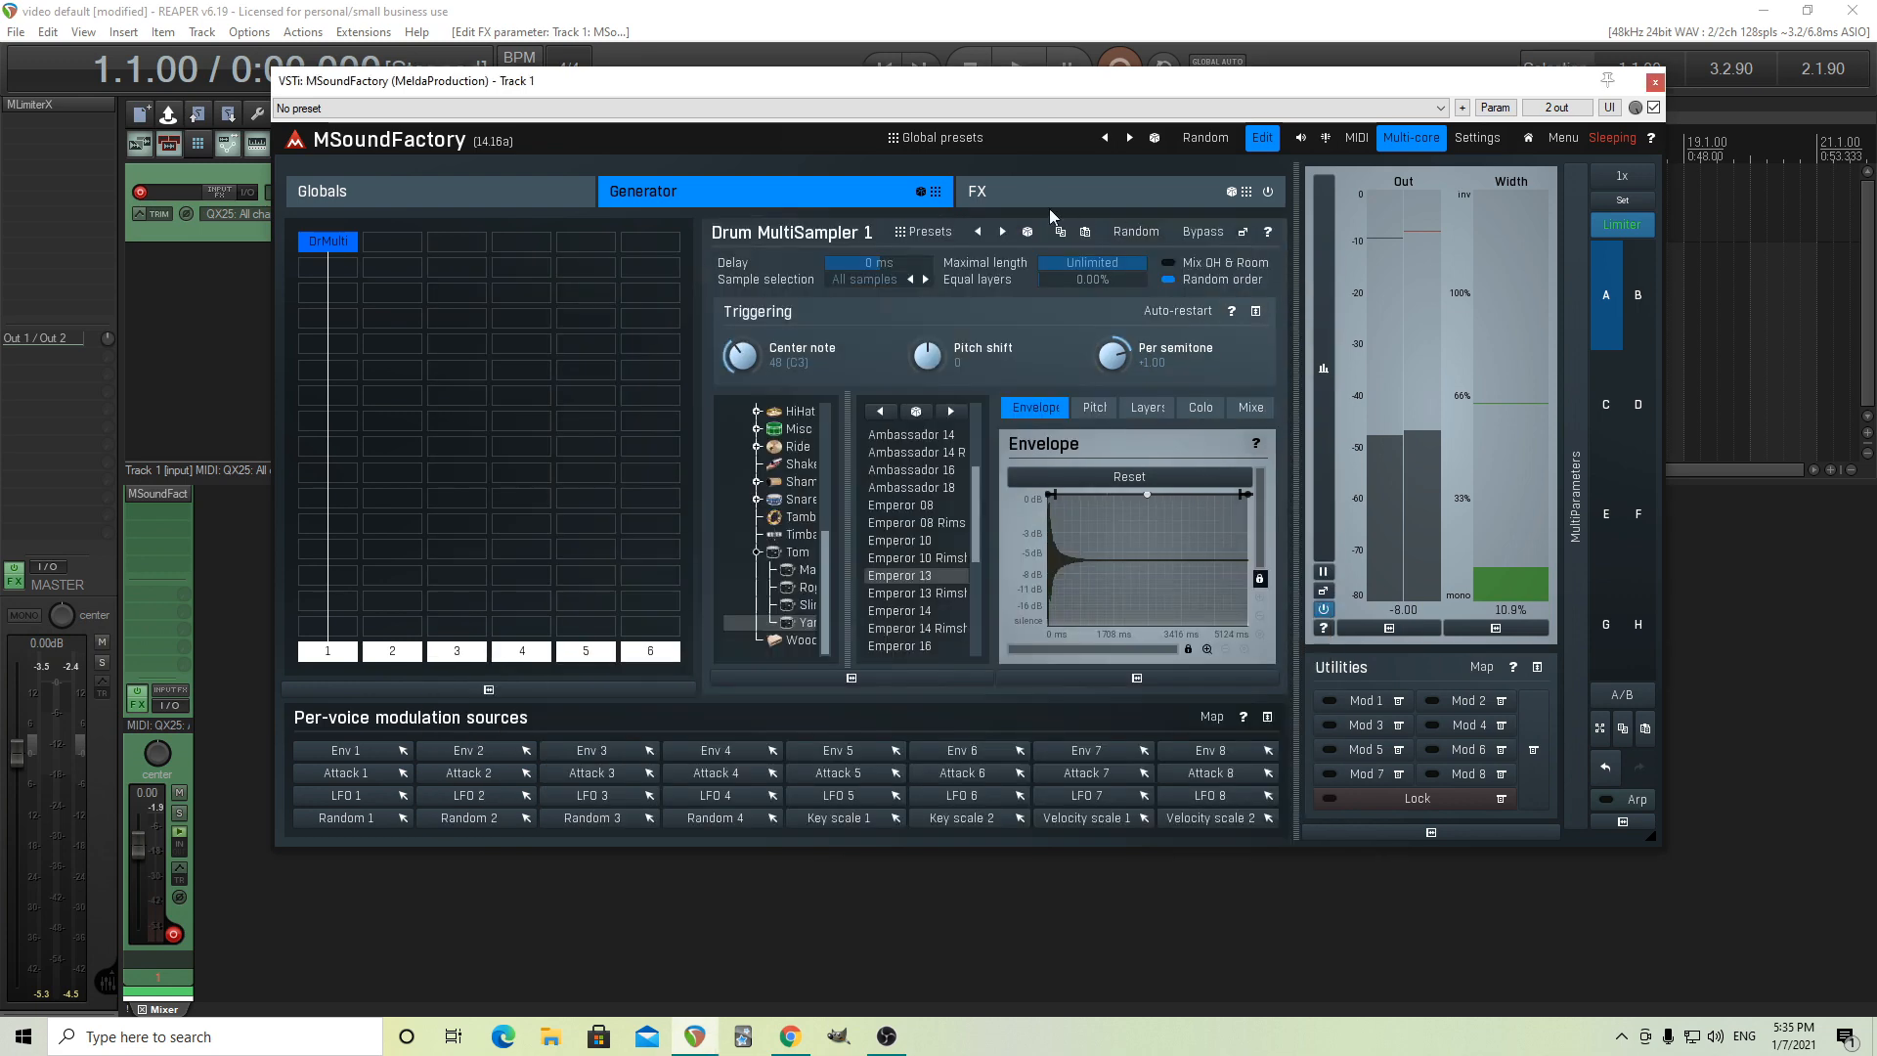
Drag the Tuner module into the first FX column to read the tom's pitch (D#3)
{"action": "left_click", "coordinate": [977, 190]}
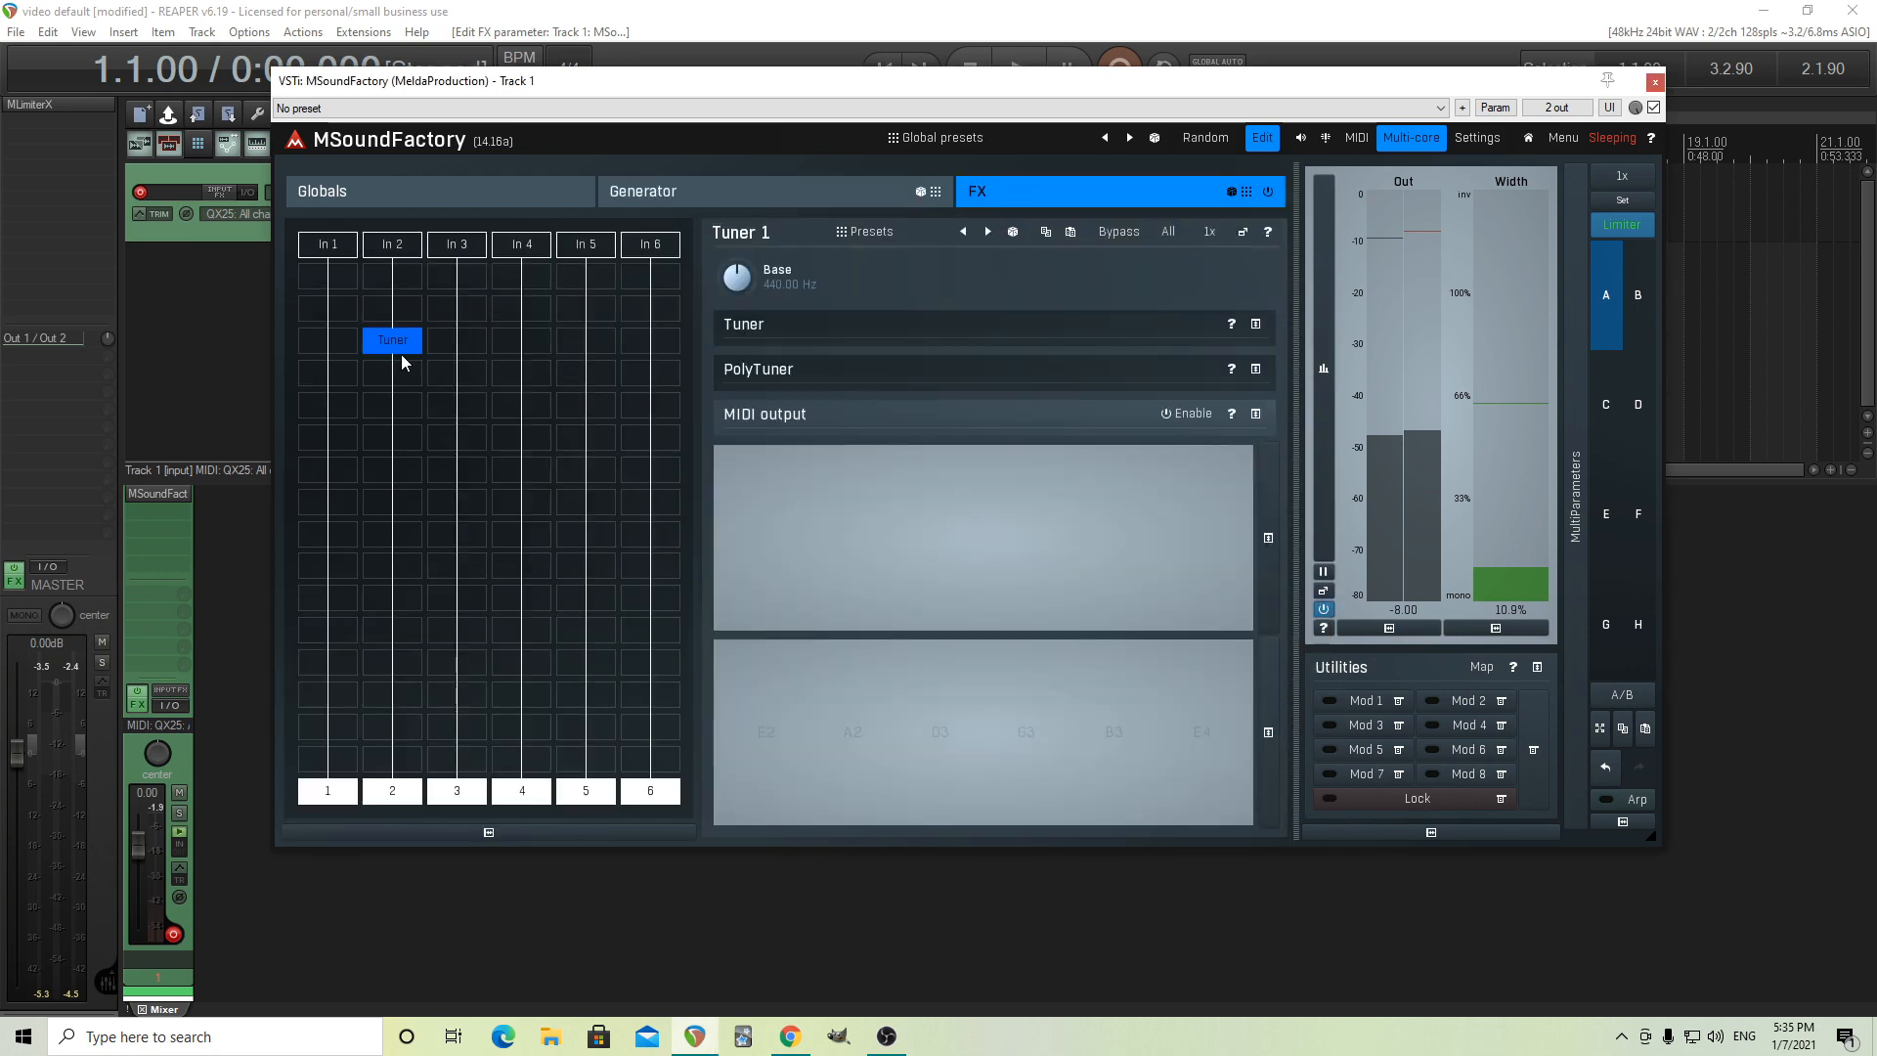
{"action": "left_click_drag", "start_coordinate": [391, 340], "coordinate": [326, 372]}
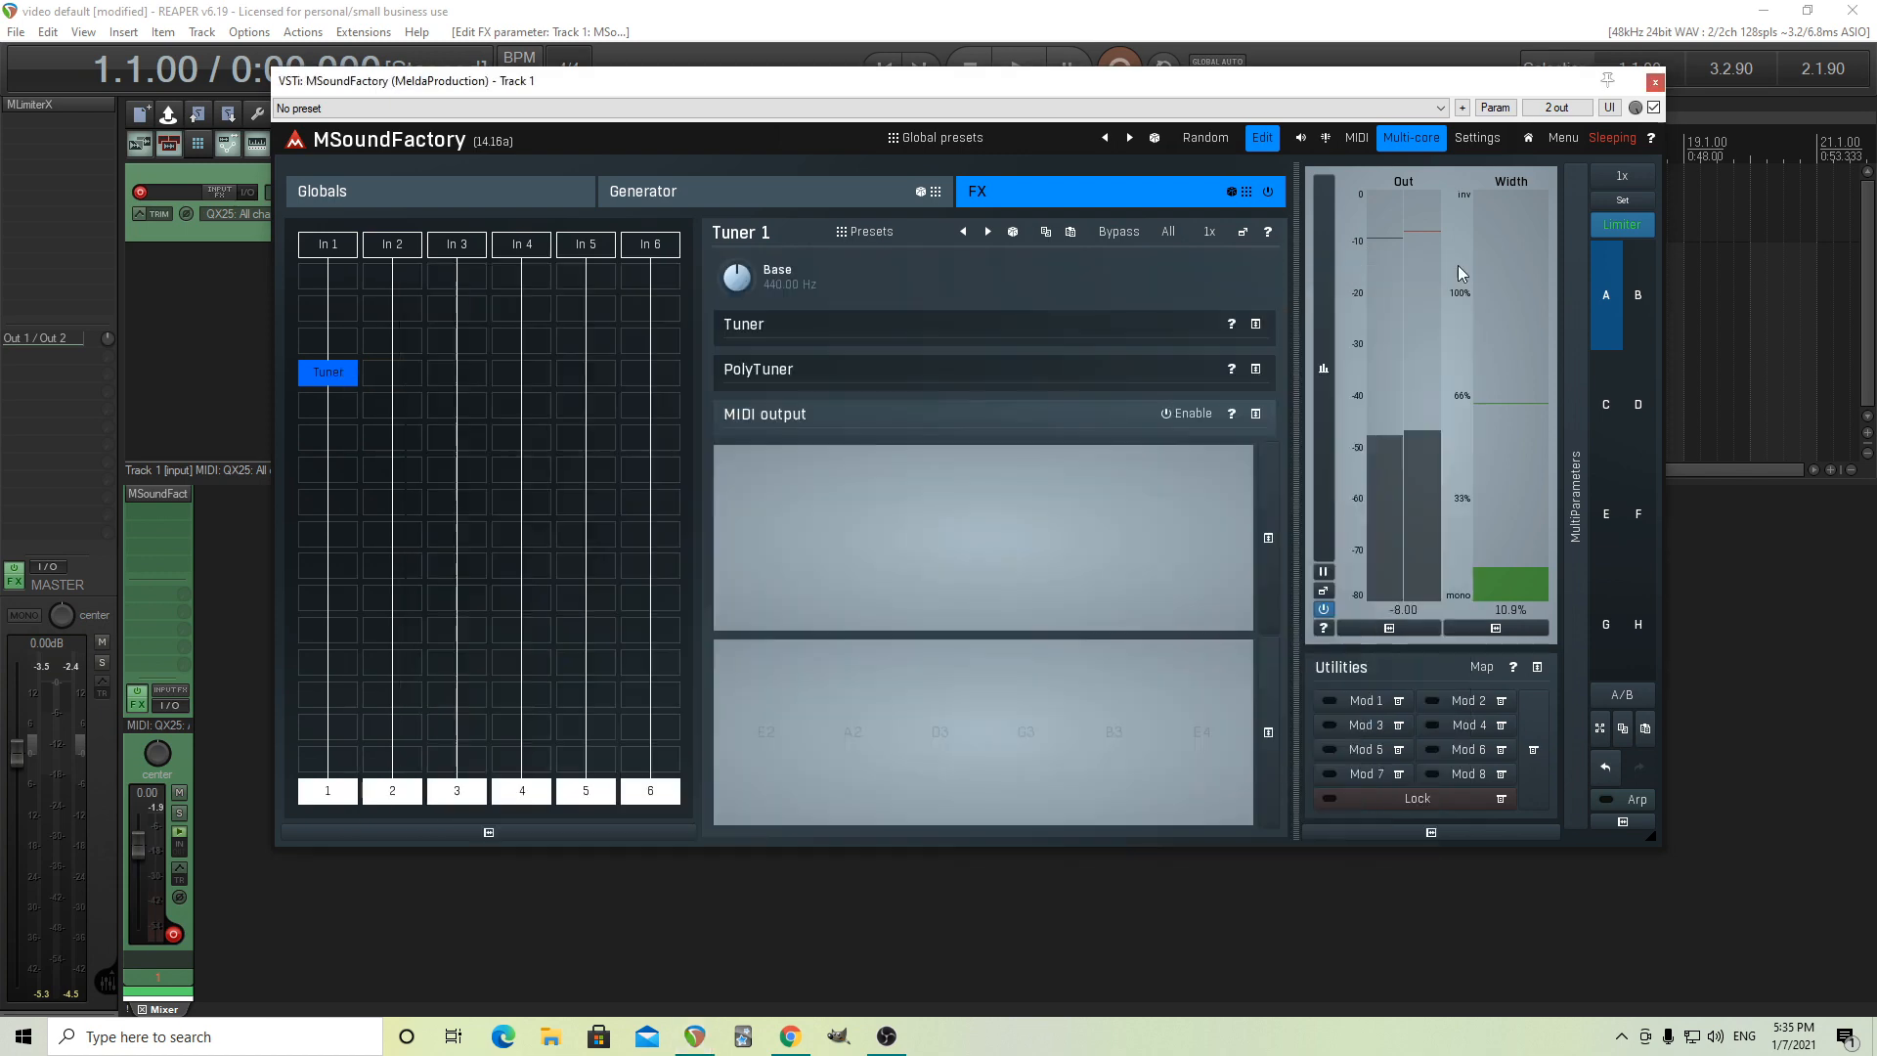
{"action": "mouse_move", "coordinate": [489, 500]}
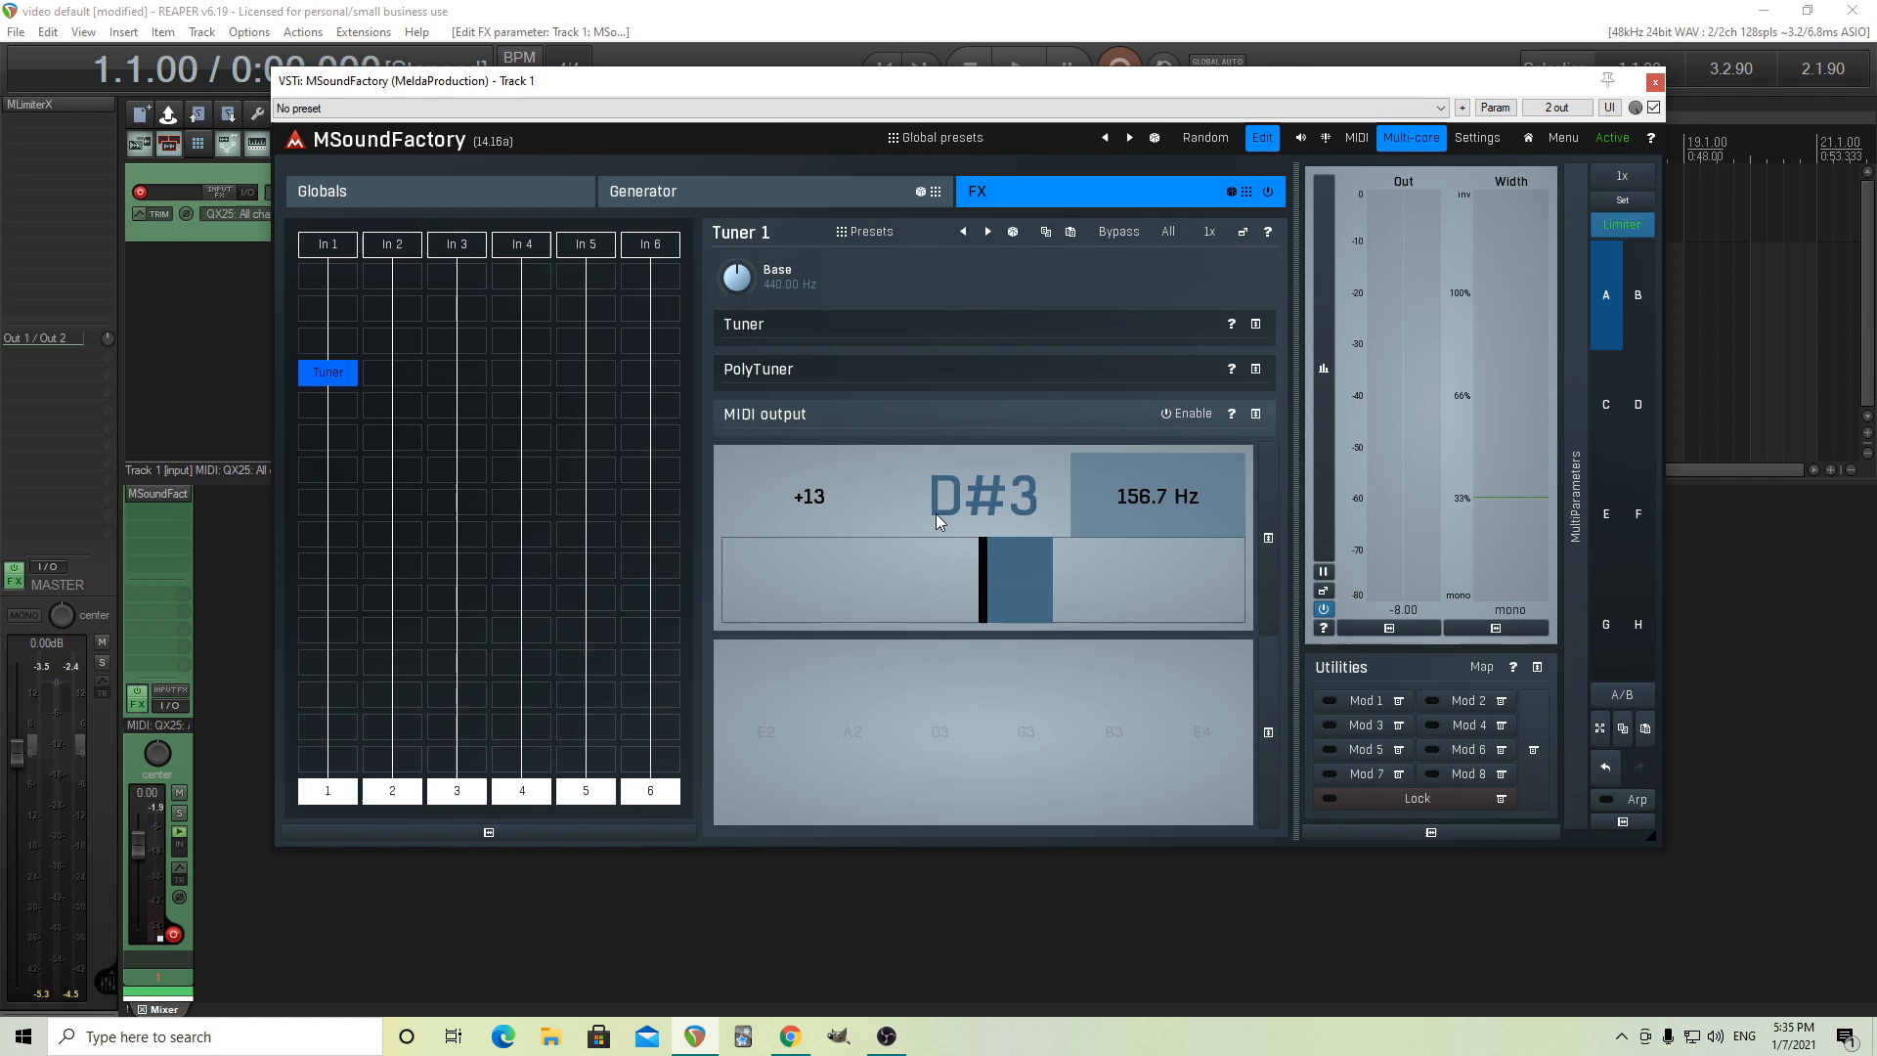
{"action": "mouse_move", "coordinate": [1002, 518]}
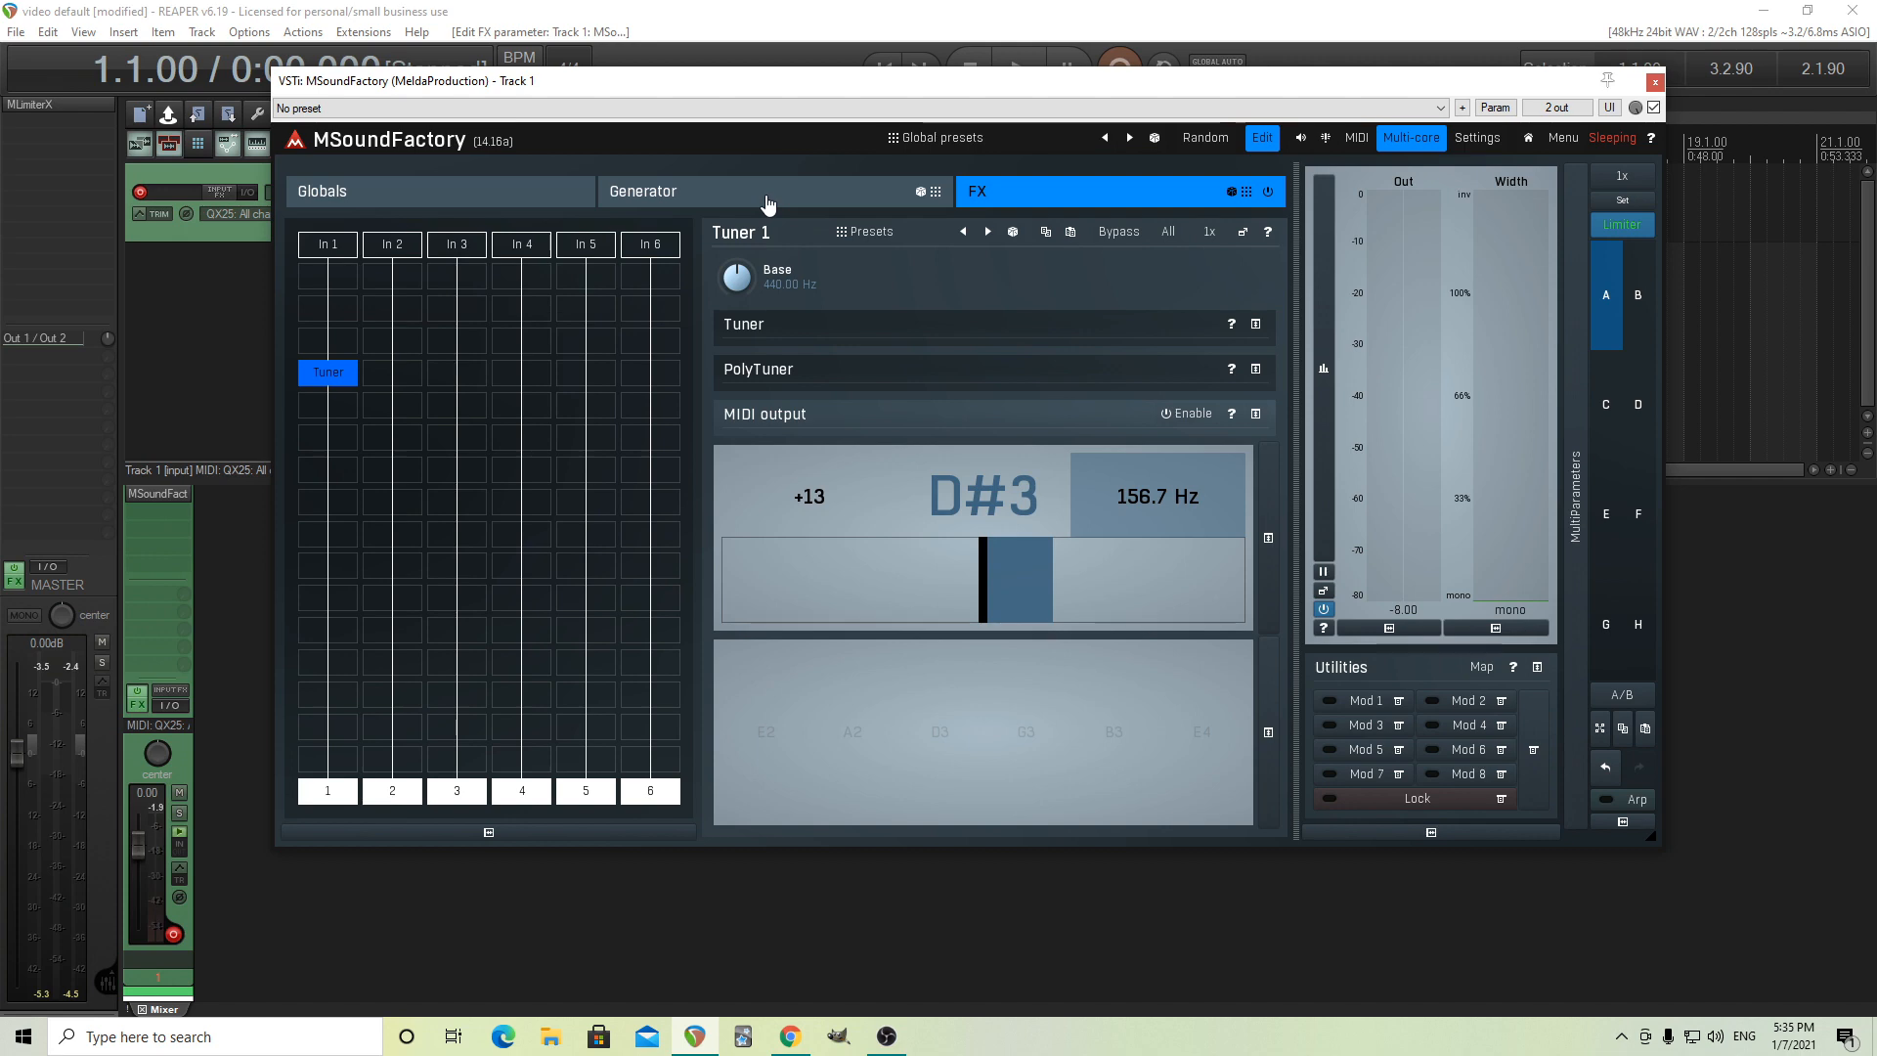
Set the tom's pitch shift to -3.1 so the Tuner reads C3 at 130.6 Hz, -3 cents
{"action": "left_click", "coordinate": [642, 191]}
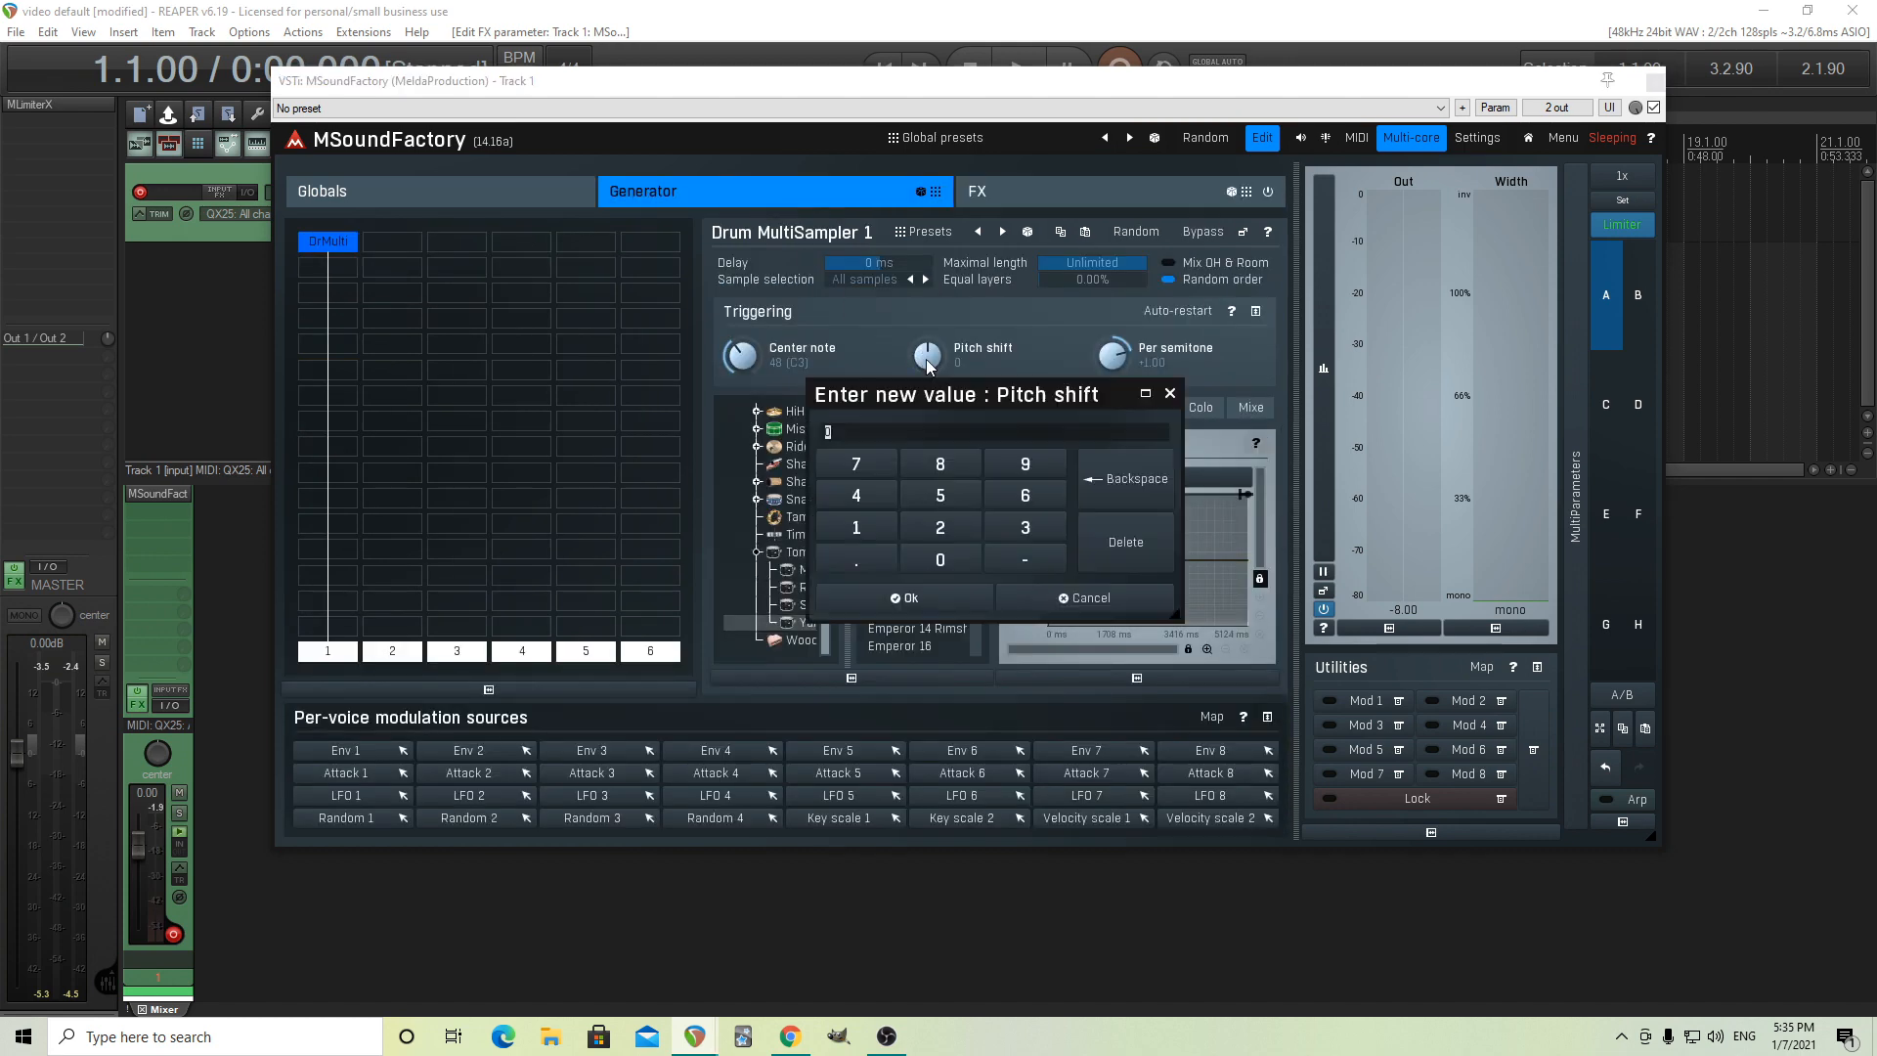
{"action": "left_click", "coordinate": [903, 597]}
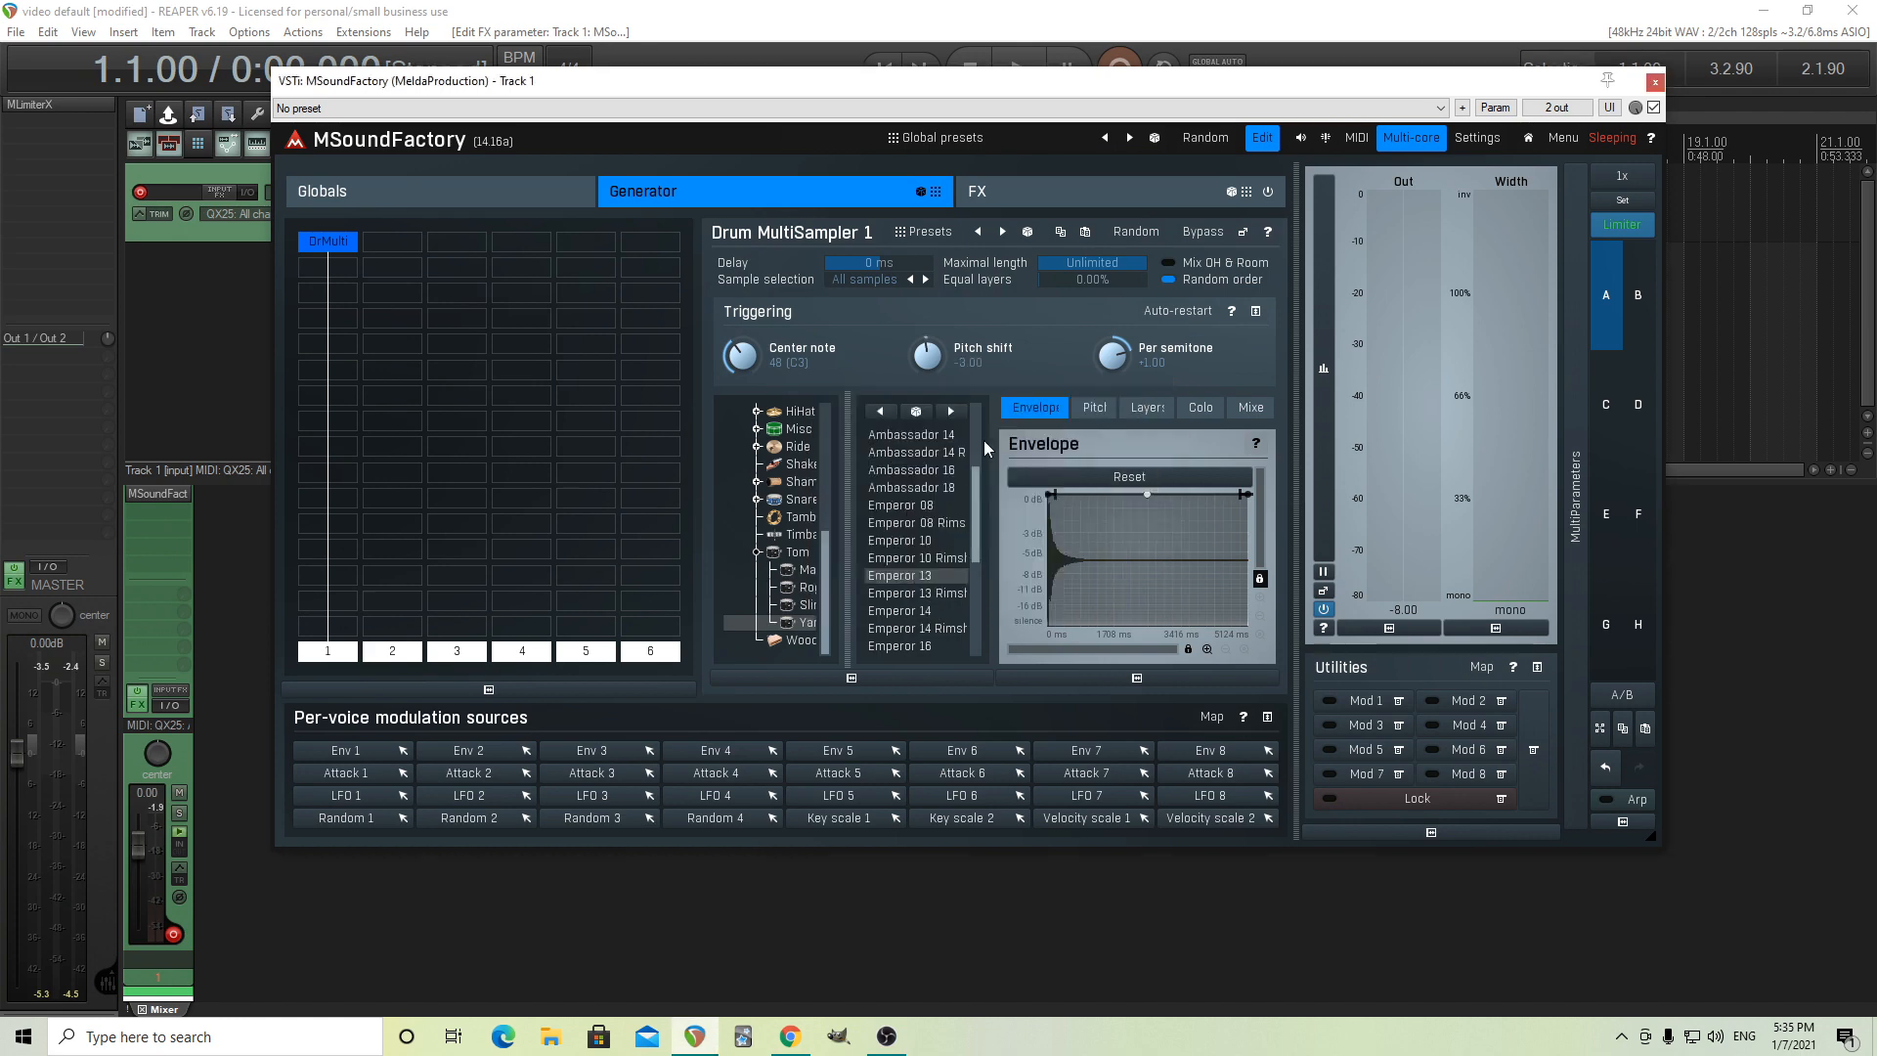
{"action": "left_click", "coordinate": [1034, 192]}
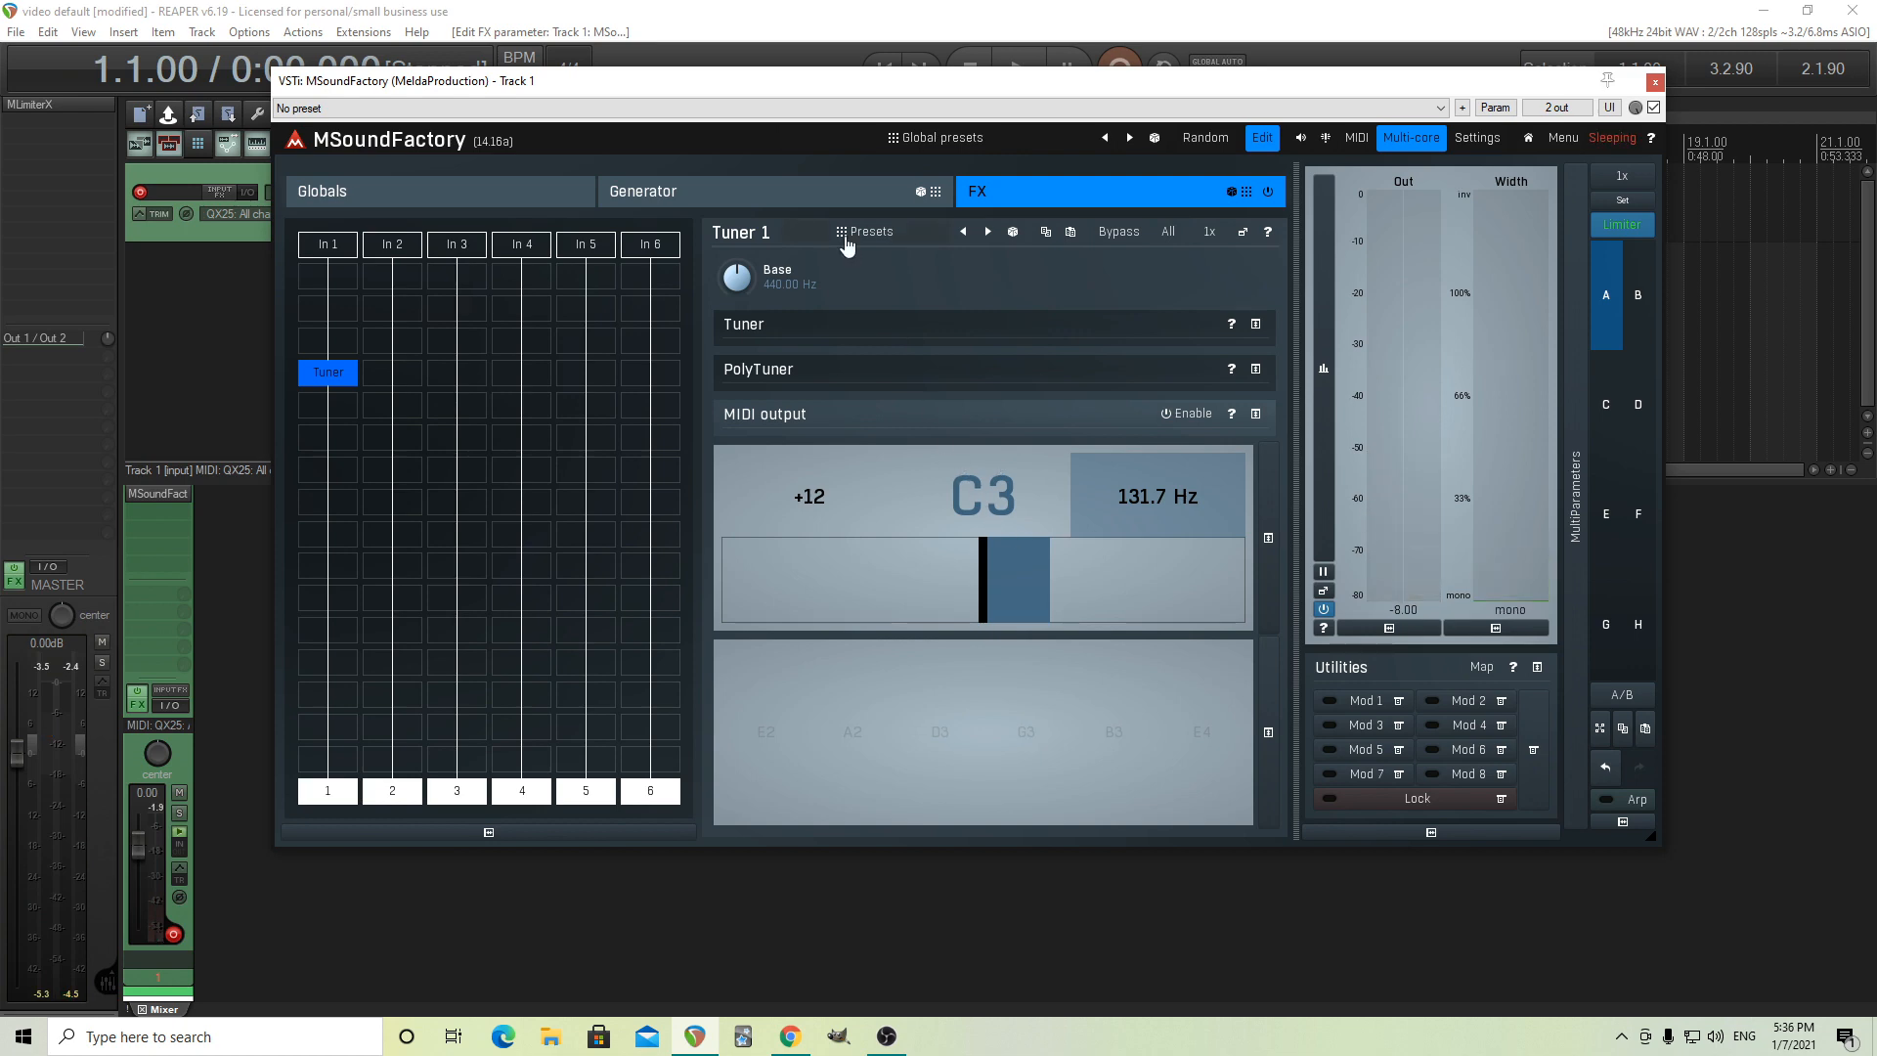
{"action": "mouse_move", "coordinate": [764, 203]}
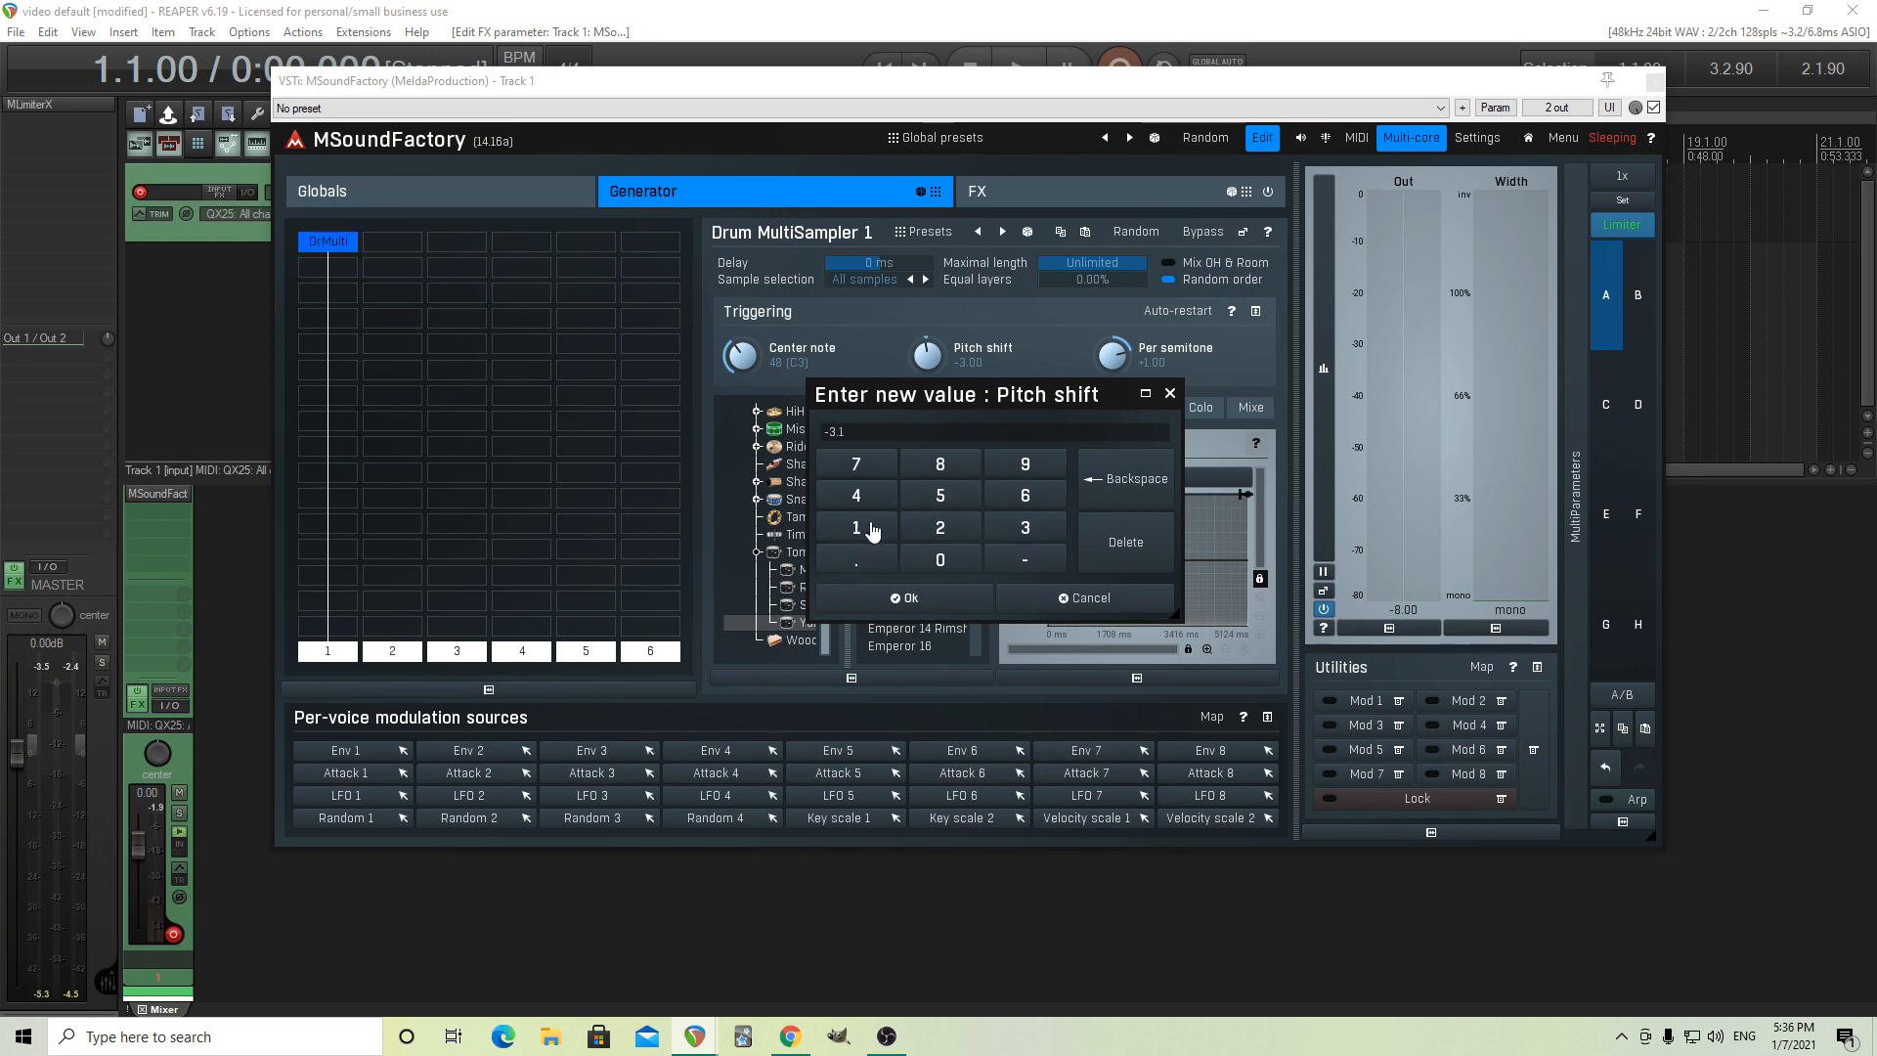
{"action": "left_click", "coordinate": [1013, 191]}
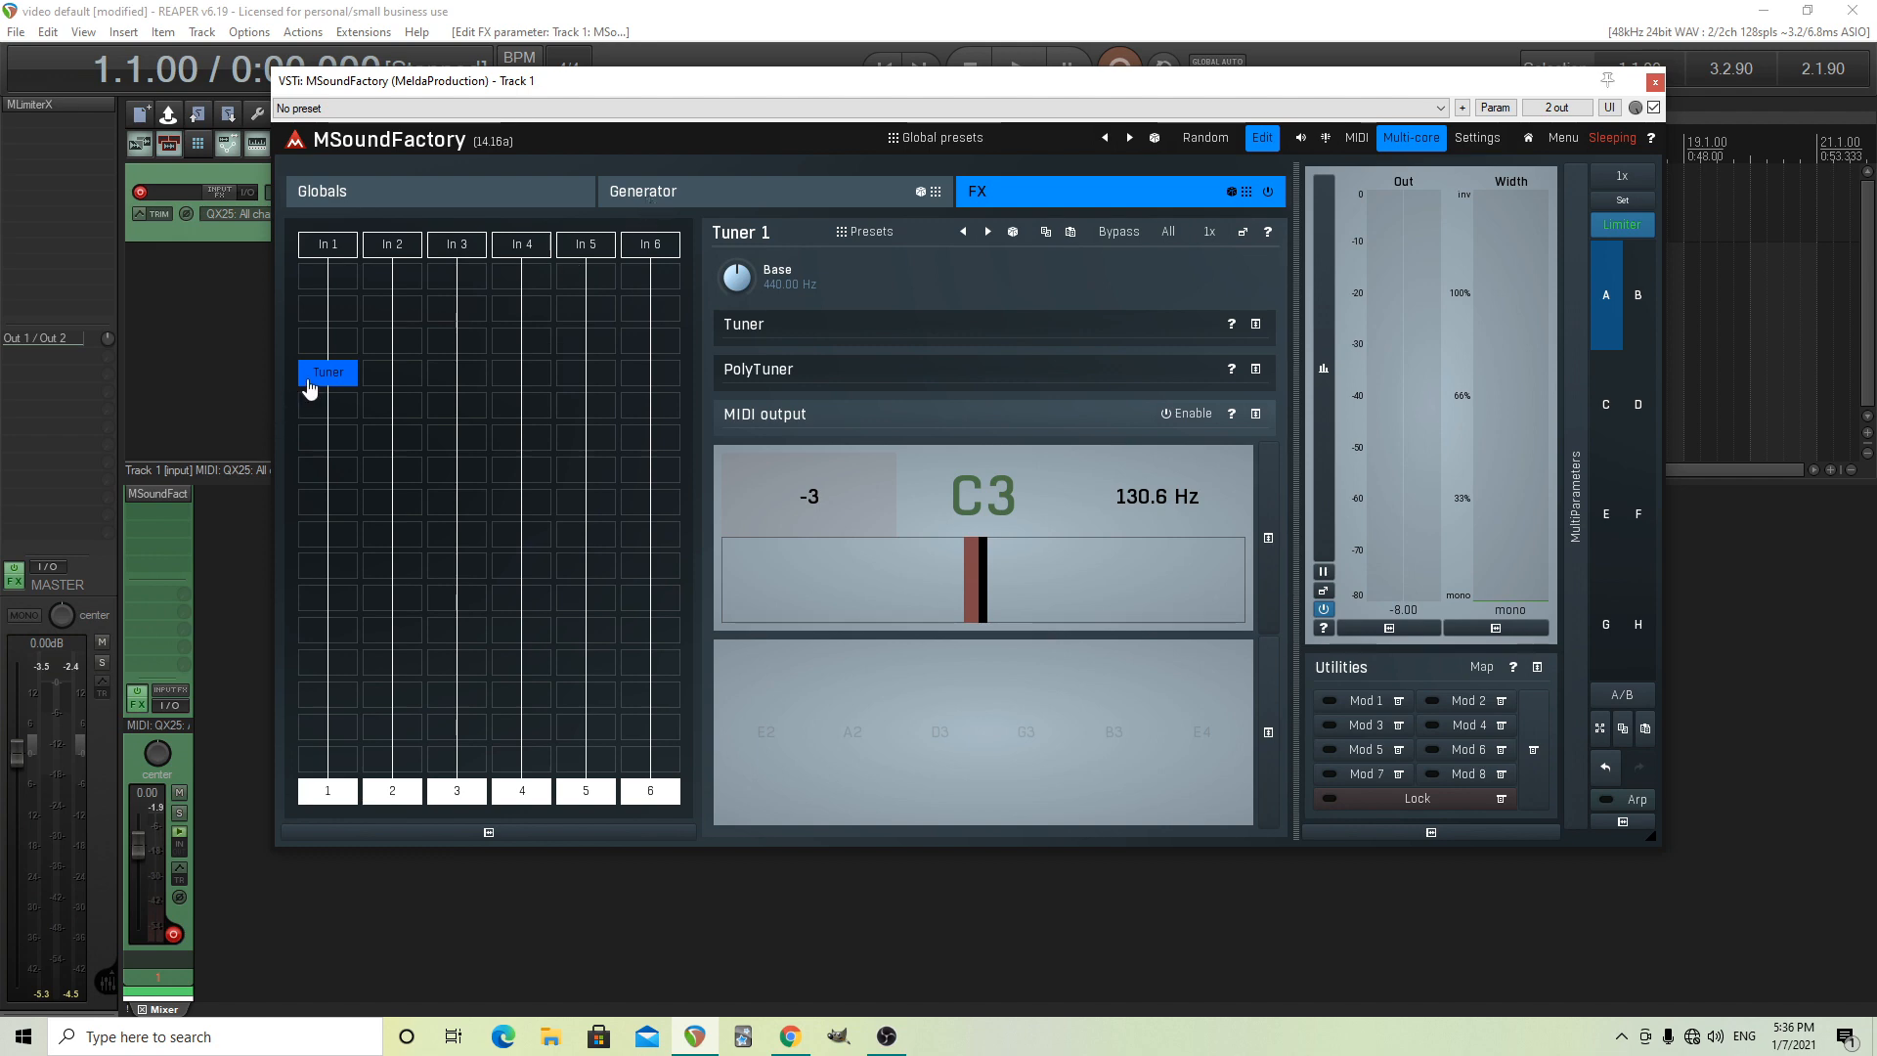
Add a sine Oscillator in generator slot two and re-enter the tom's pitch shift as -3.10
{"action": "left_click", "coordinate": [642, 191]}
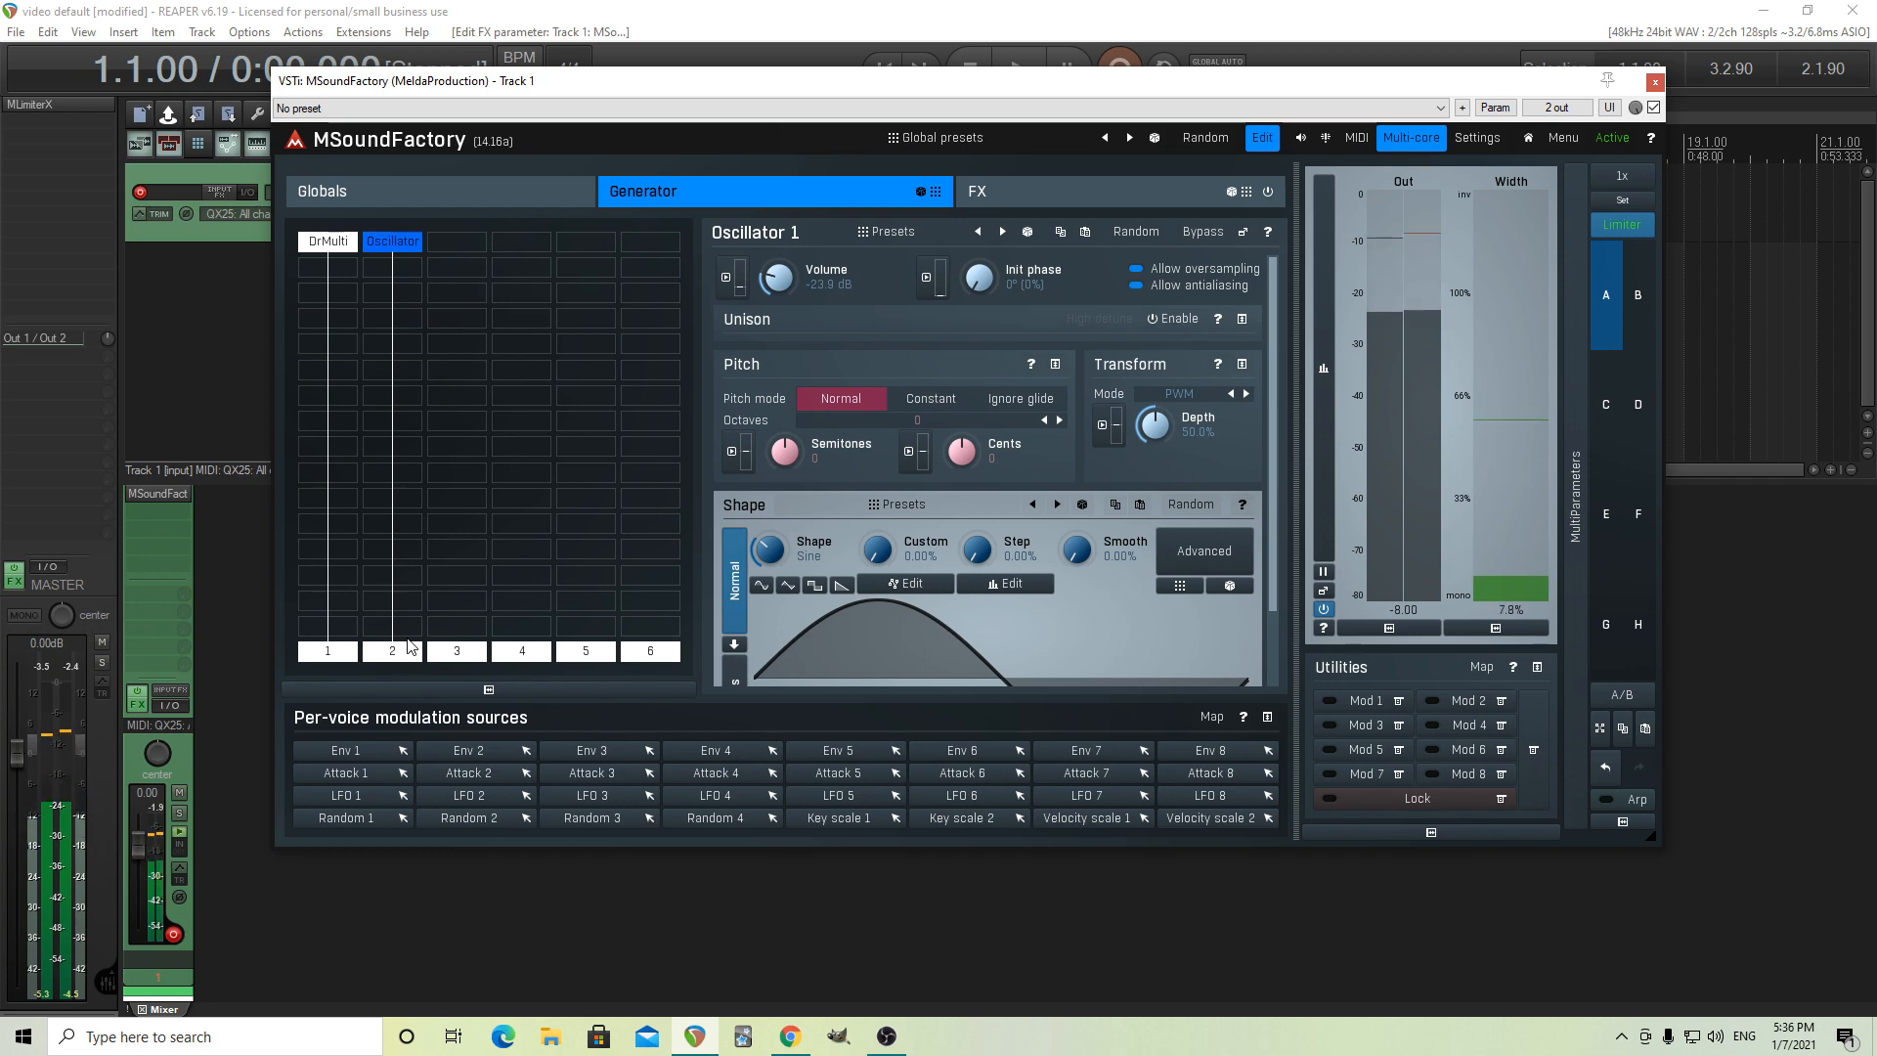
{"action": "left_click", "coordinate": [327, 241]}
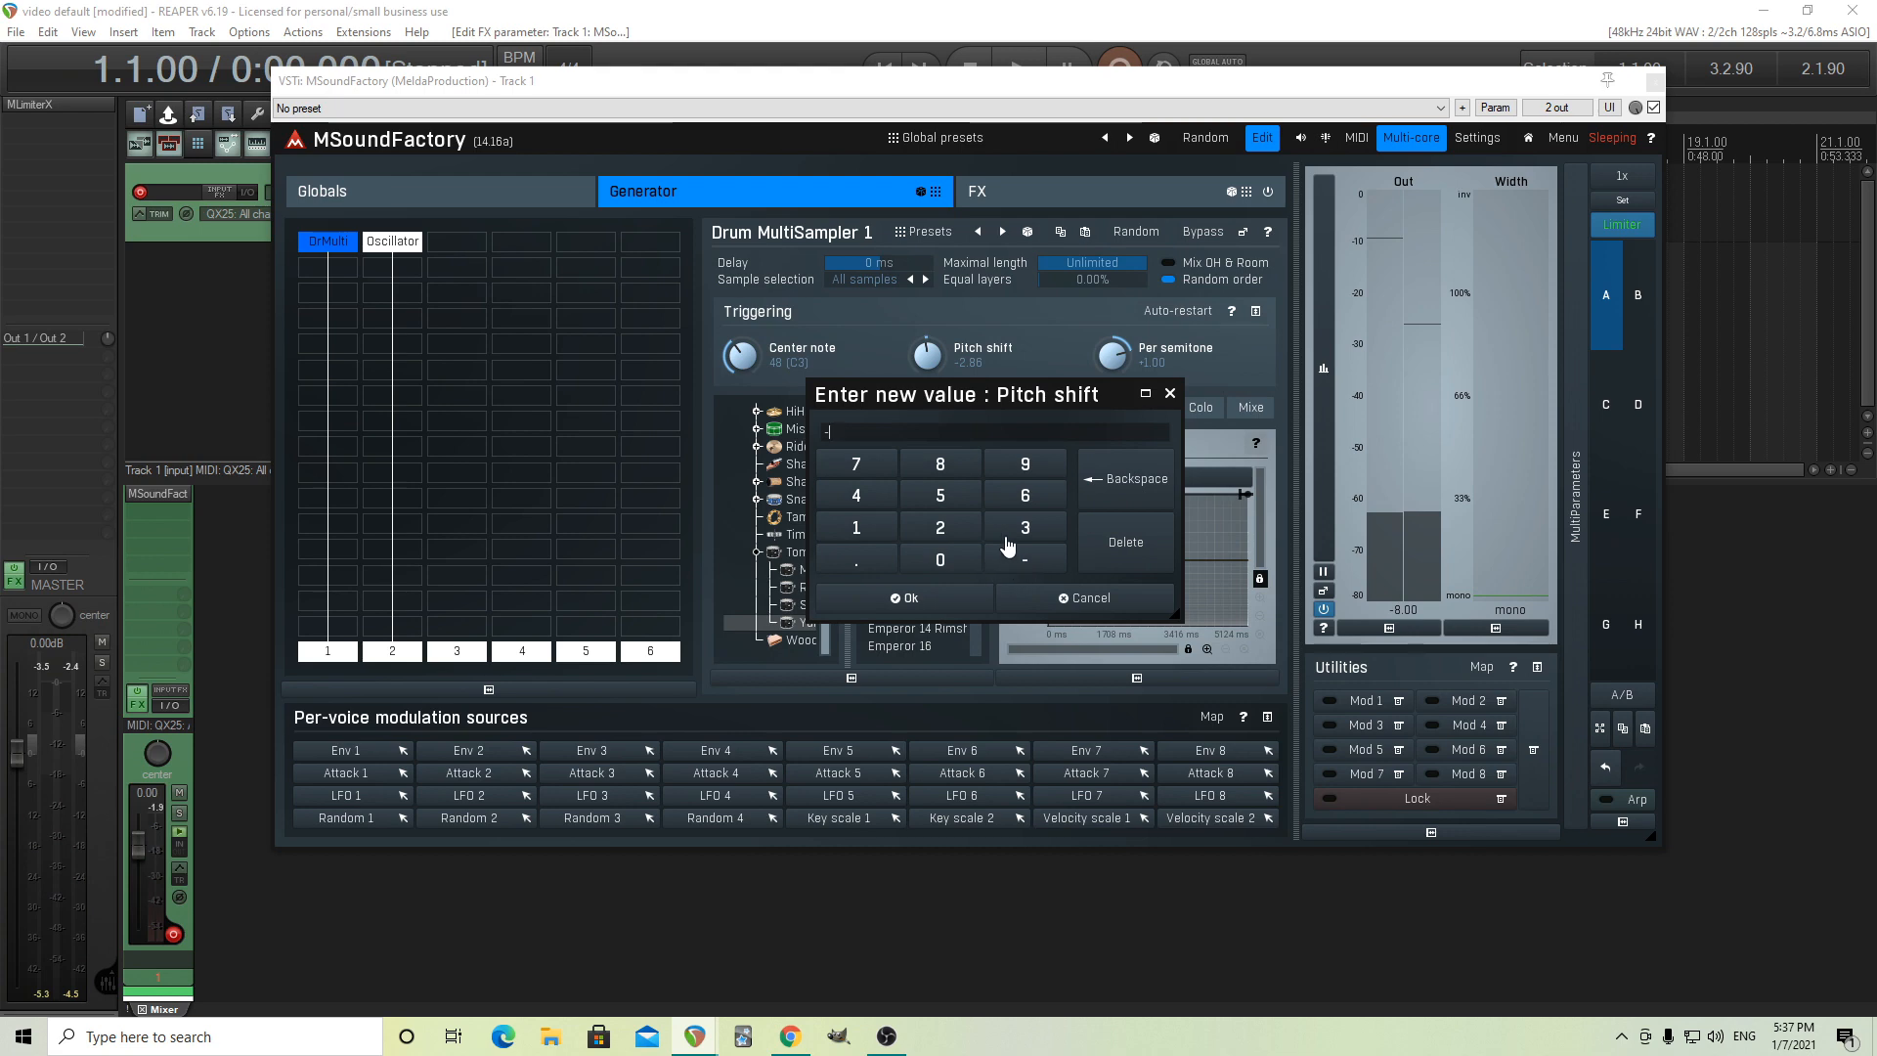
{"action": "left_click", "coordinate": [1024, 527]}
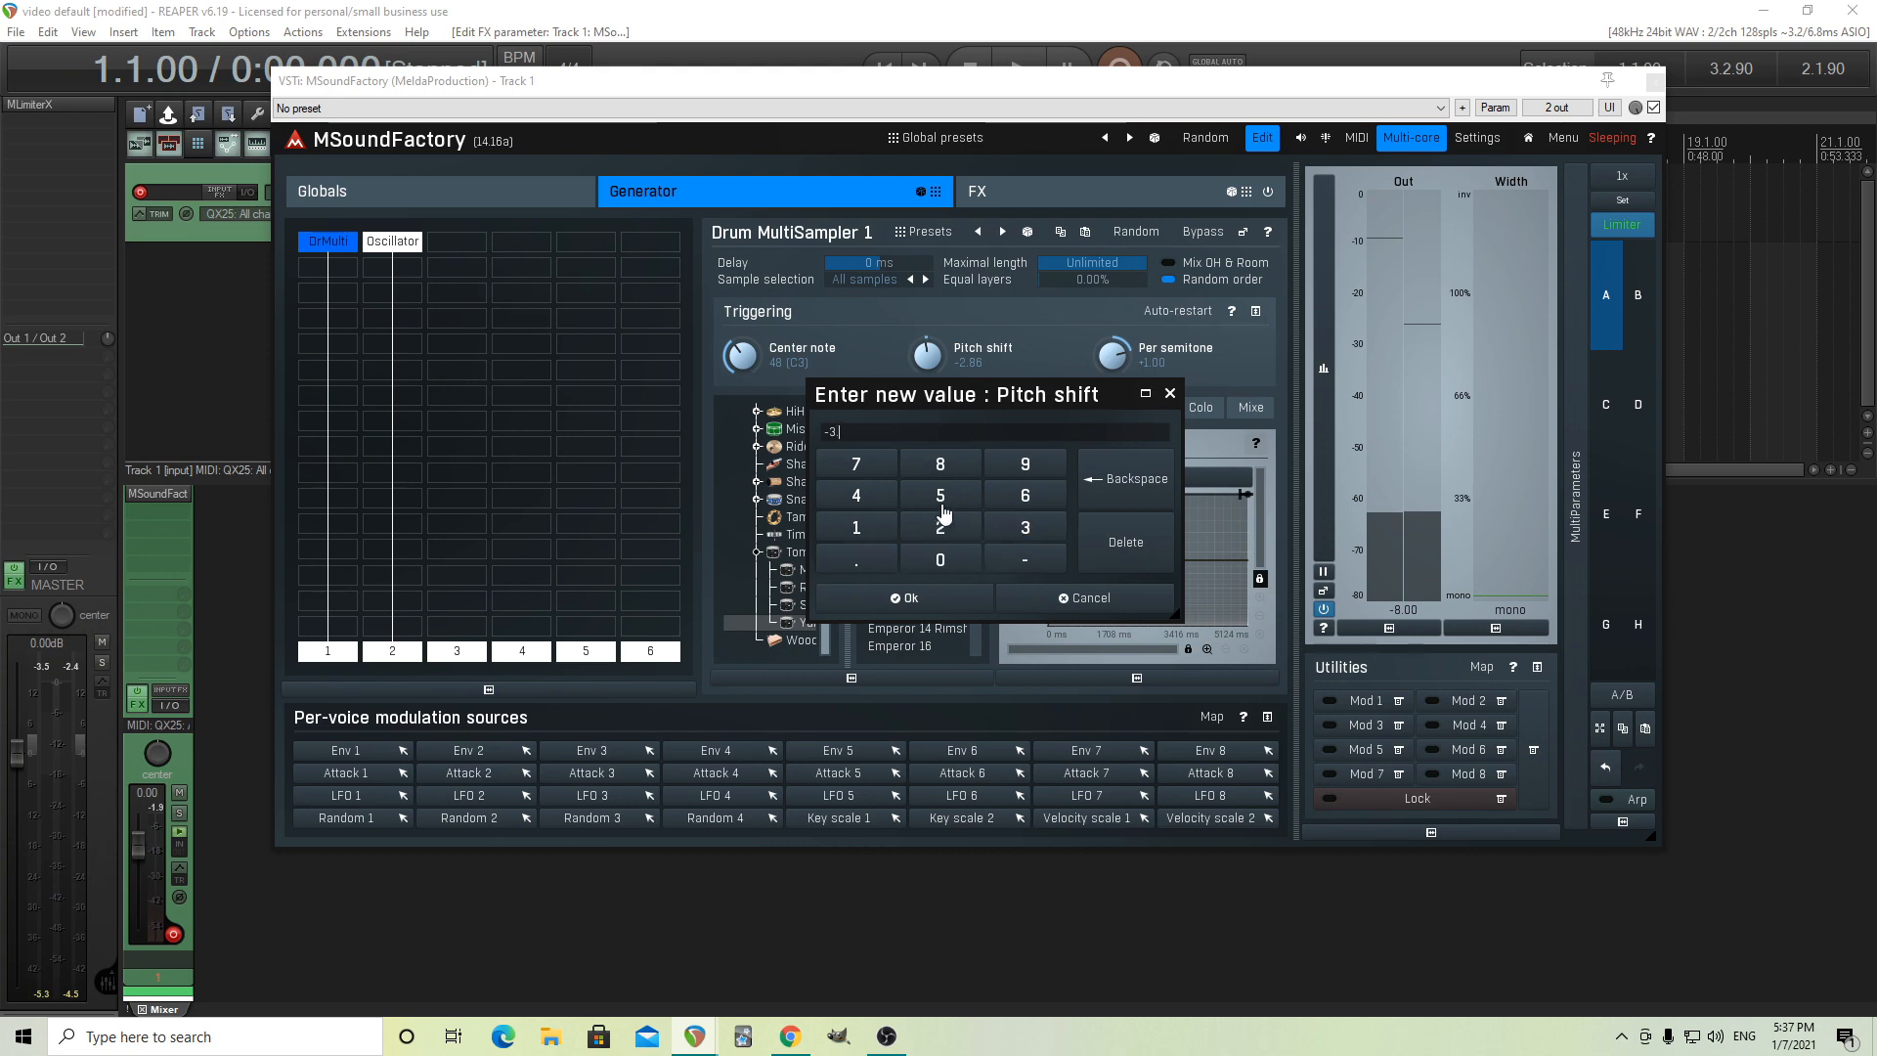
{"action": "left_click", "coordinate": [907, 597]}
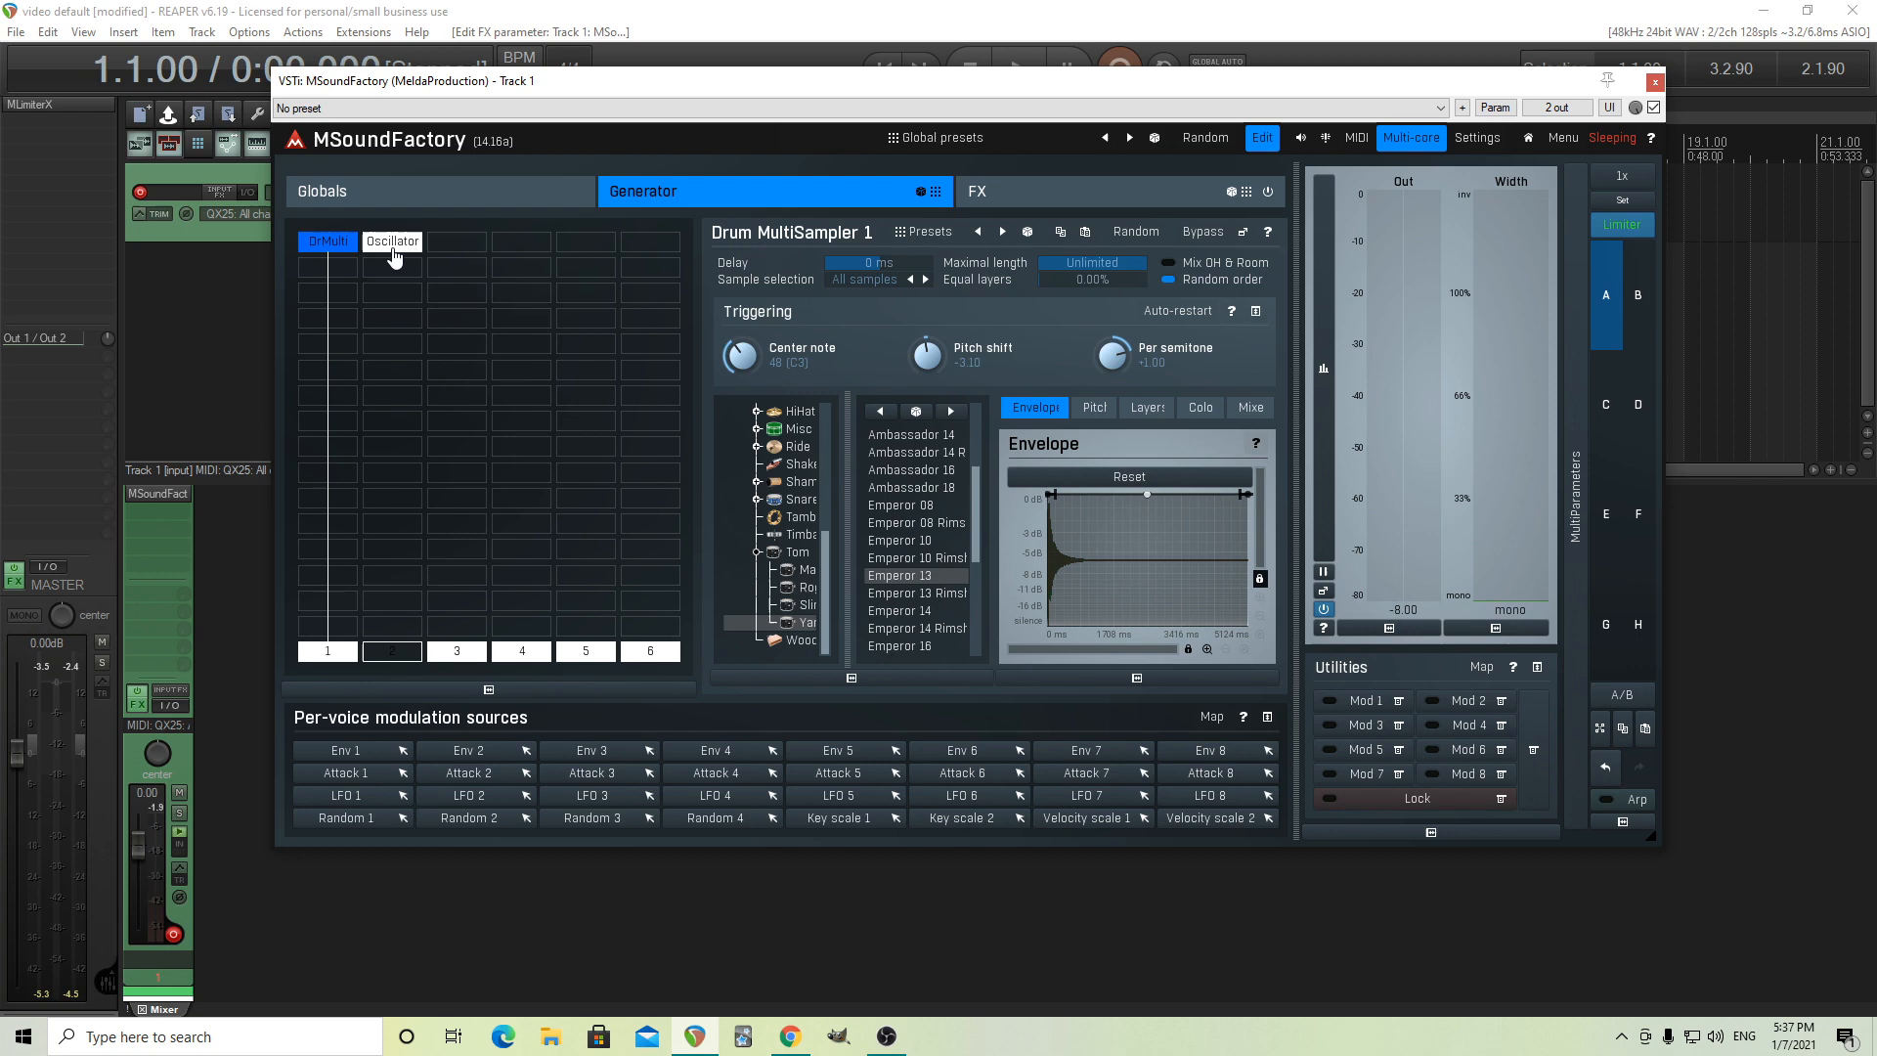
Move the sine Oscillator to lane 4, switch it off, and pop out the tom sampler window
{"action": "left_click", "coordinate": [391, 241]}
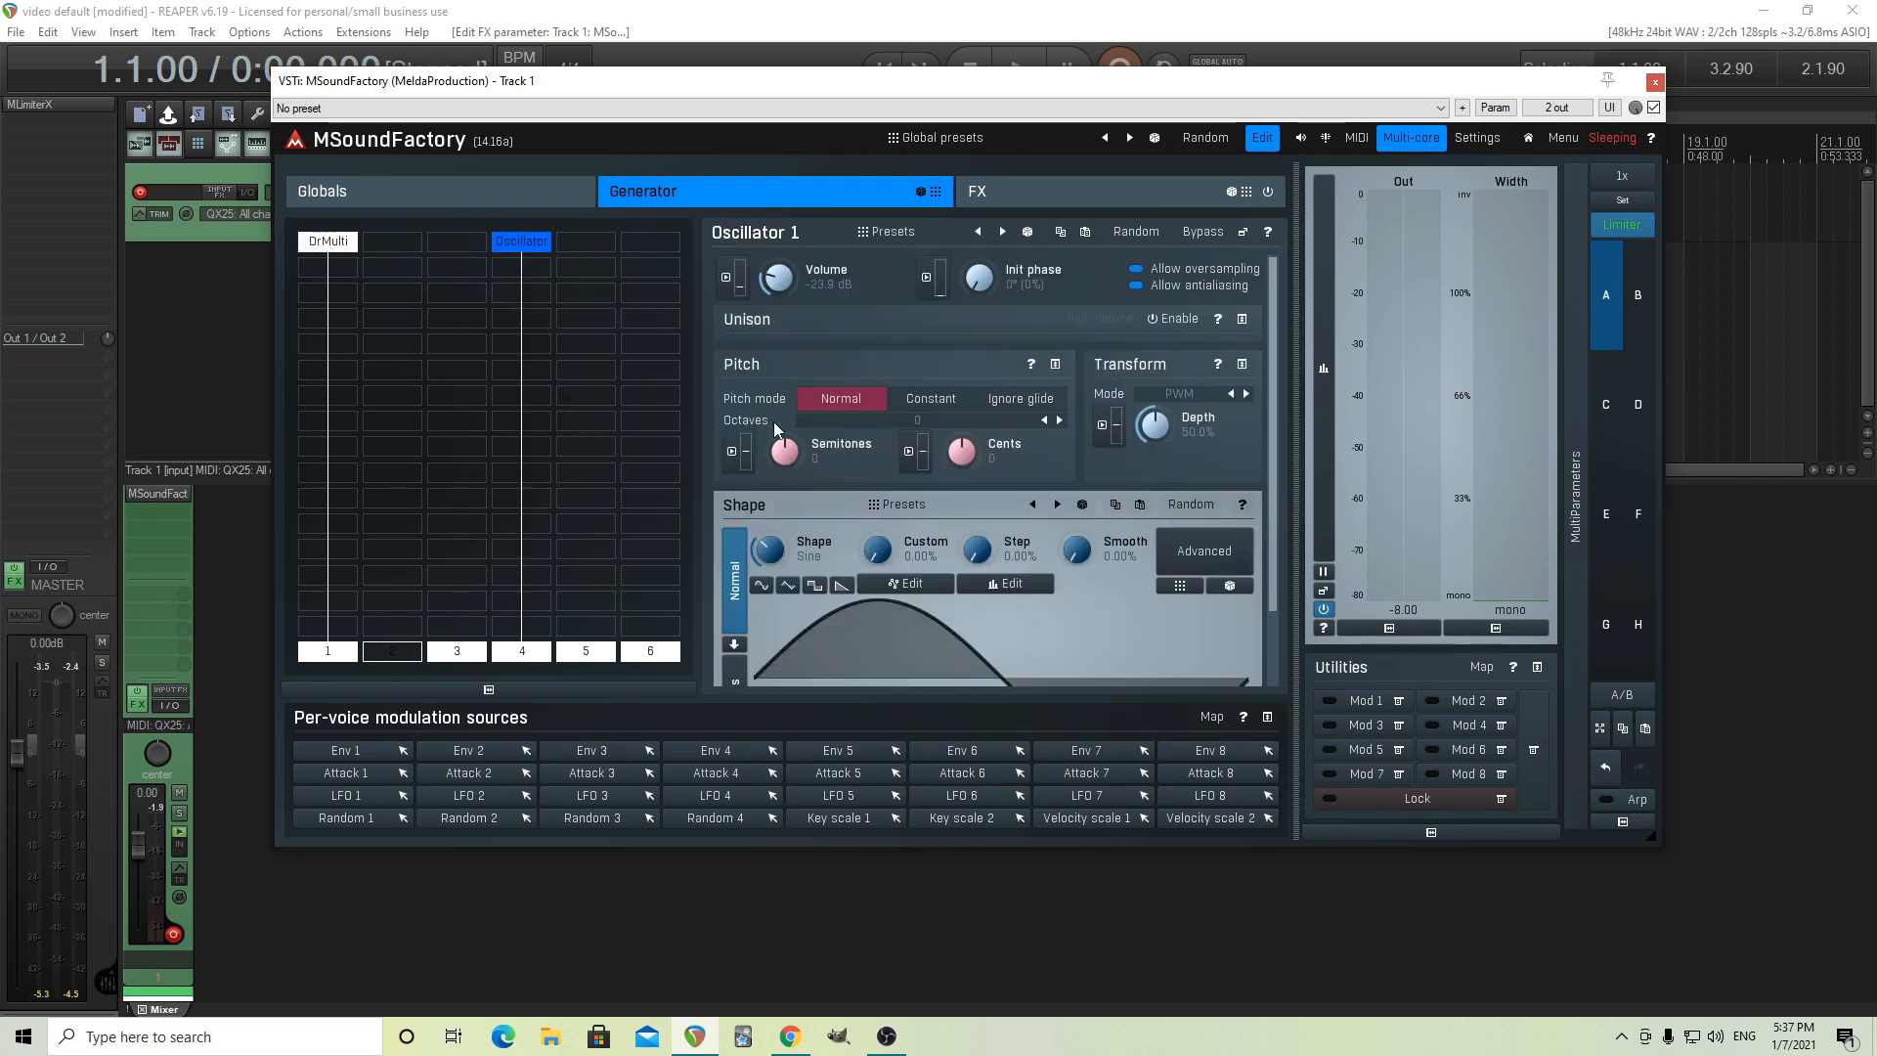
{"action": "left_click", "coordinate": [327, 242]}
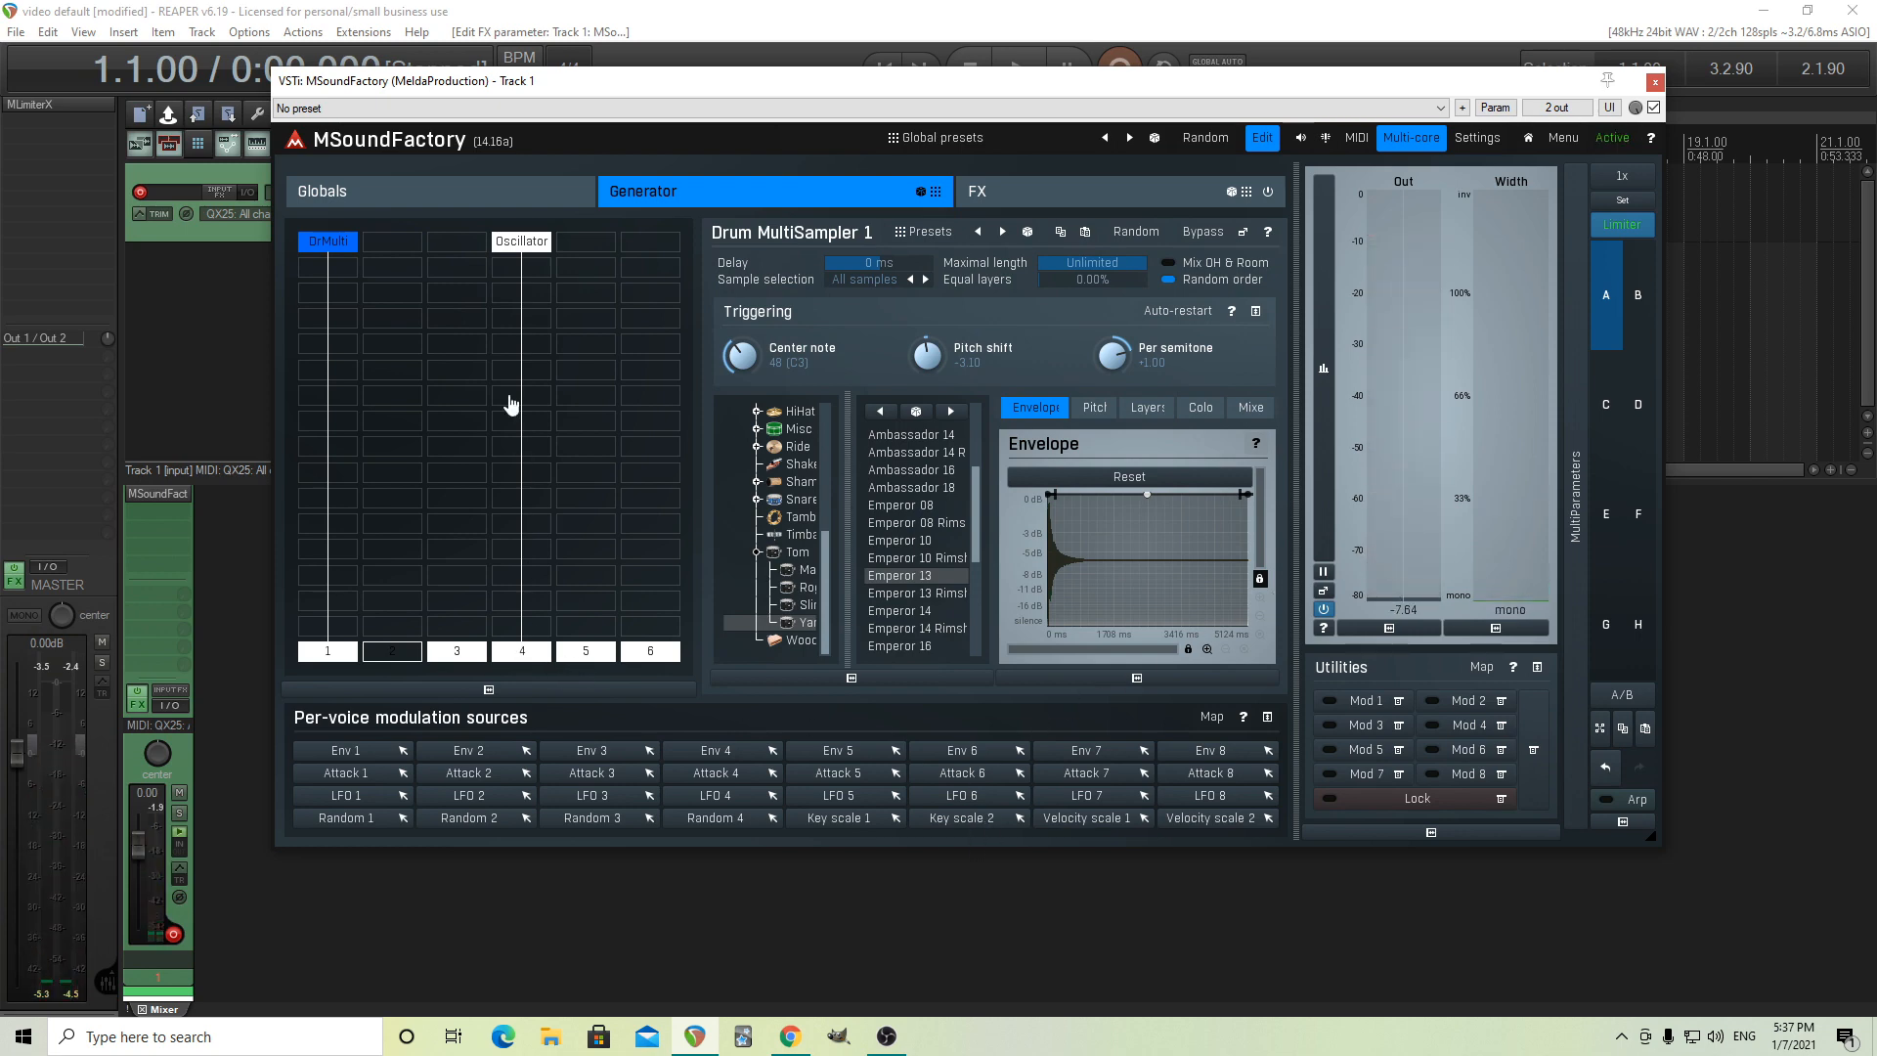
{"action": "left_click", "coordinate": [521, 241]}
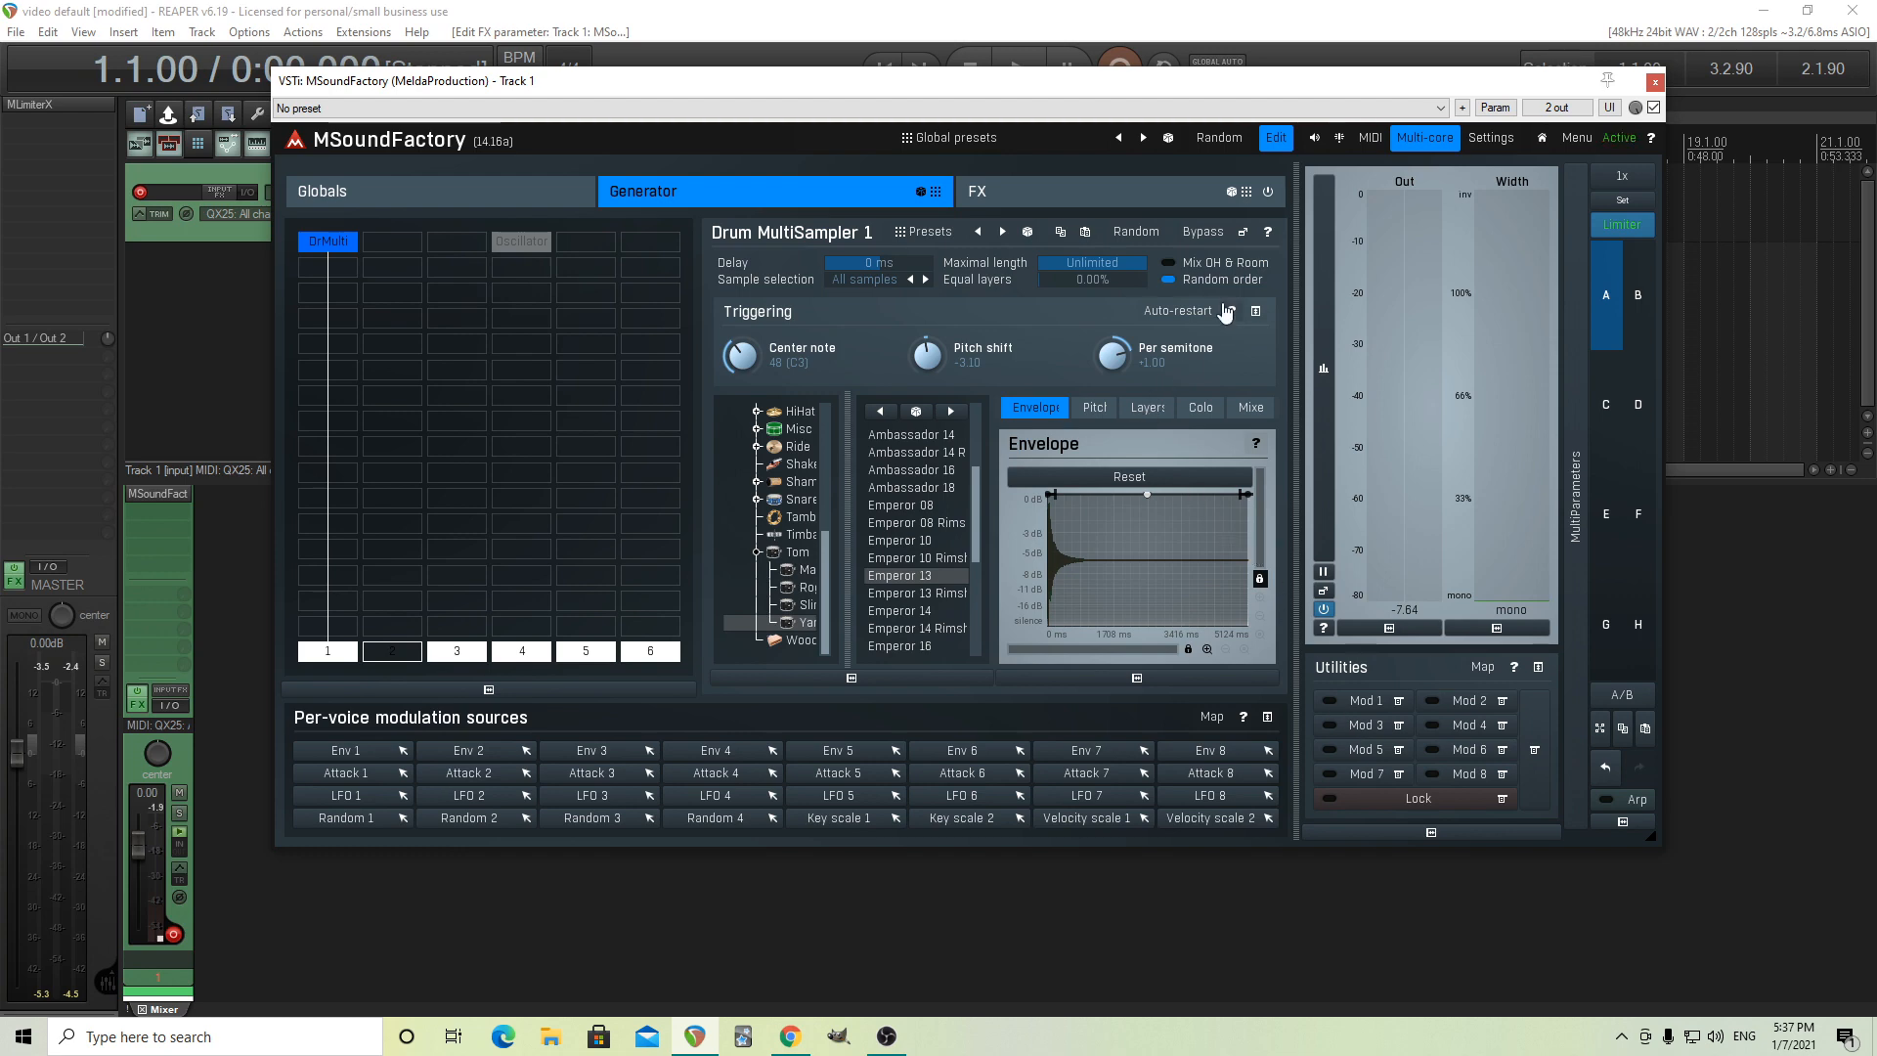
{"action": "mouse_move", "coordinate": [1089, 418]}
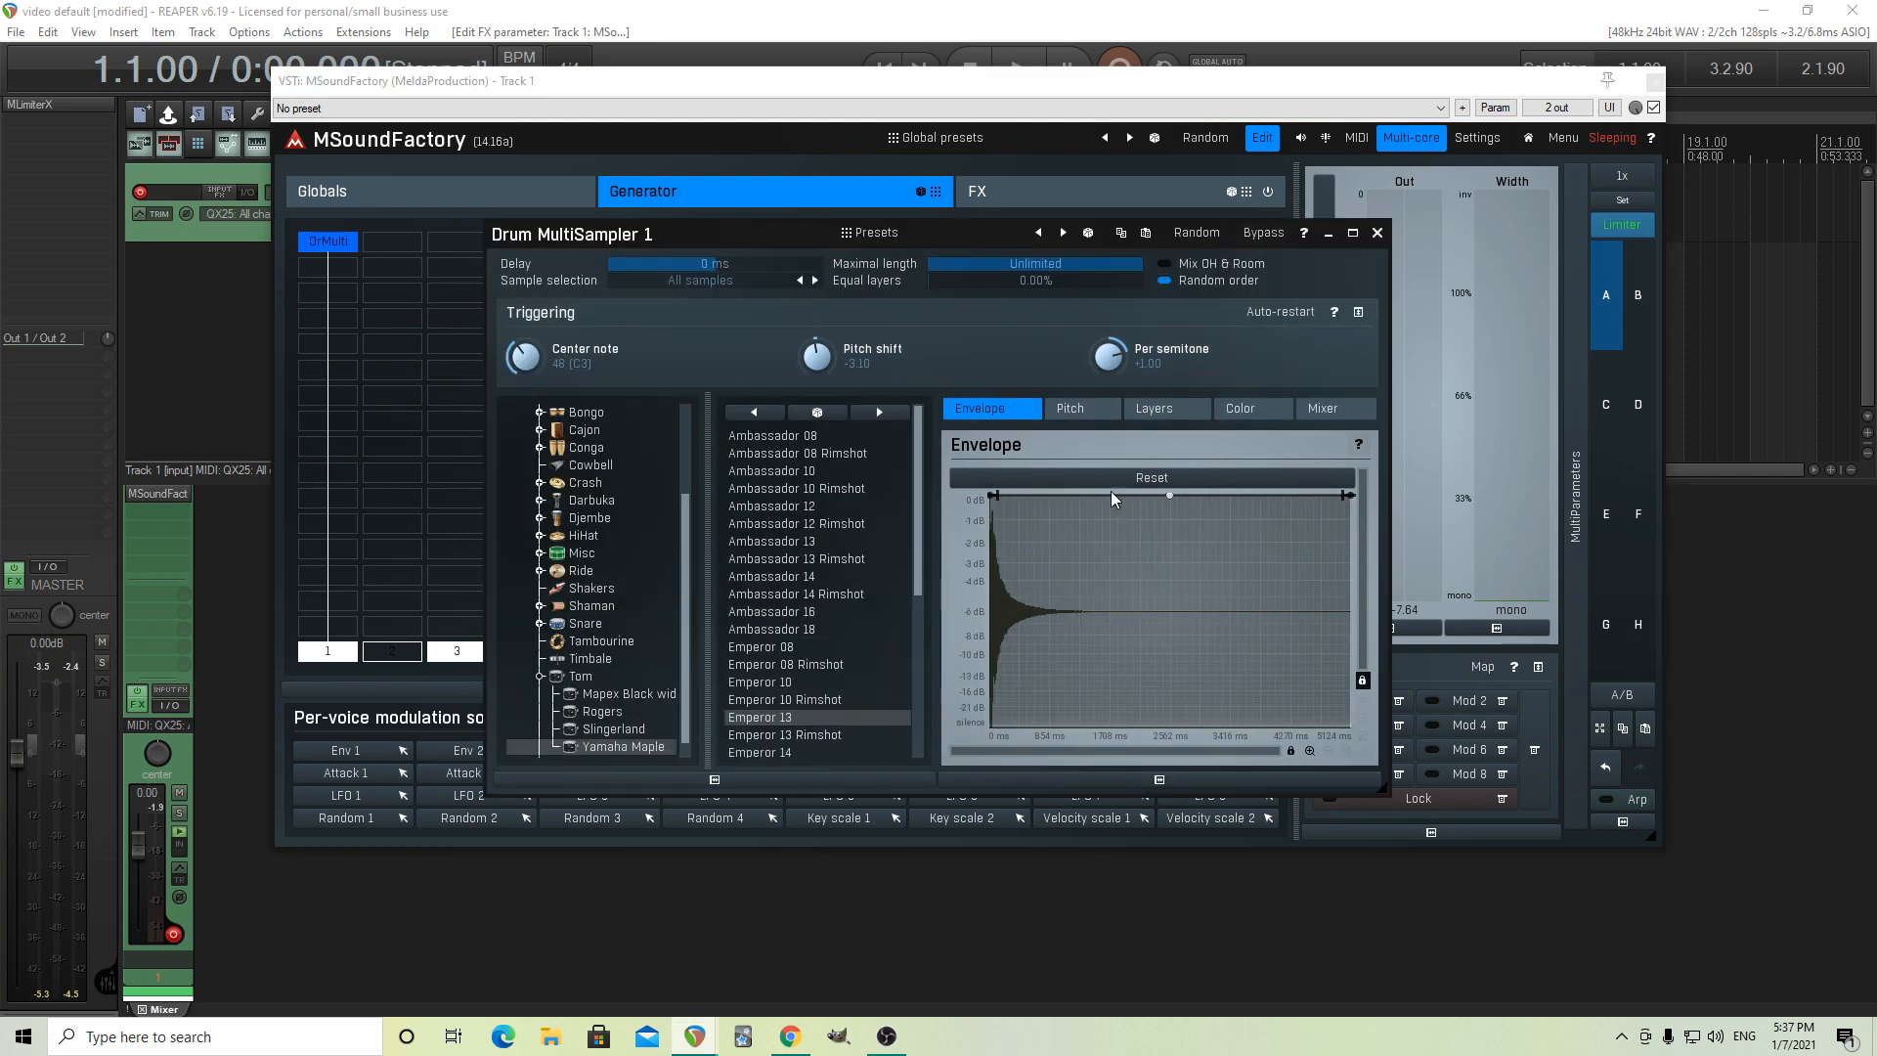
Browse the tom's Pitch, Layers and Color pages, nudge multitrack colour, and show the mic Mixer
{"action": "left_click", "coordinate": [1070, 409]}
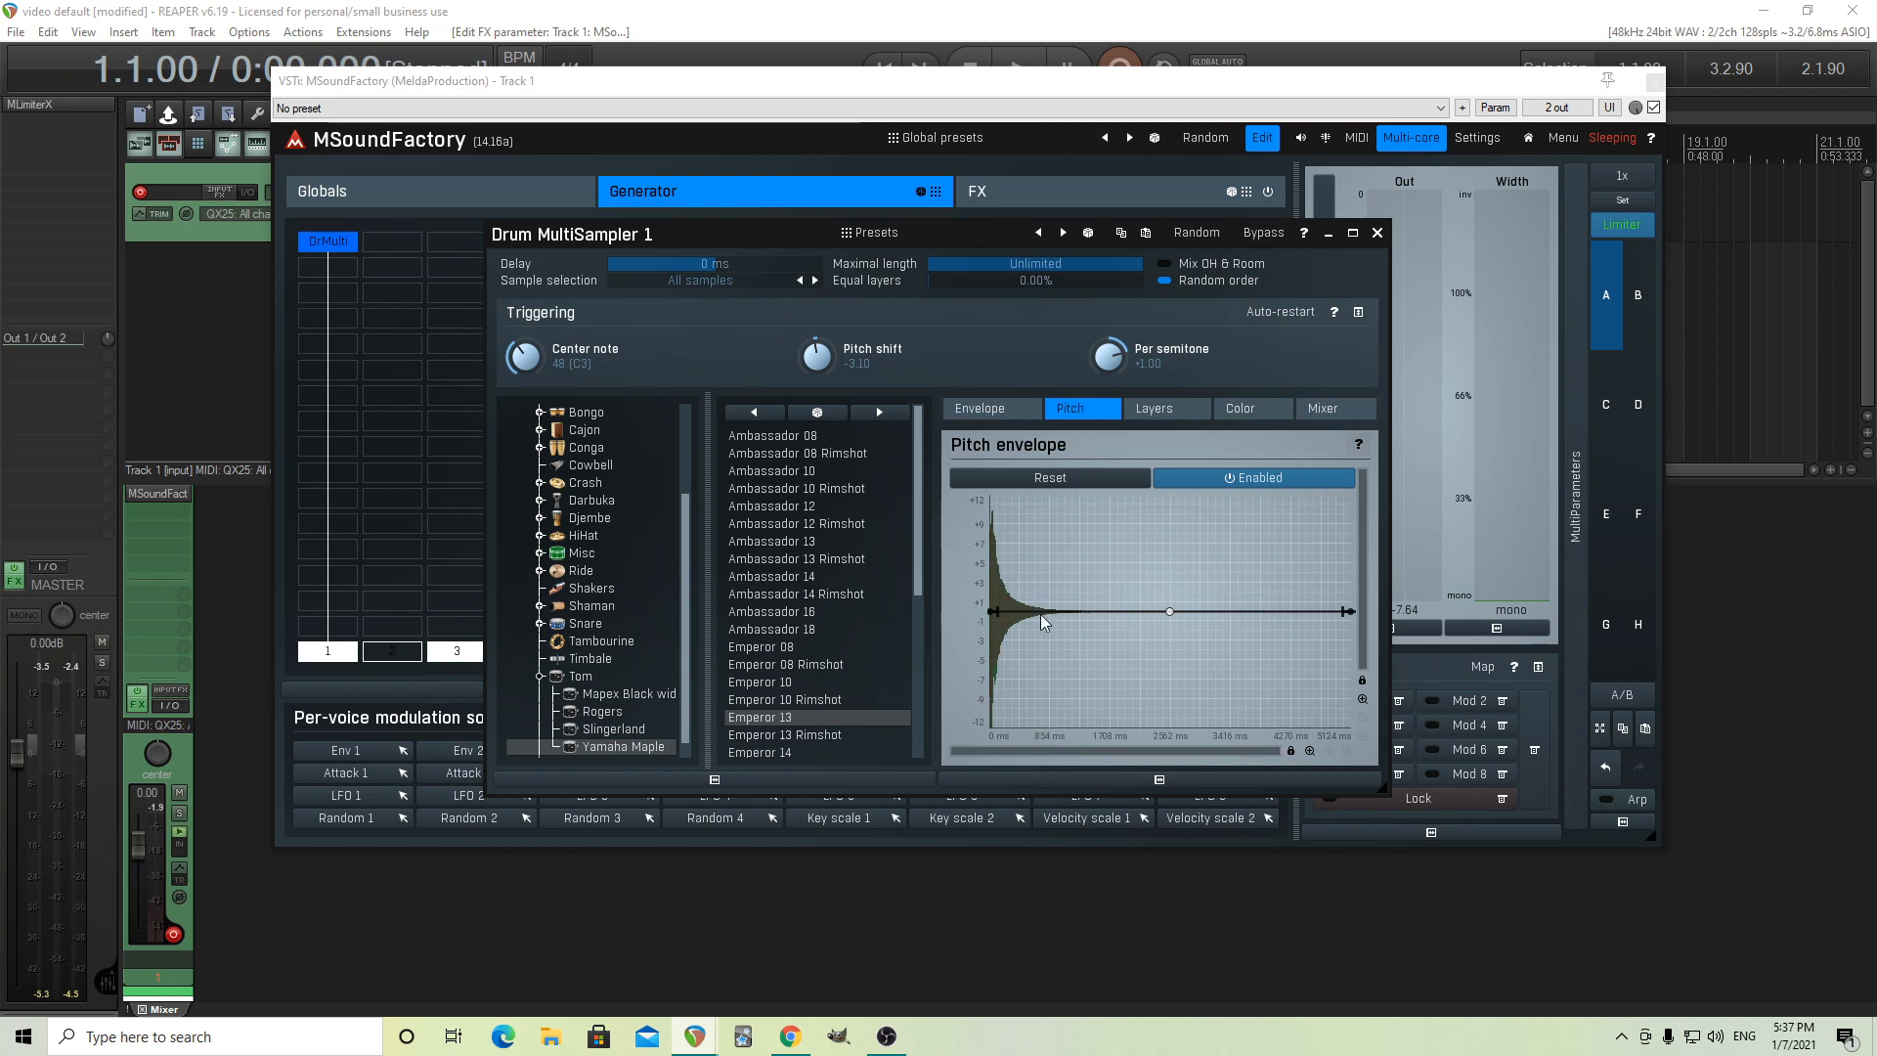
{"action": "mouse_move", "coordinate": [1182, 588]}
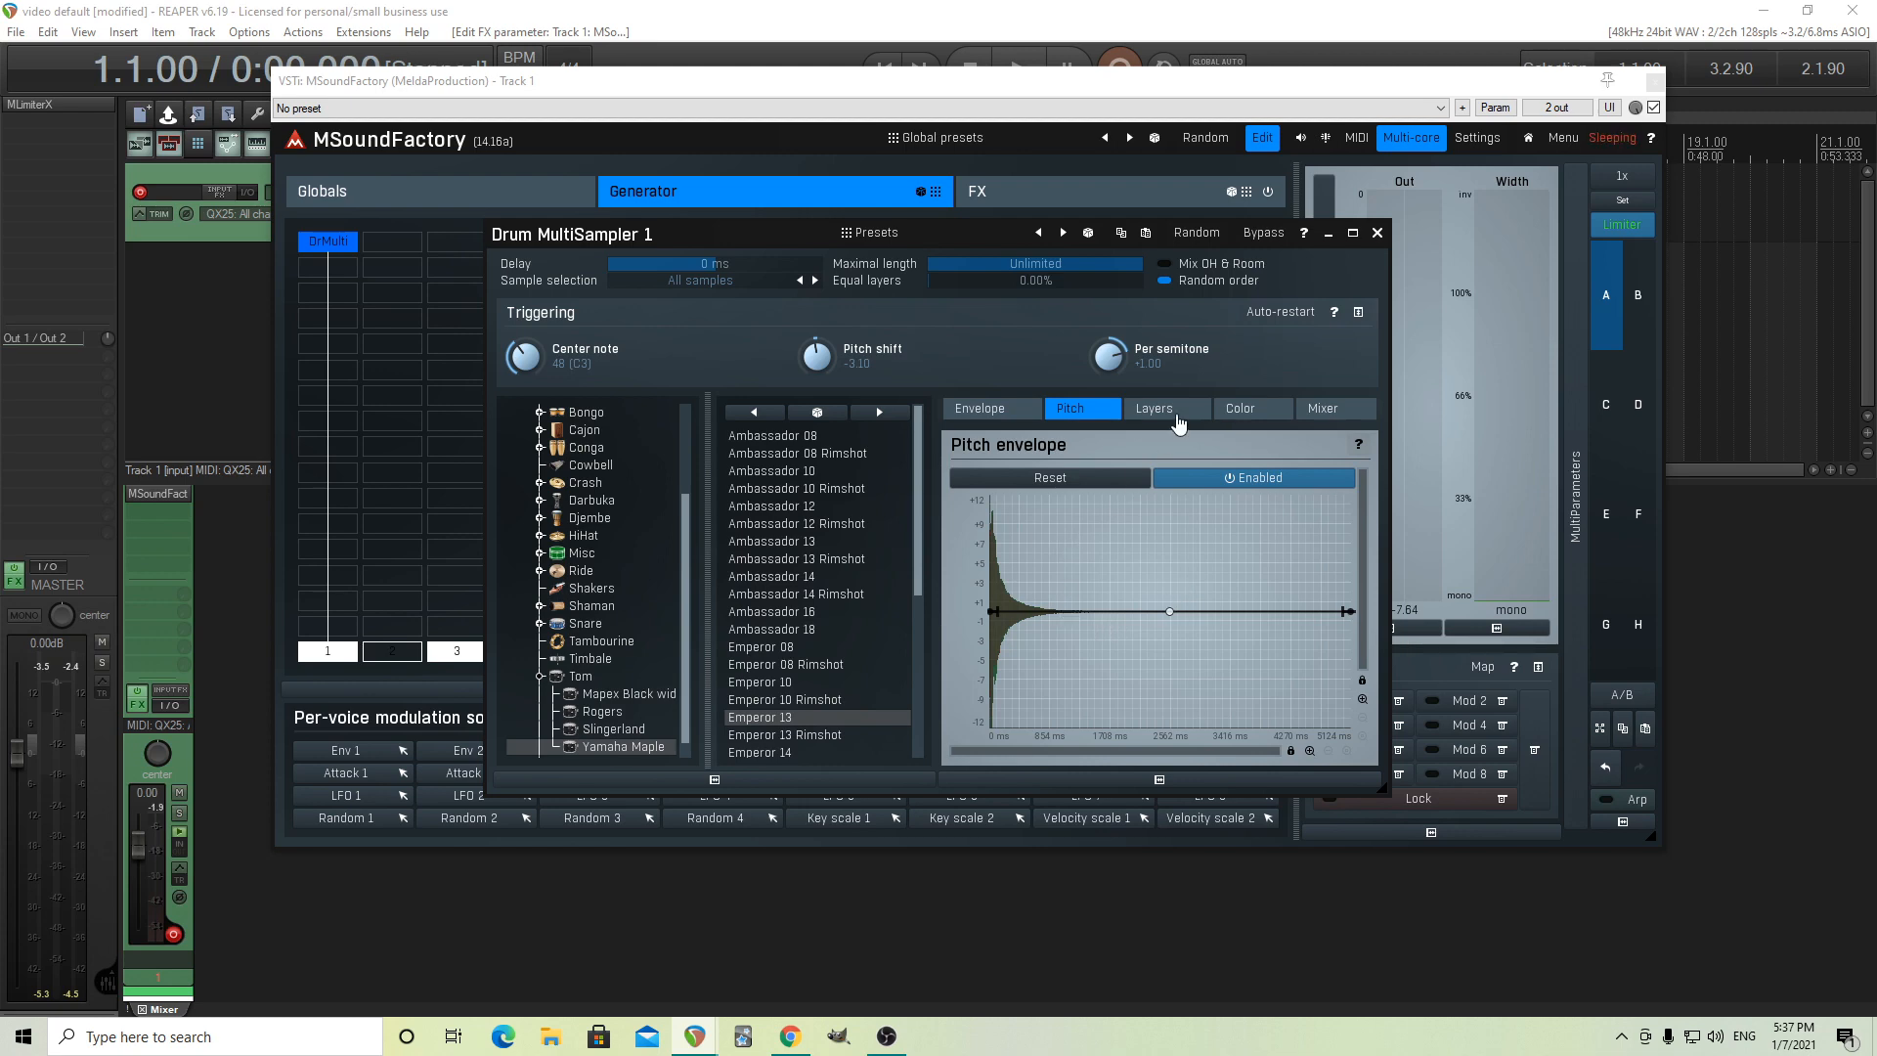
{"action": "left_click", "coordinate": [1153, 408]}
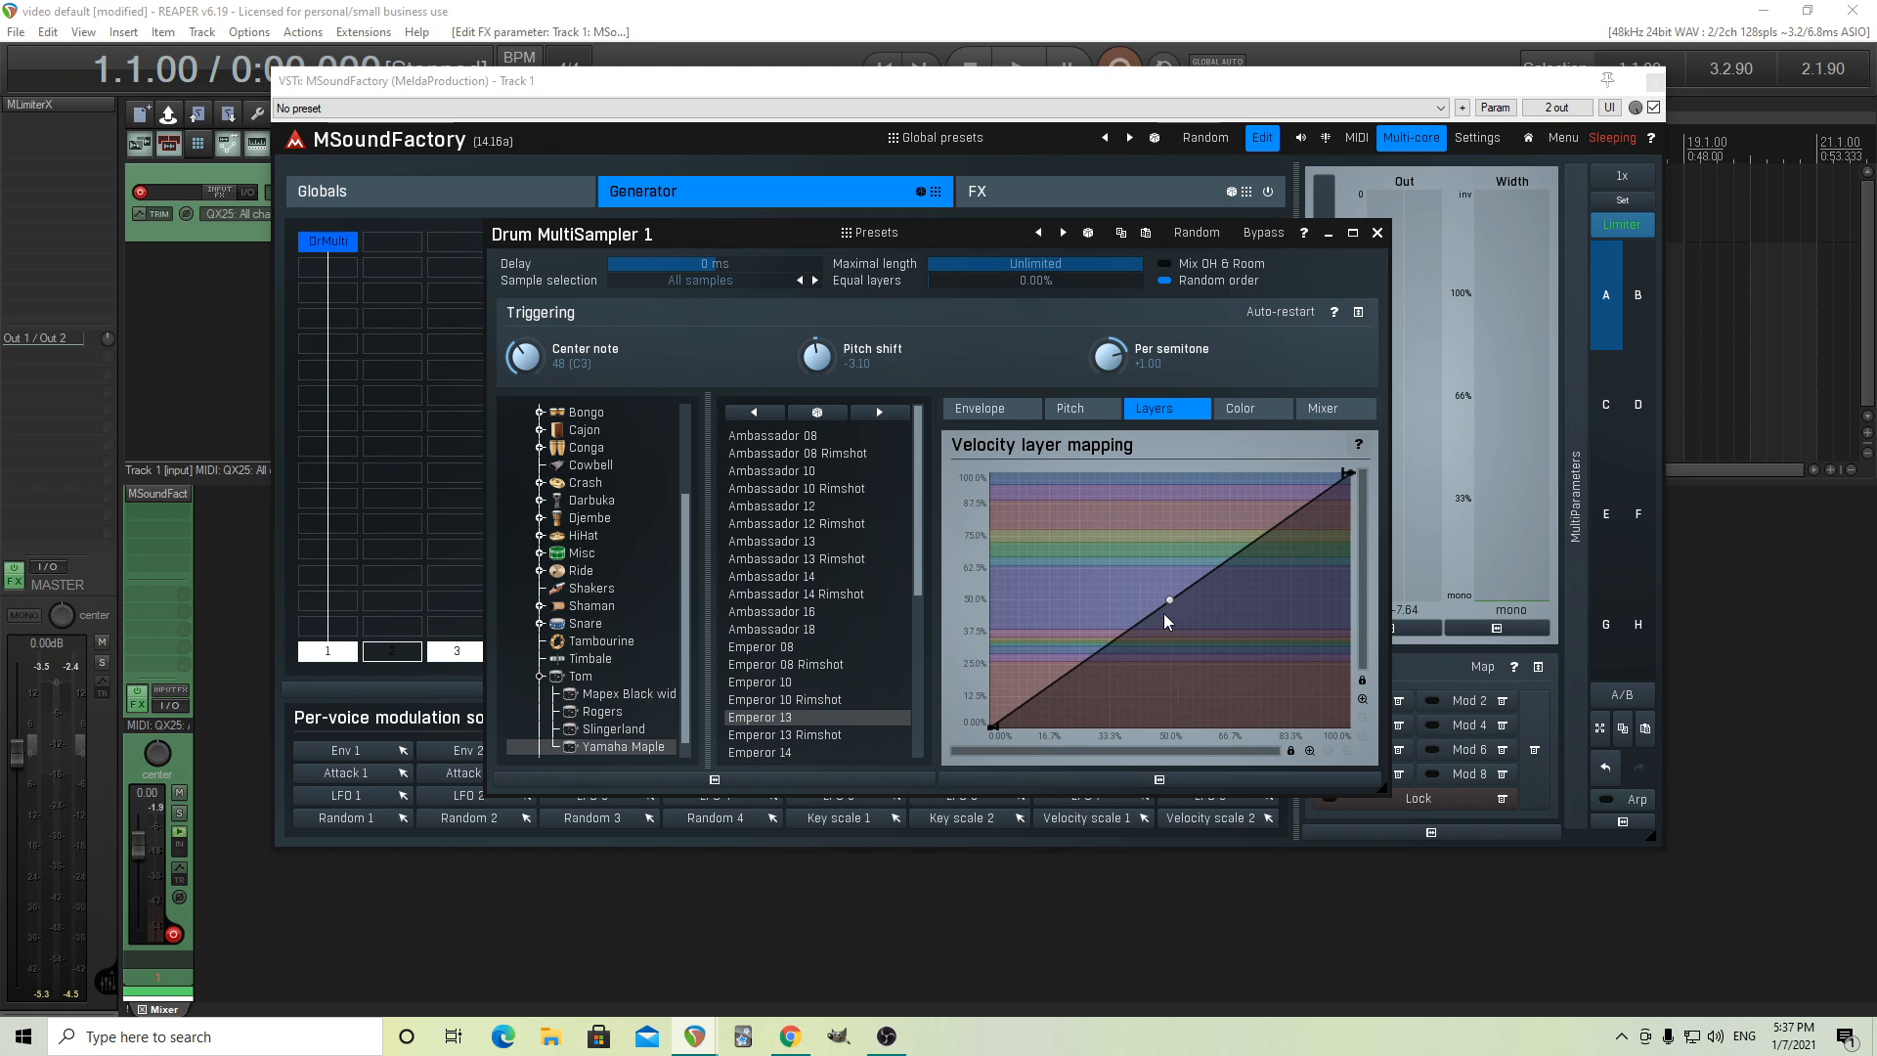
{"action": "left_click", "coordinate": [1240, 407]}
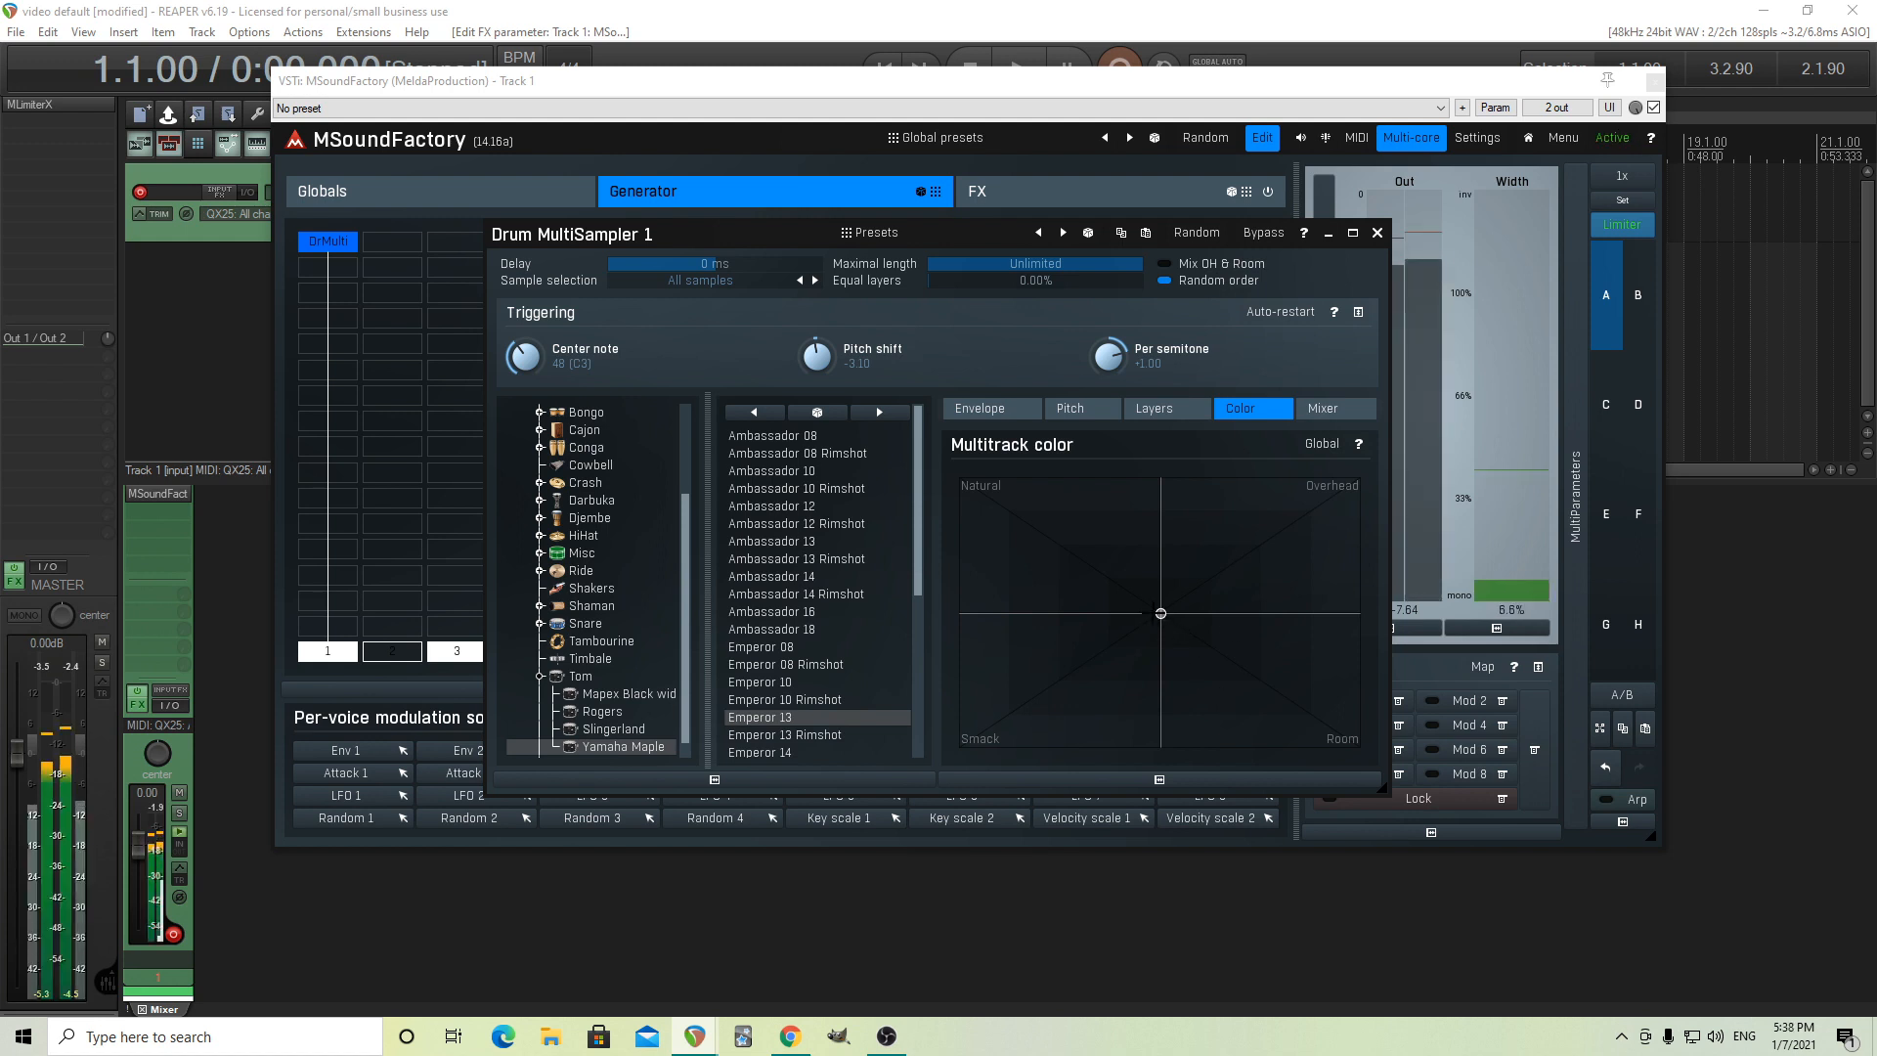
{"action": "left_click_drag", "start_coordinate": [1158, 612], "coordinate": [984, 741]}
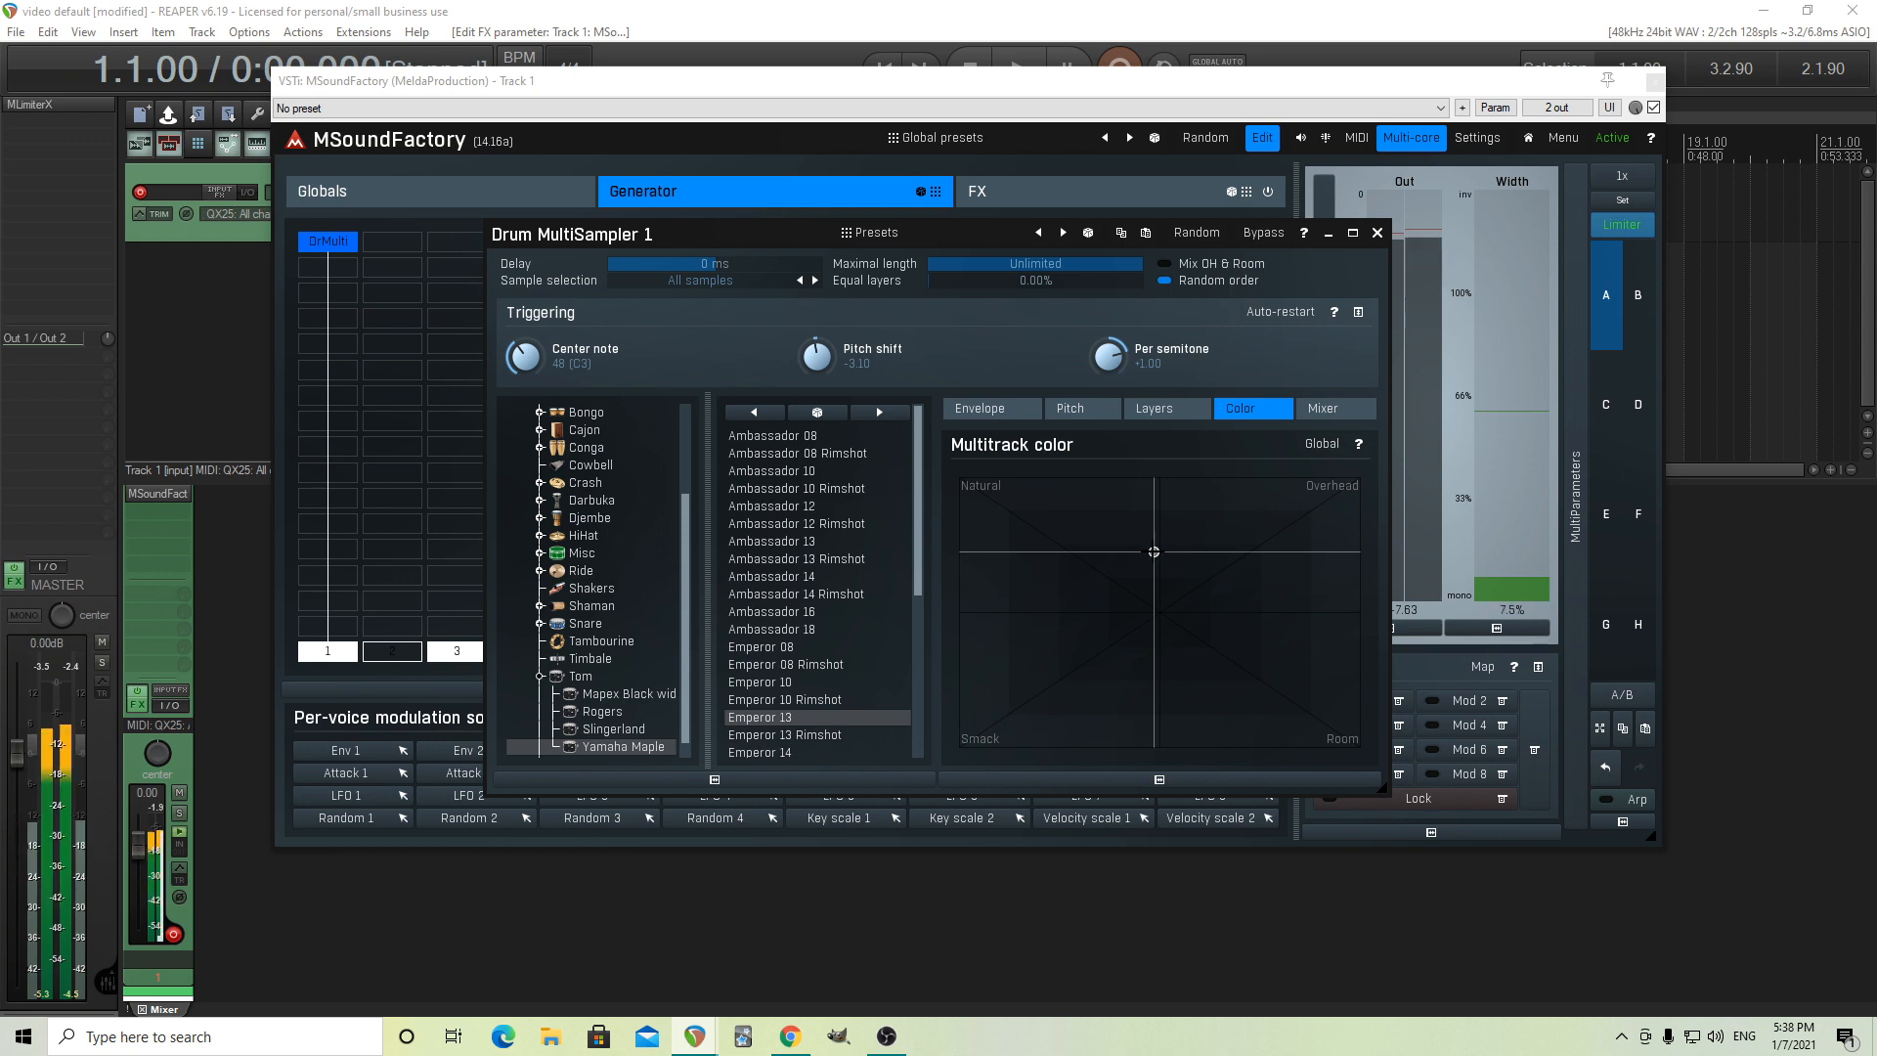
{"action": "left_click", "coordinate": [1324, 408]}
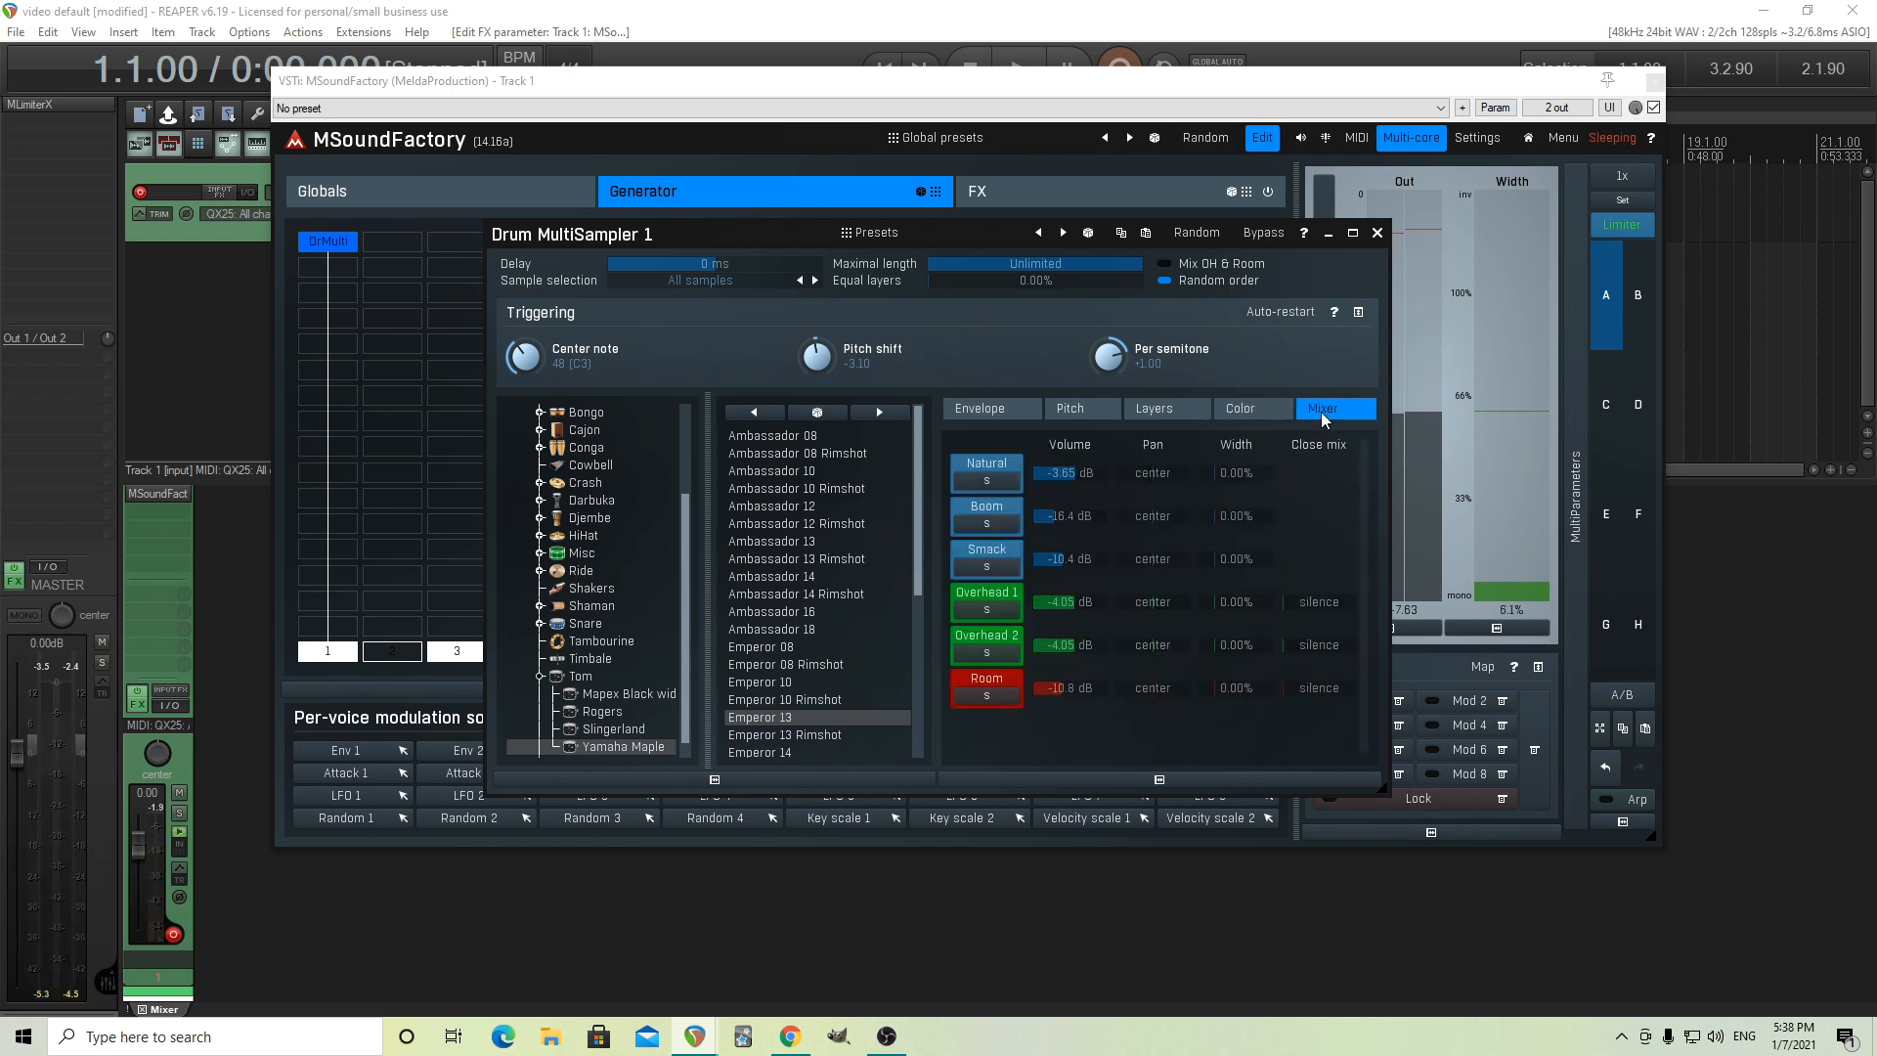
{"action": "left_click", "coordinate": [1241, 409]}
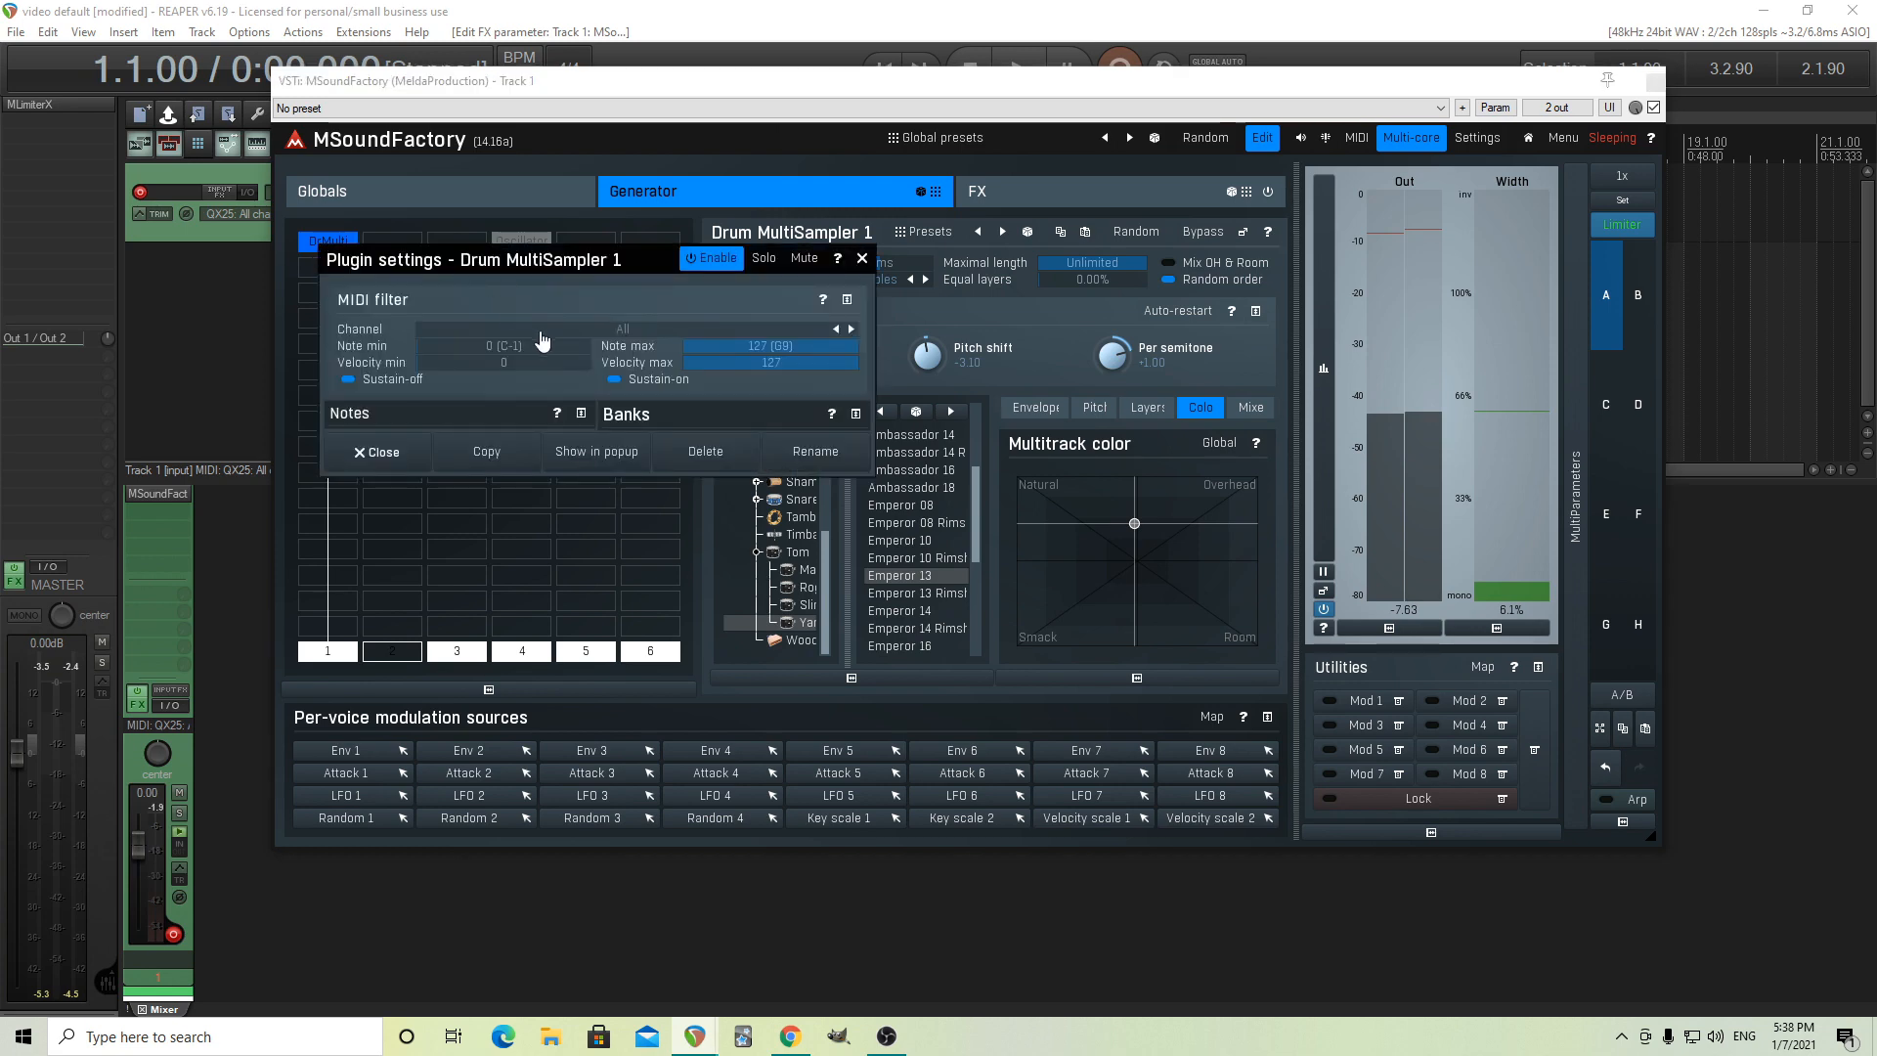
Add a second Drum MultiSampler with timbale LP 2 in slot two; Tuner reads F#4
{"action": "left_click", "coordinate": [370, 452]}
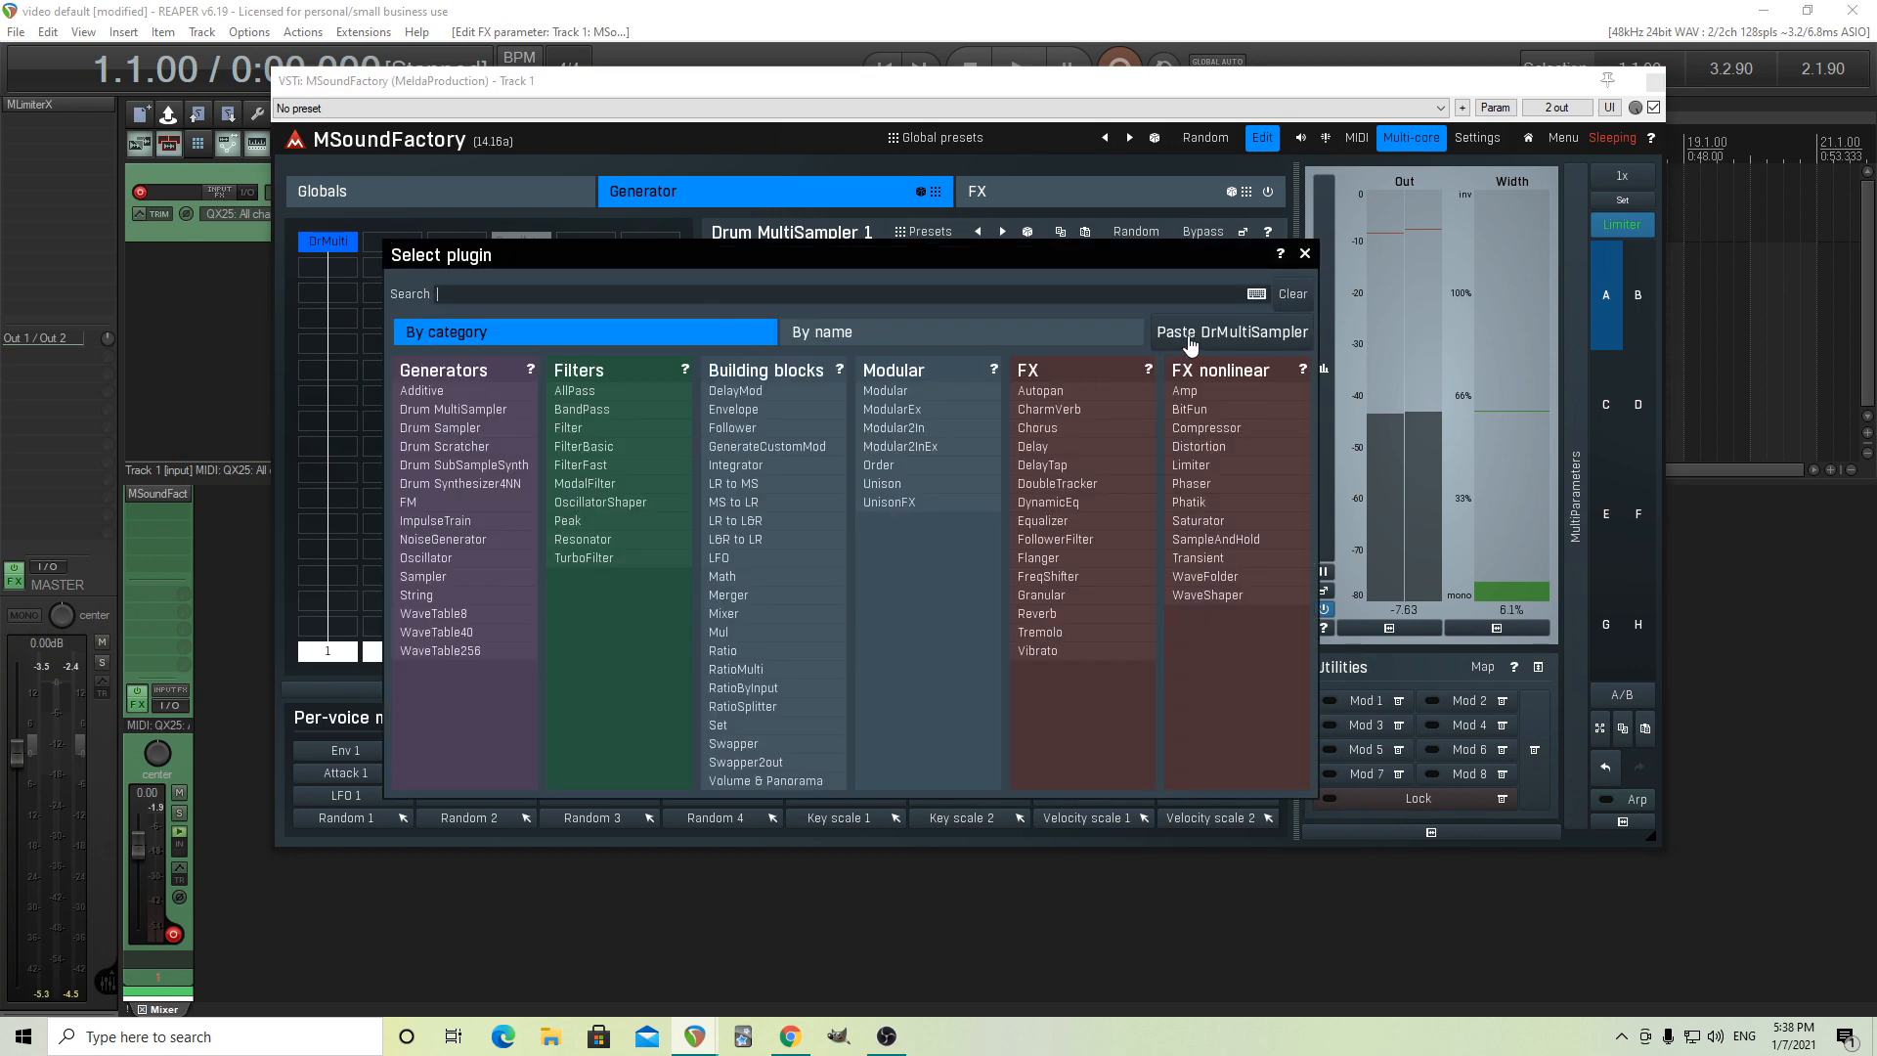
{"action": "left_click", "coordinate": [453, 408]}
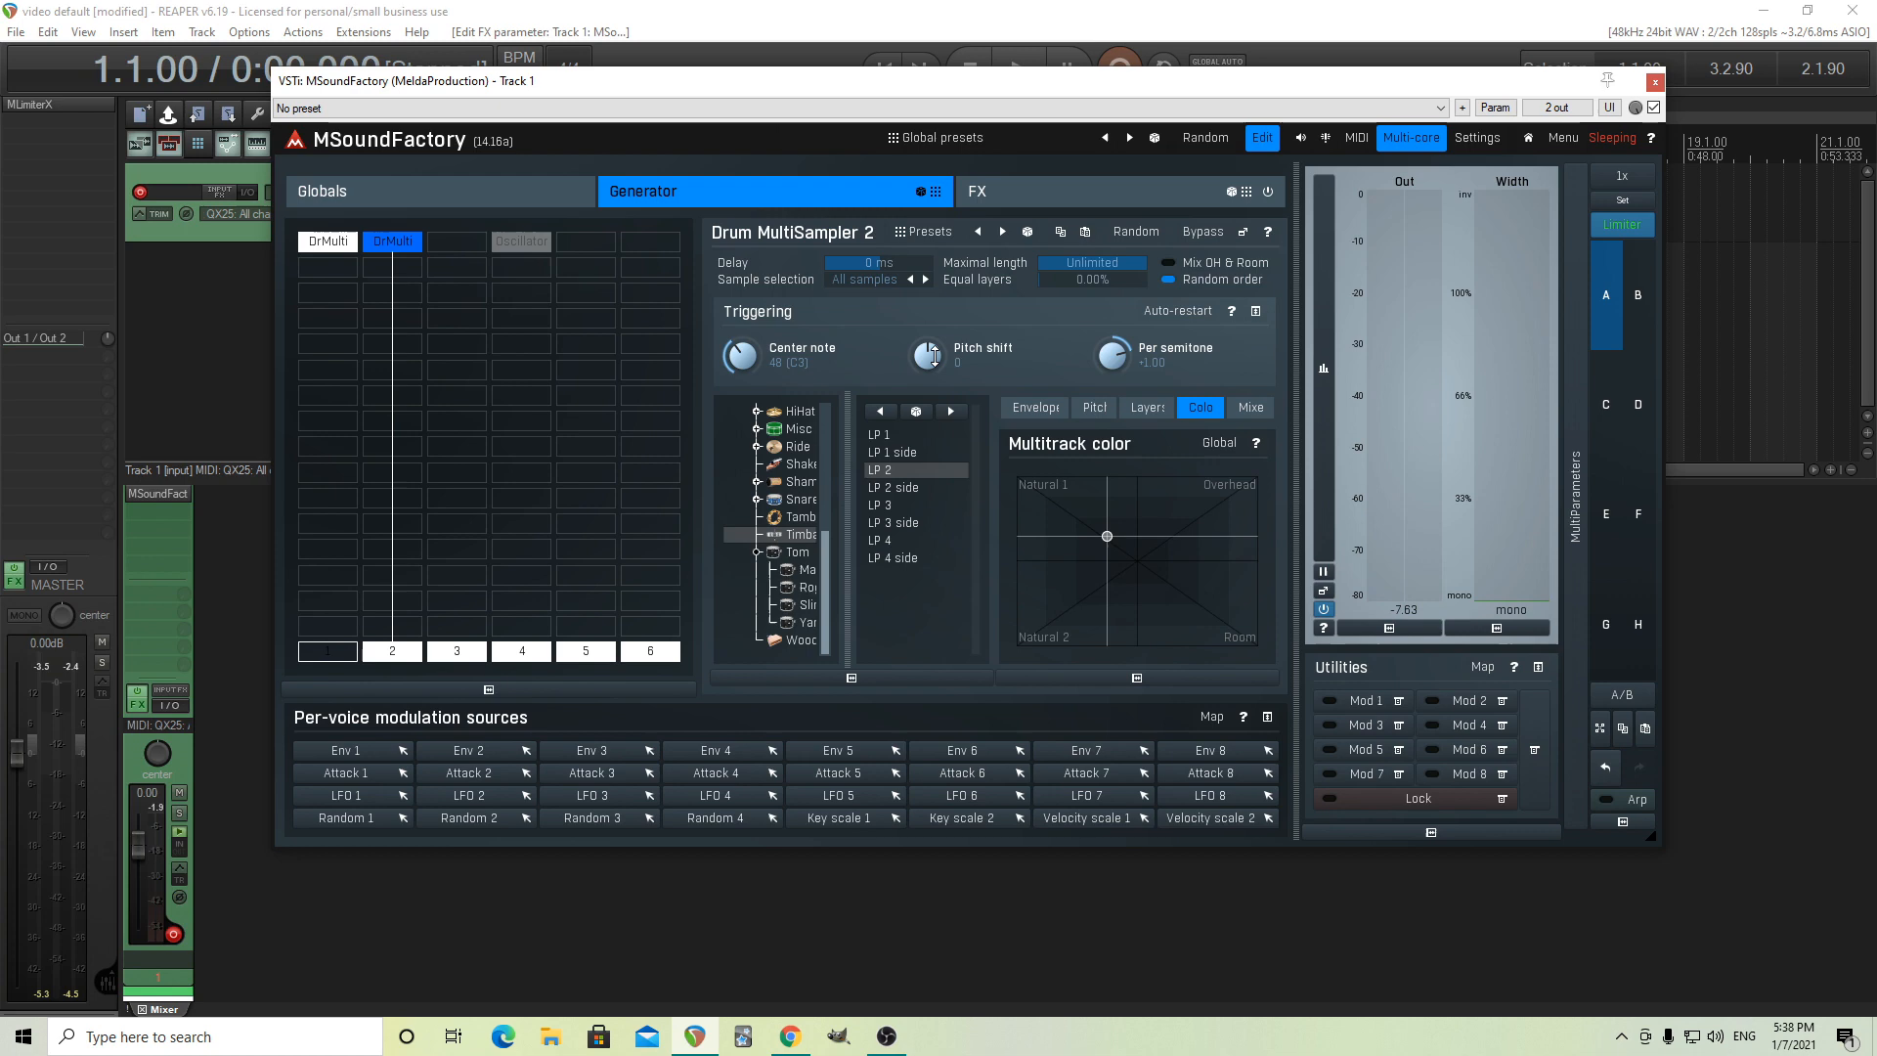
{"action": "left_click", "coordinate": [1016, 190]}
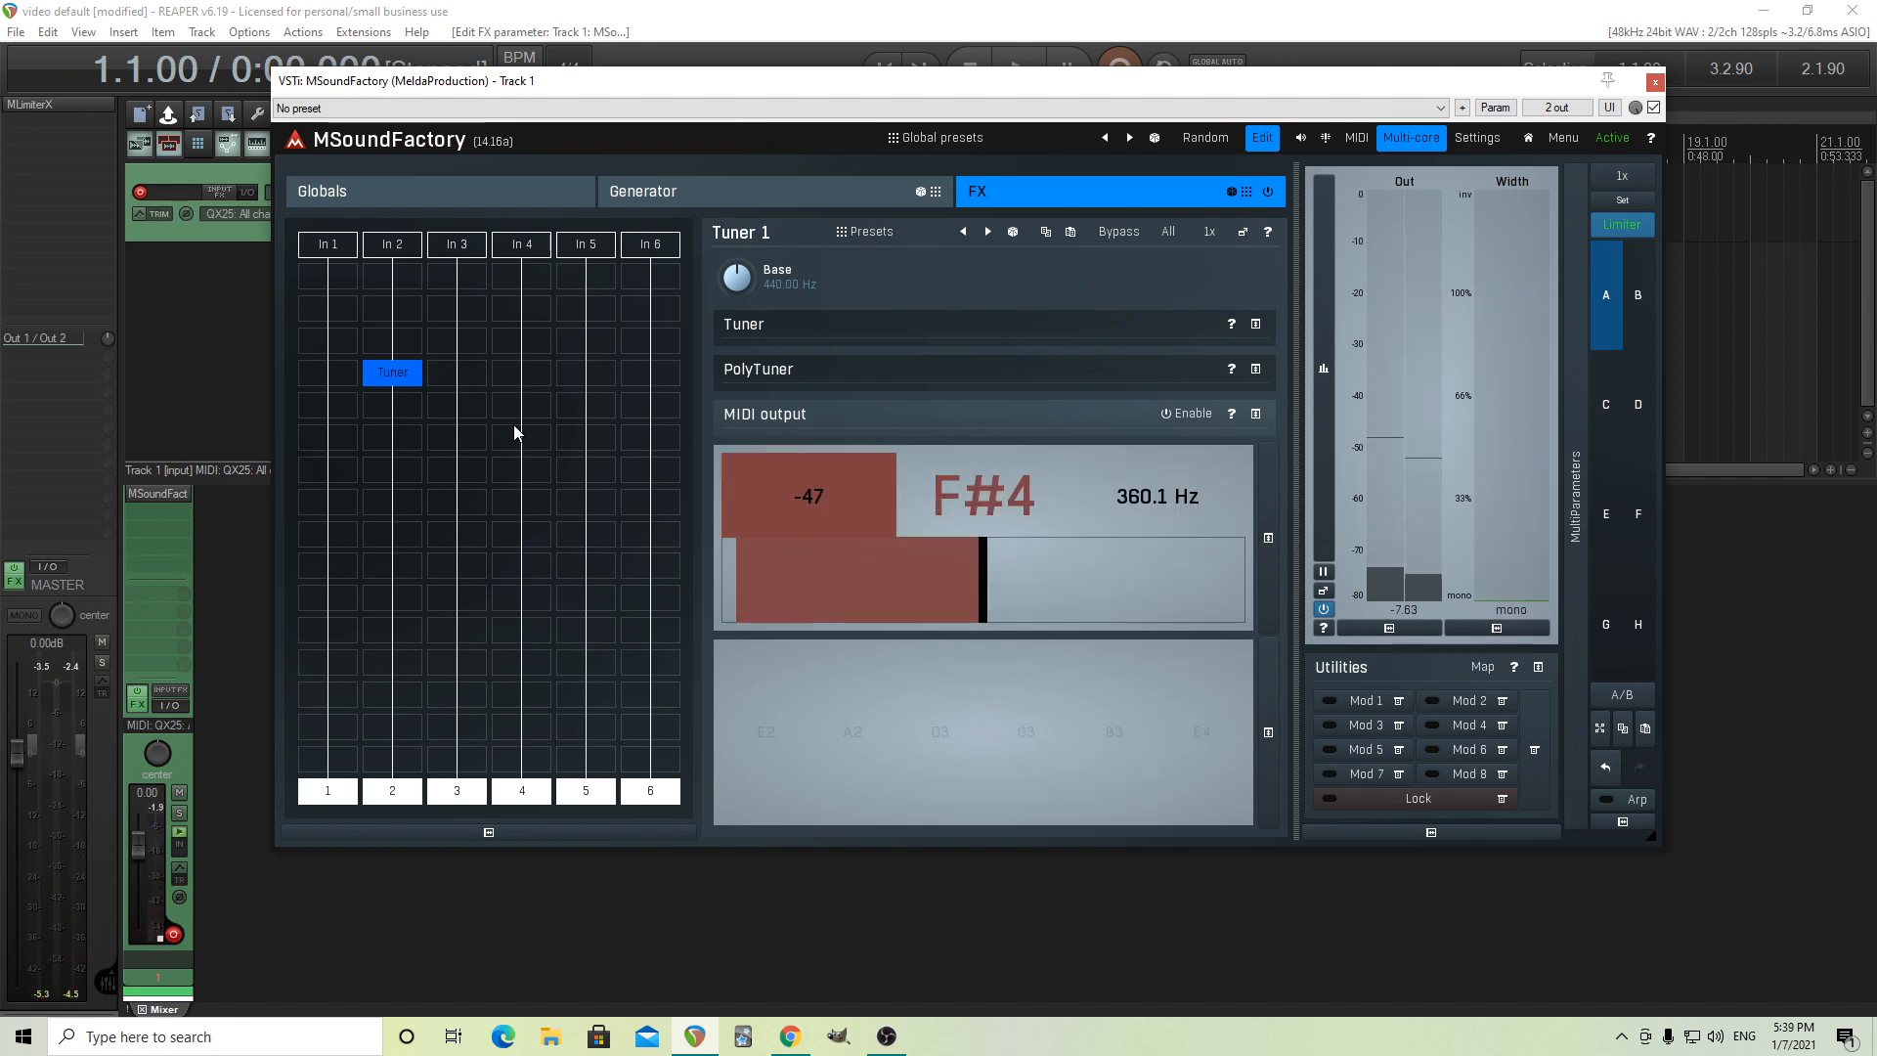
Lower the timbale's pitch shift to -17.80 so the Tuner shows C3 at 128.2 Hz
{"action": "left_click", "coordinate": [643, 190]}
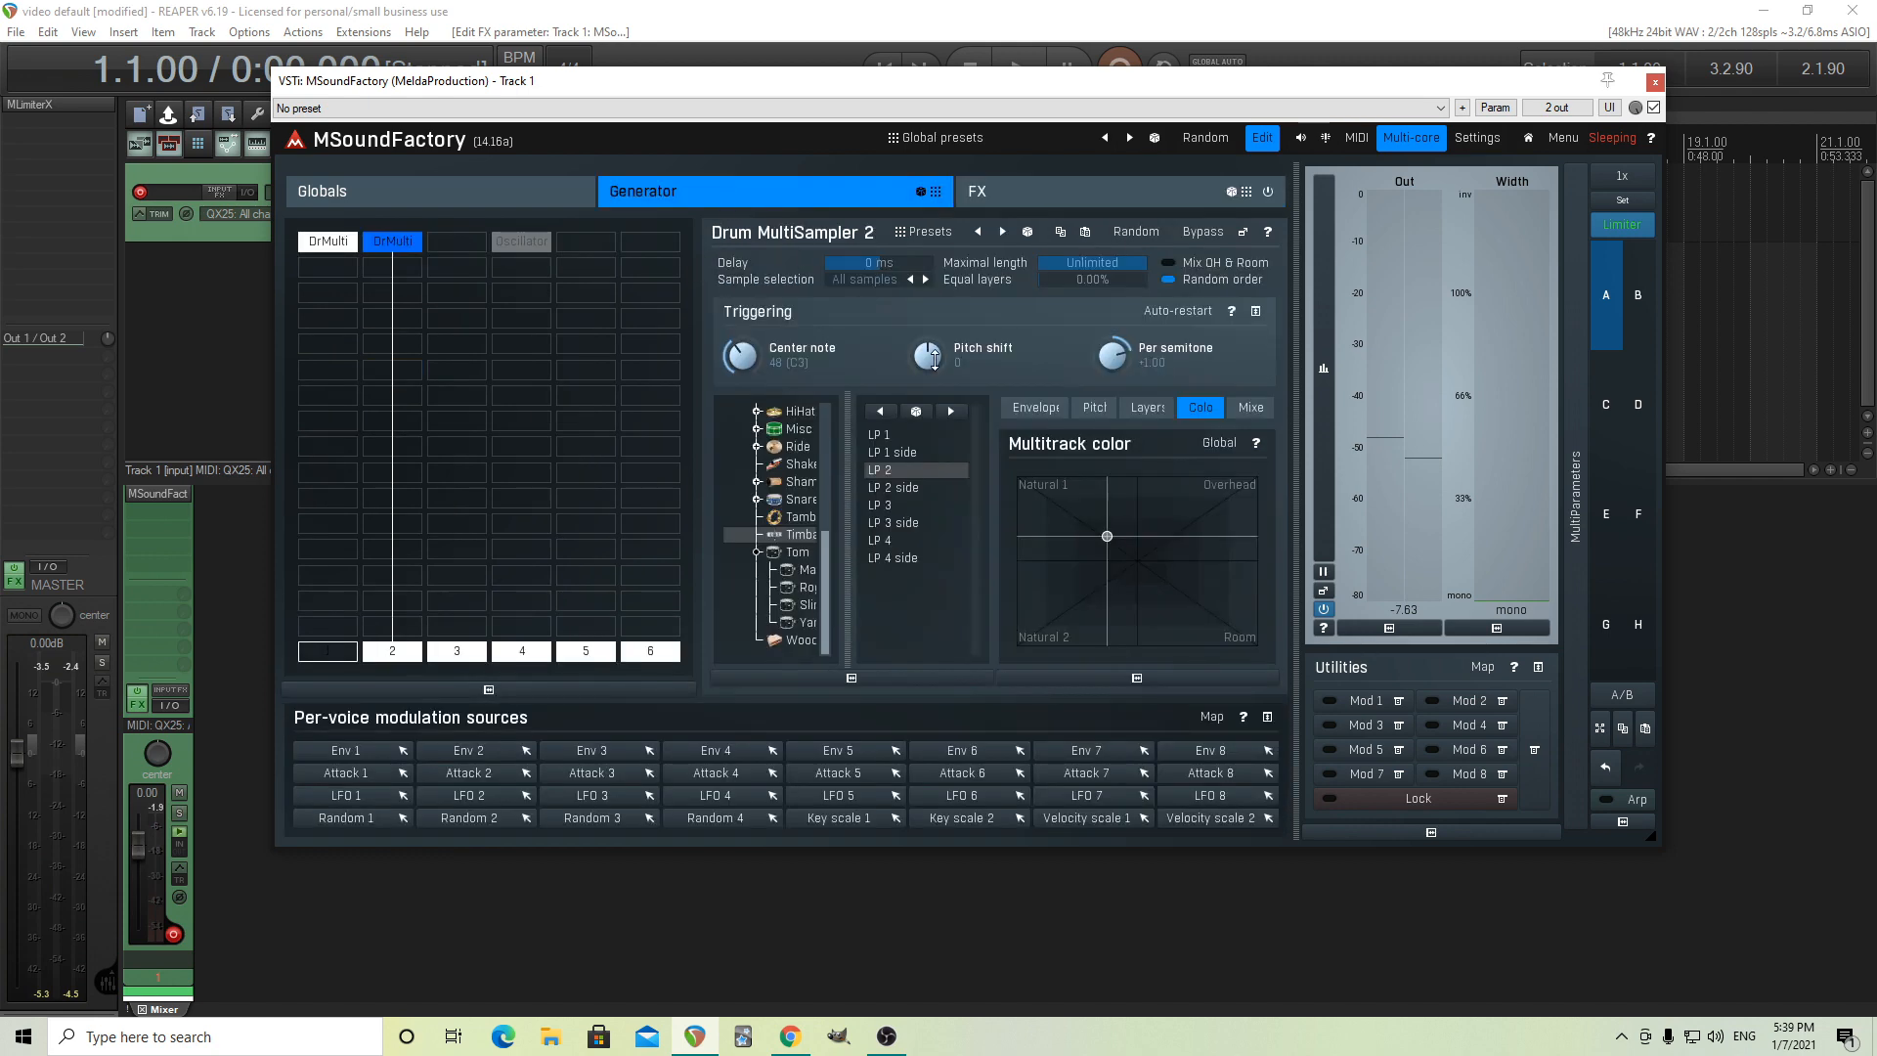
{"action": "left_click_drag", "start_coordinate": [929, 354], "coordinate": [929, 395]}
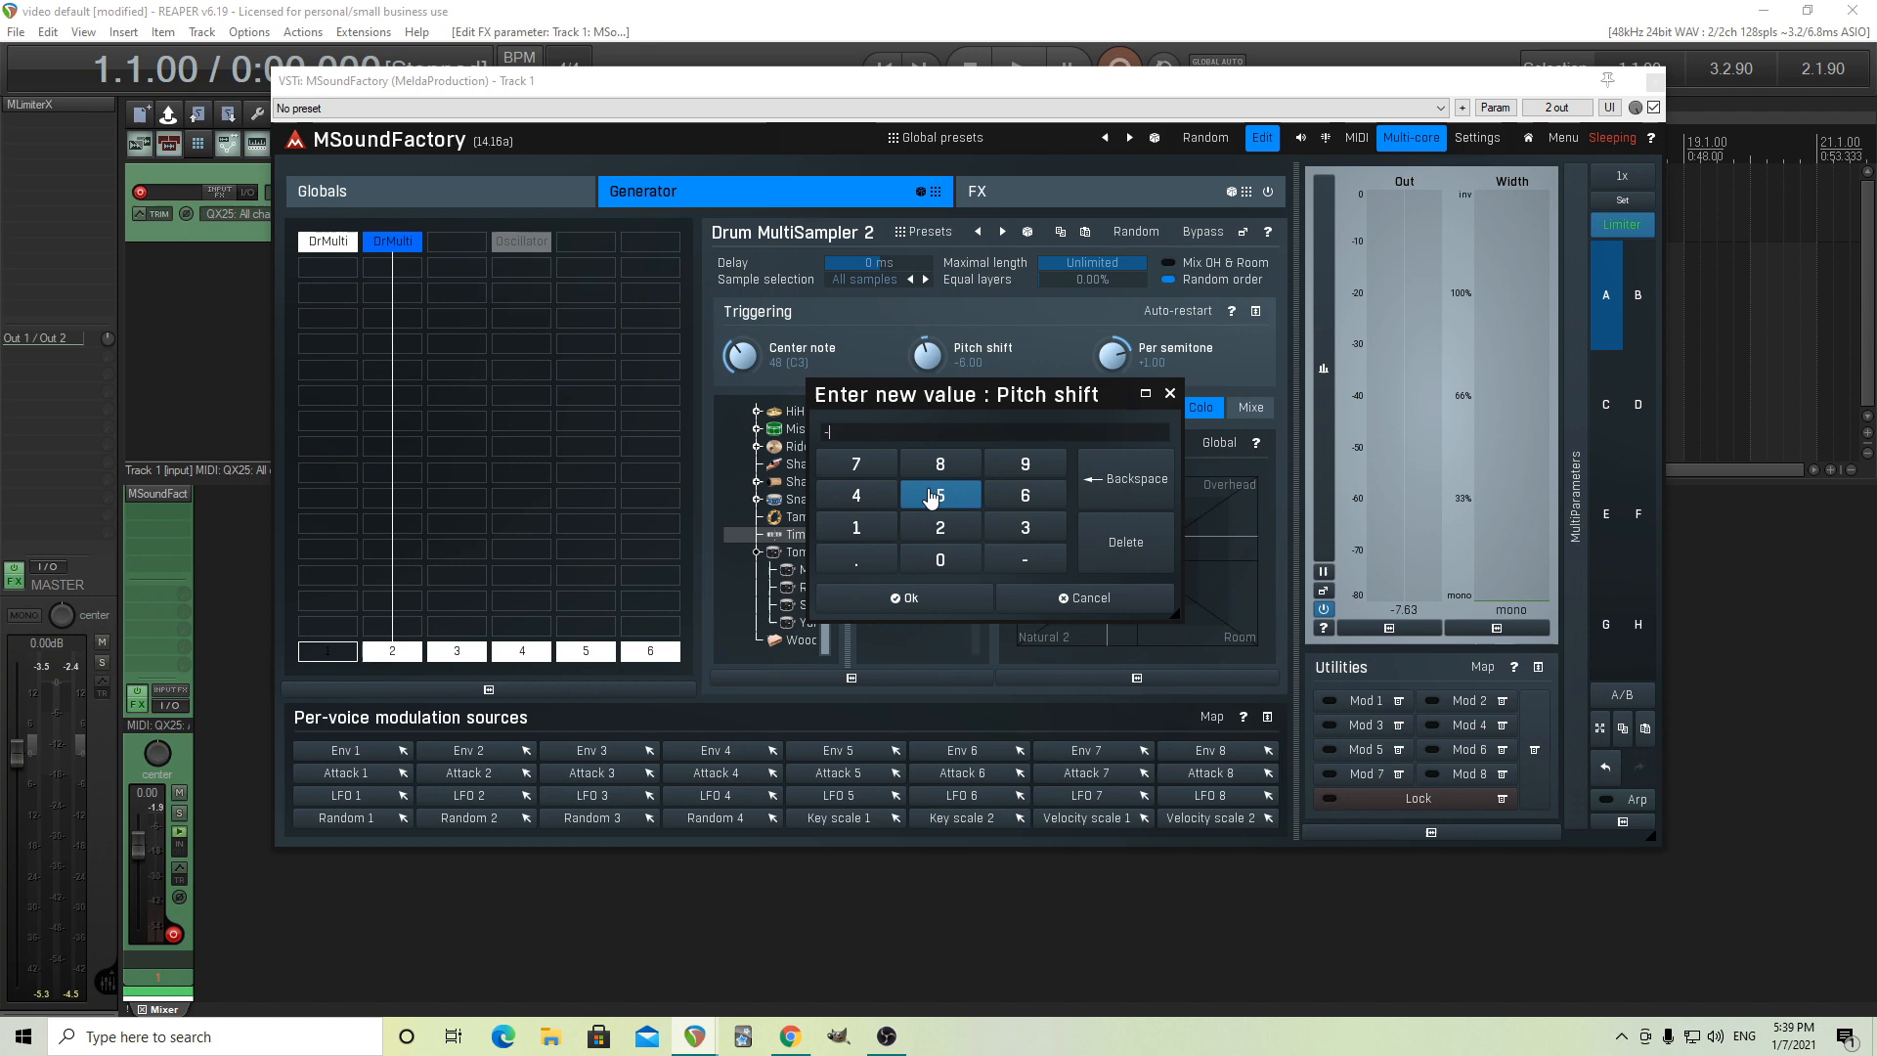
{"action": "left_click", "coordinate": [940, 494]}
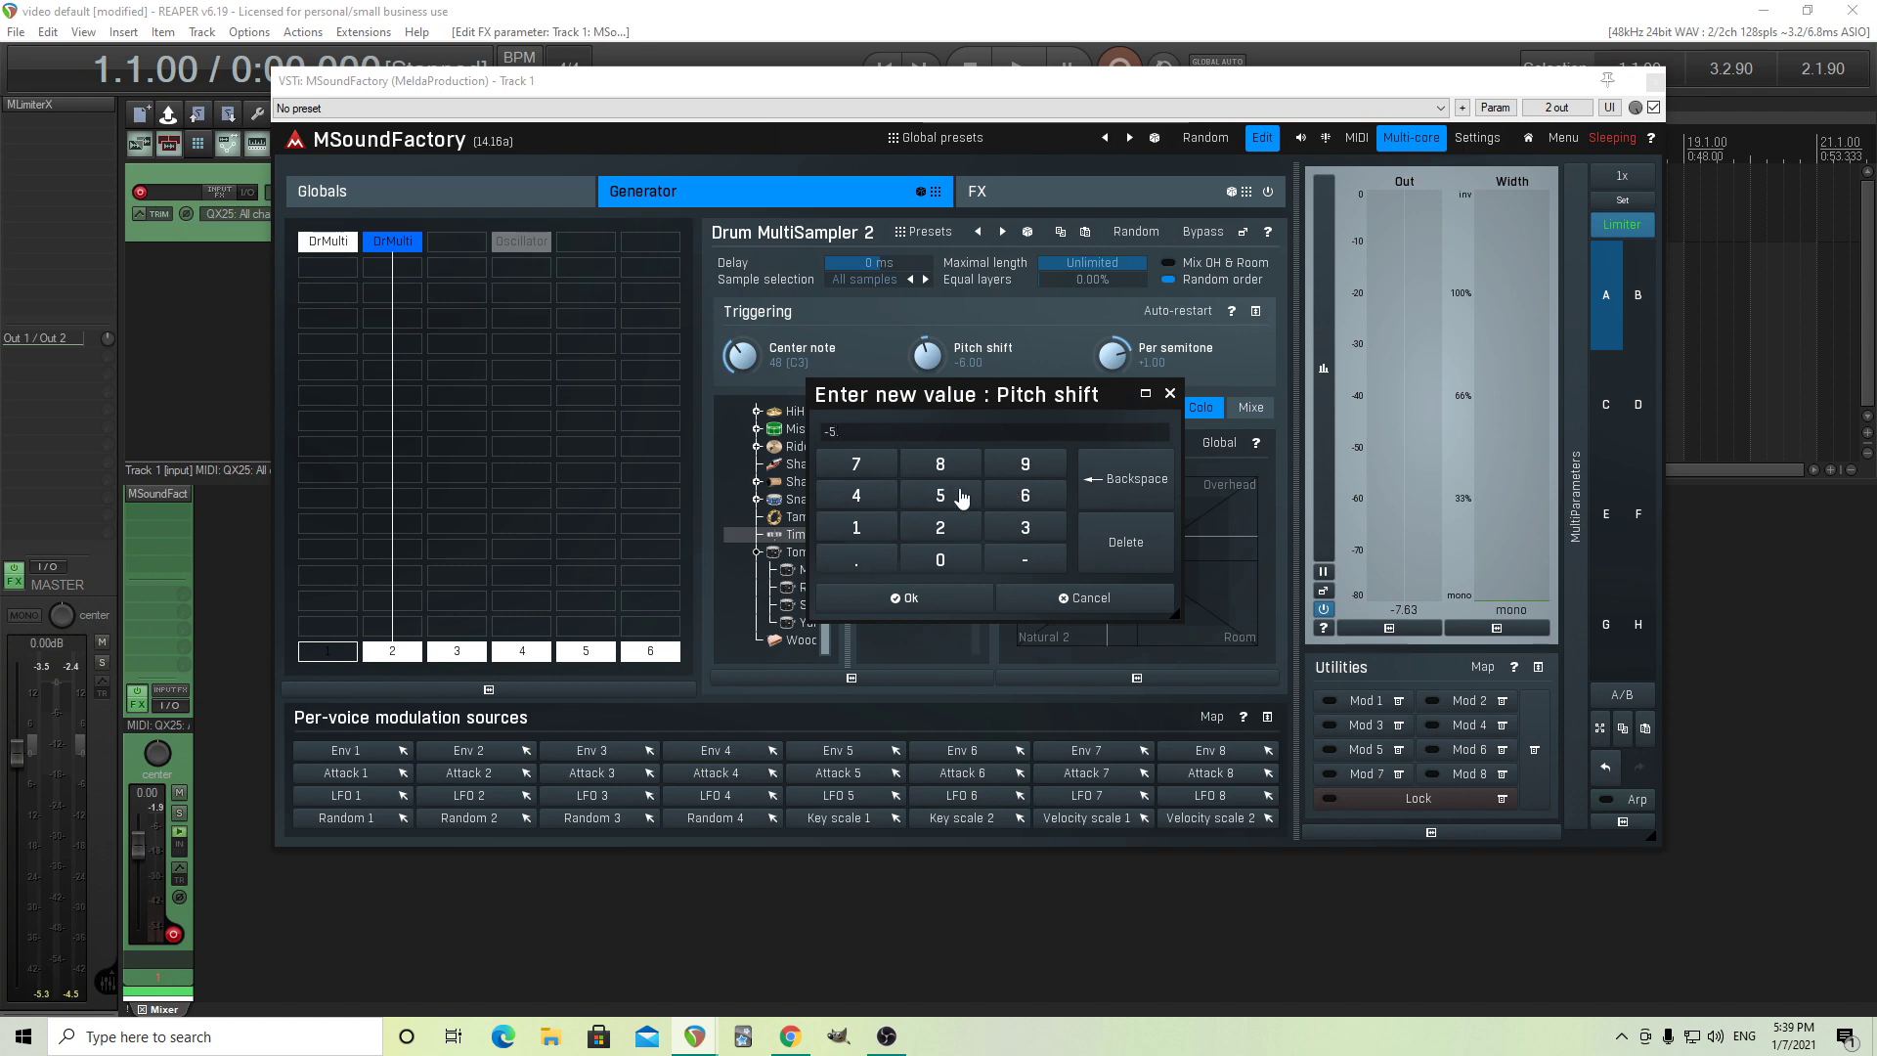
{"action": "left_click", "coordinate": [1014, 191]}
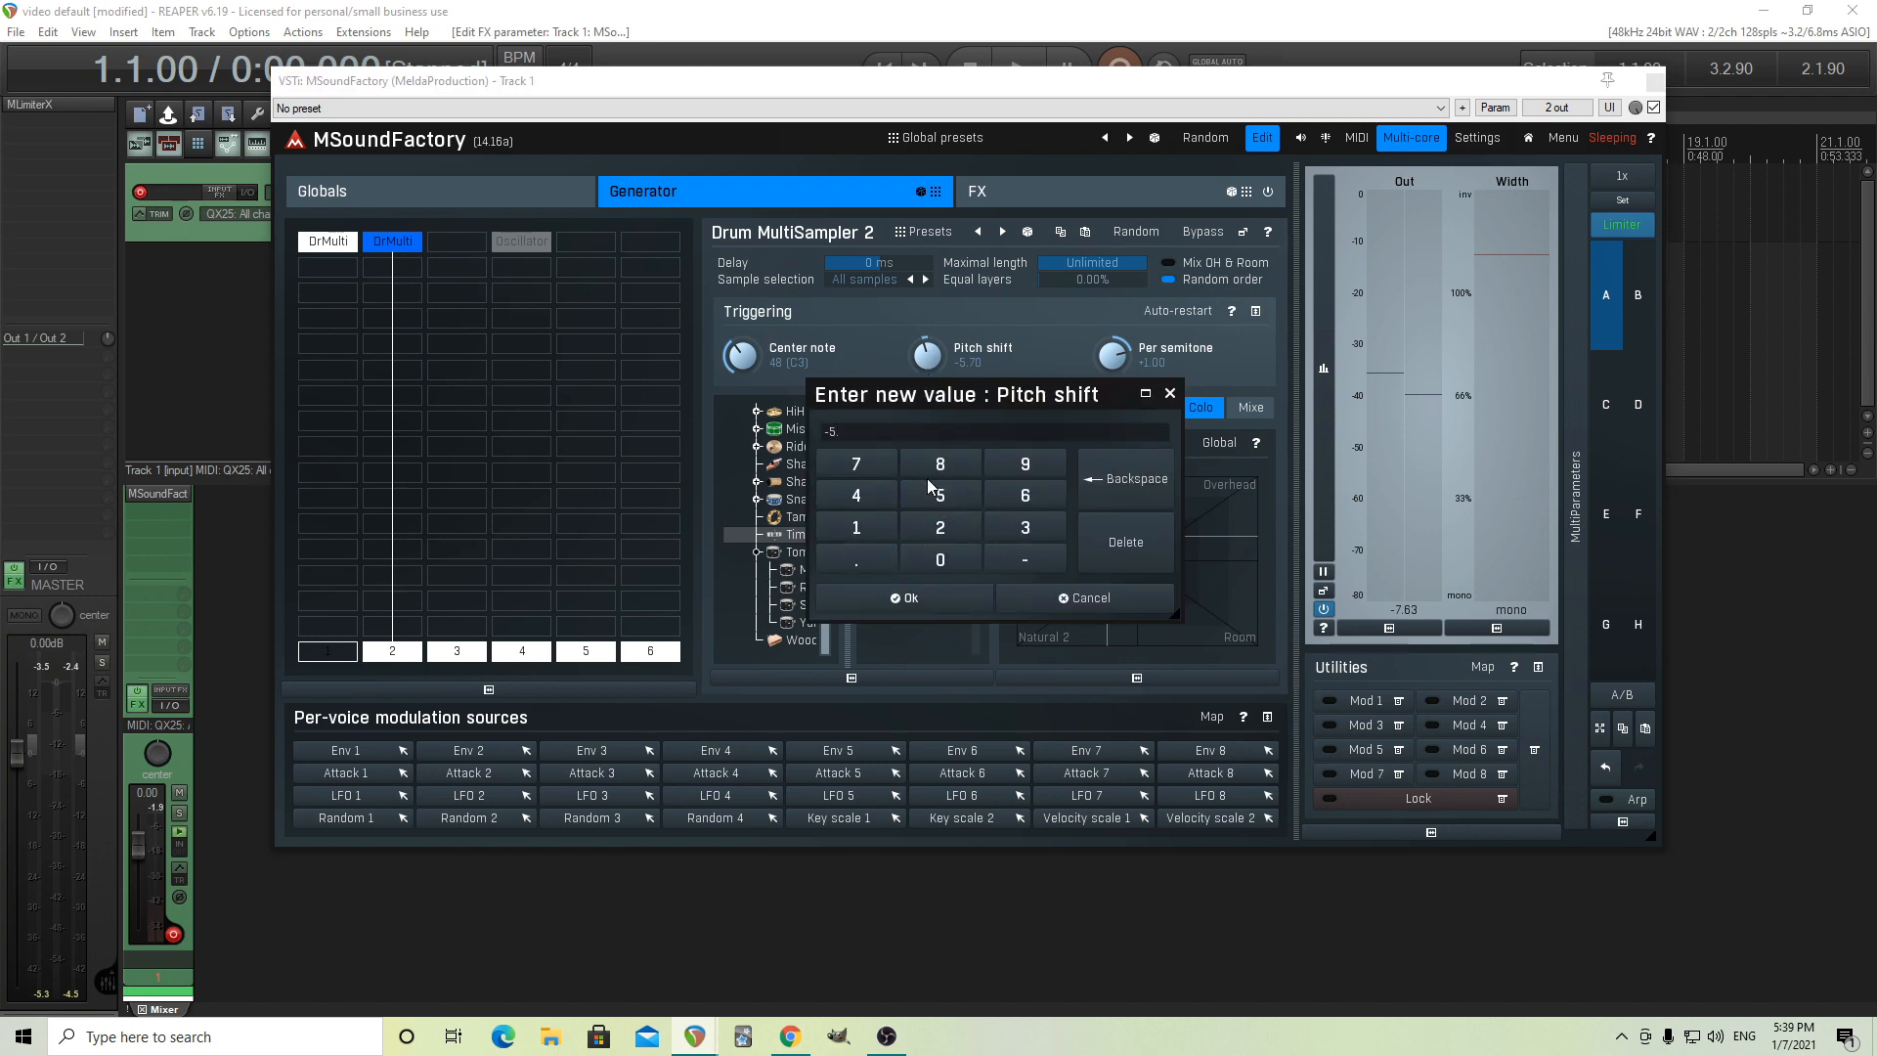
{"action": "left_click", "coordinate": [902, 597]}
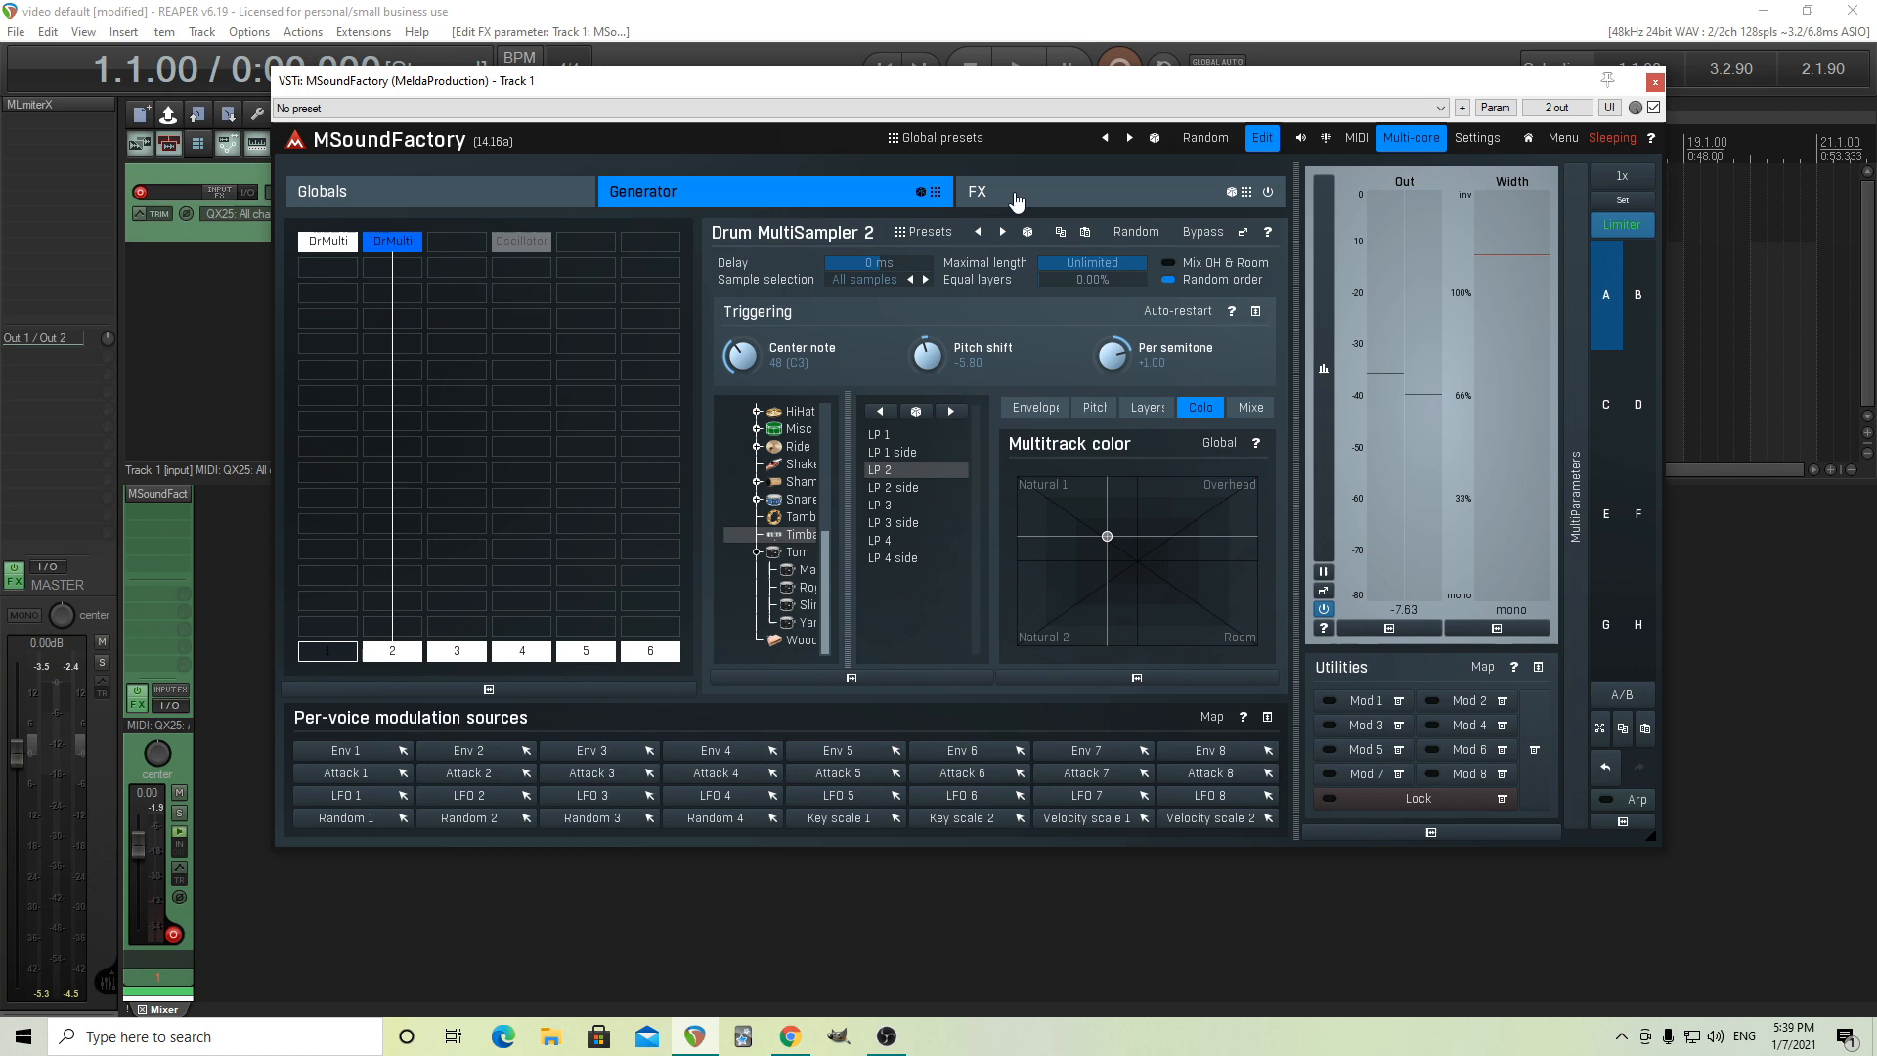
{"action": "left_click", "coordinate": [976, 190]}
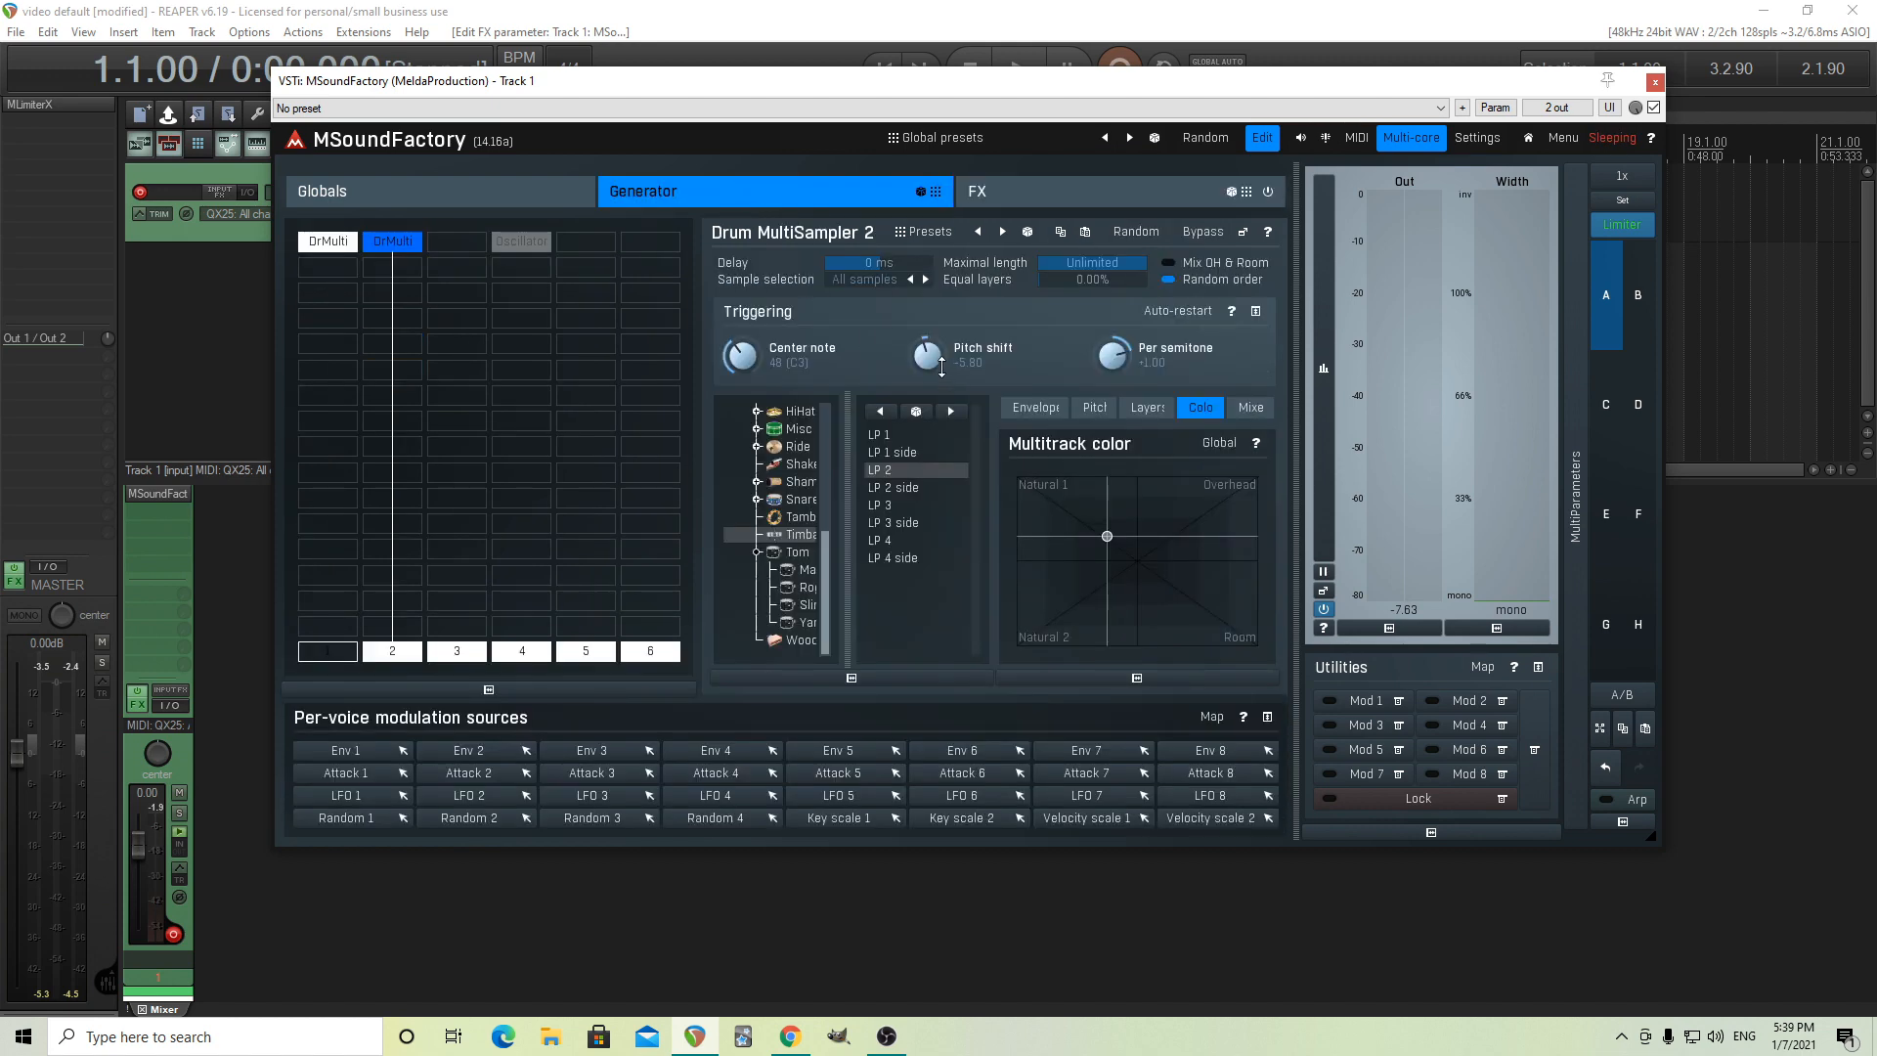
{"action": "mouse_move", "coordinate": [967, 376]}
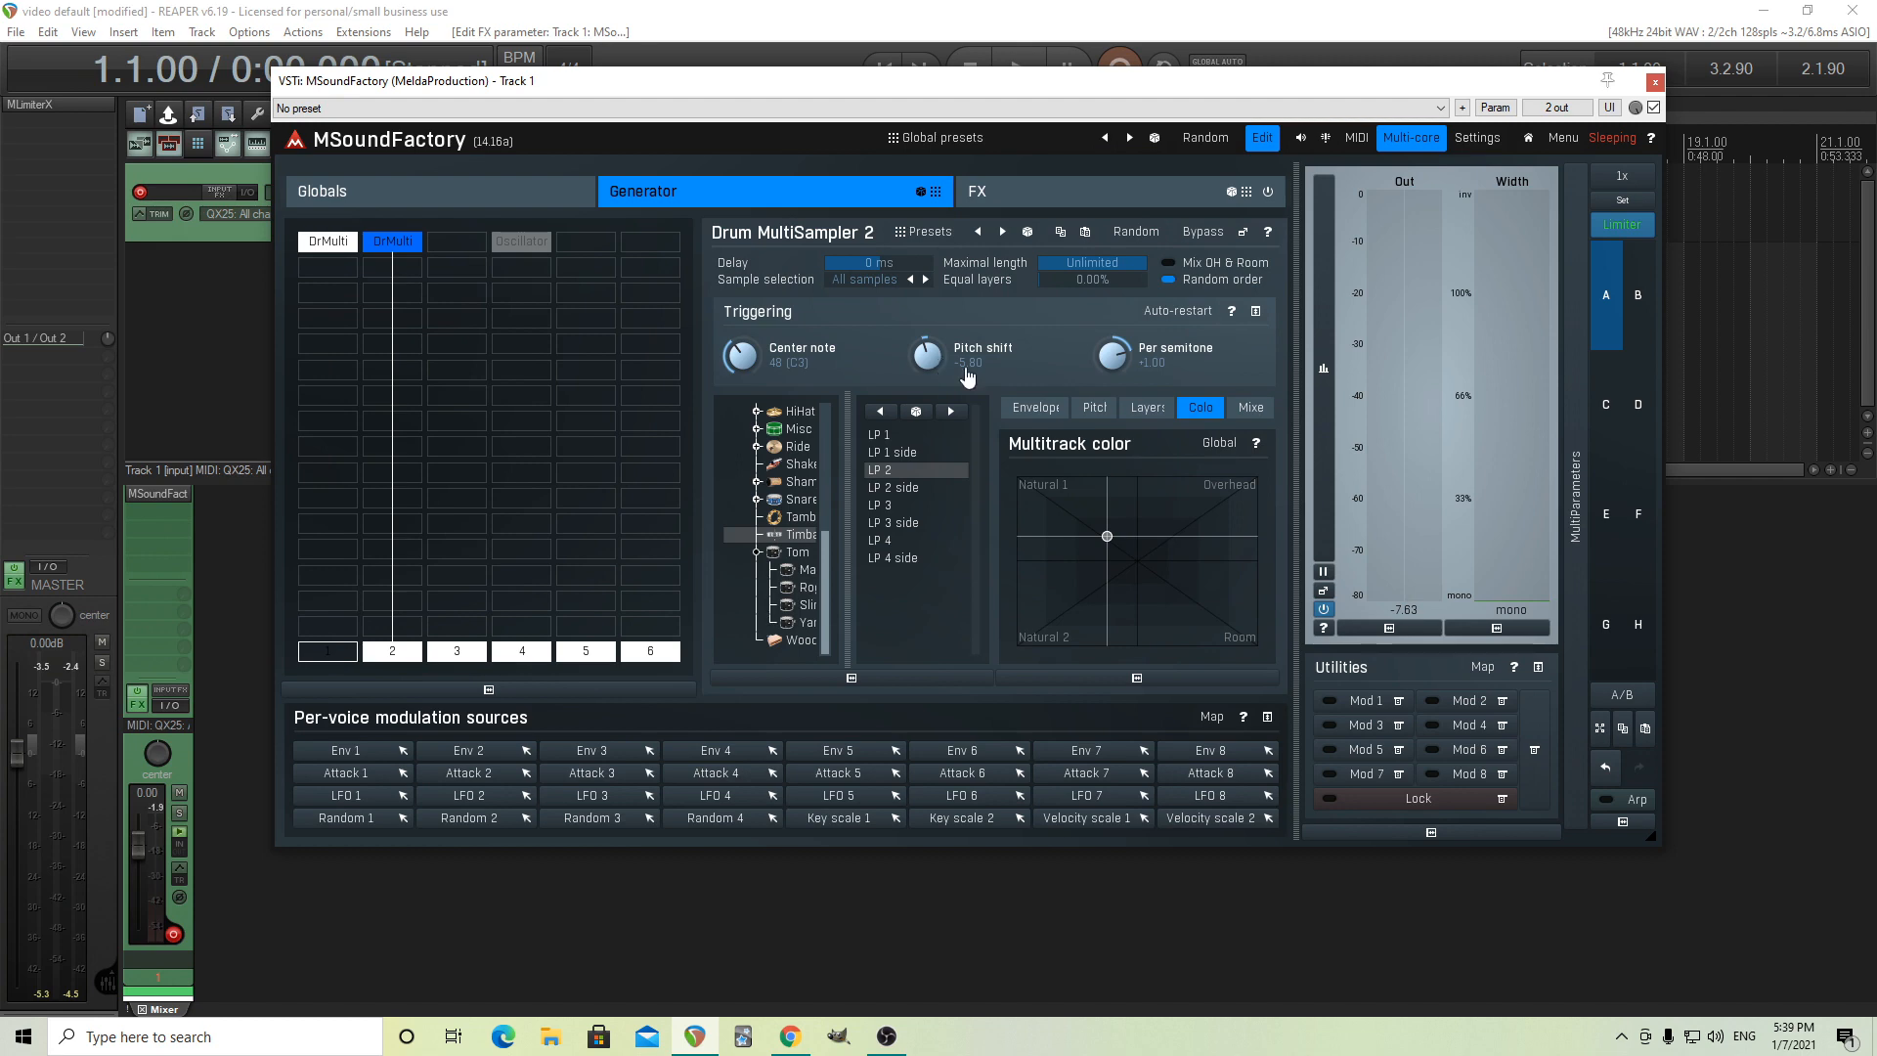
{"action": "mouse_move", "coordinate": [926, 356]}
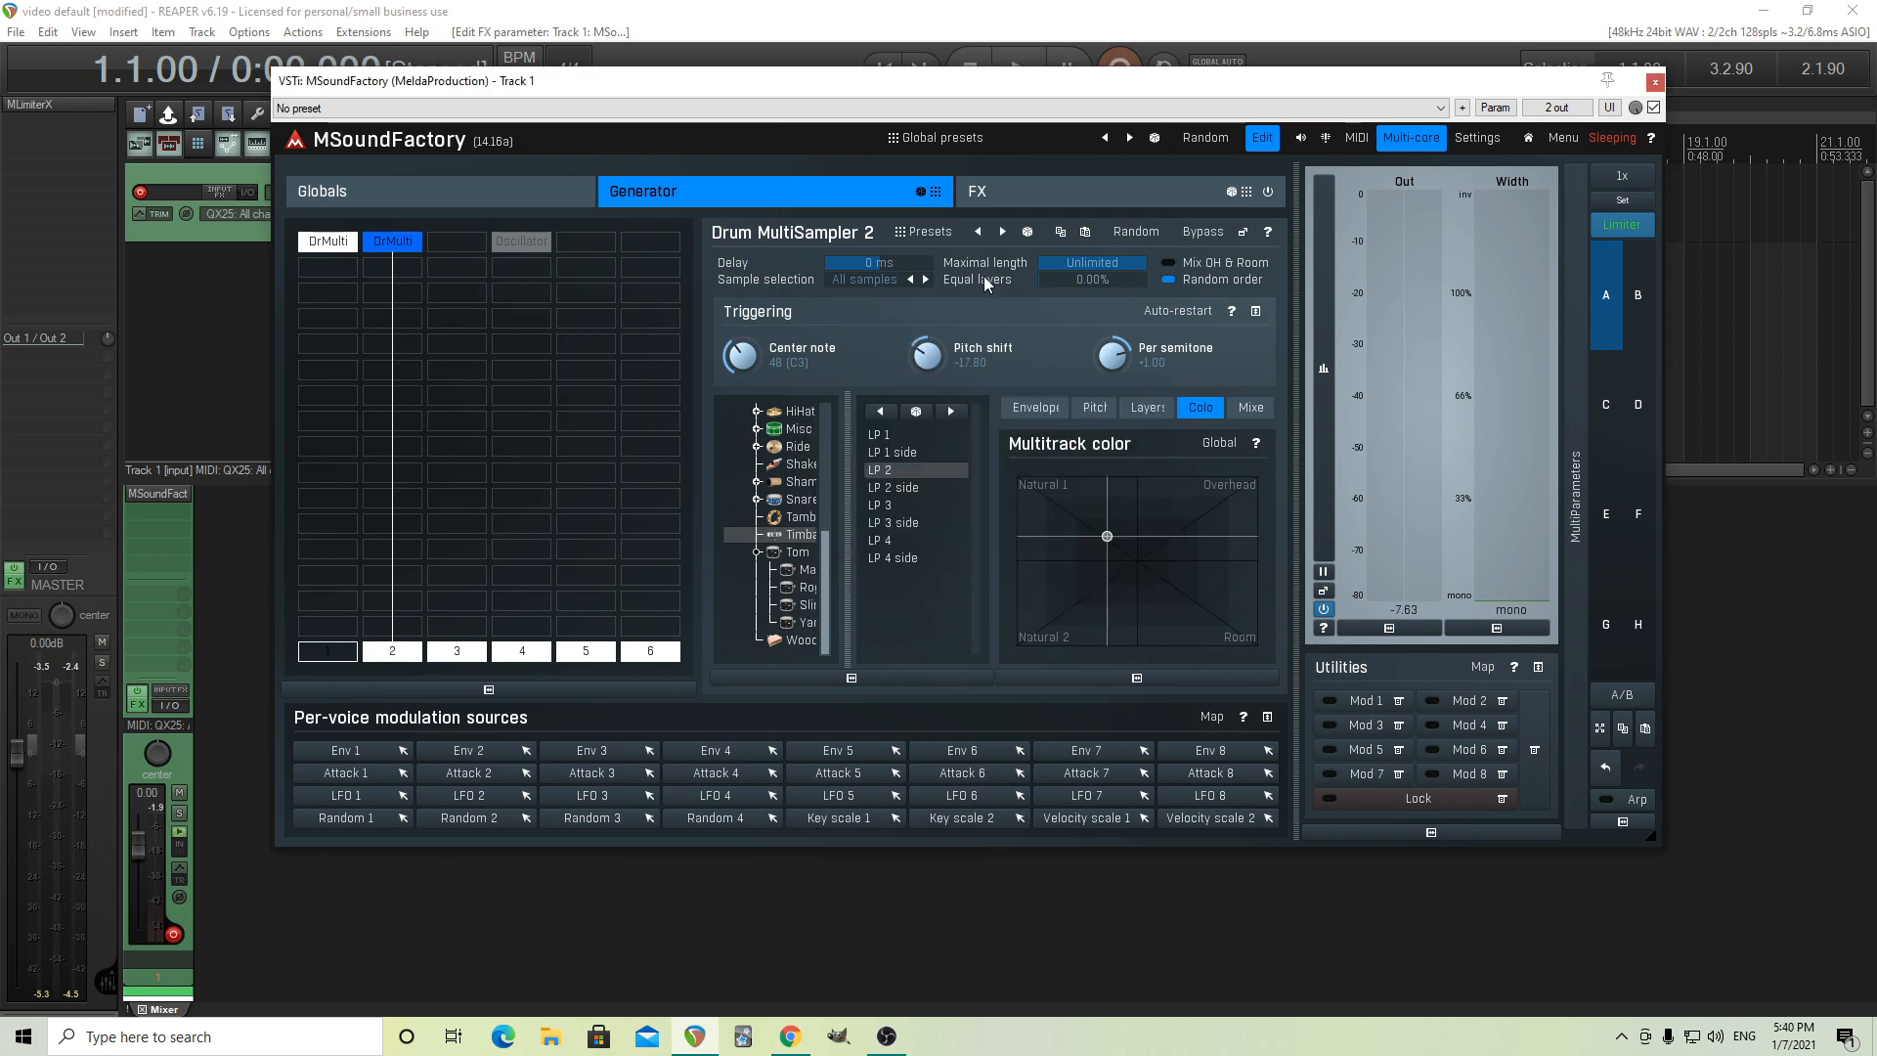
{"action": "left_click", "coordinate": [999, 192]}
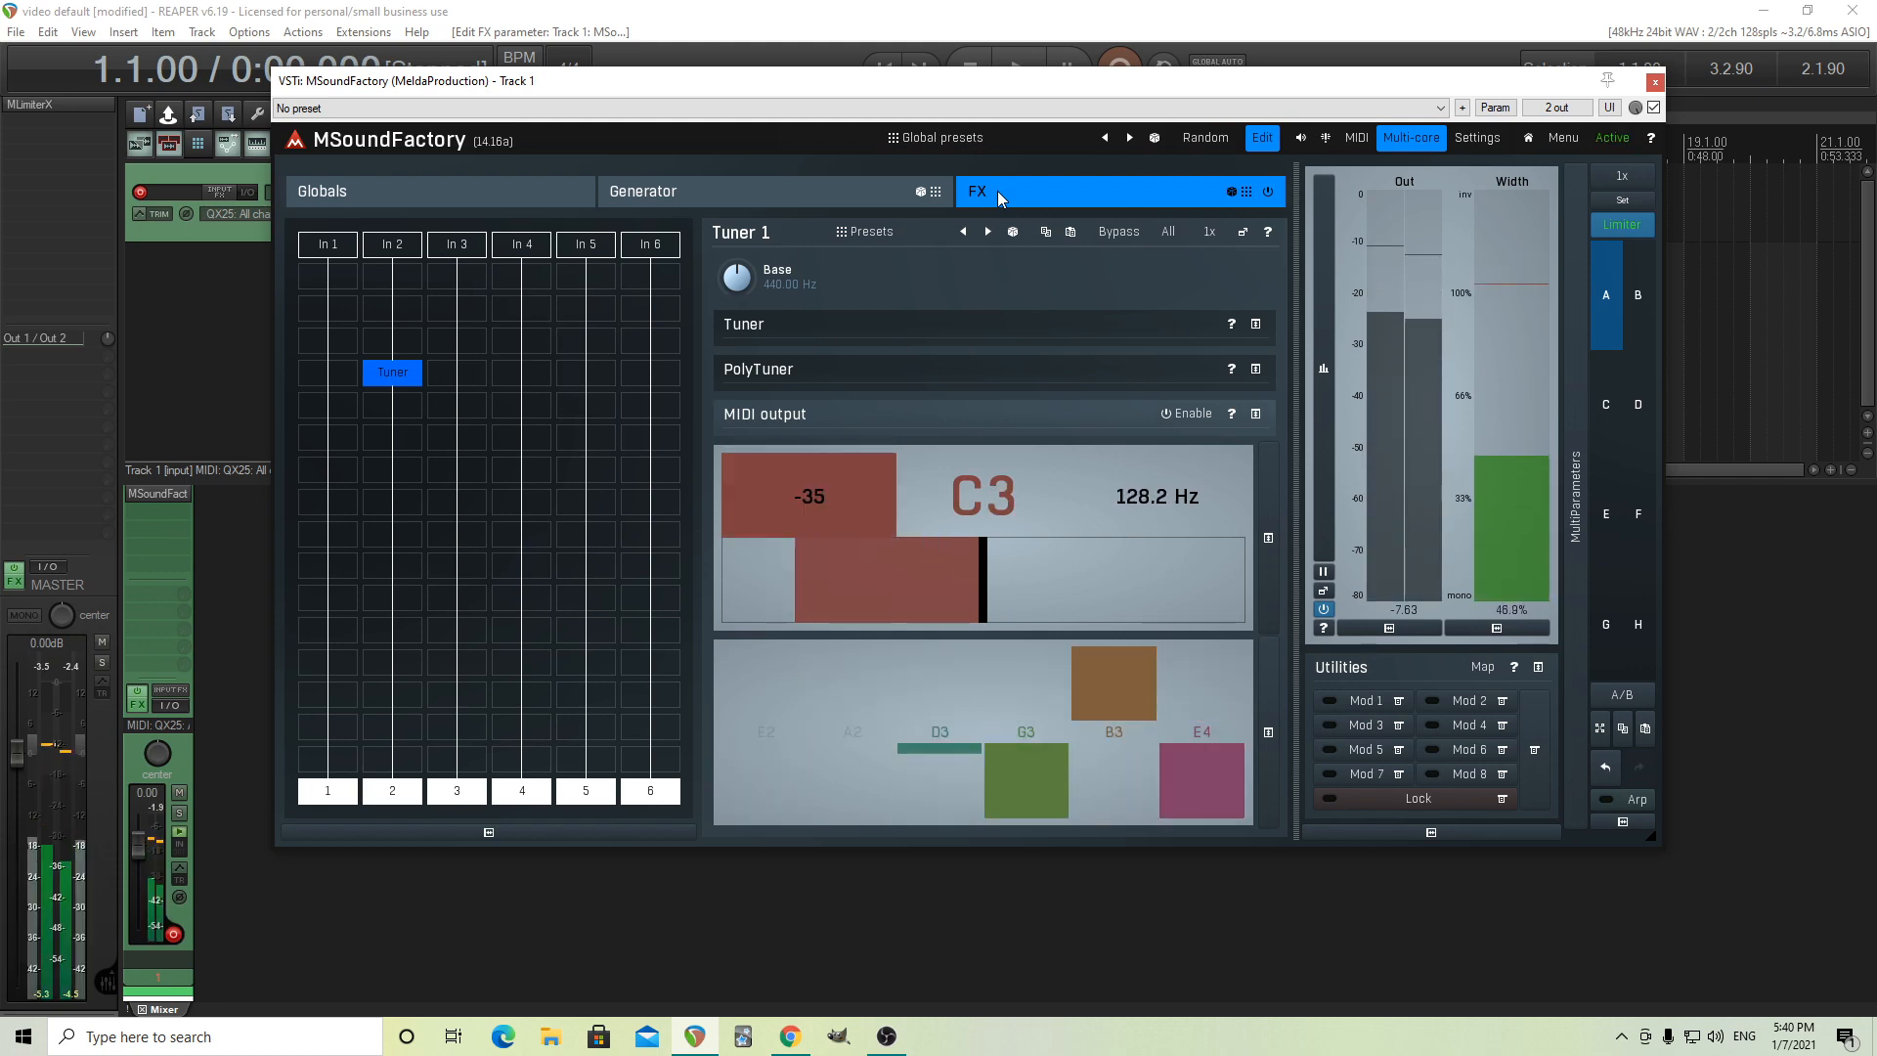
Re-enter the timbale's pitch shift as -17.60 from the Generator view
{"action": "left_click", "coordinate": [642, 190]}
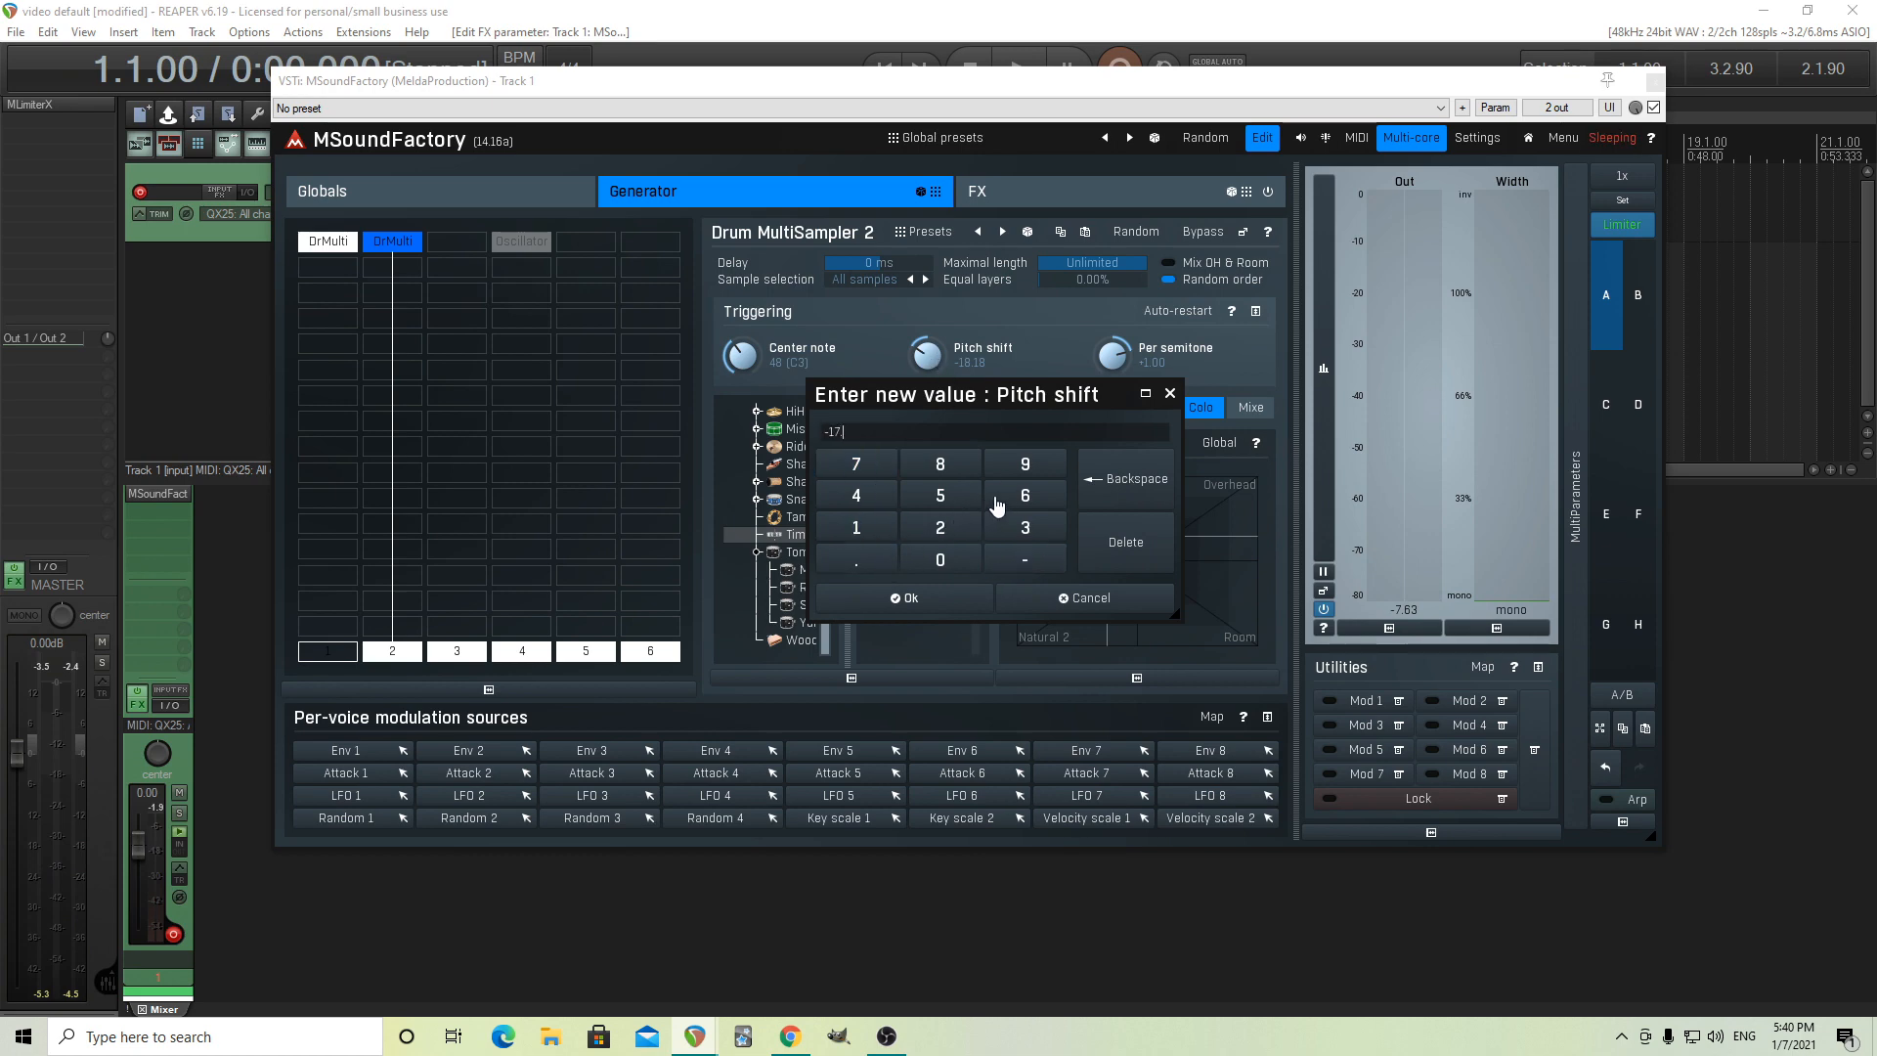
{"action": "left_click", "coordinate": [989, 192]}
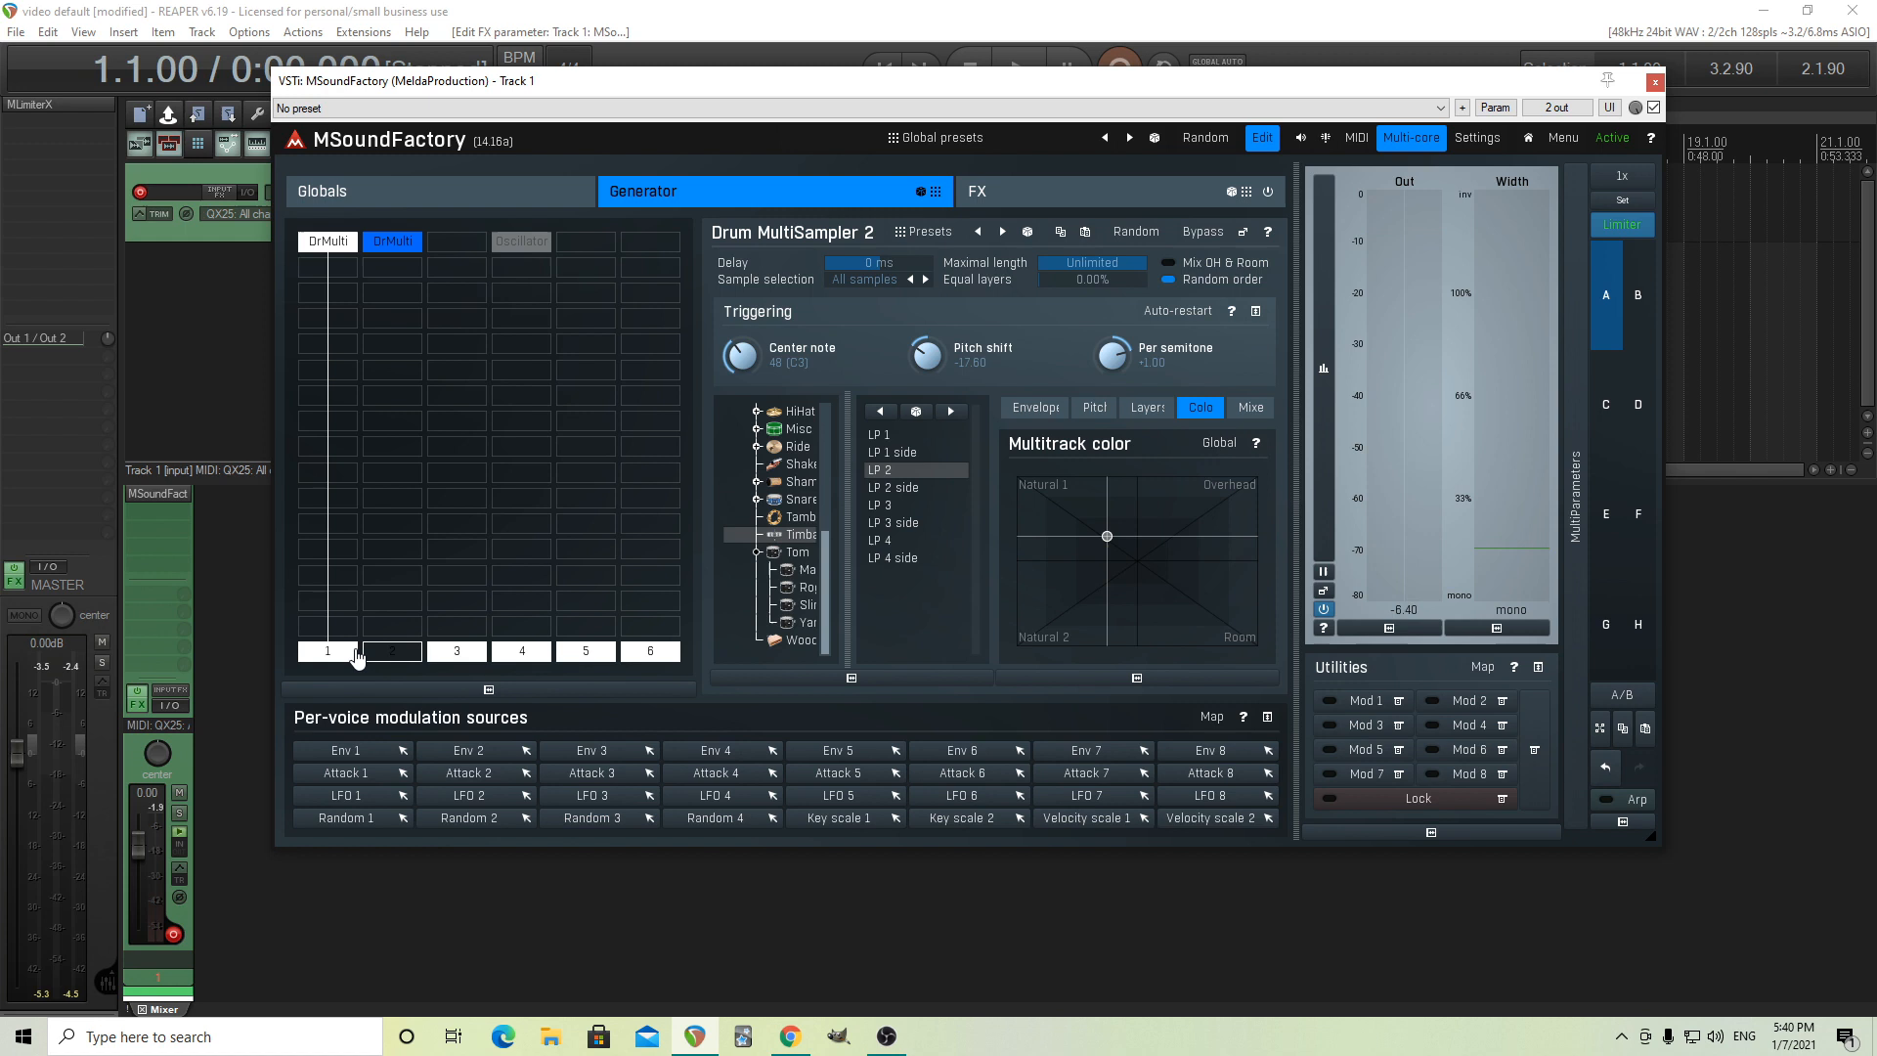
Set the tom sampler's MIDI note range to 48–59 and the timbale sampler's to 60–72
{"action": "left_click", "coordinate": [391, 651]}
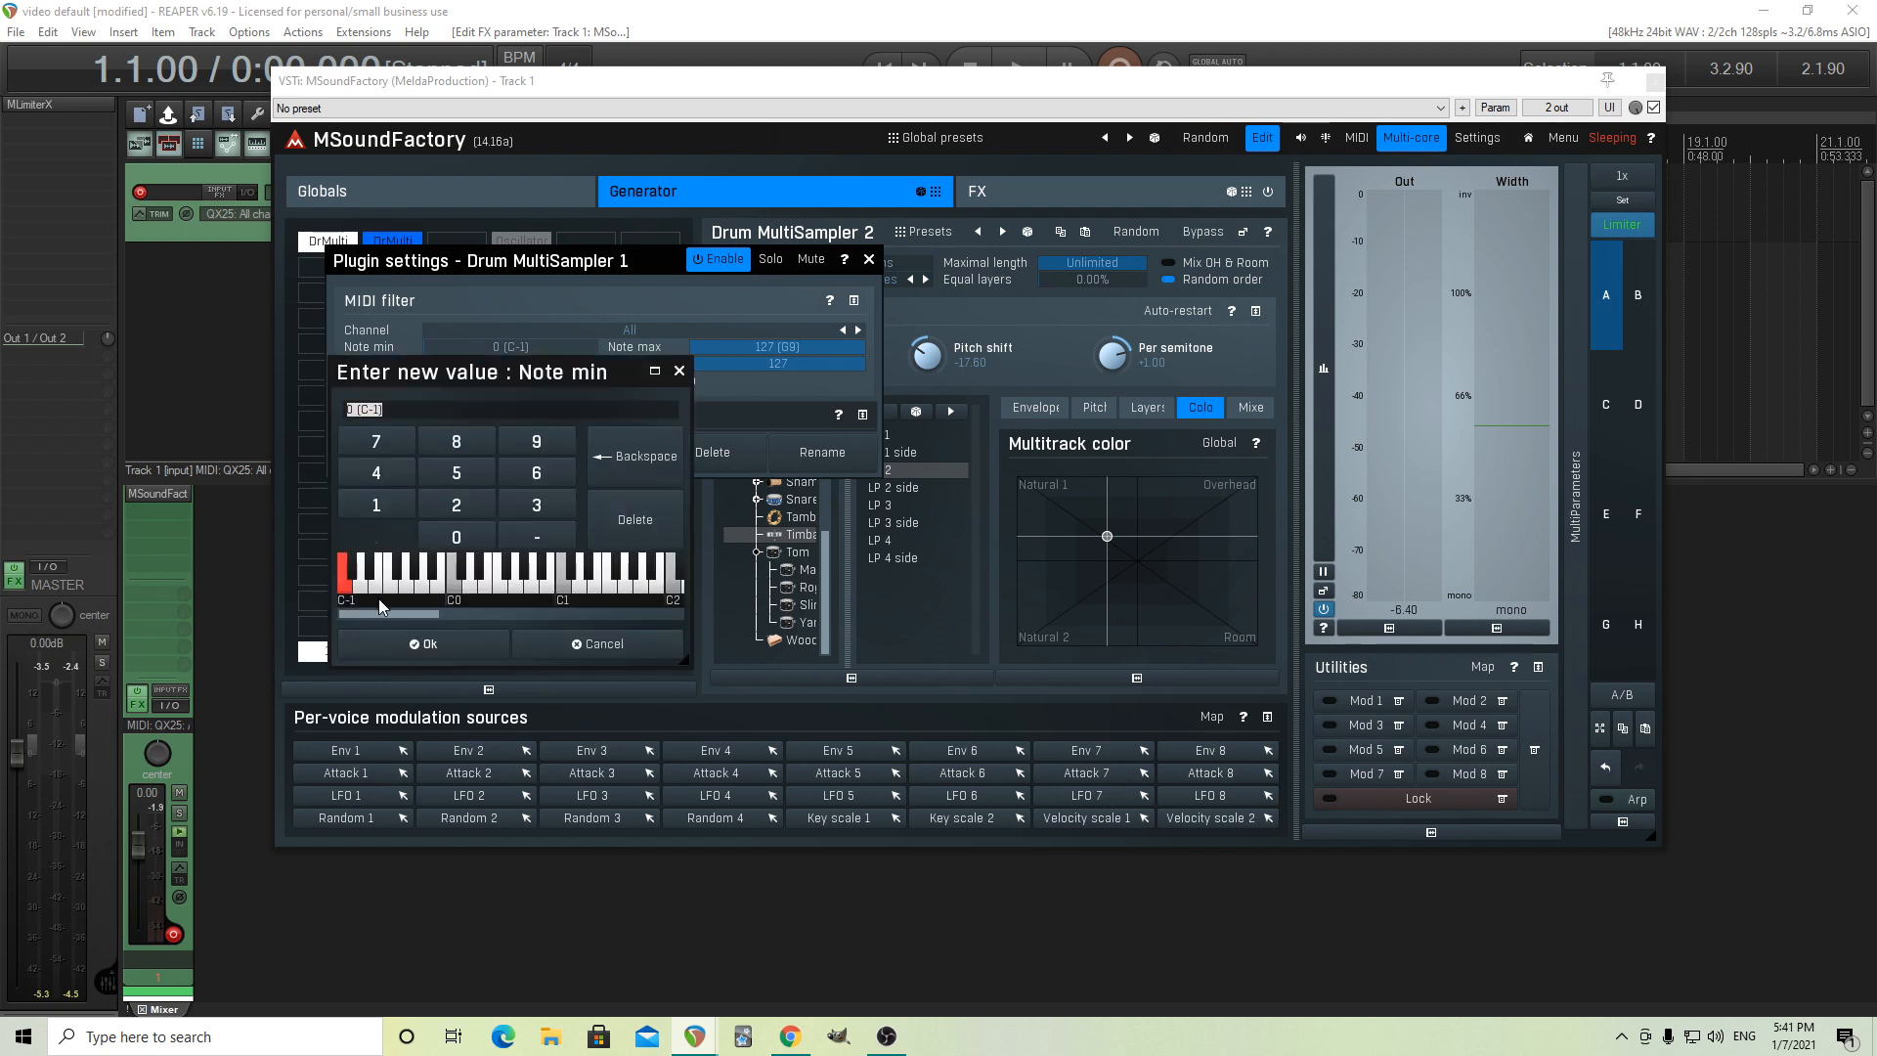
{"action": "left_click", "coordinate": [421, 643]}
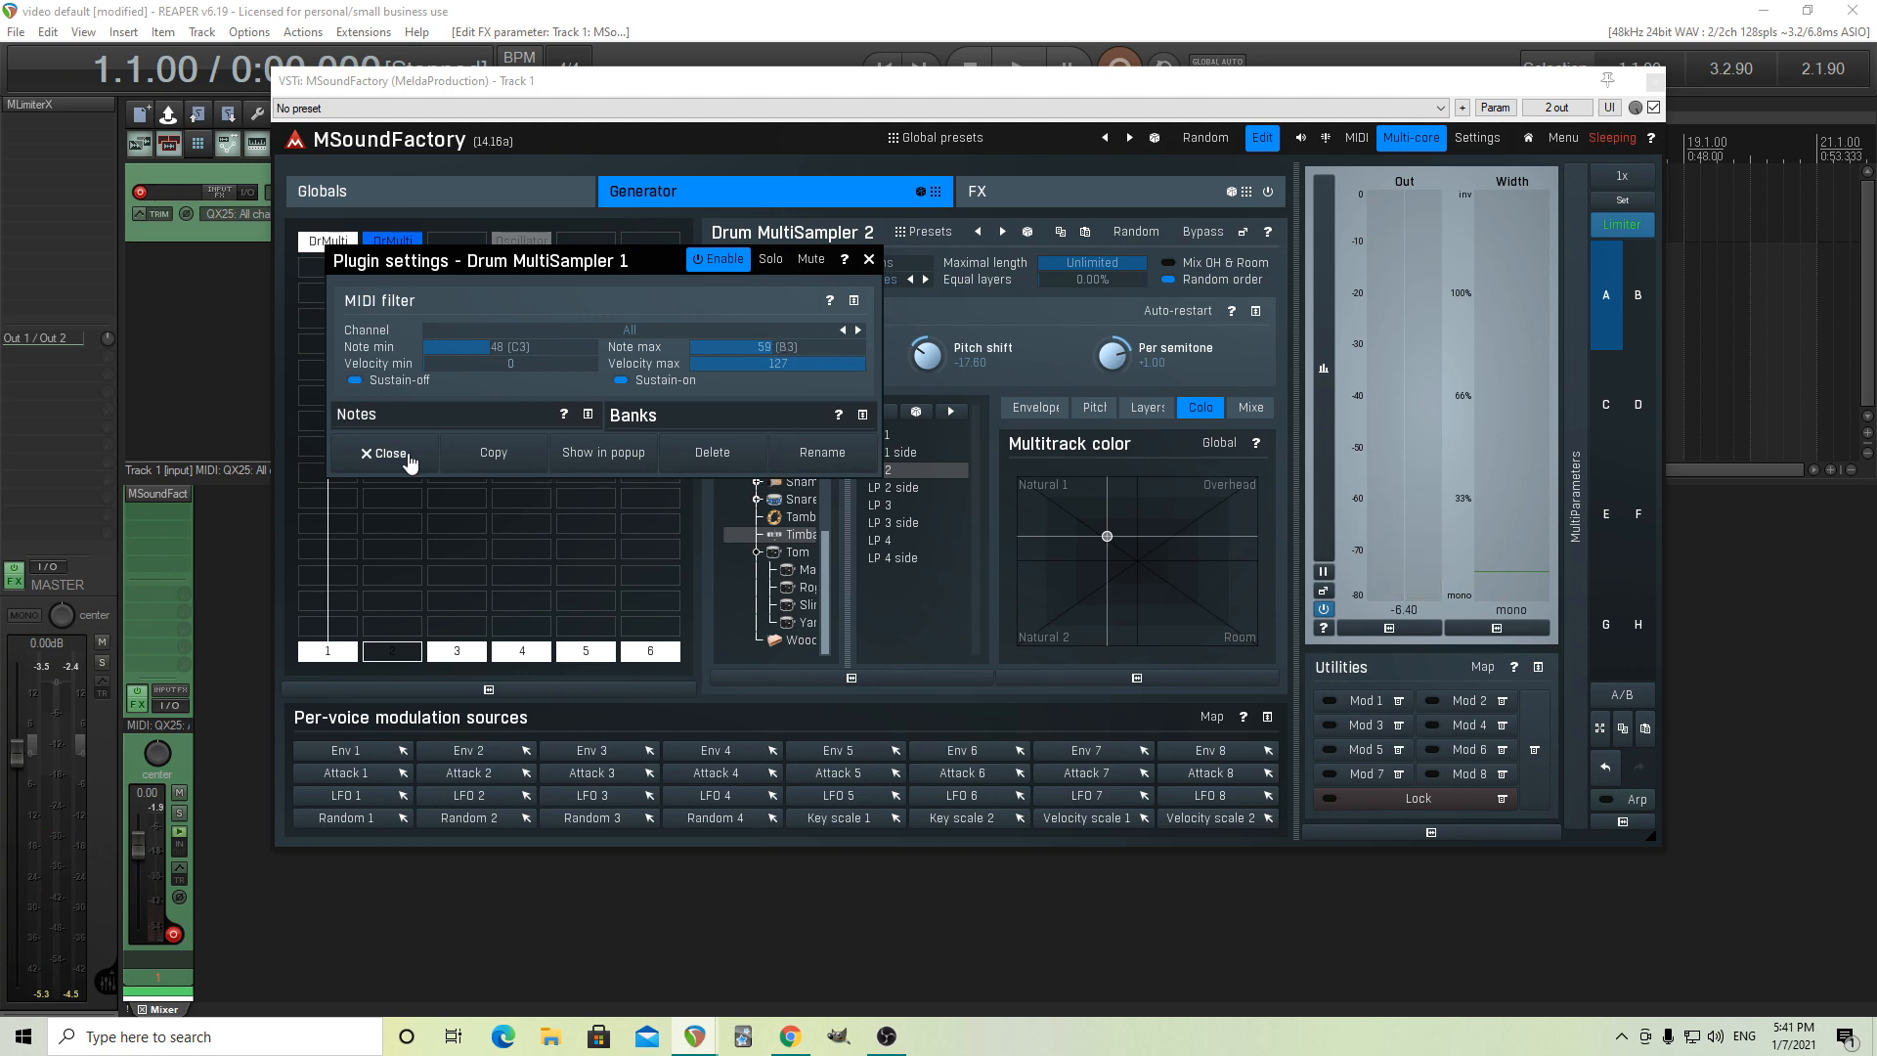
{"action": "mouse_move", "coordinate": [562, 413]}
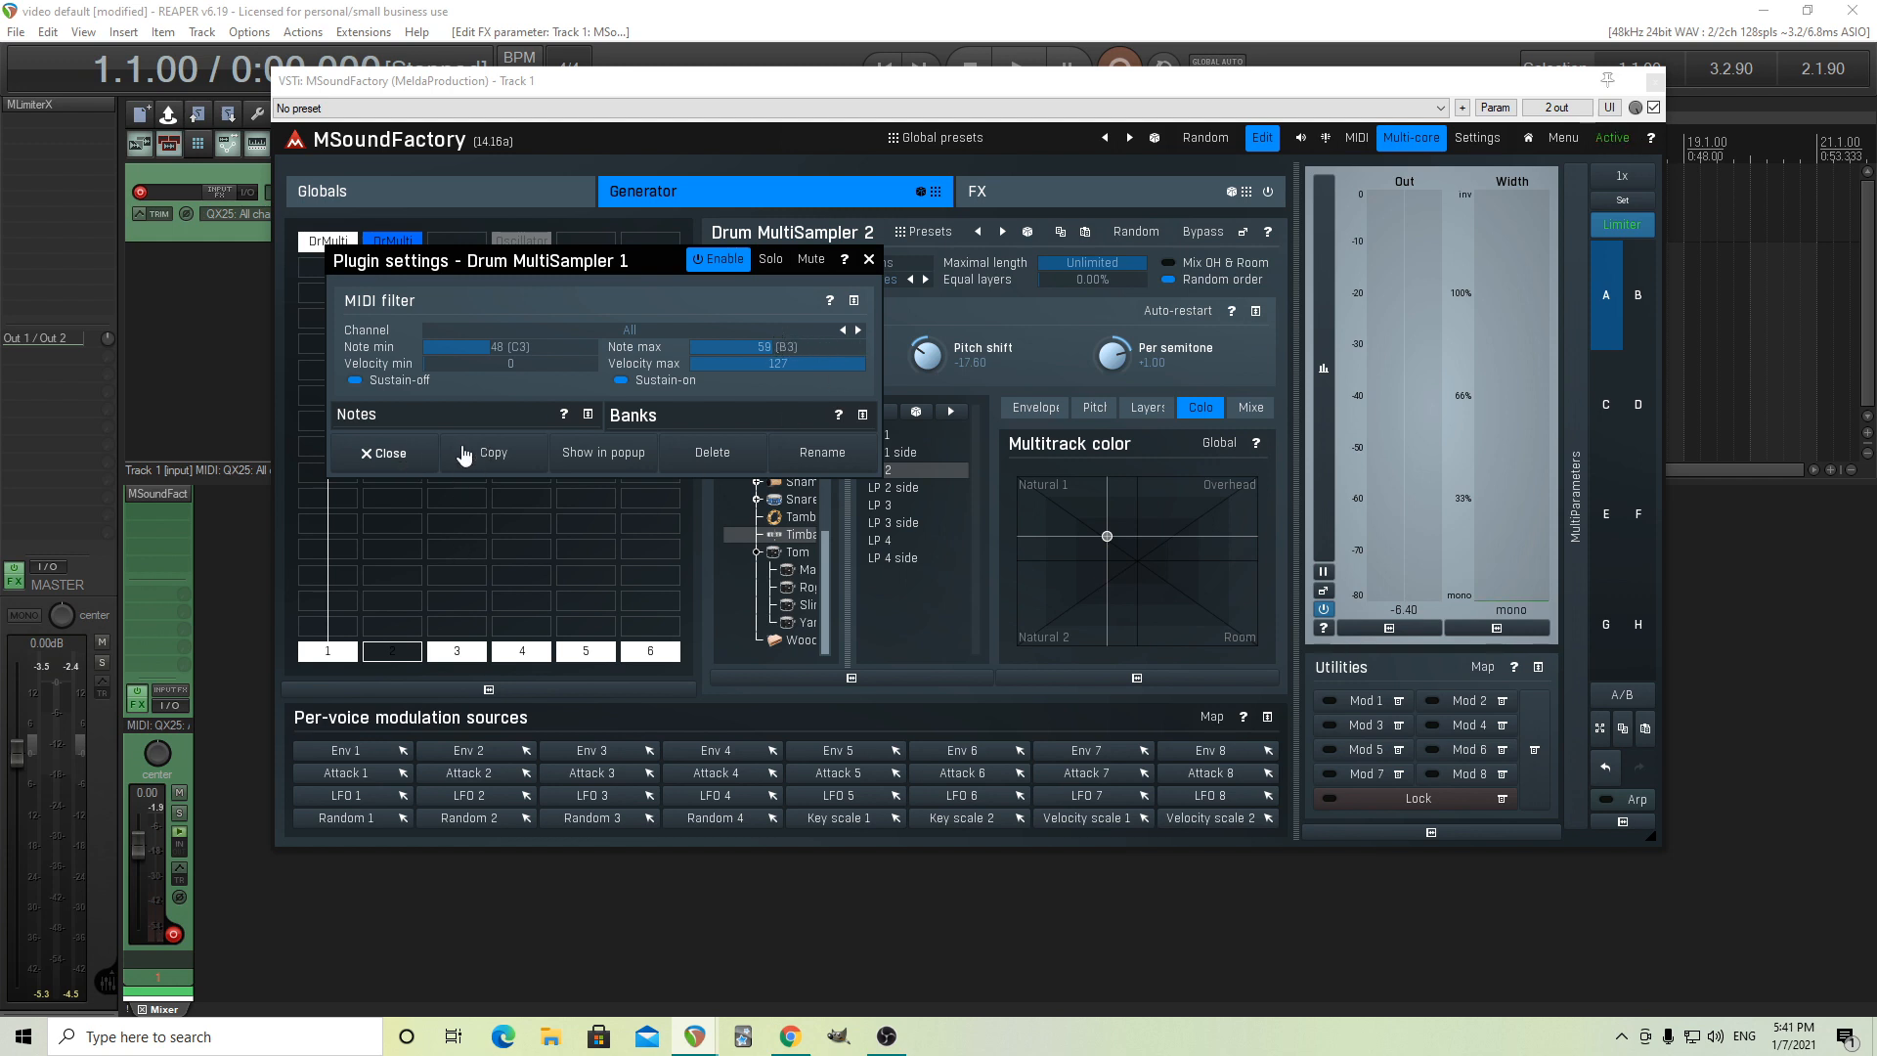
{"action": "left_click", "coordinate": [383, 453]}
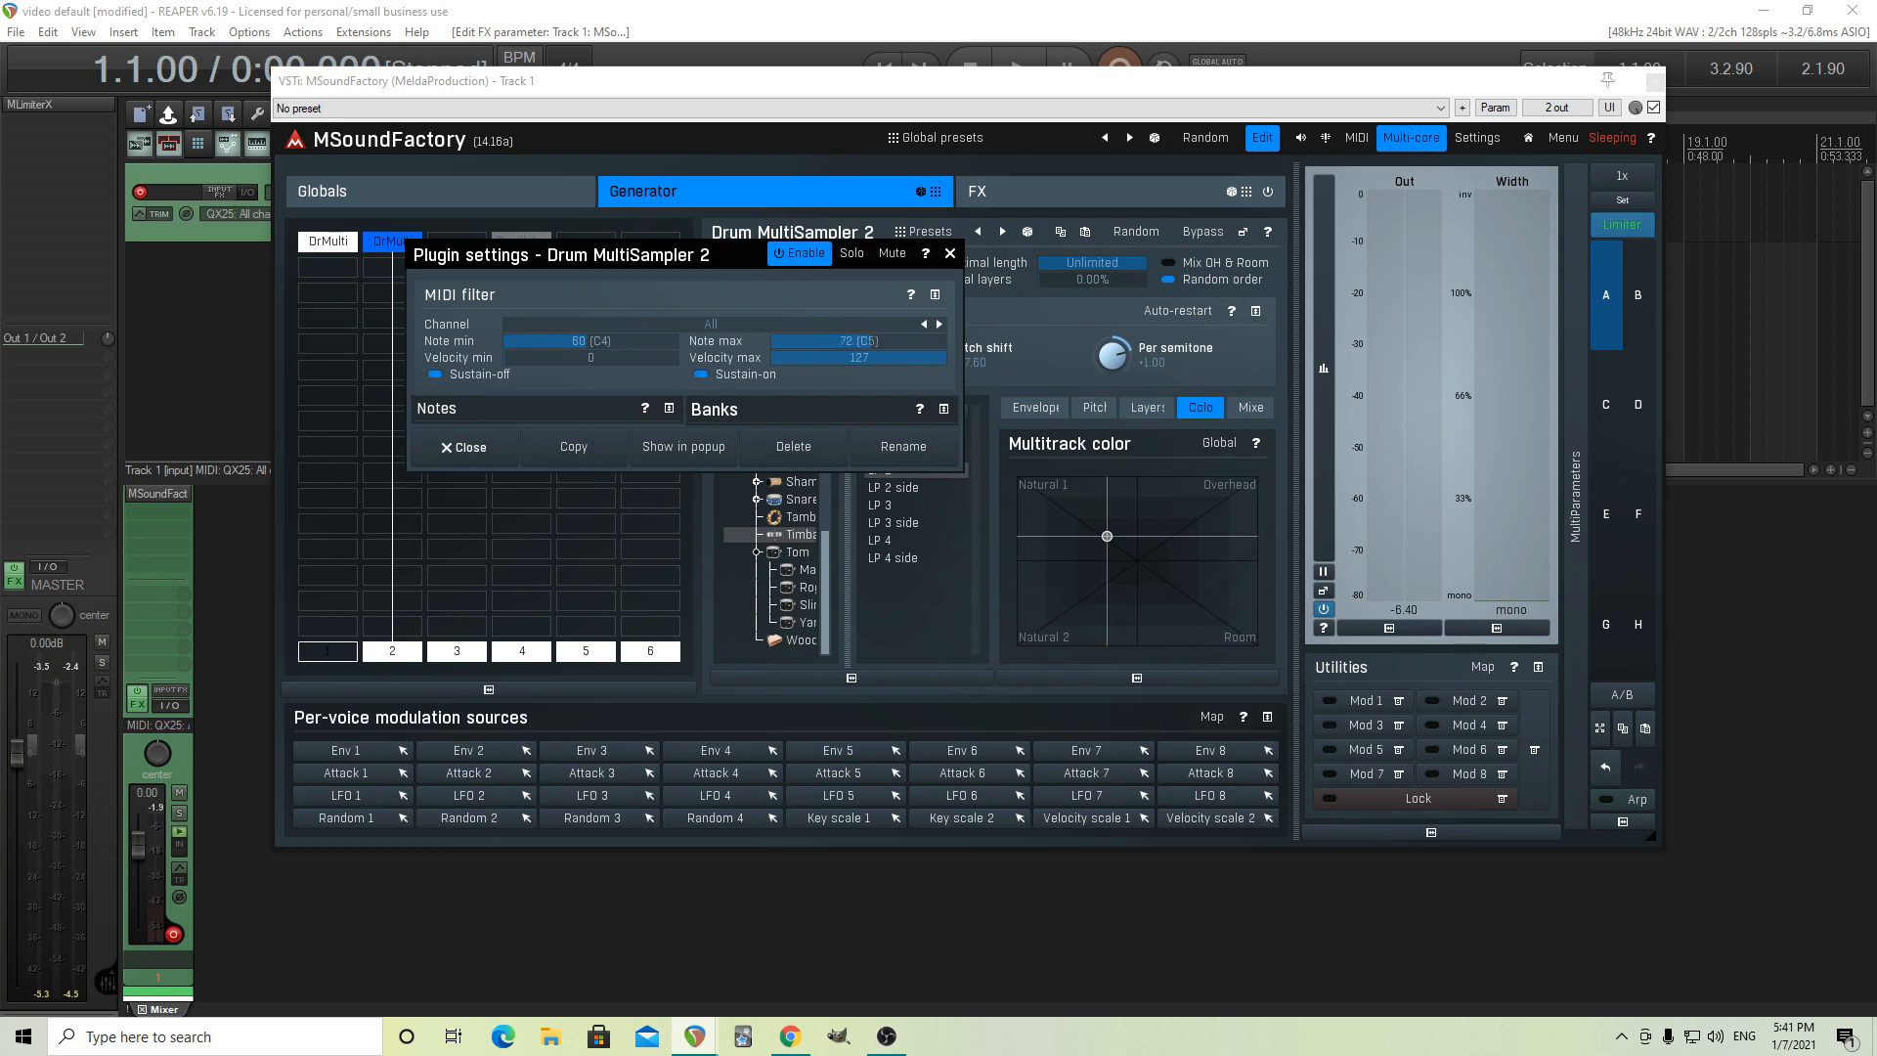
{"action": "left_click", "coordinate": [463, 447]}
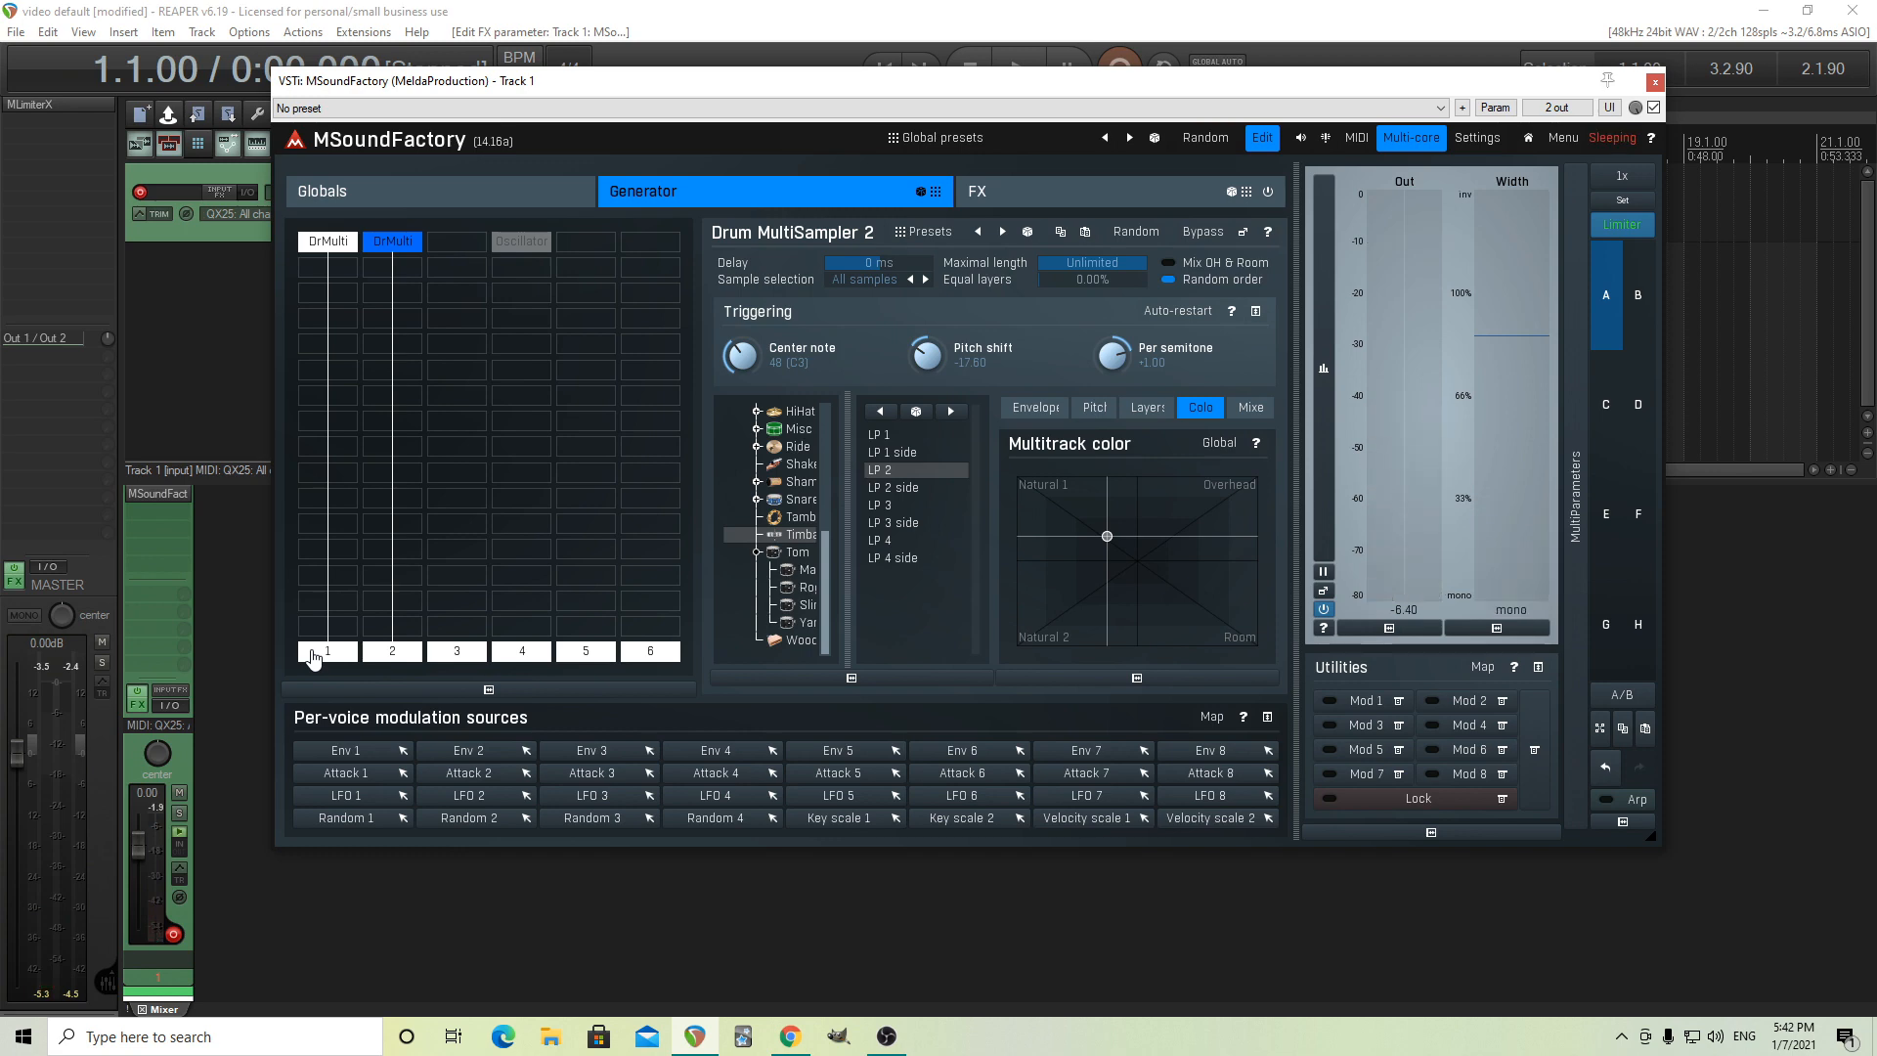
{"action": "mouse_move", "coordinate": [437, 825]}
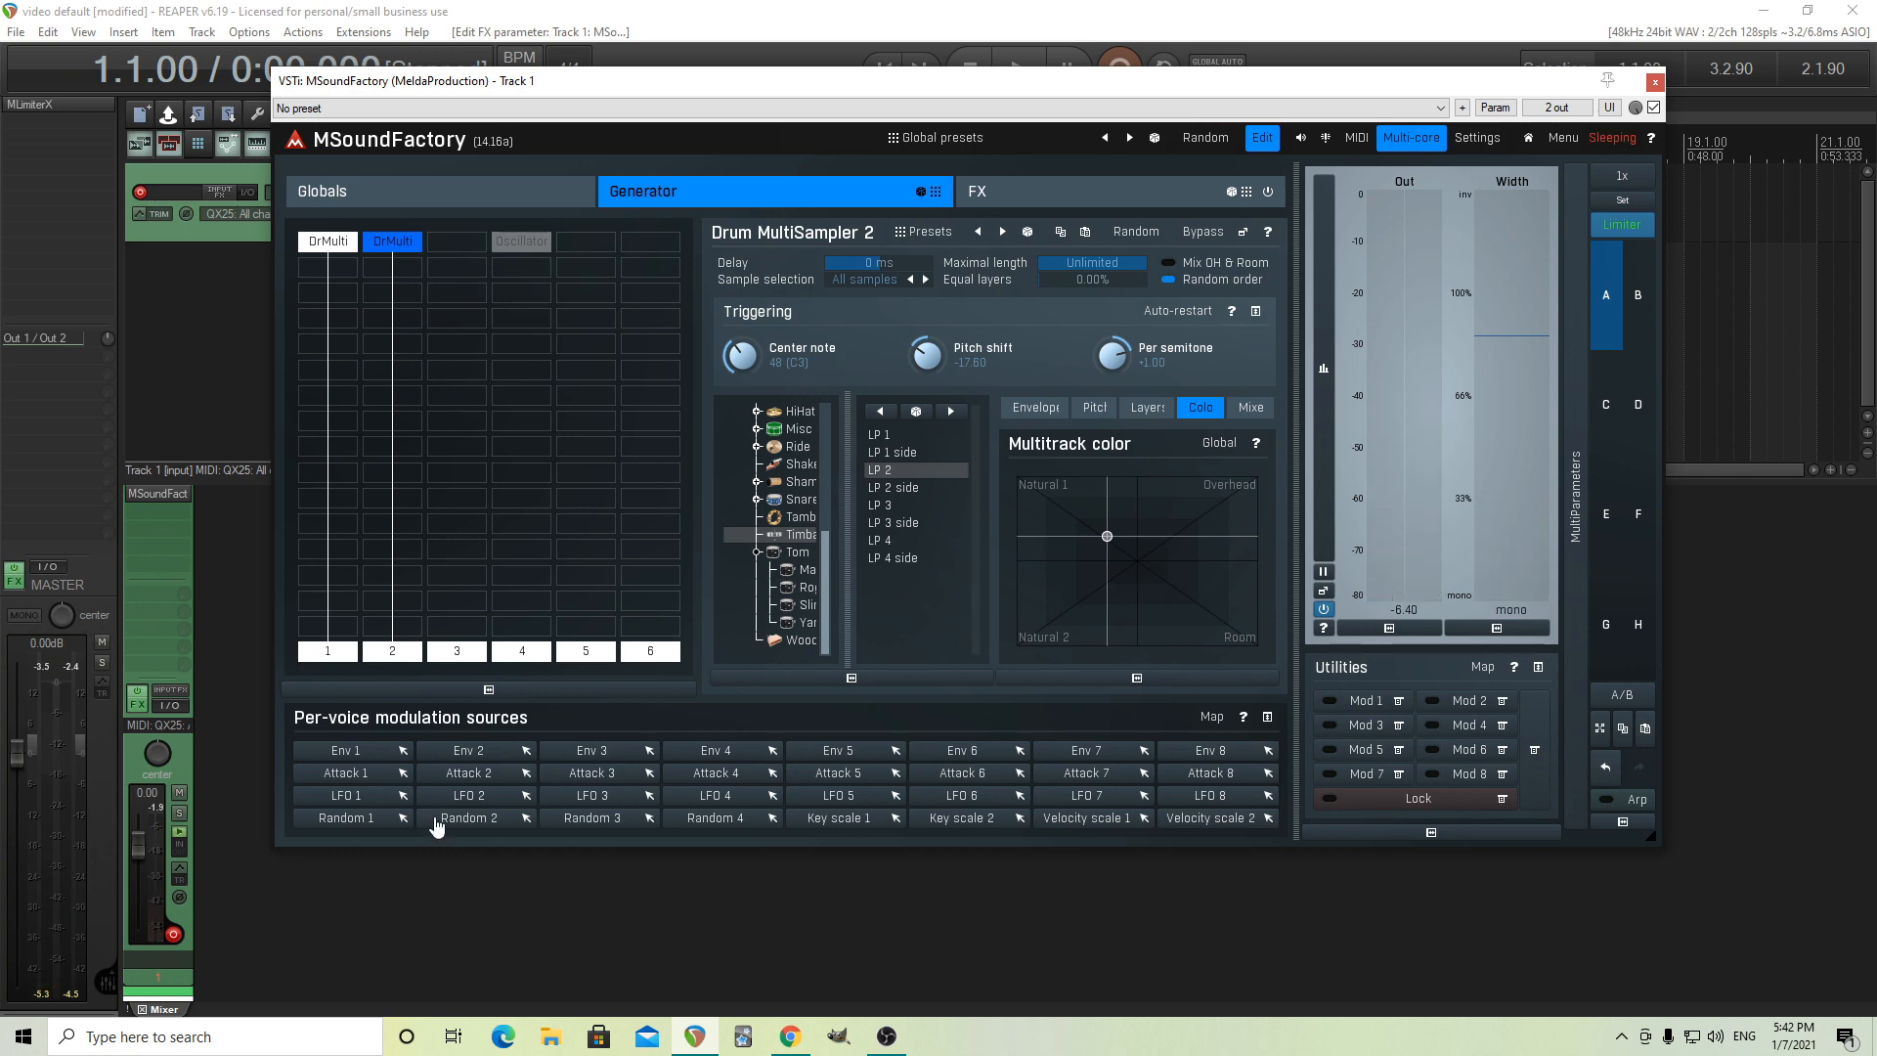
{"action": "mouse_move", "coordinate": [413, 675]}
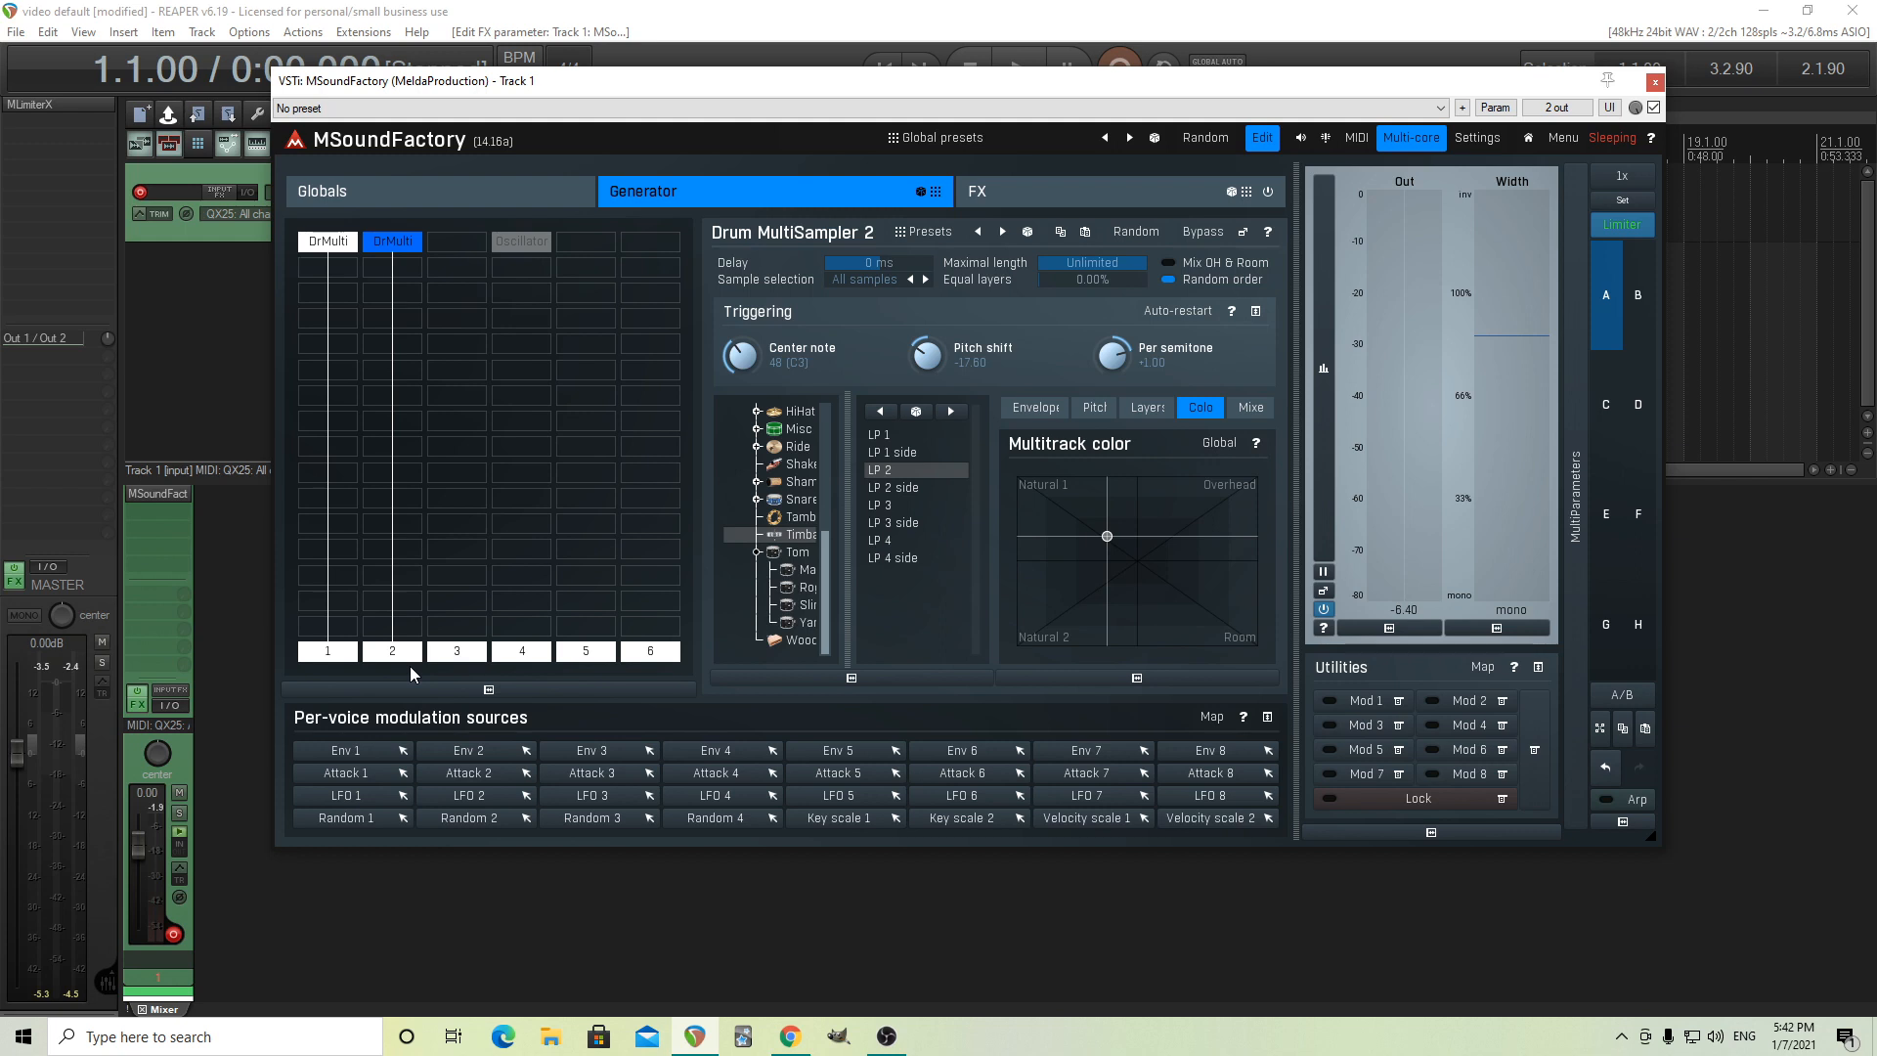
{"action": "mouse_move", "coordinate": [444, 411]}
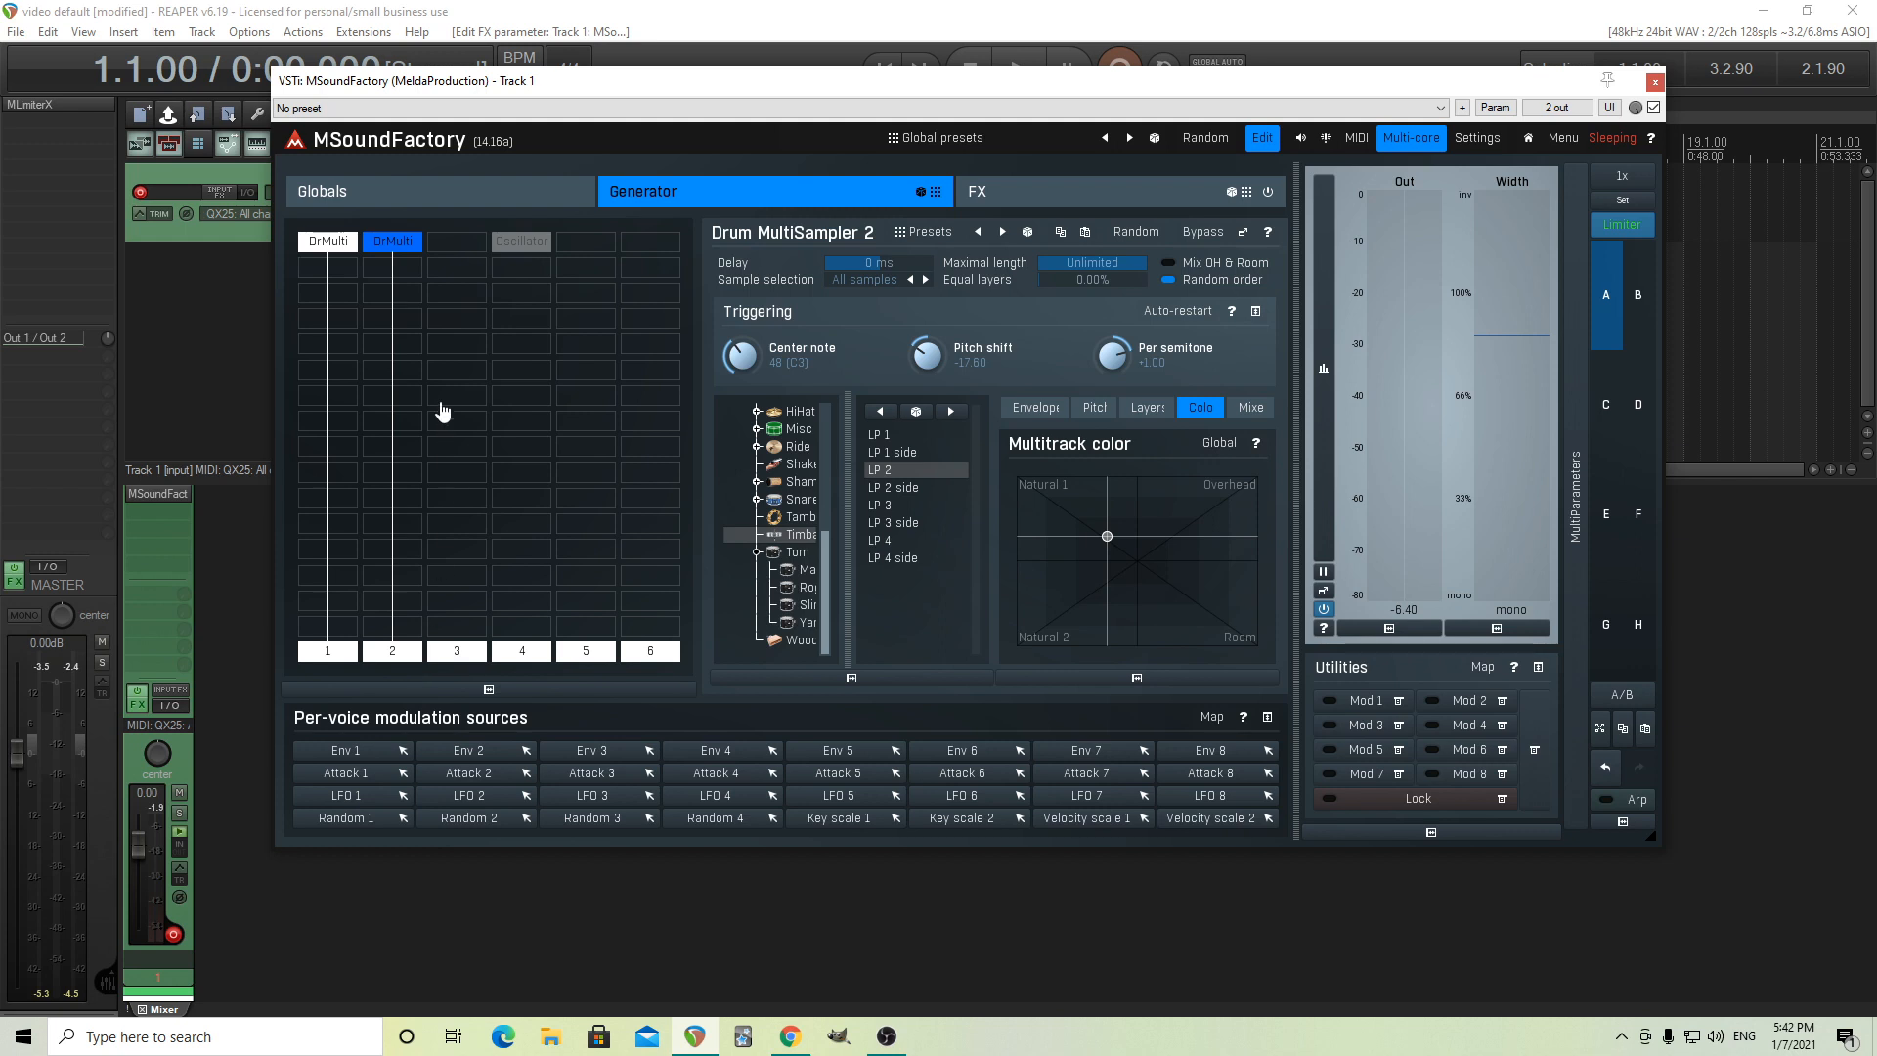
{"action": "mouse_move", "coordinate": [392, 304]}
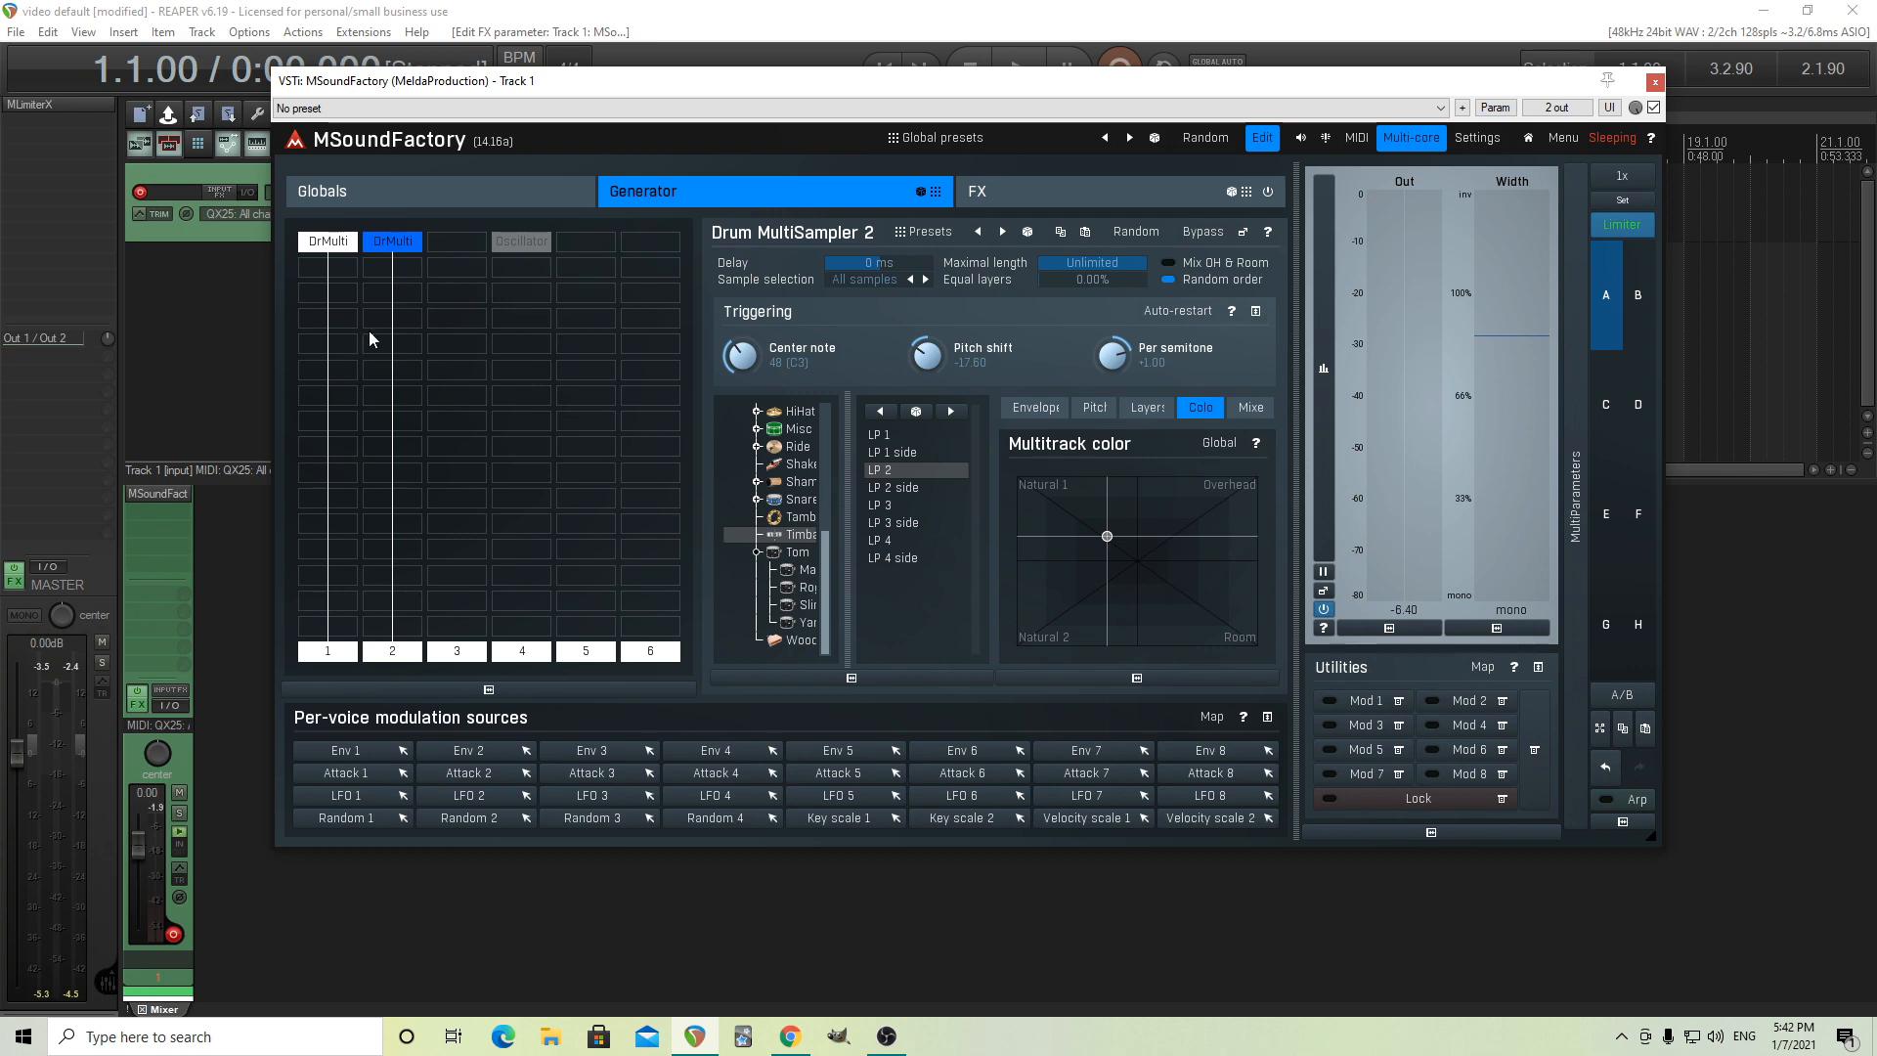
{"action": "mouse_move", "coordinate": [991, 227]}
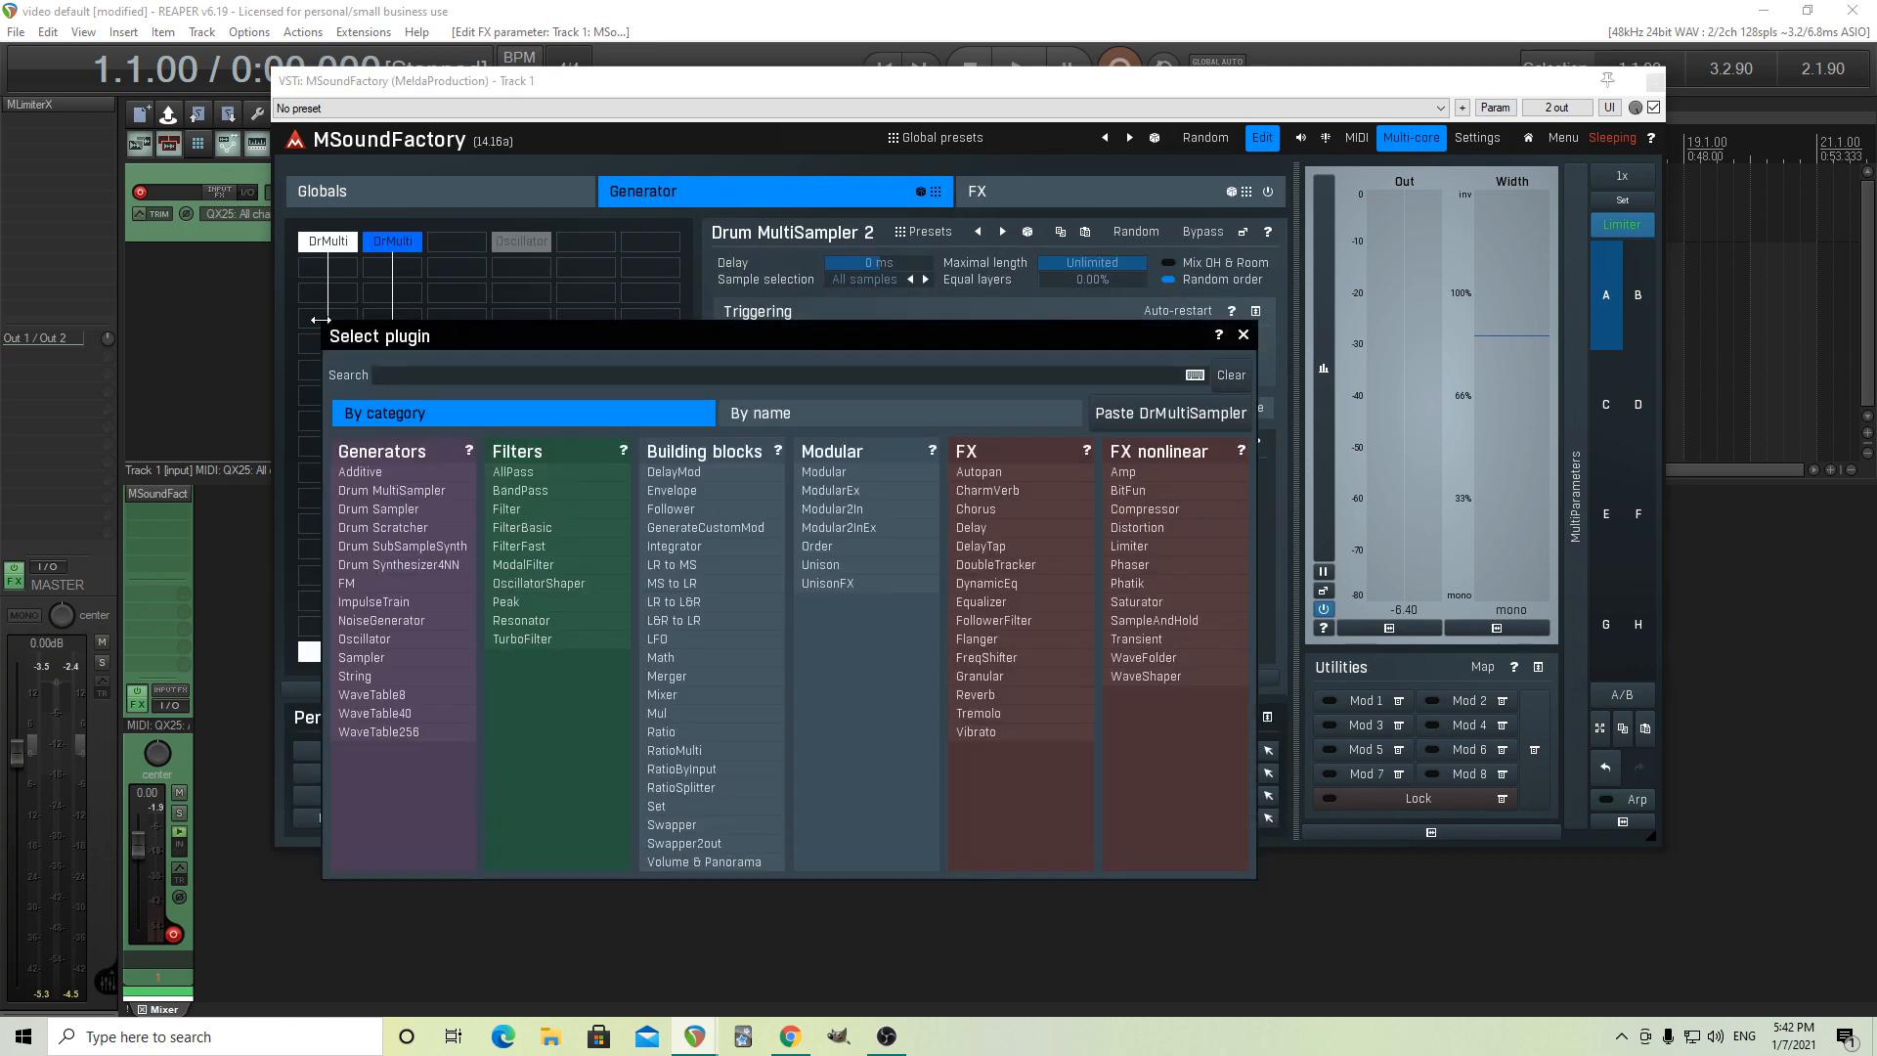
{"action": "mouse_move", "coordinate": [1025, 589]}
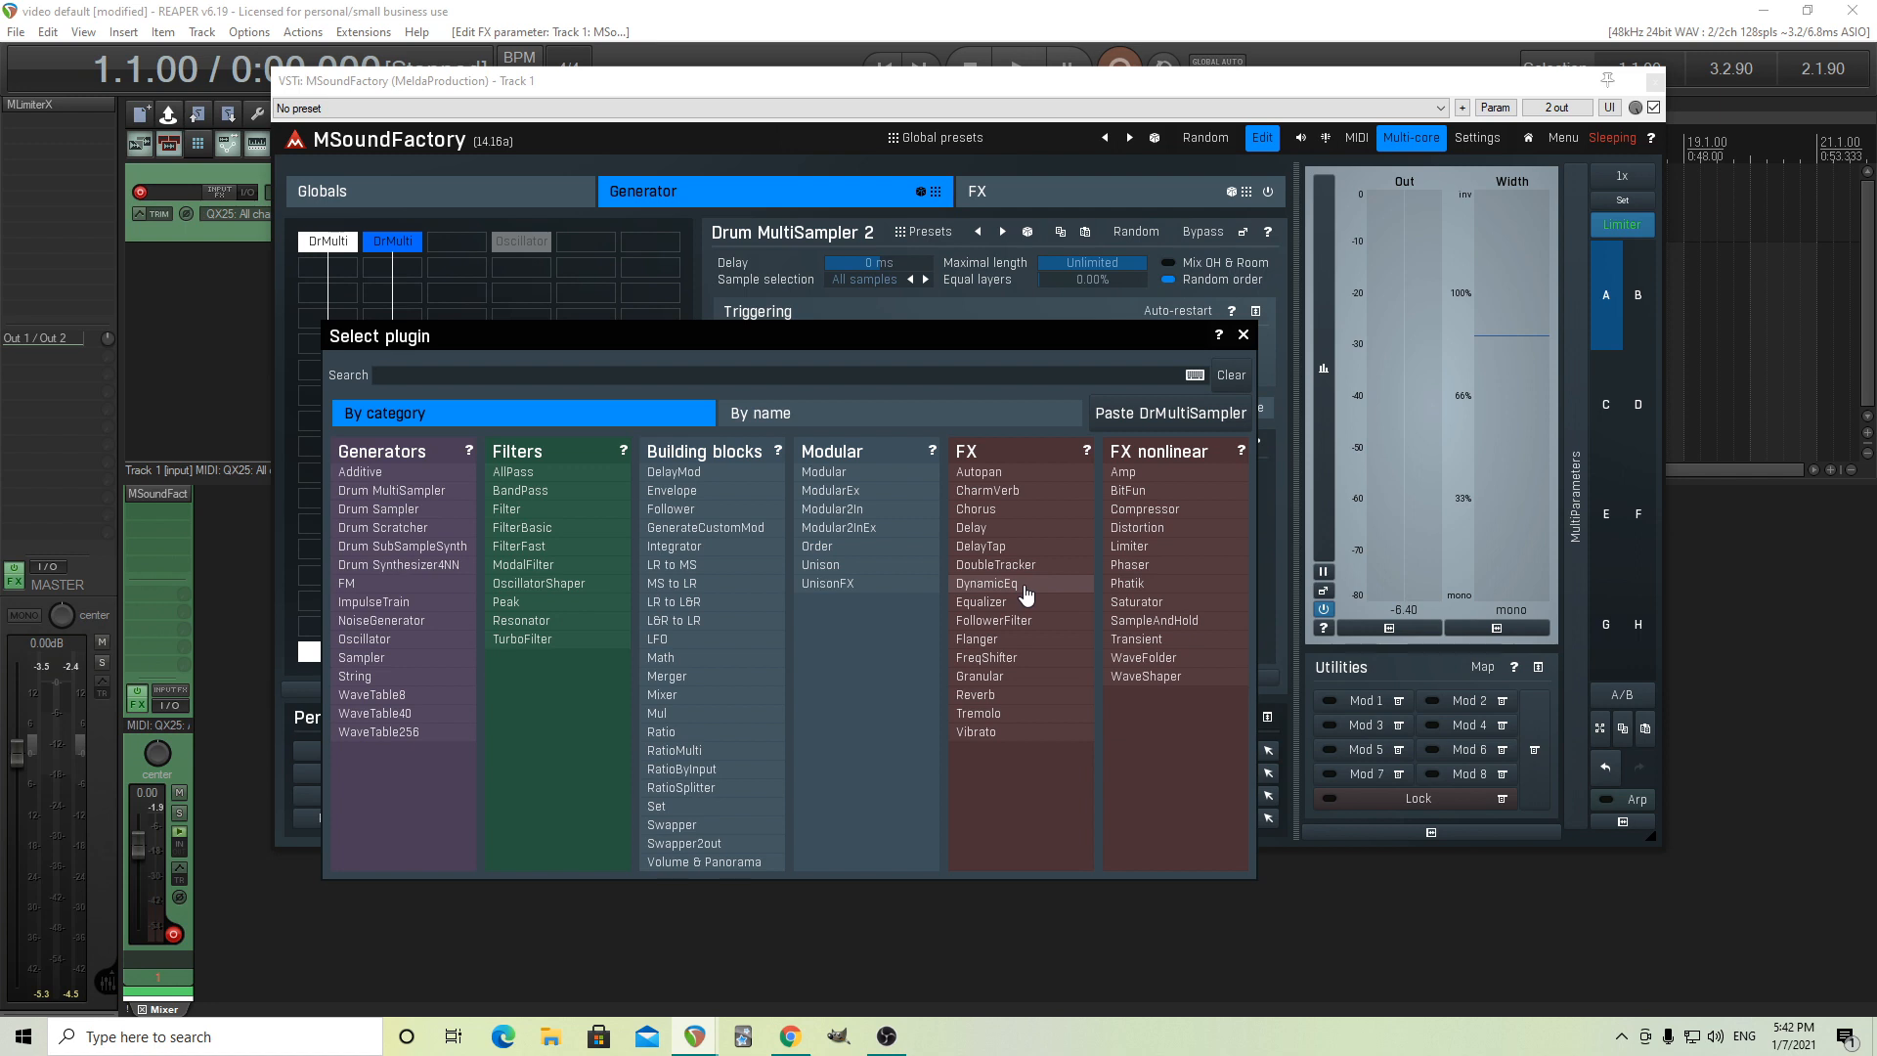
{"action": "mouse_move", "coordinate": [1181, 531]}
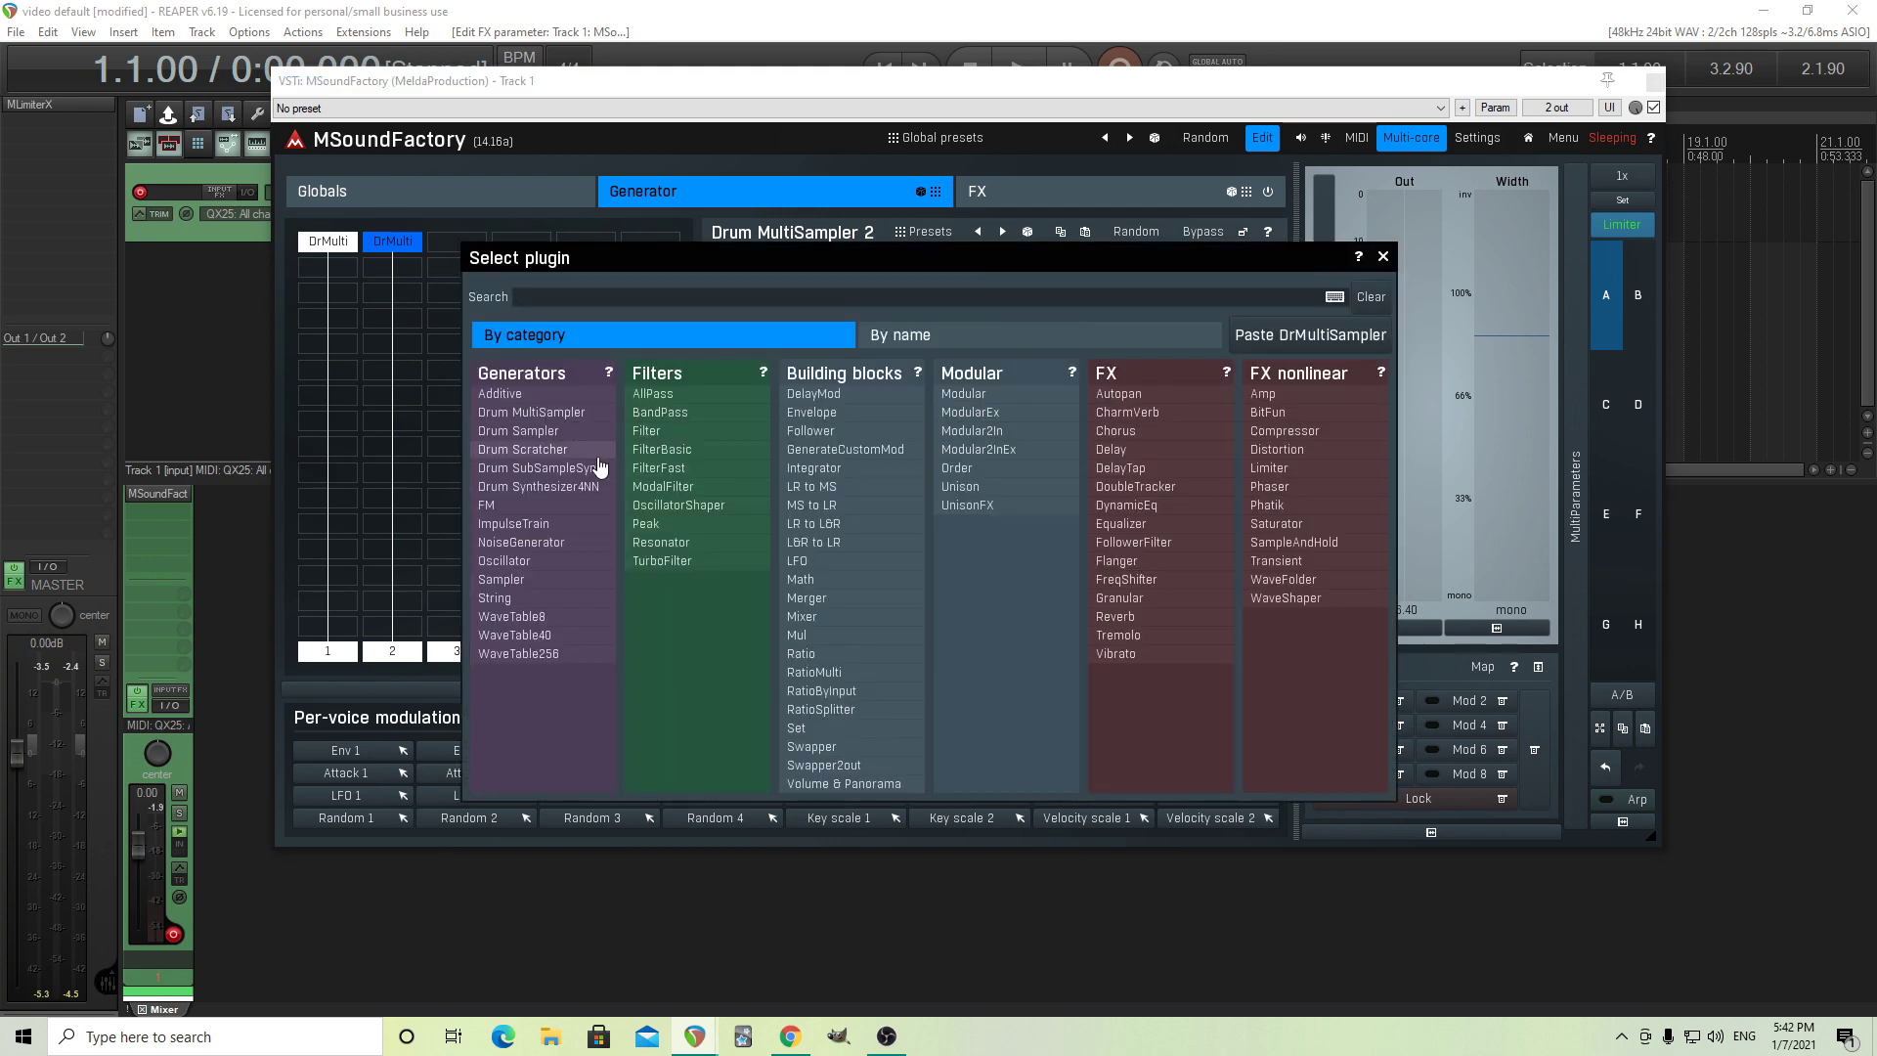
Add a Drum Sampler to the third slot, remove it, then show Drum MultiSampler 1
{"action": "left_click", "coordinate": [518, 430]}
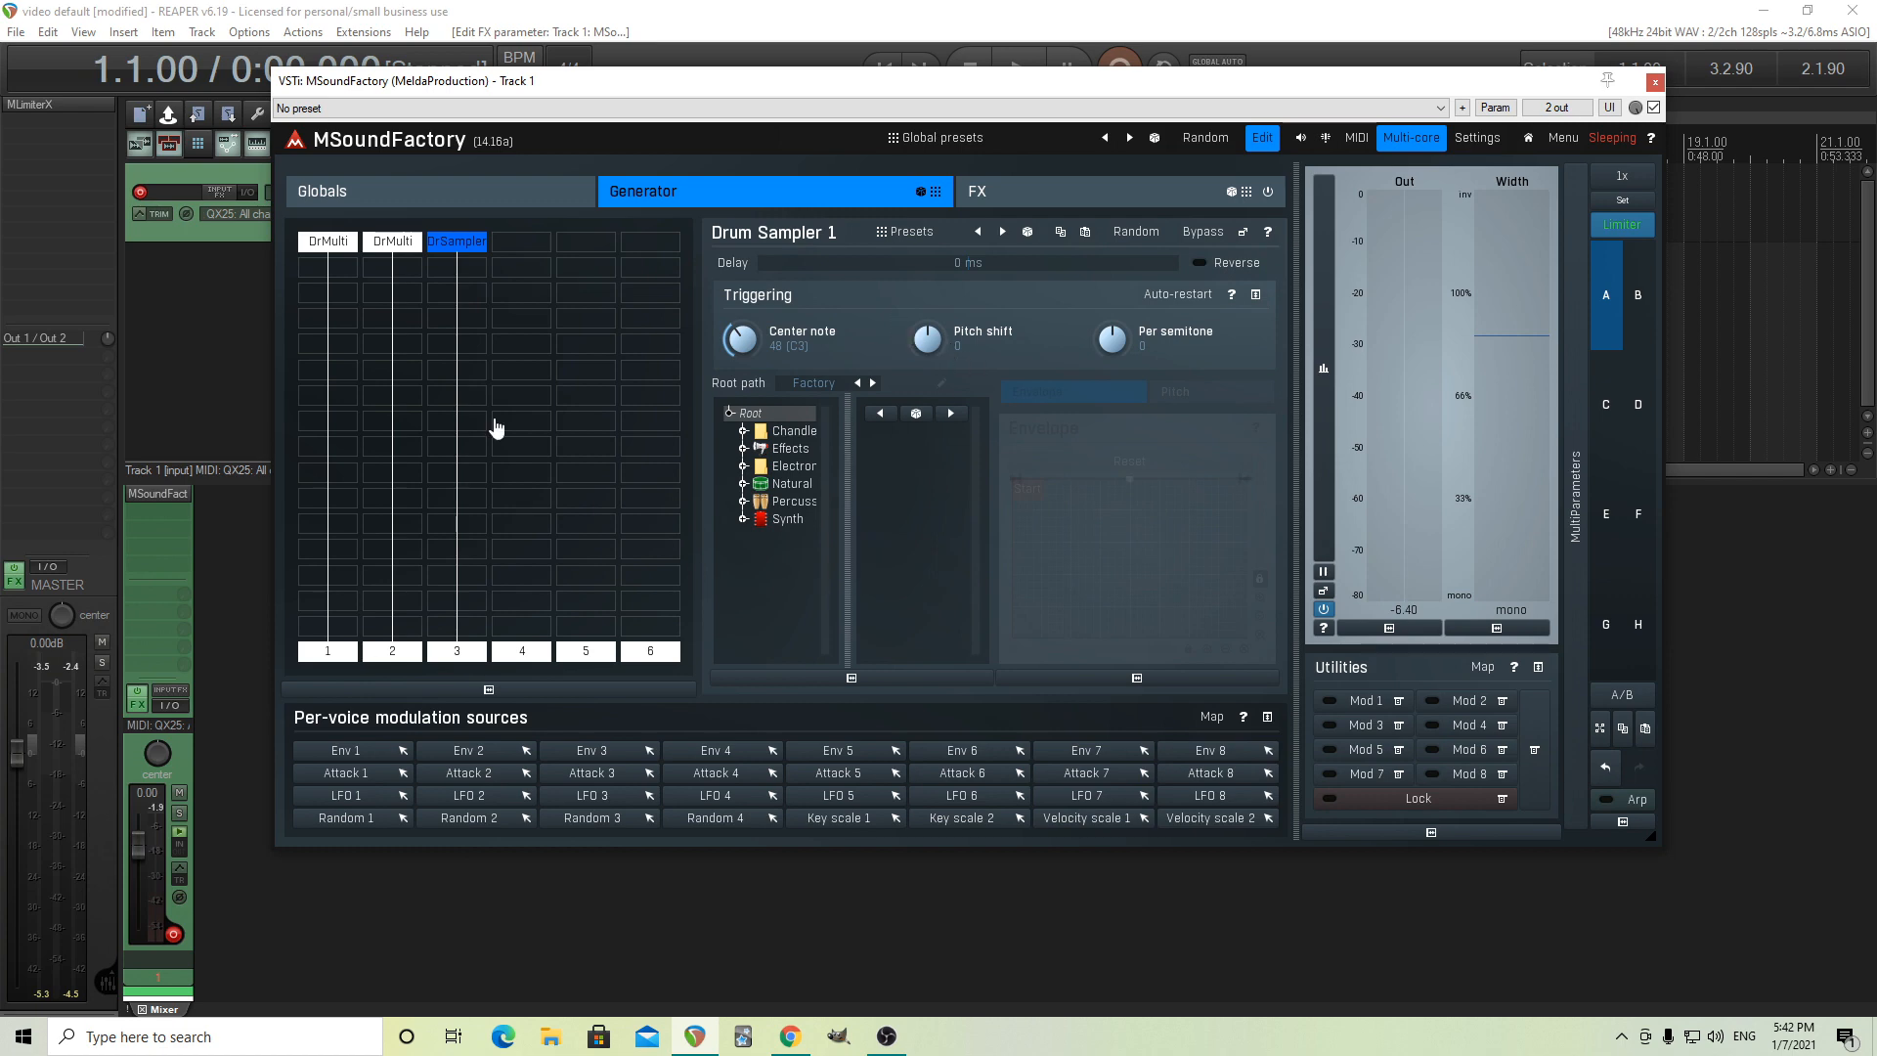
{"action": "left_click", "coordinate": [456, 242]}
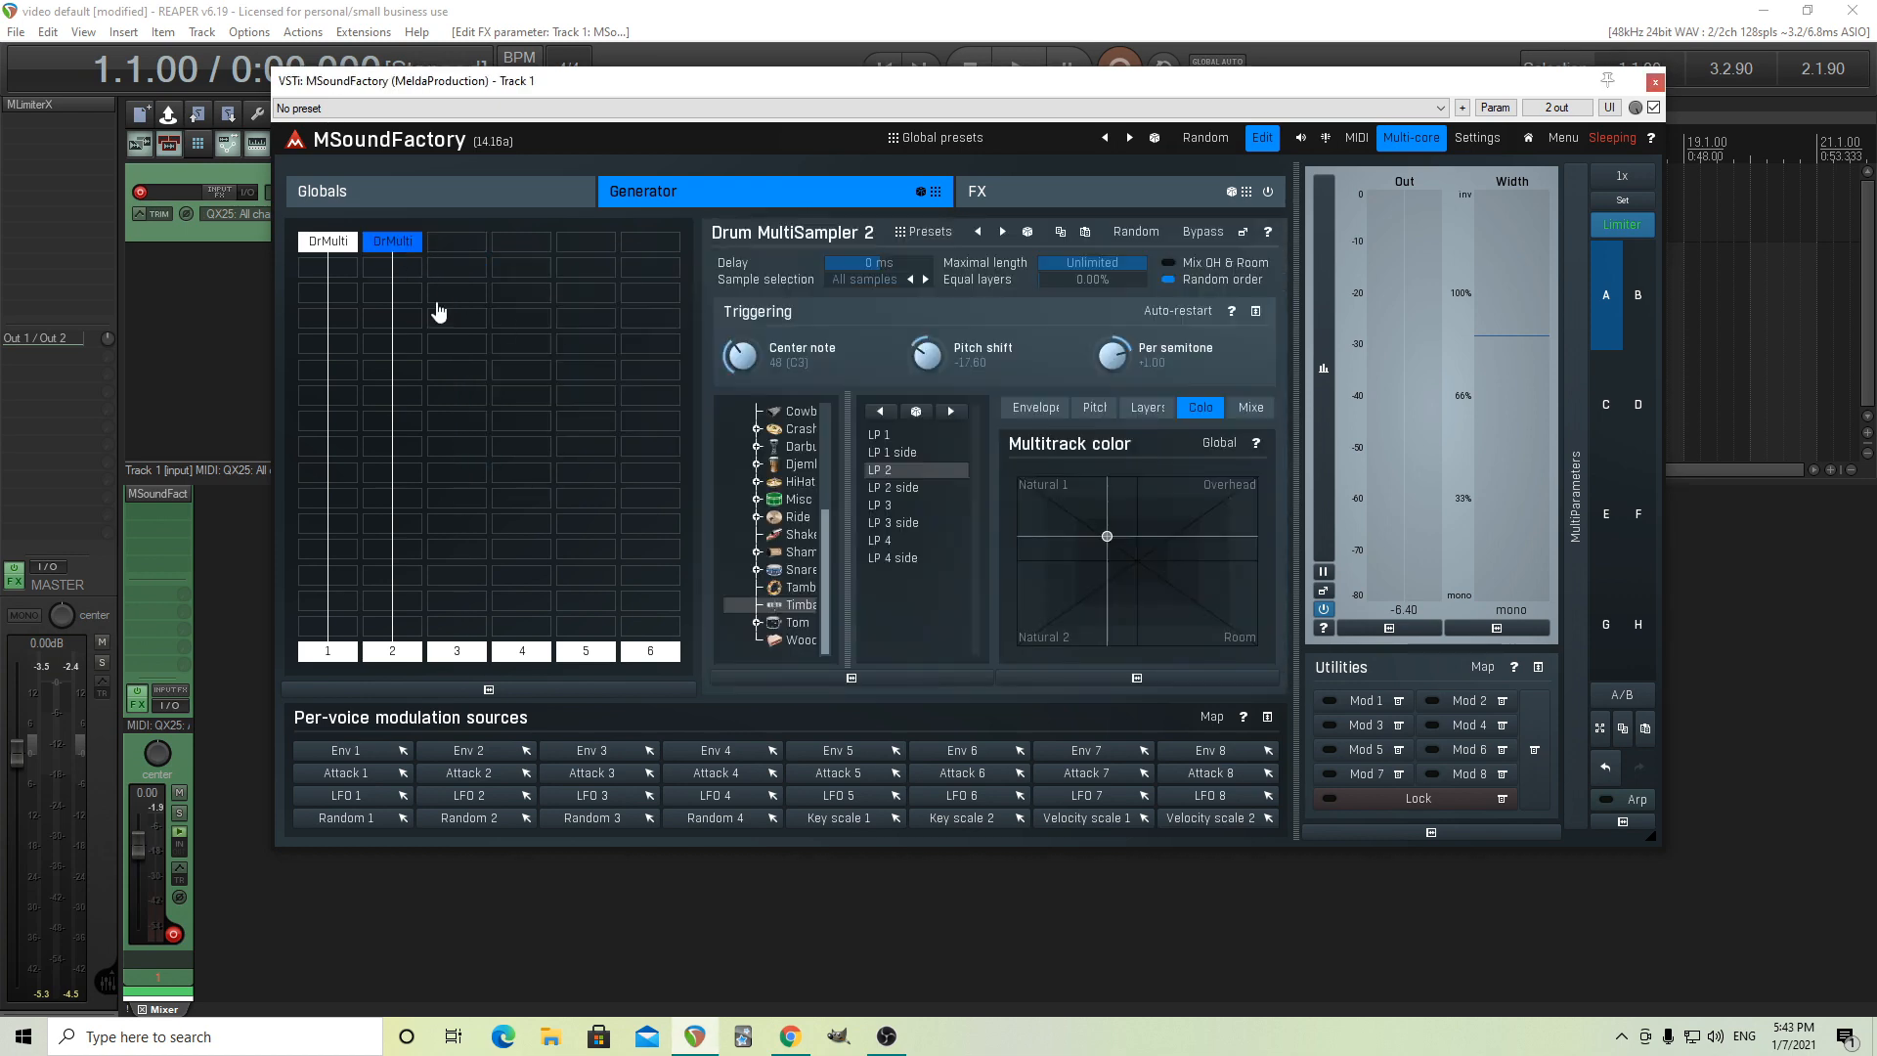
{"action": "mouse_move", "coordinate": [456, 365]}
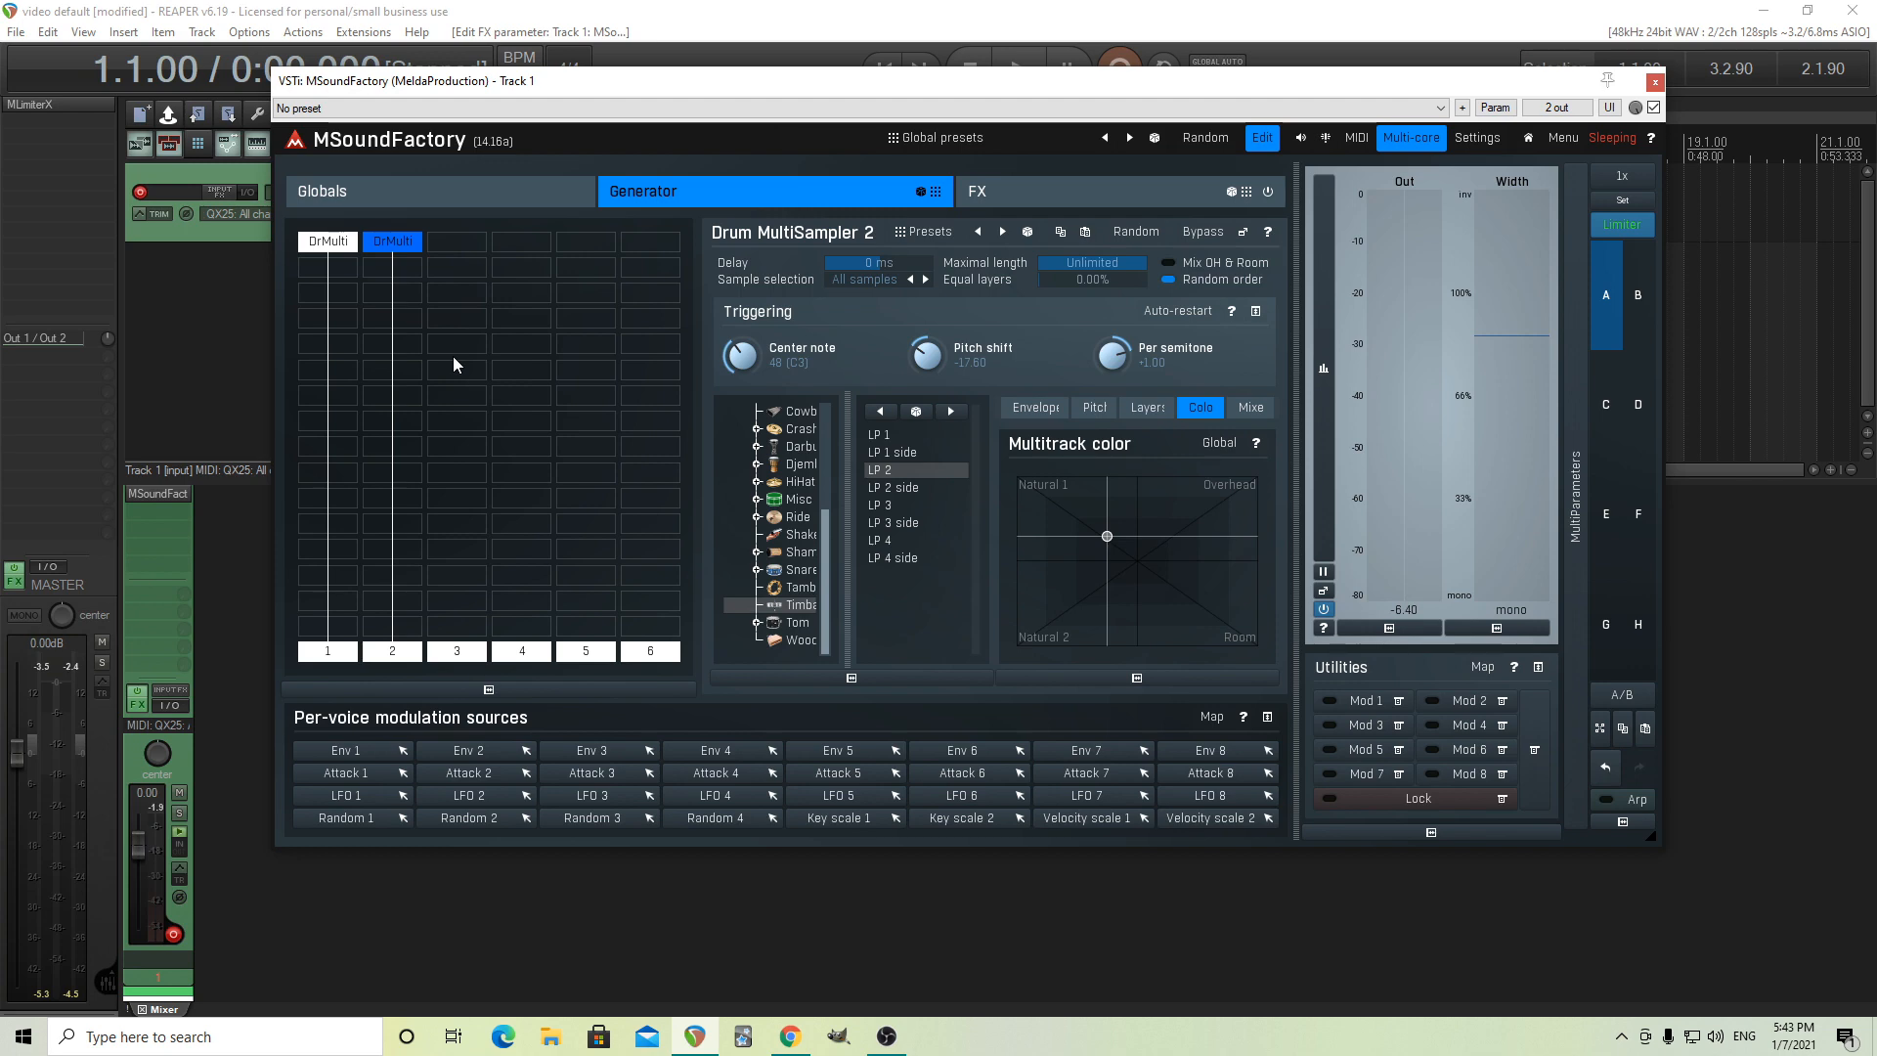
{"action": "left_click", "coordinate": [328, 242]}
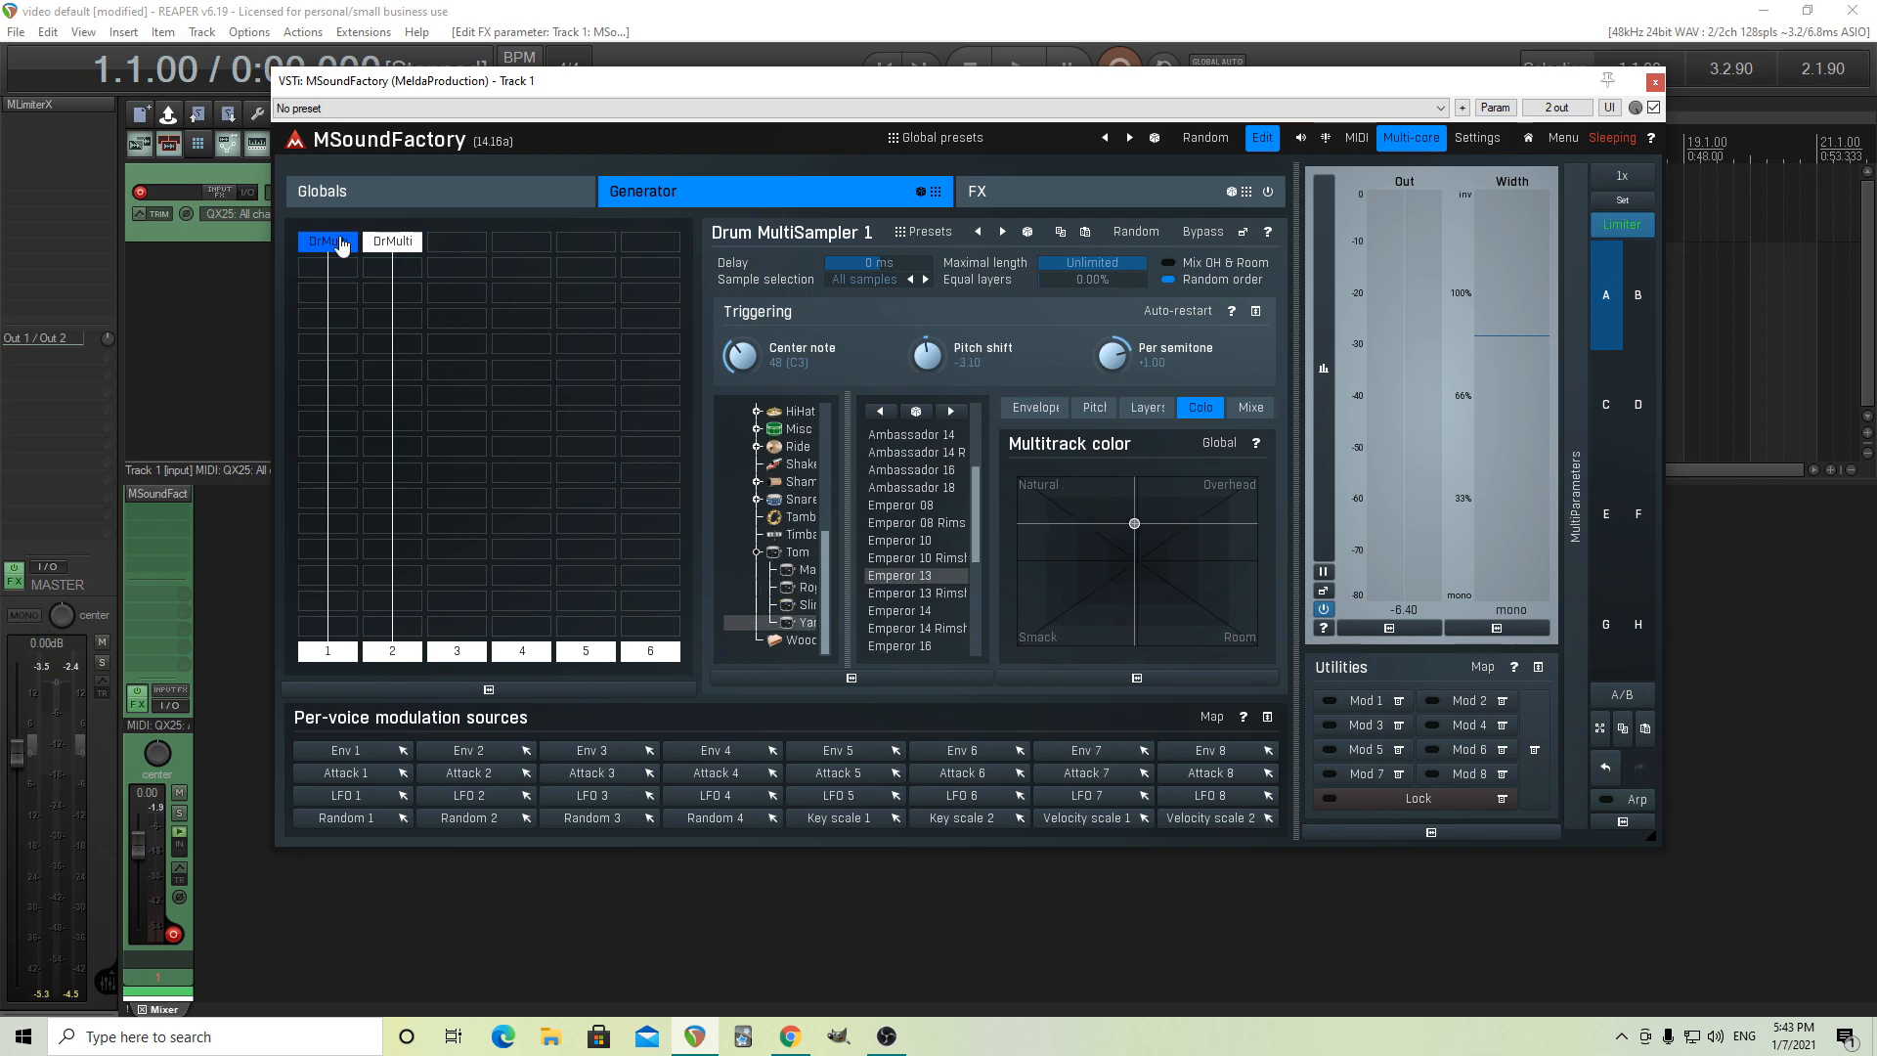